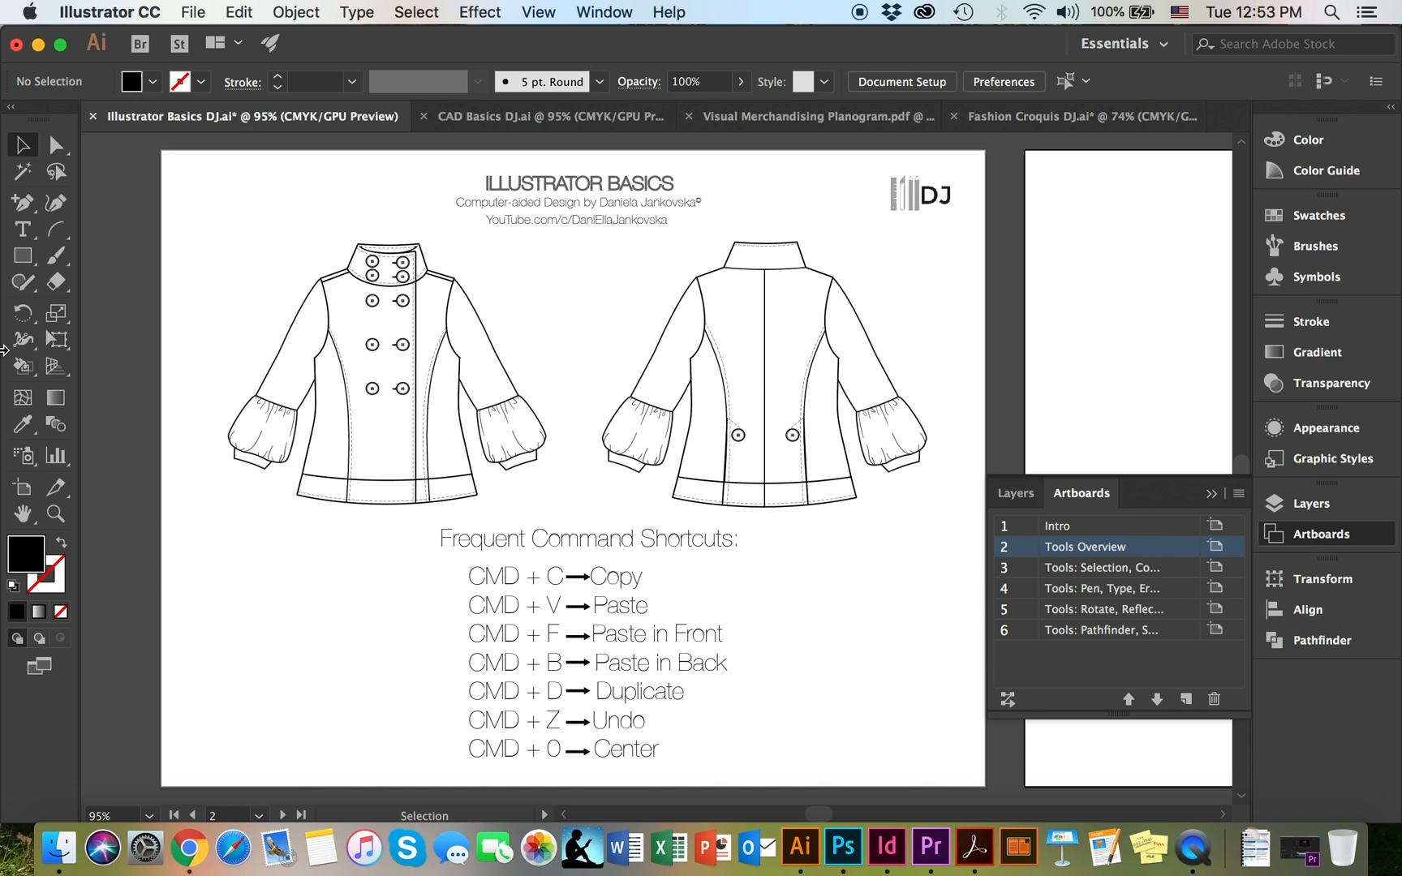
pyautogui.moveTo(64, 279)
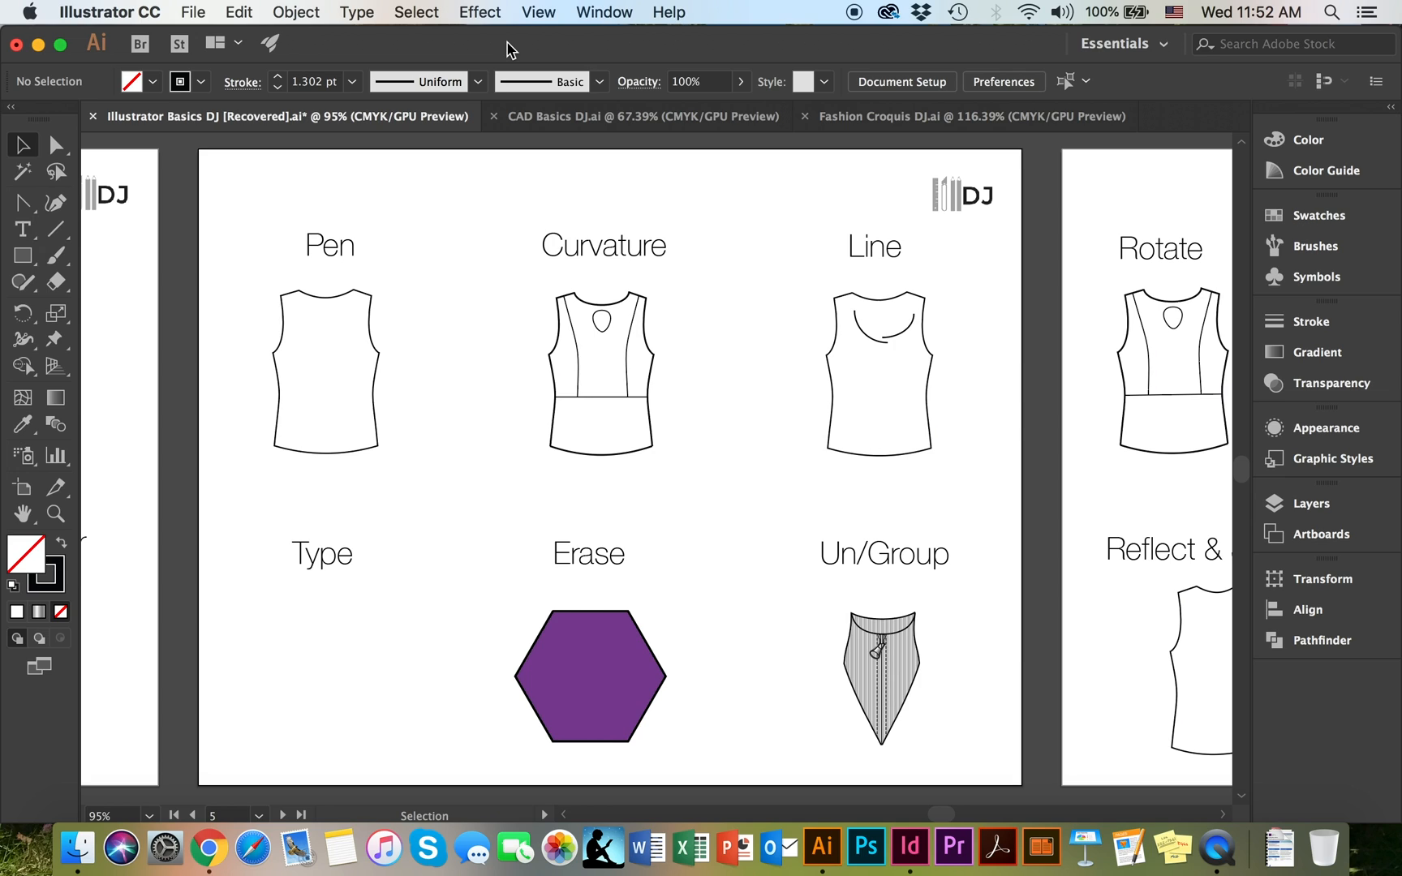
pyautogui.moveTo(381, 563)
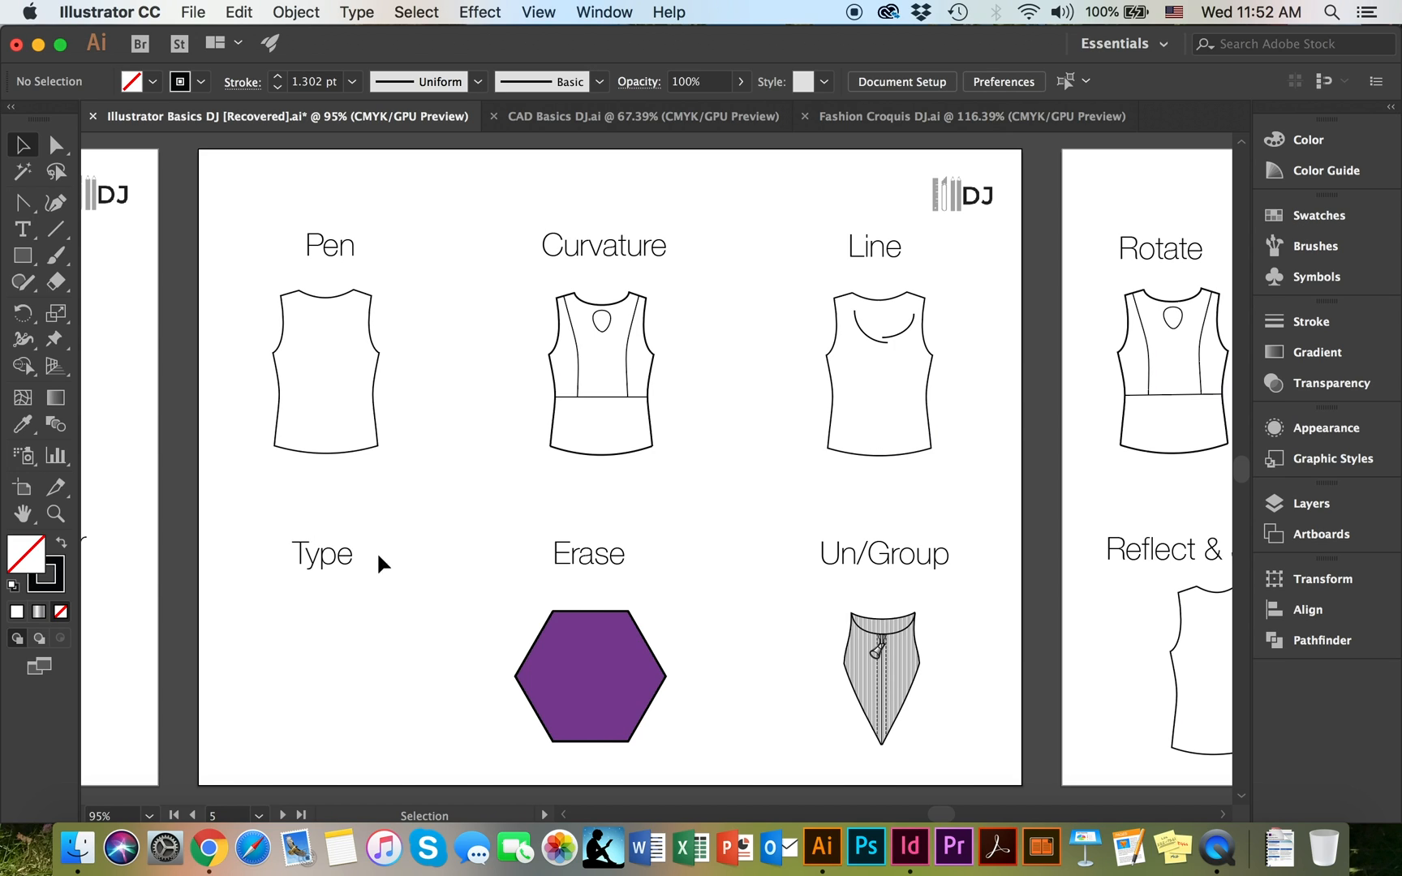
pyautogui.moveTo(892, 580)
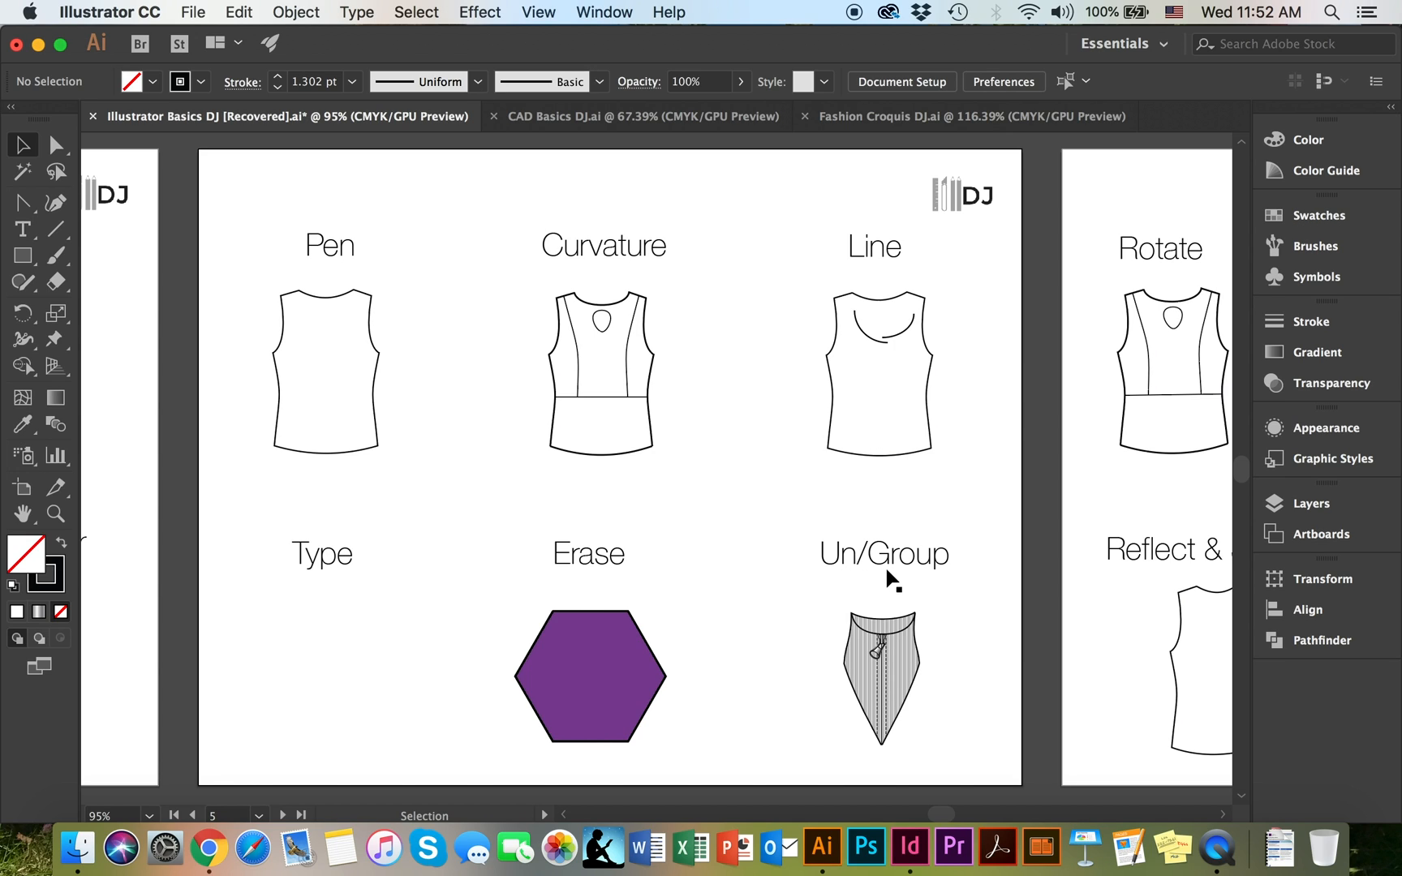
pyautogui.moveTo(892, 580)
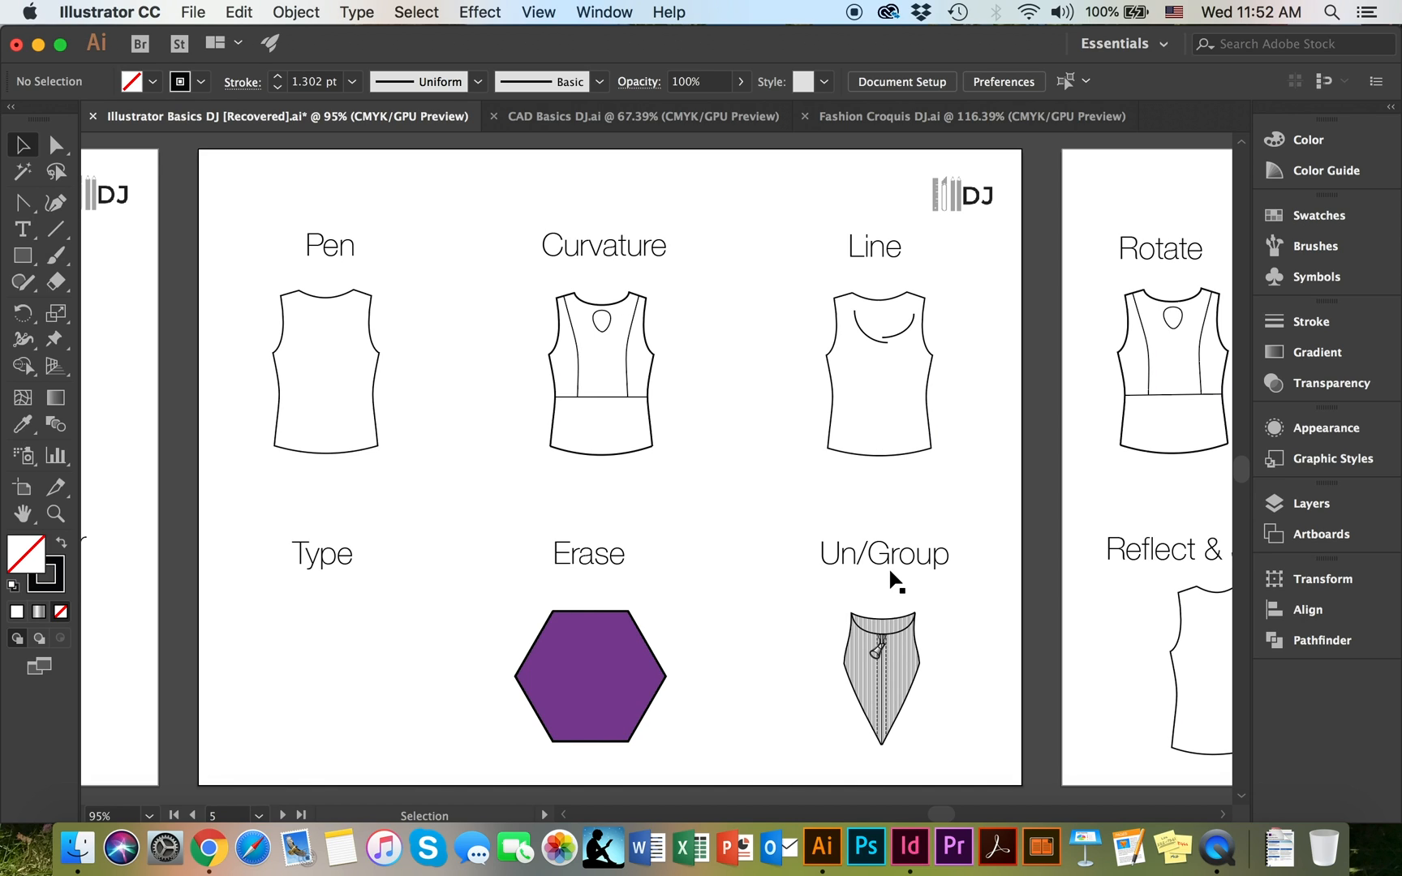
pyautogui.moveTo(338, 577)
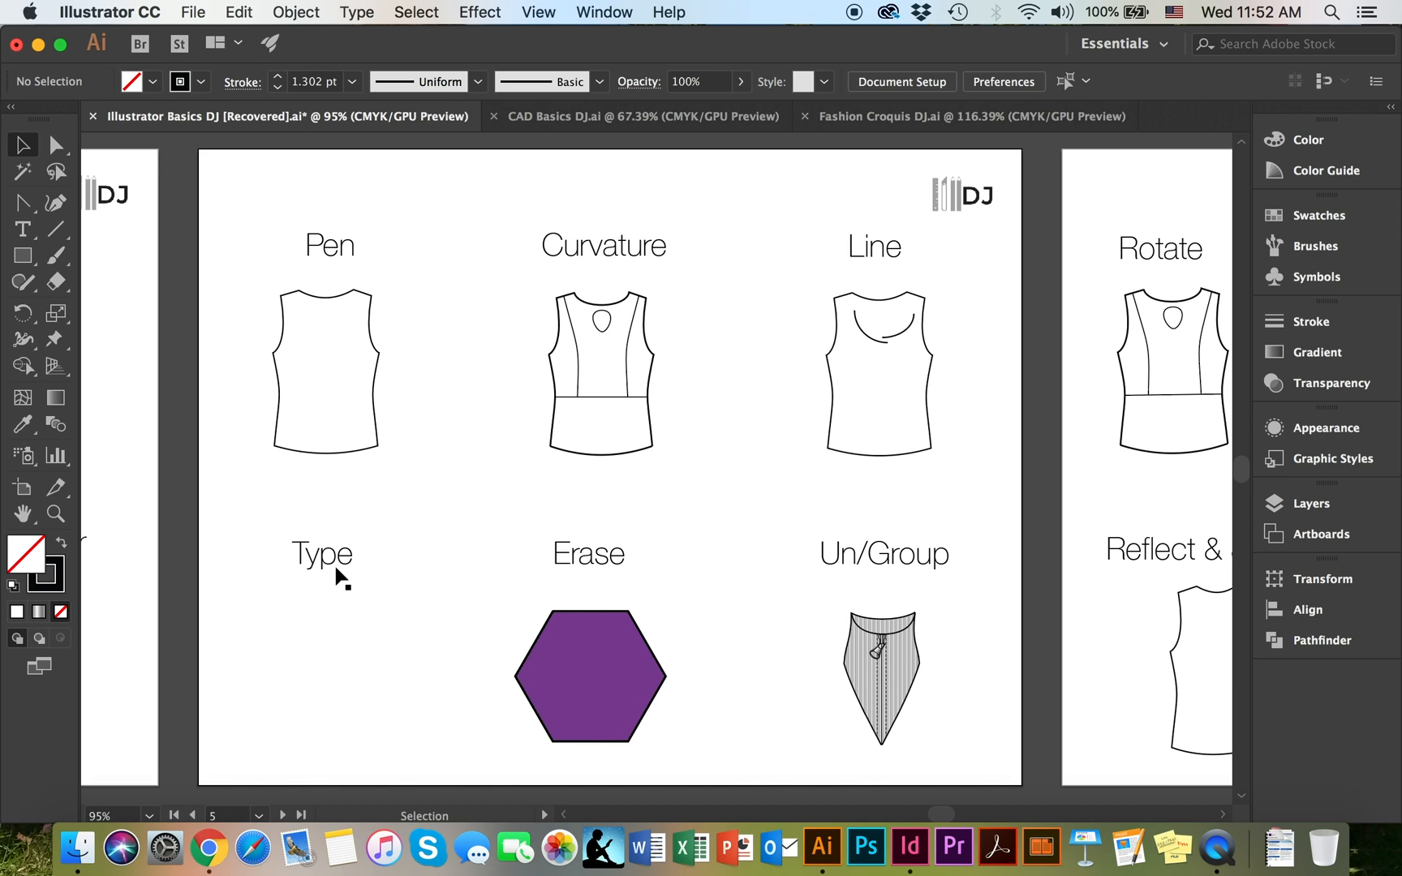
pyautogui.moveTo(21, 229)
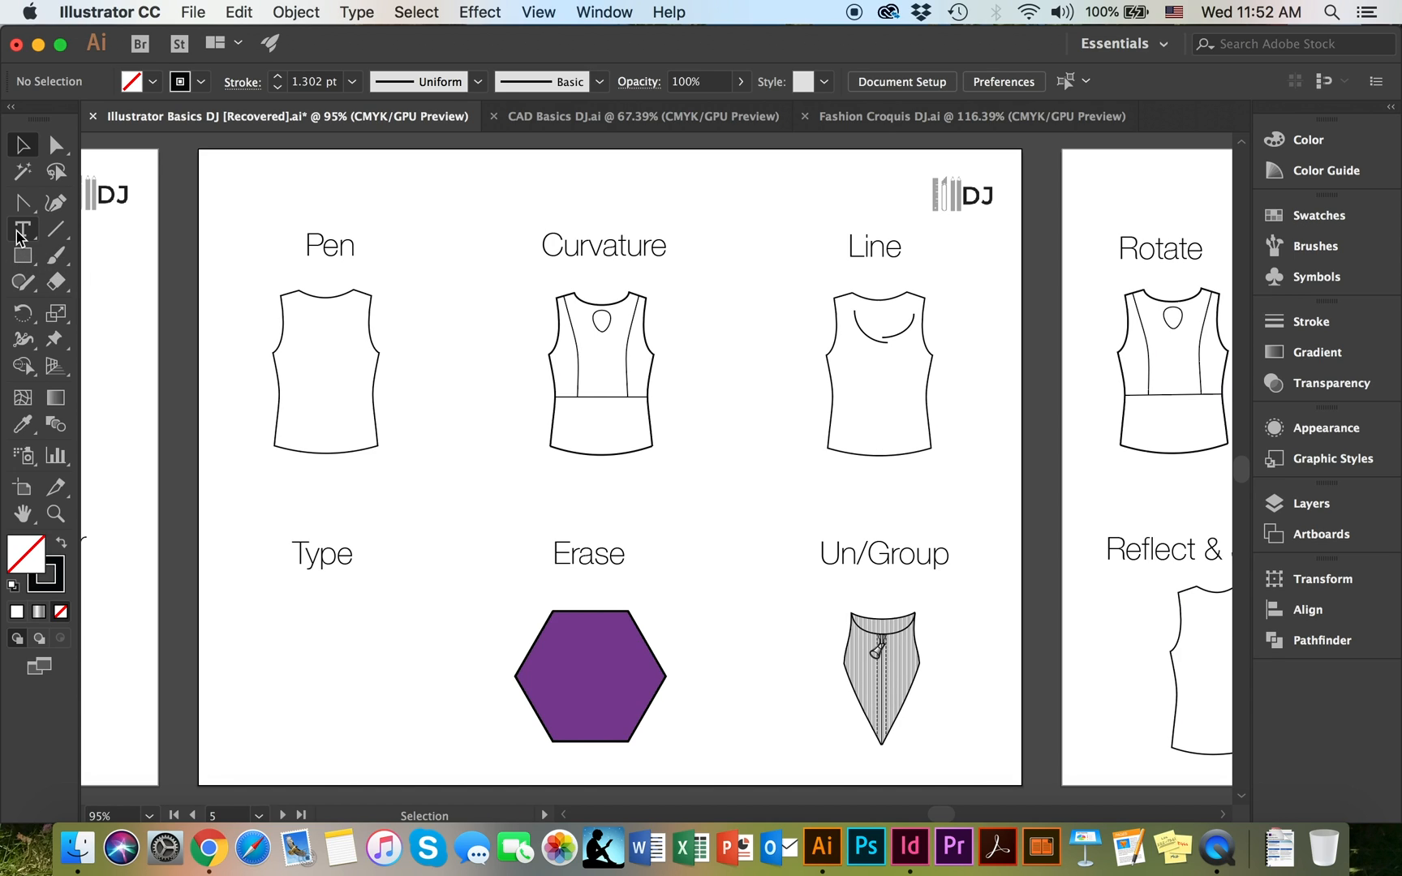
# Create a text frame below the Type heading and clear its placeholder text for Hello!
pyautogui.click(21, 229)
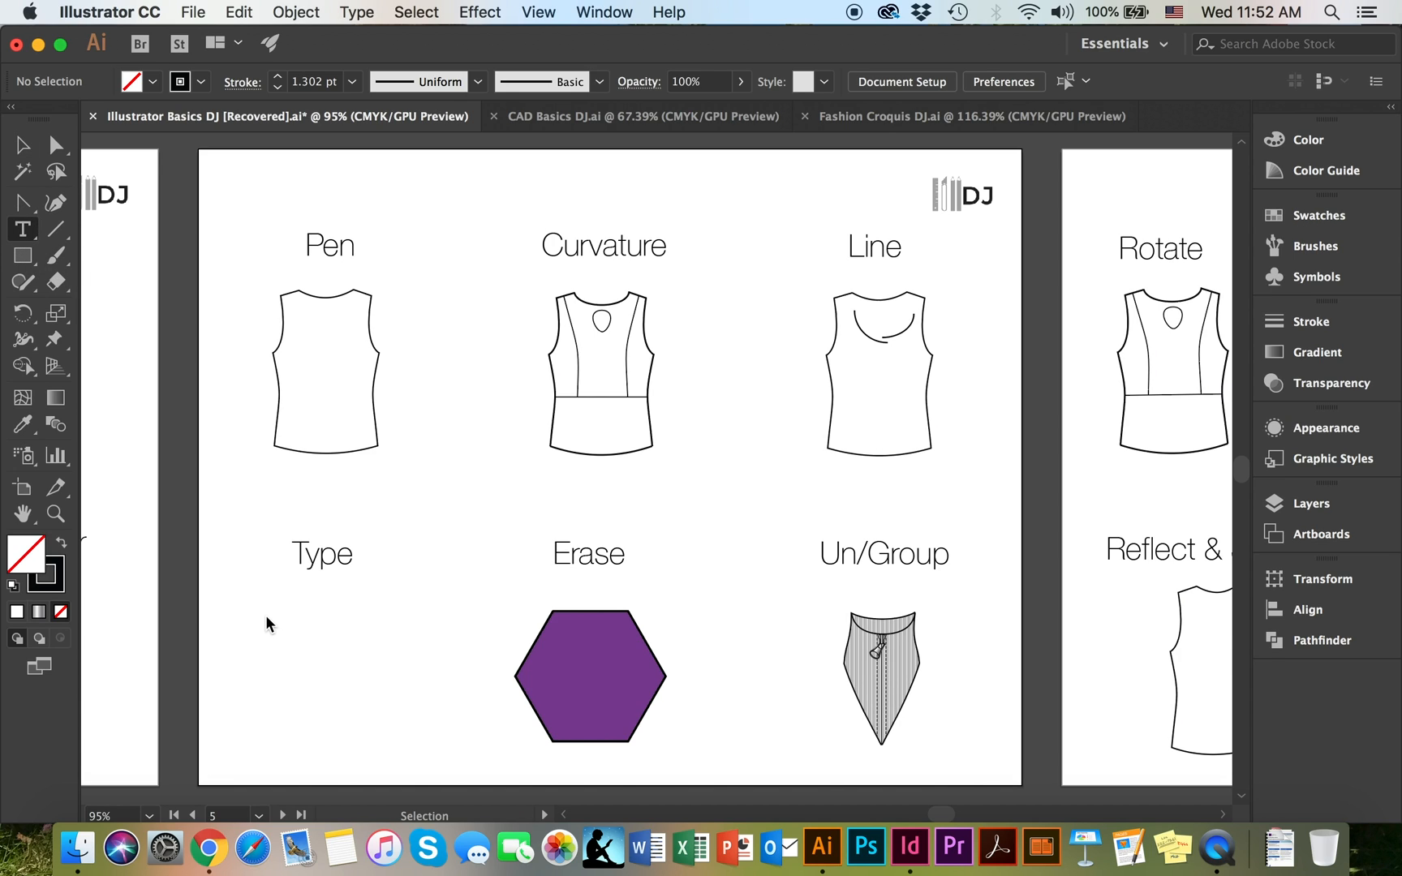
pyautogui.click(21, 228)
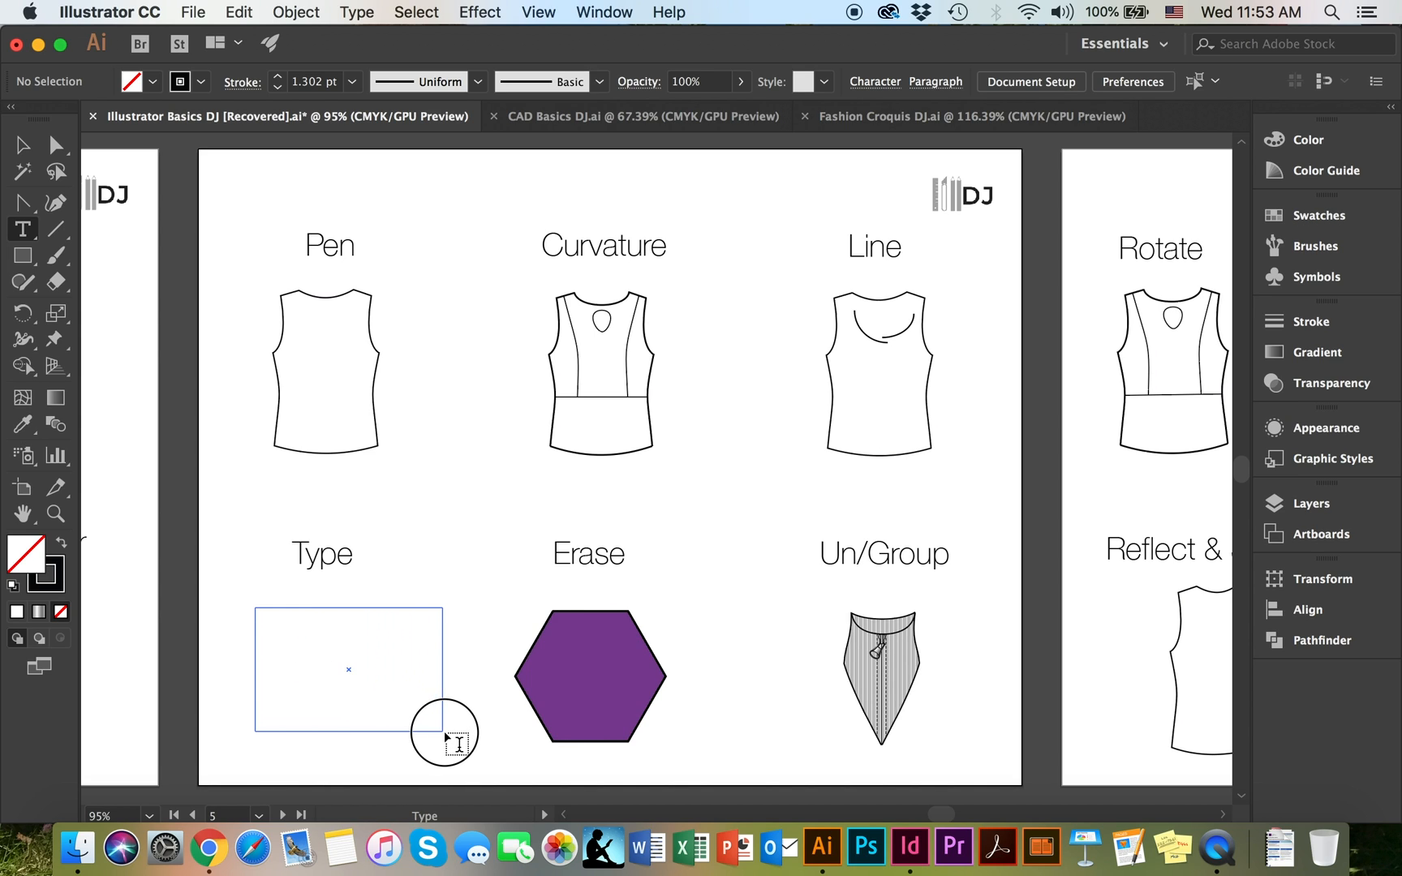
pyautogui.click(348, 668)
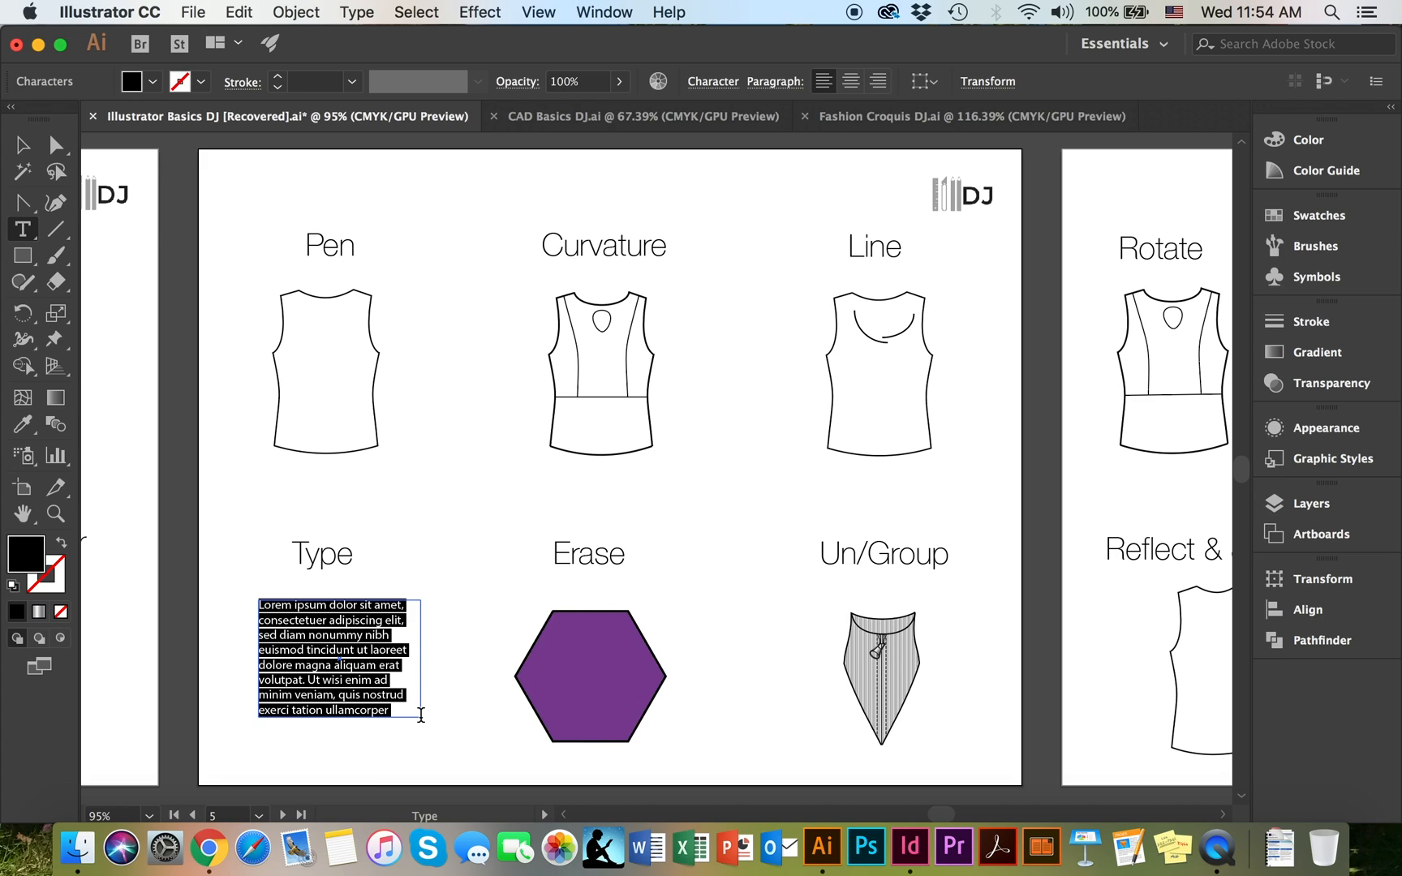
pyautogui.press('delete')
pyautogui.write('Hello!')
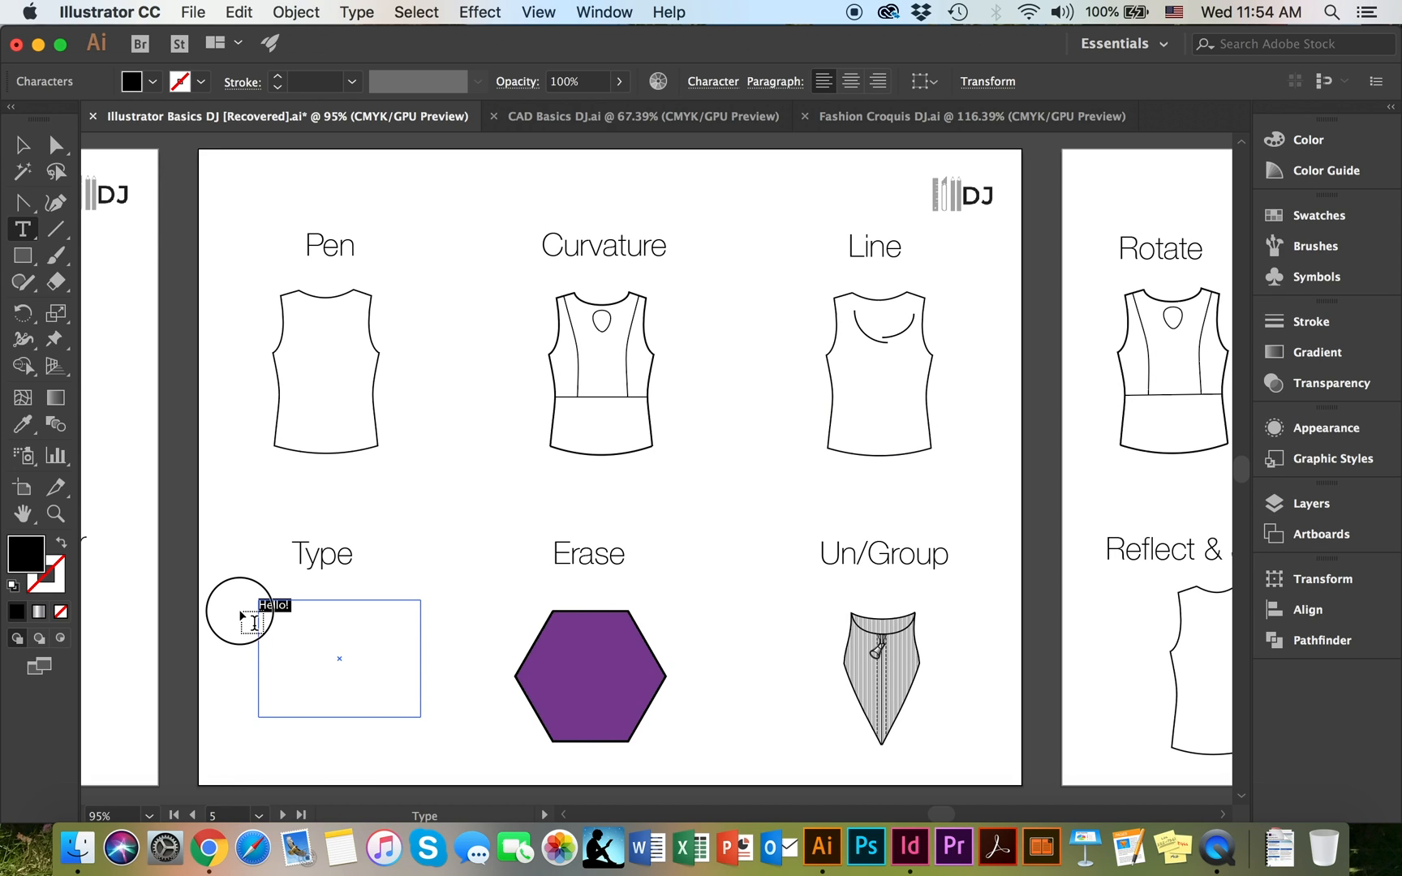
pyautogui.moveTo(711, 115)
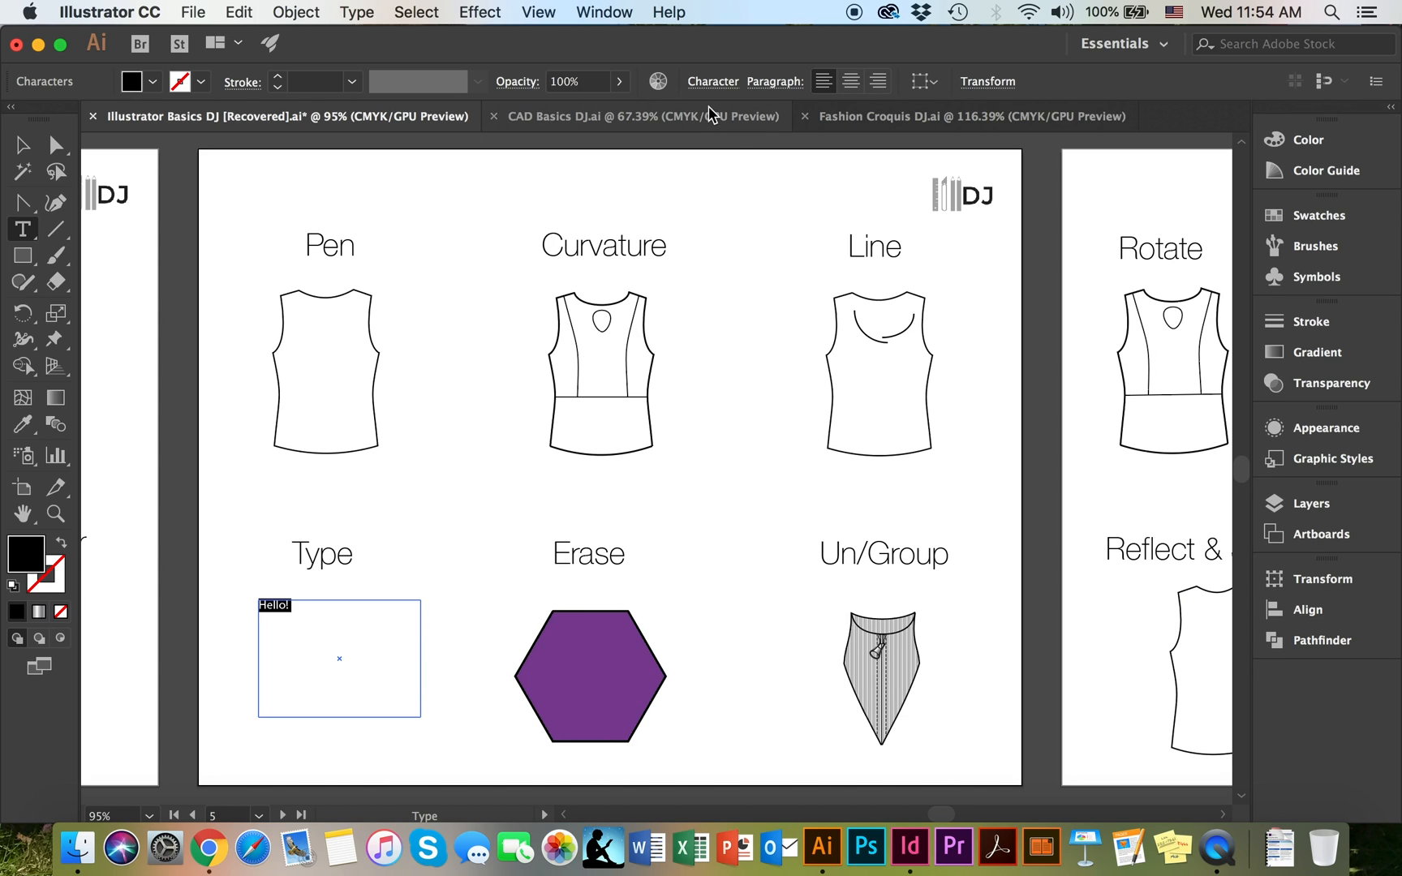
pyautogui.moveTo(712, 81)
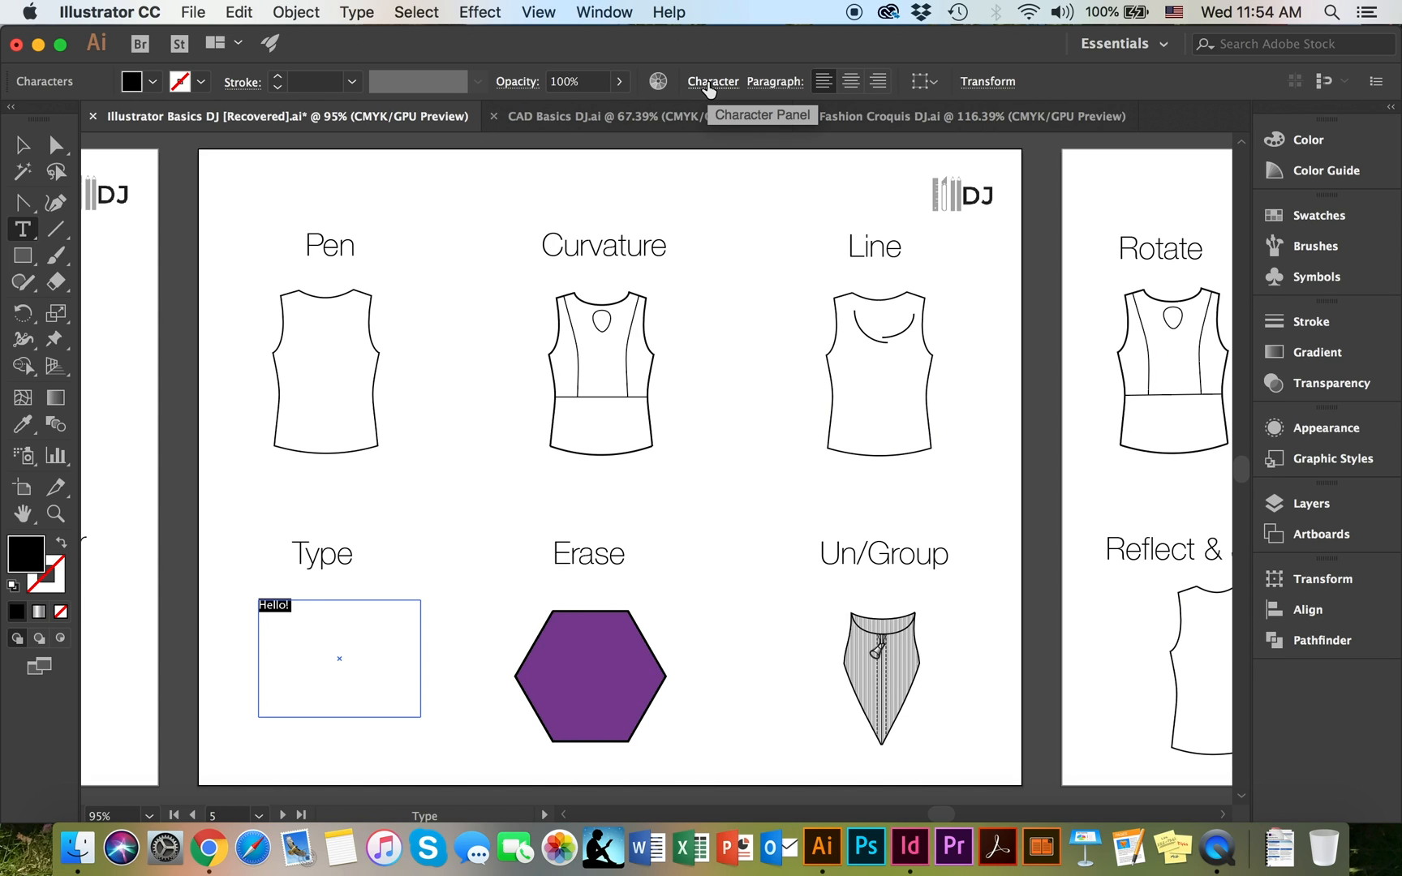
pyautogui.moveTo(713, 88)
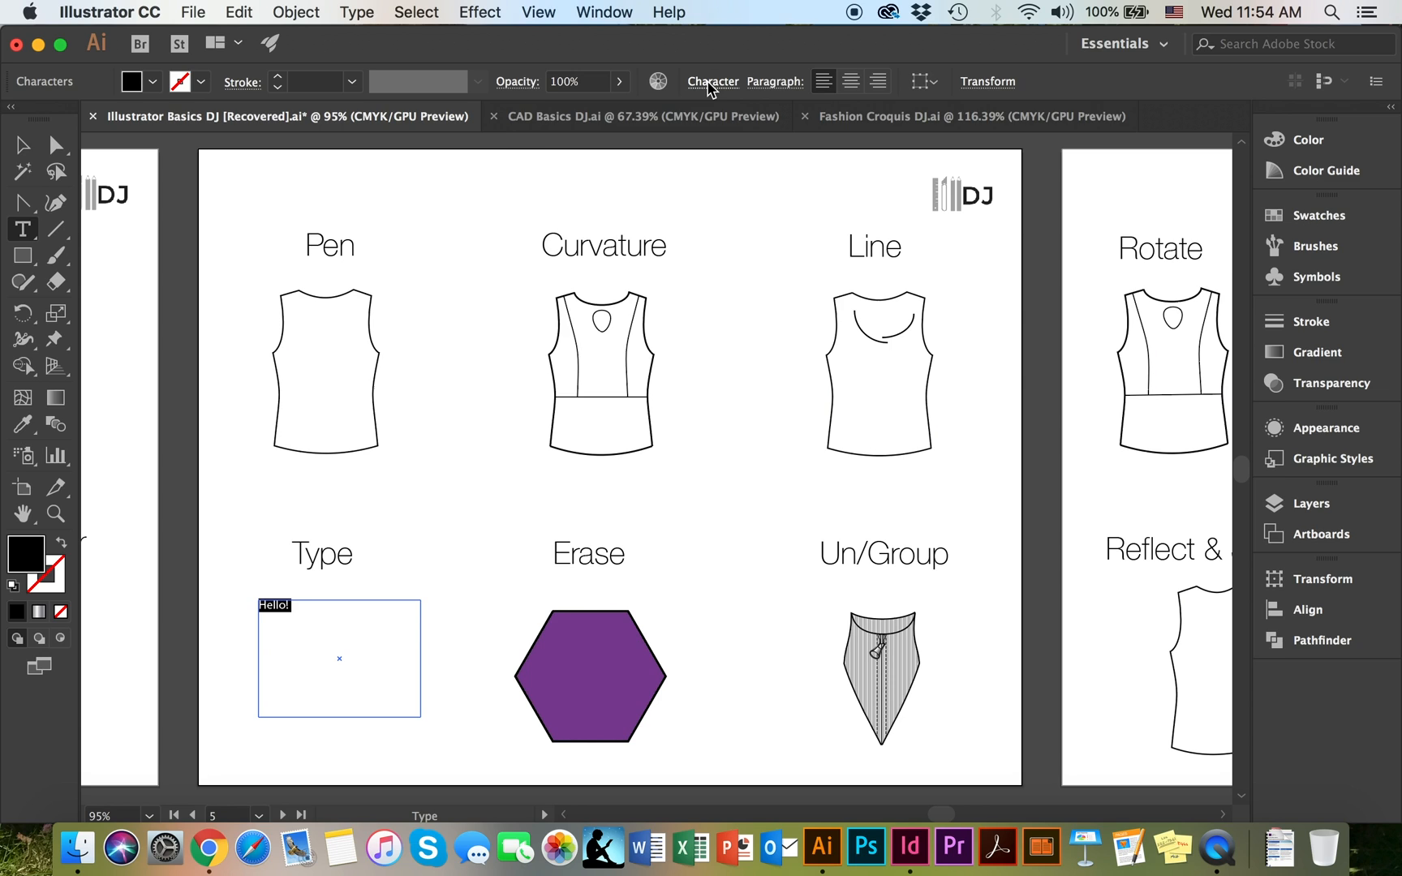
# Style the Hello! text as 24 pt Helvetica Neue Thin in the character settings
pyautogui.click(712, 82)
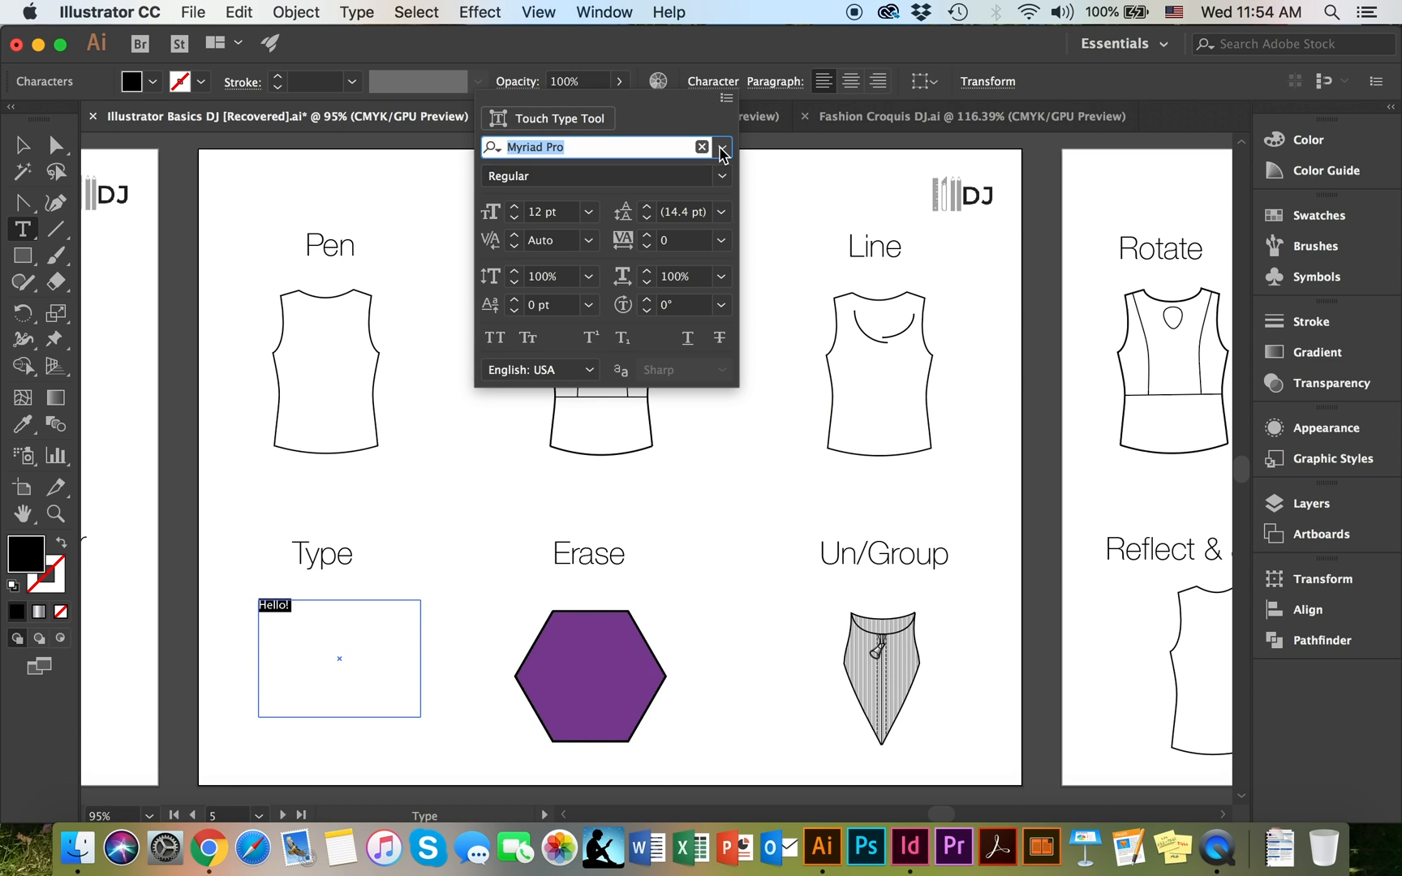
pyautogui.click(720, 147)
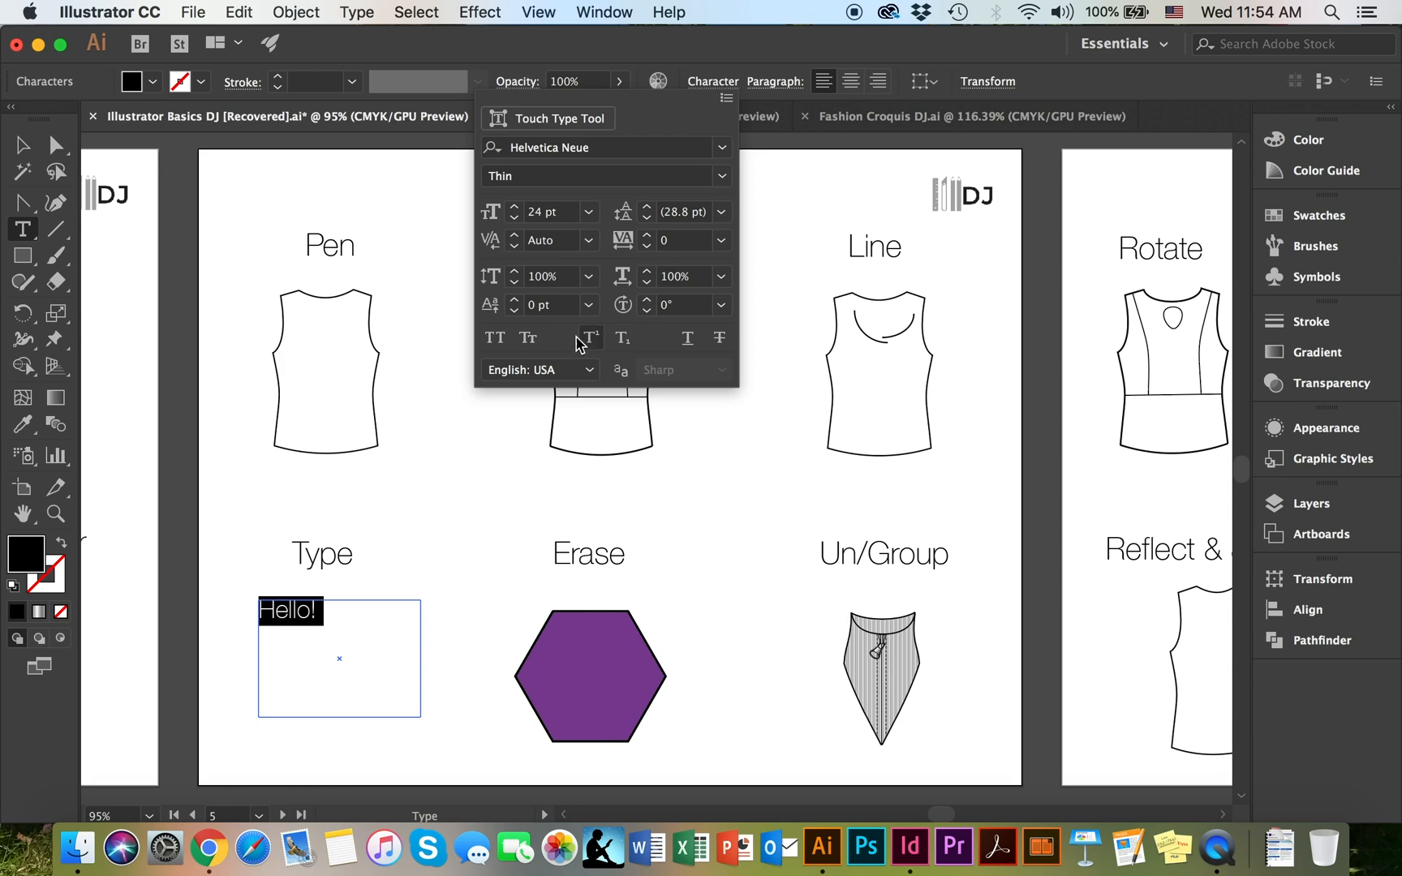
pyautogui.moveTo(614, 355)
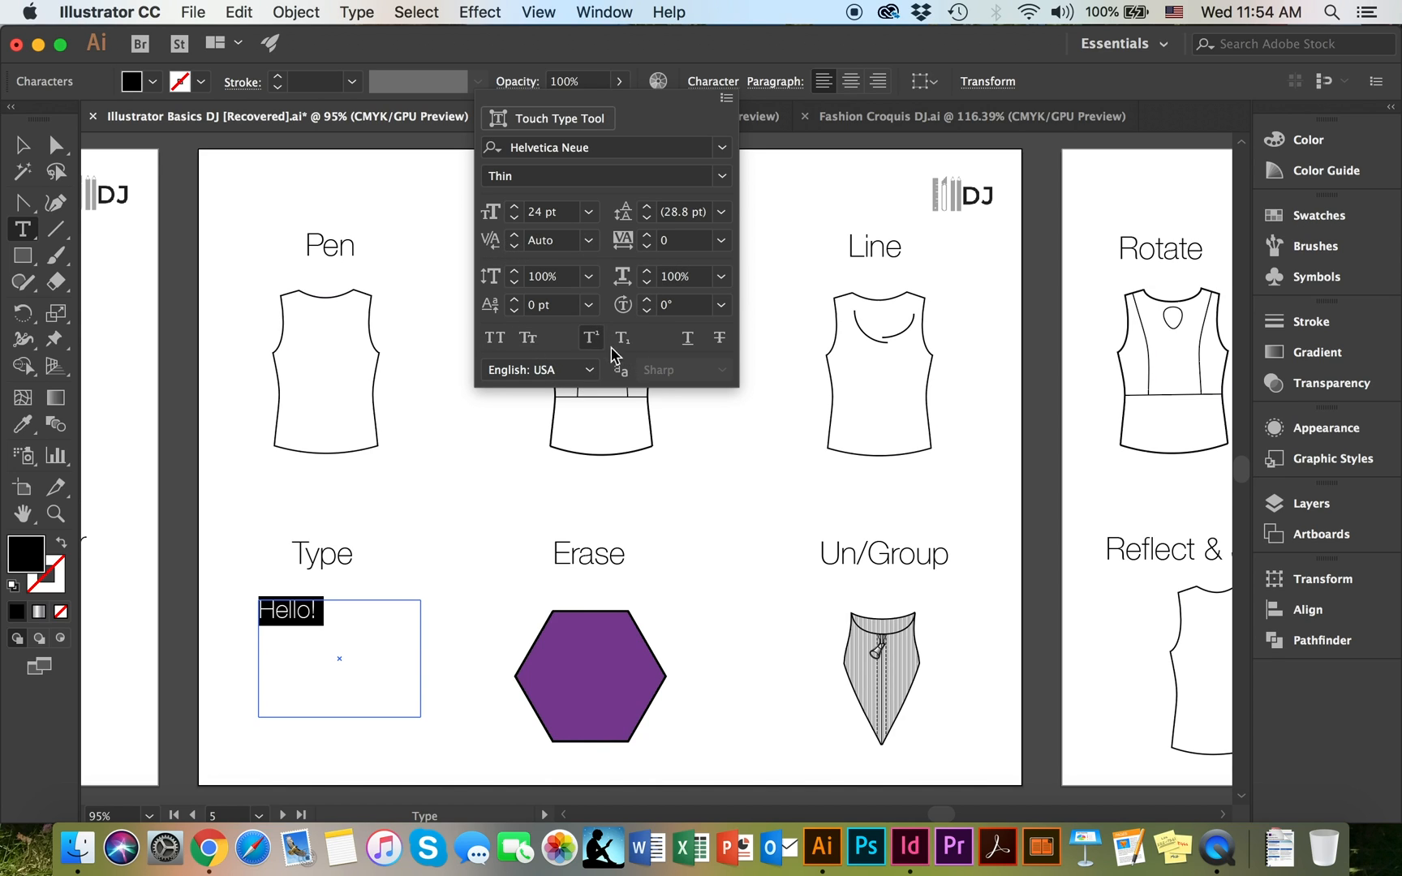
pyautogui.moveTo(512, 356)
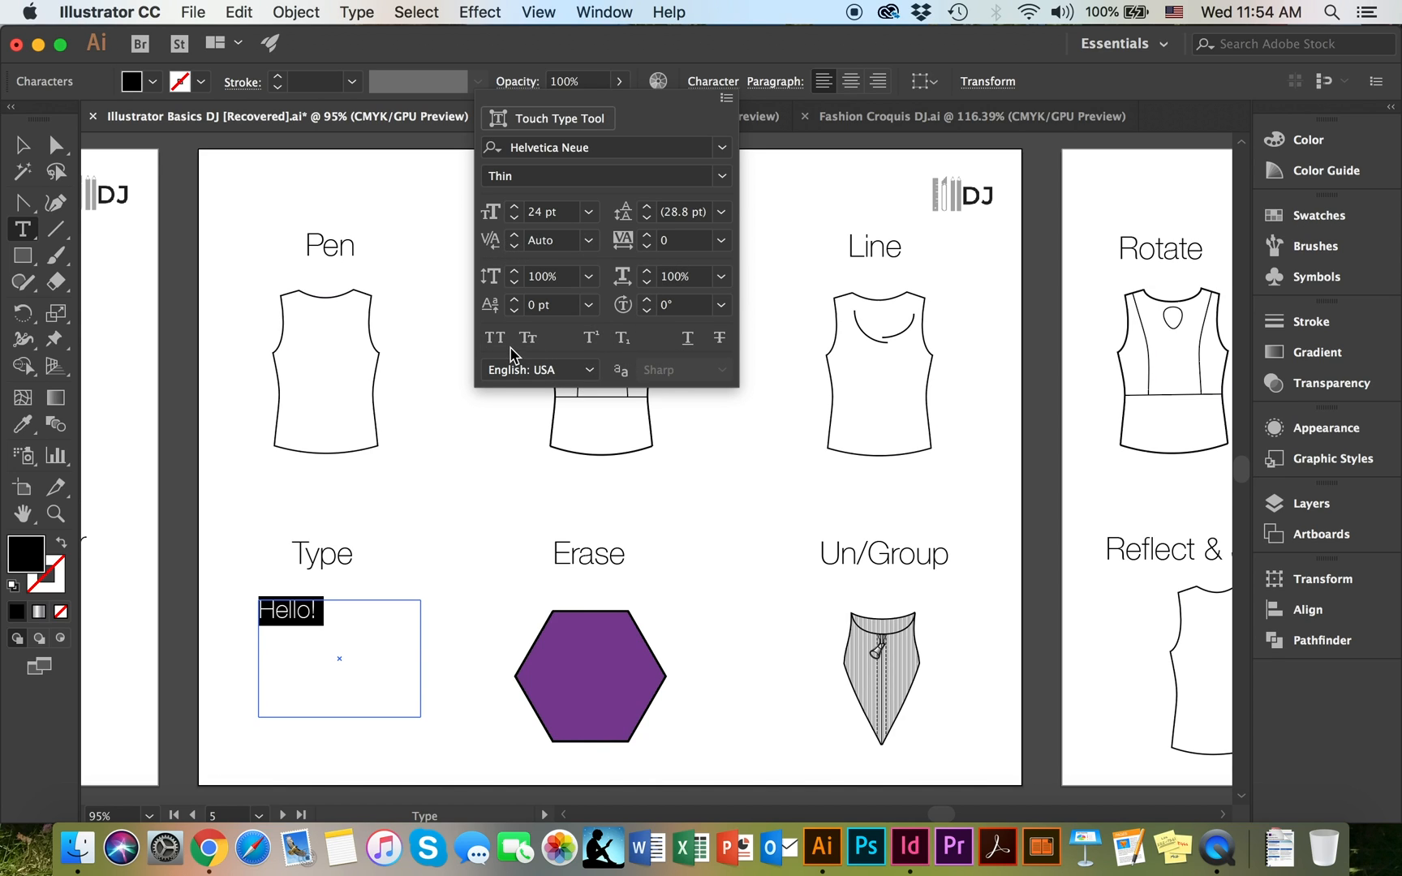
pyautogui.click(777, 81)
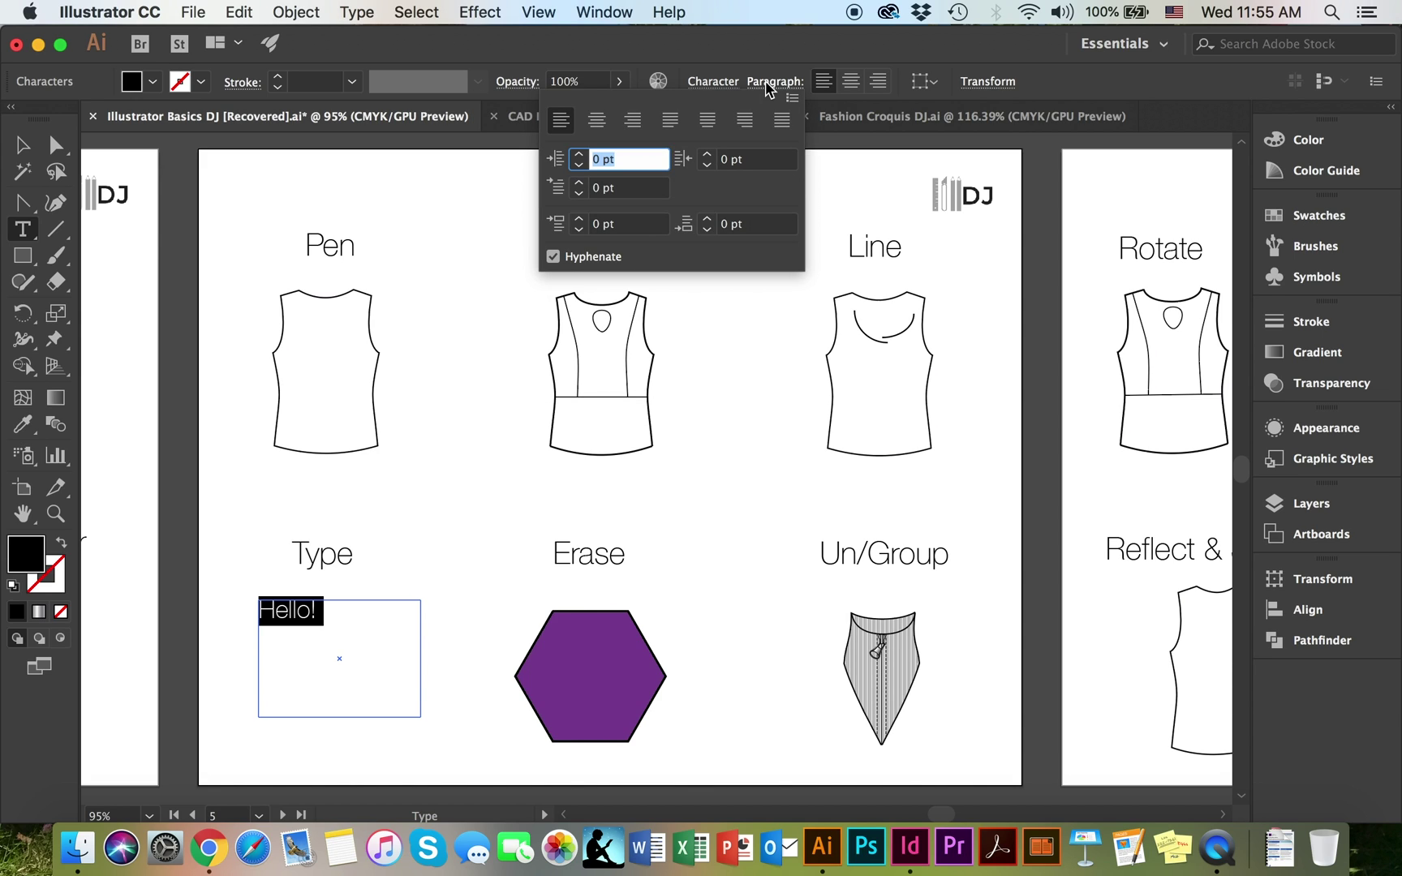
pyautogui.moveTo(773, 81)
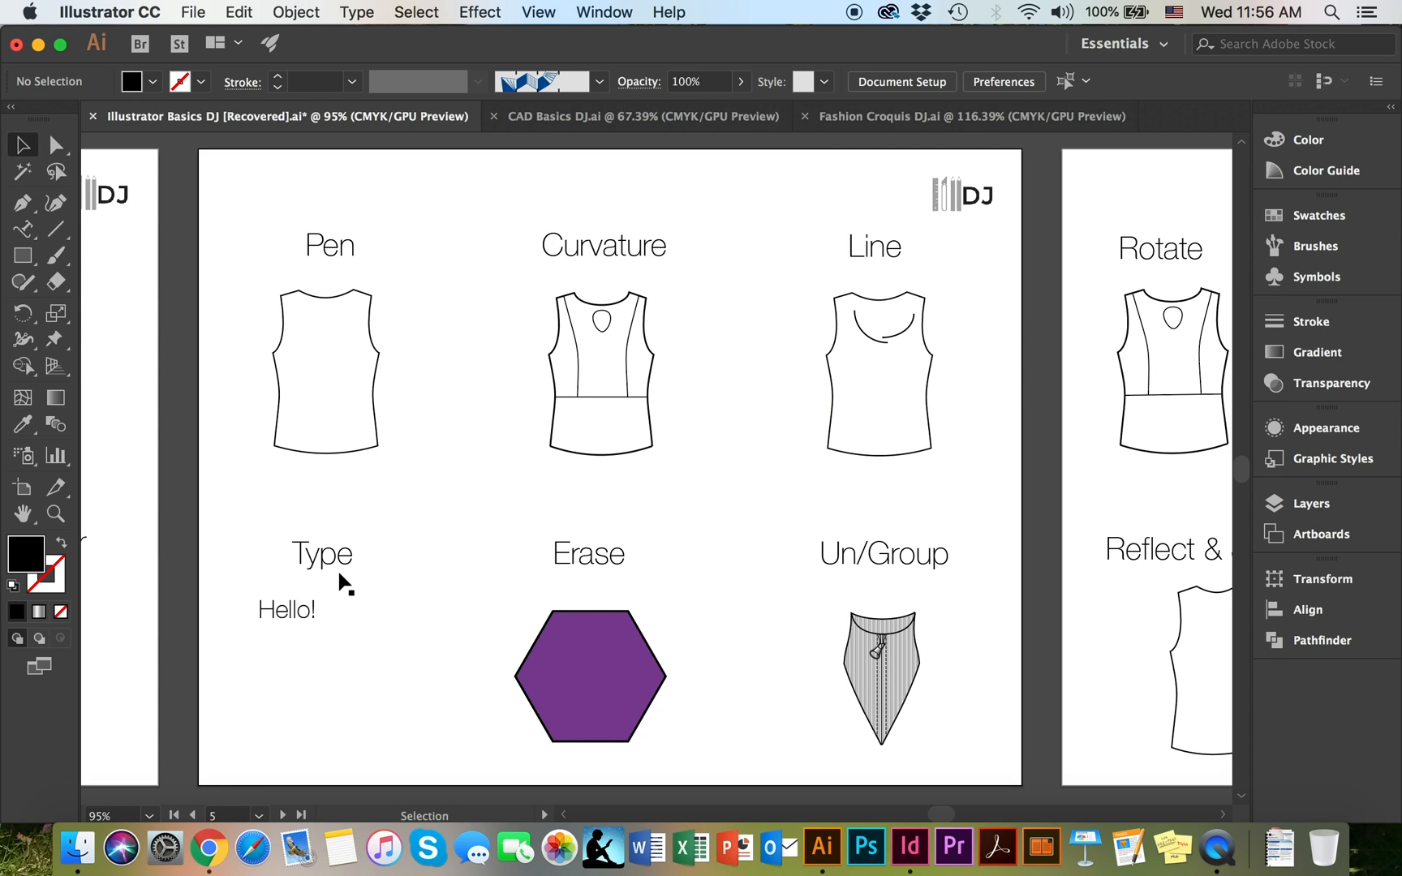
pyautogui.moveTo(21, 256)
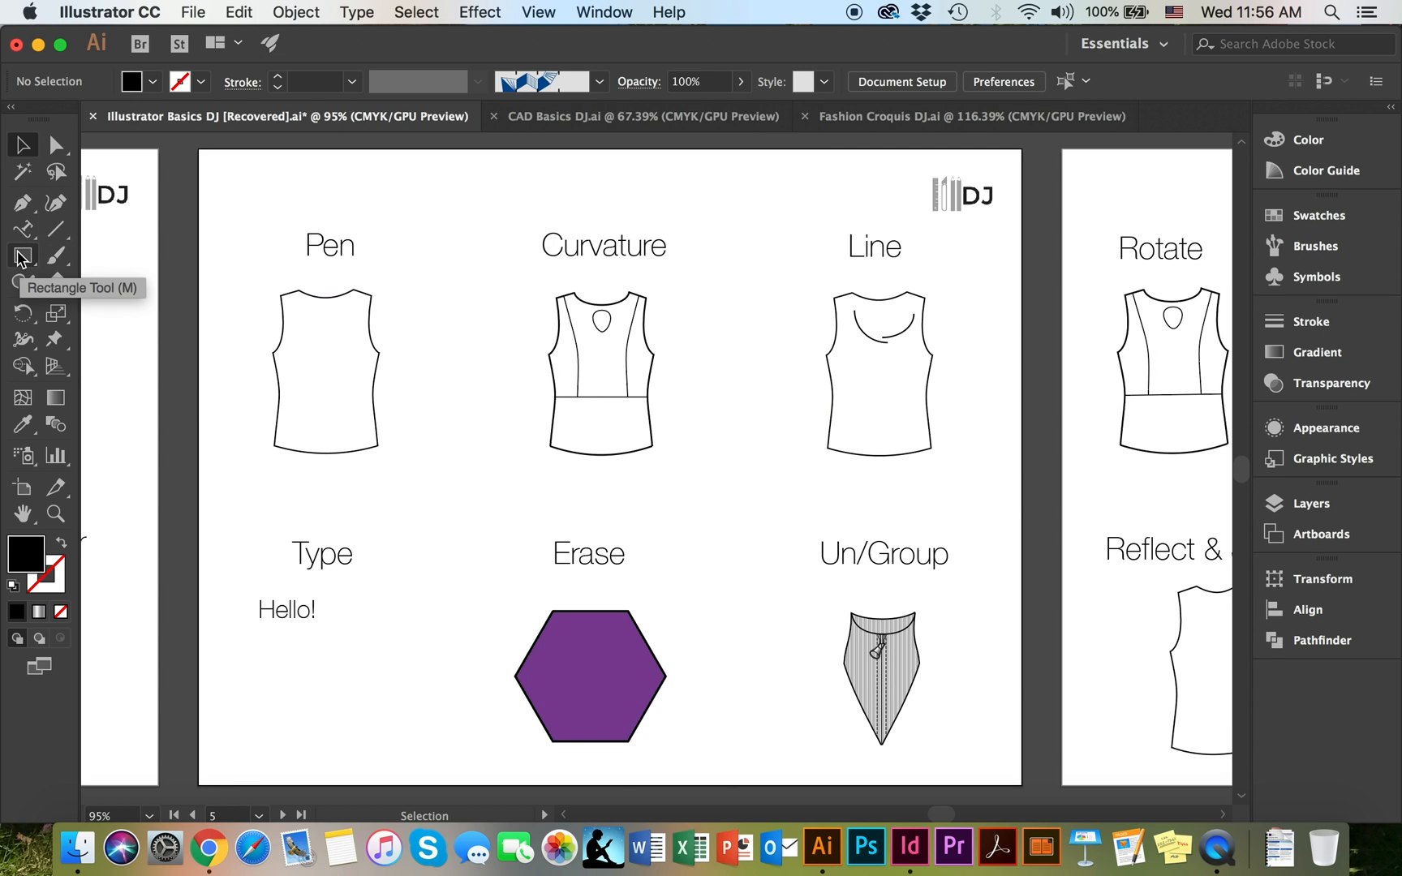
# Draw an ellipse and run repeated 'hello!' text along its path beneath Hello!
pyautogui.click(21, 256)
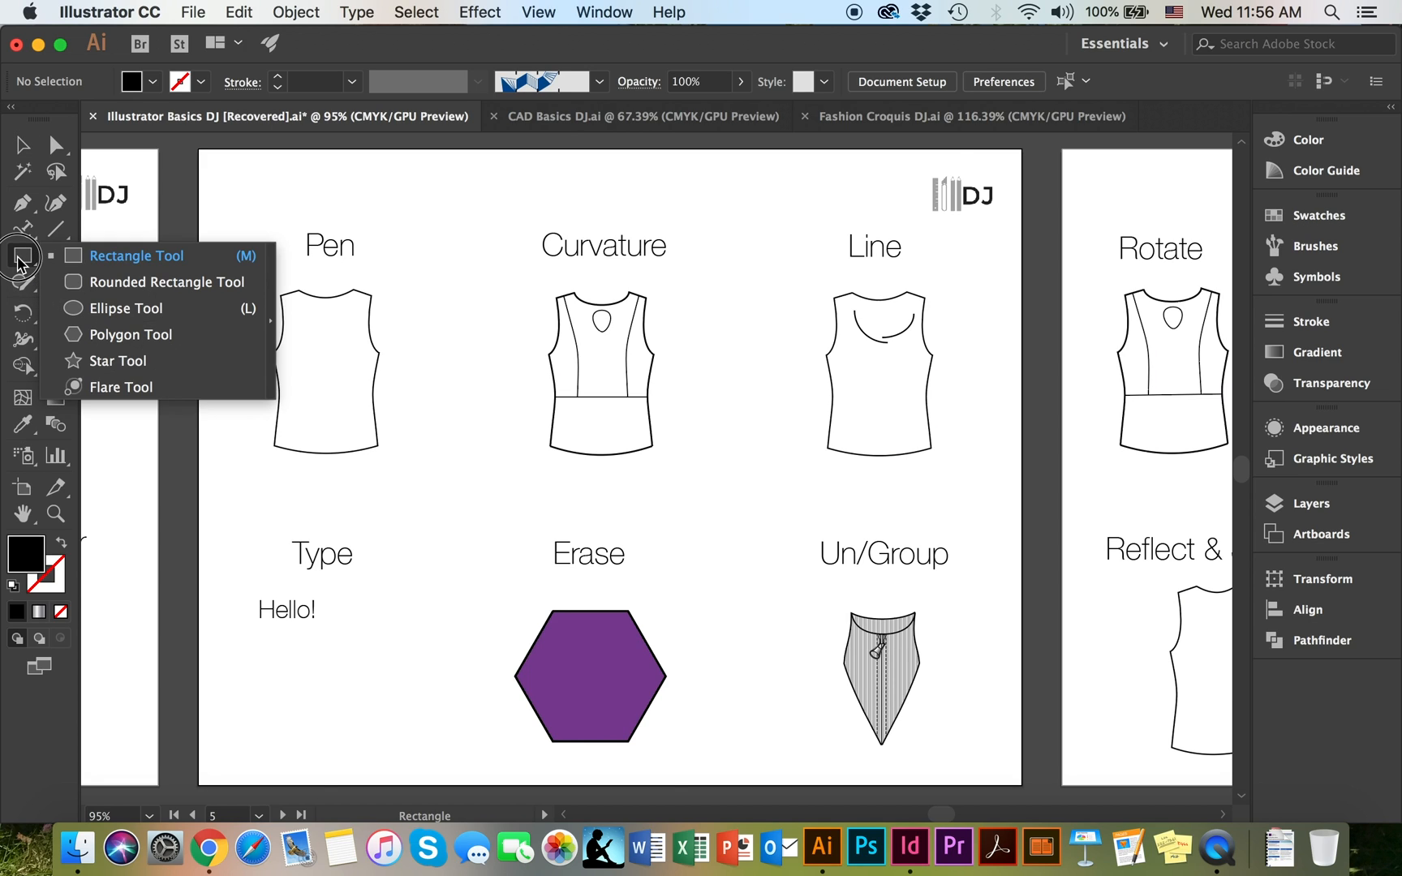
pyautogui.moveTo(131, 334)
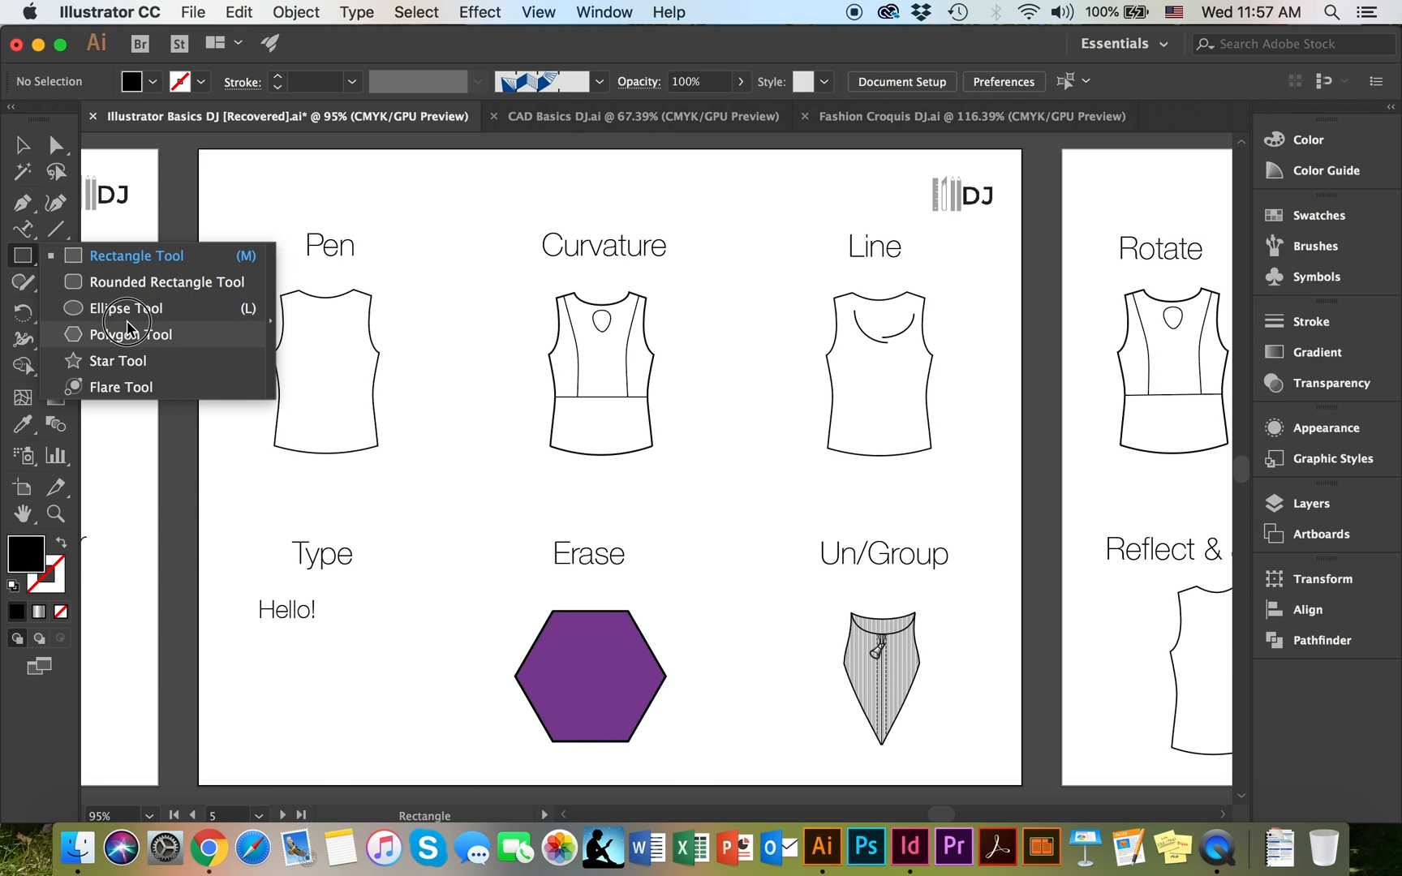
pyautogui.click(126, 308)
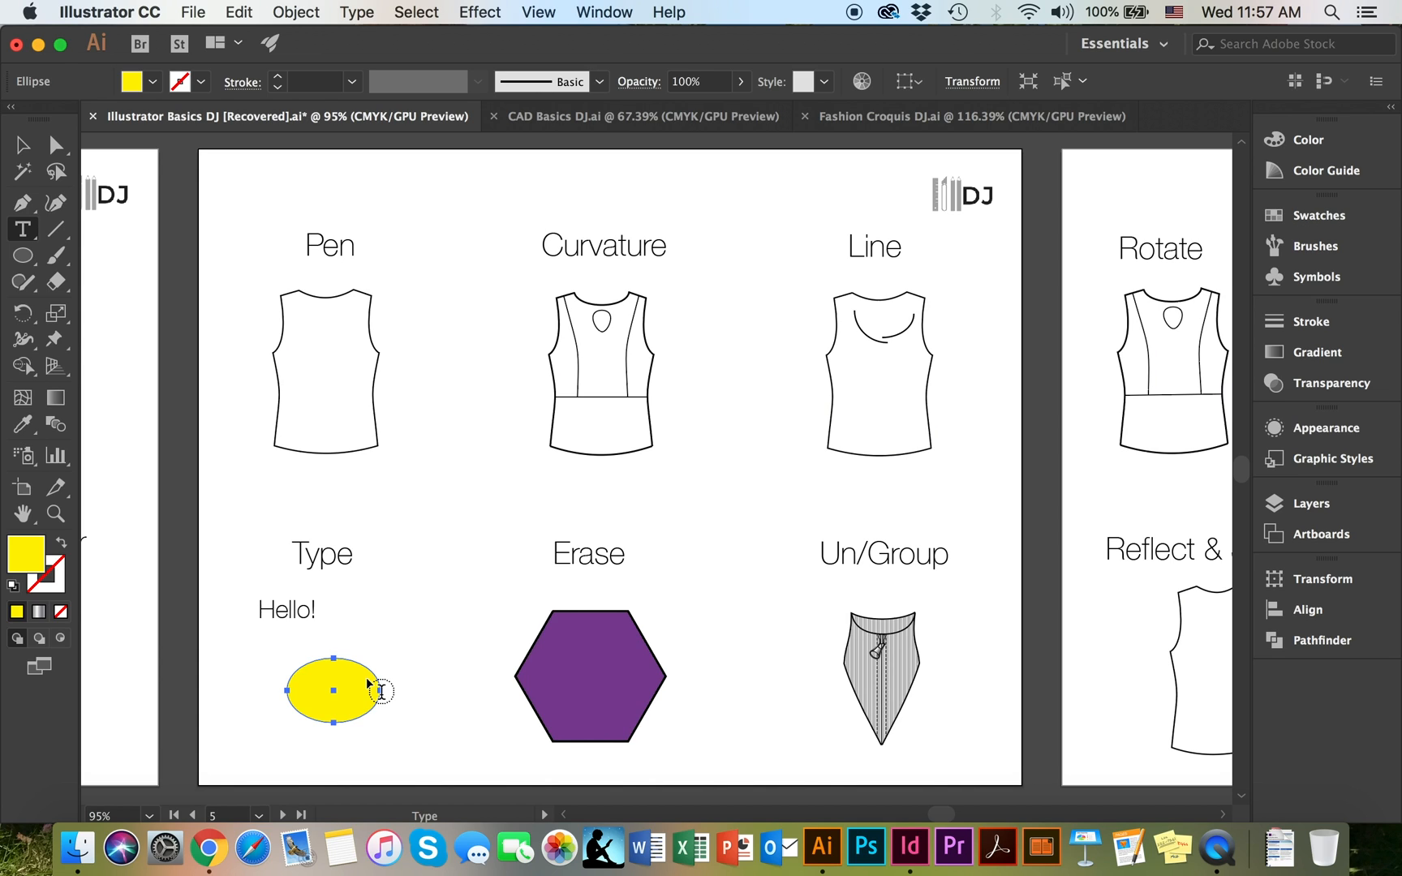
pyautogui.moveTo(21, 229)
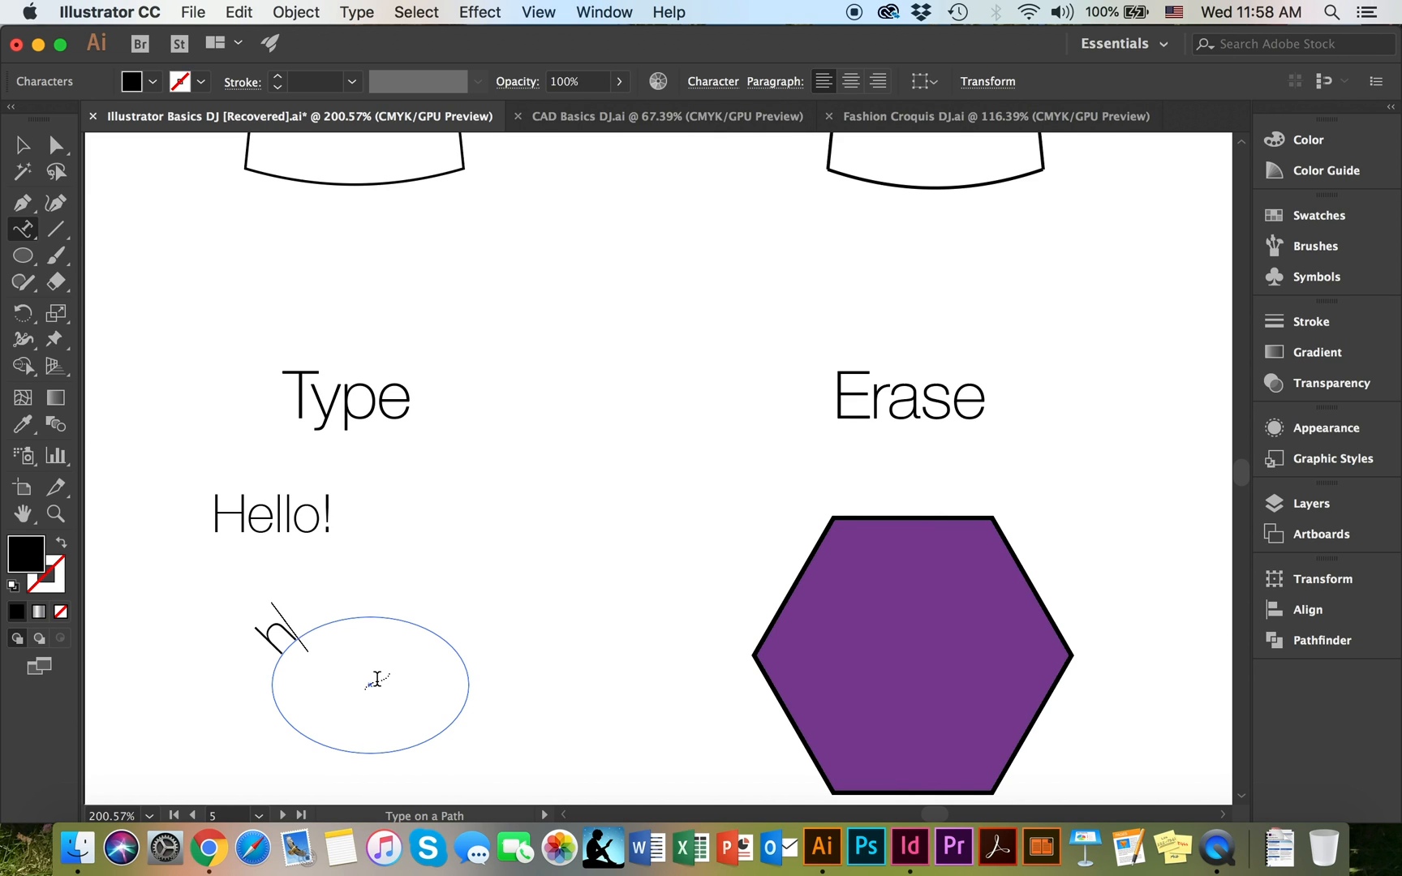
pyautogui.write('hello! hello!')
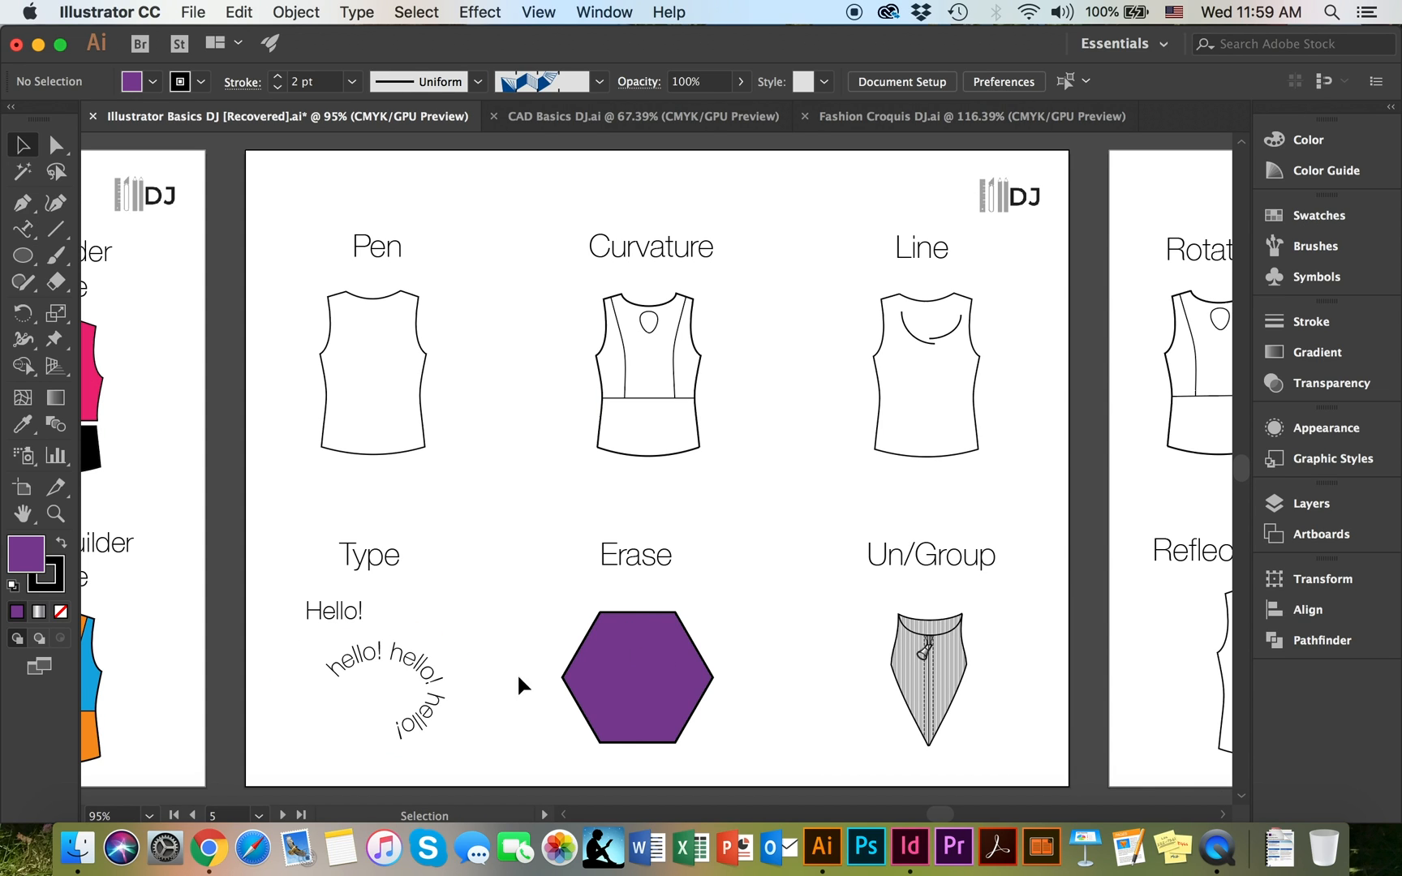
pyautogui.moveTo(55, 282)
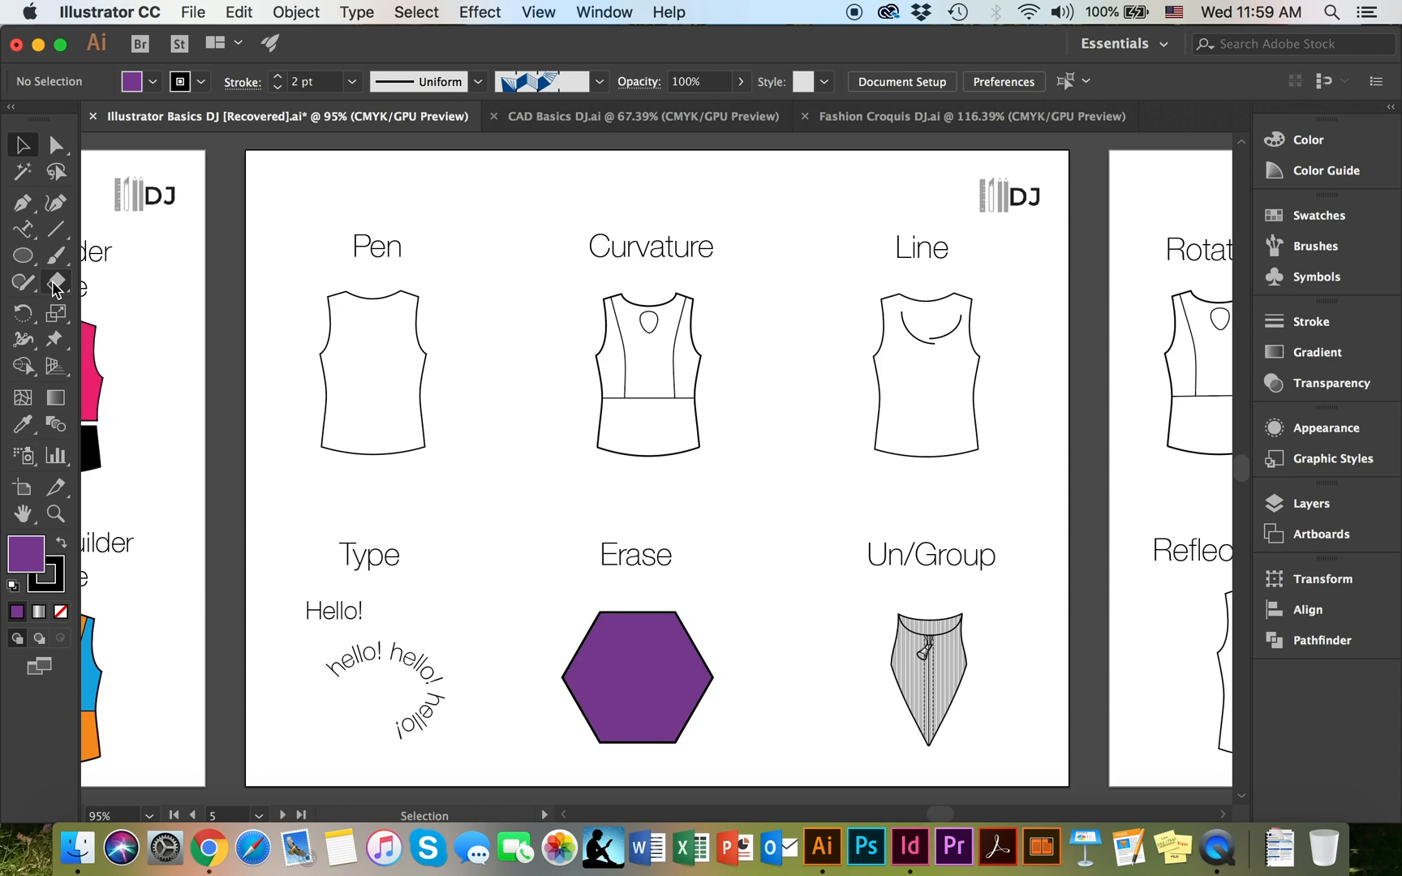
# Set the Eraser to 0° angle, 100% roundness, 10 pt and notch both sides of the purple top
pyautogui.click(56, 281)
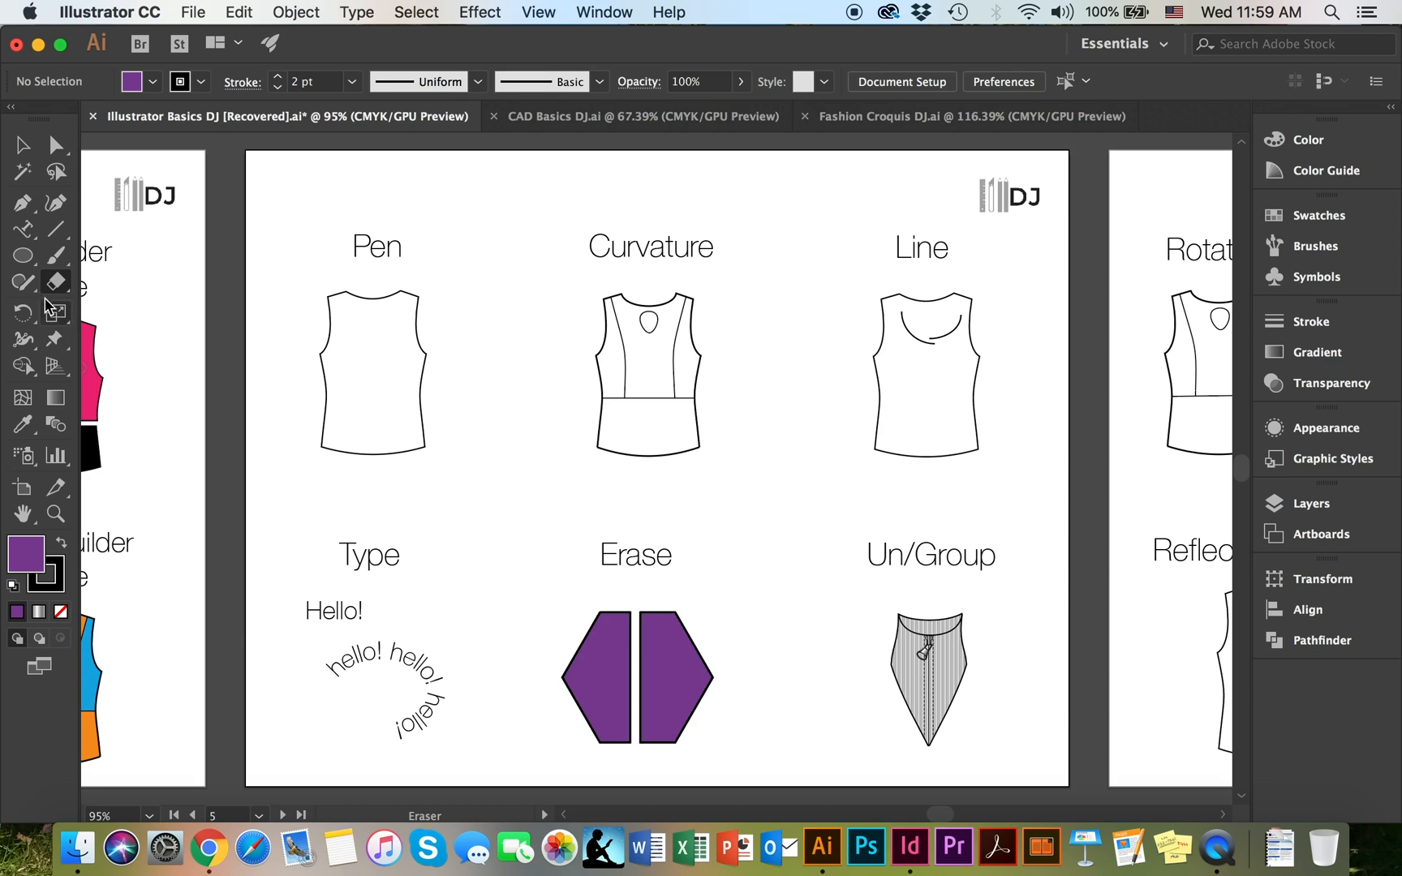
pyautogui.doubleClick(54, 282)
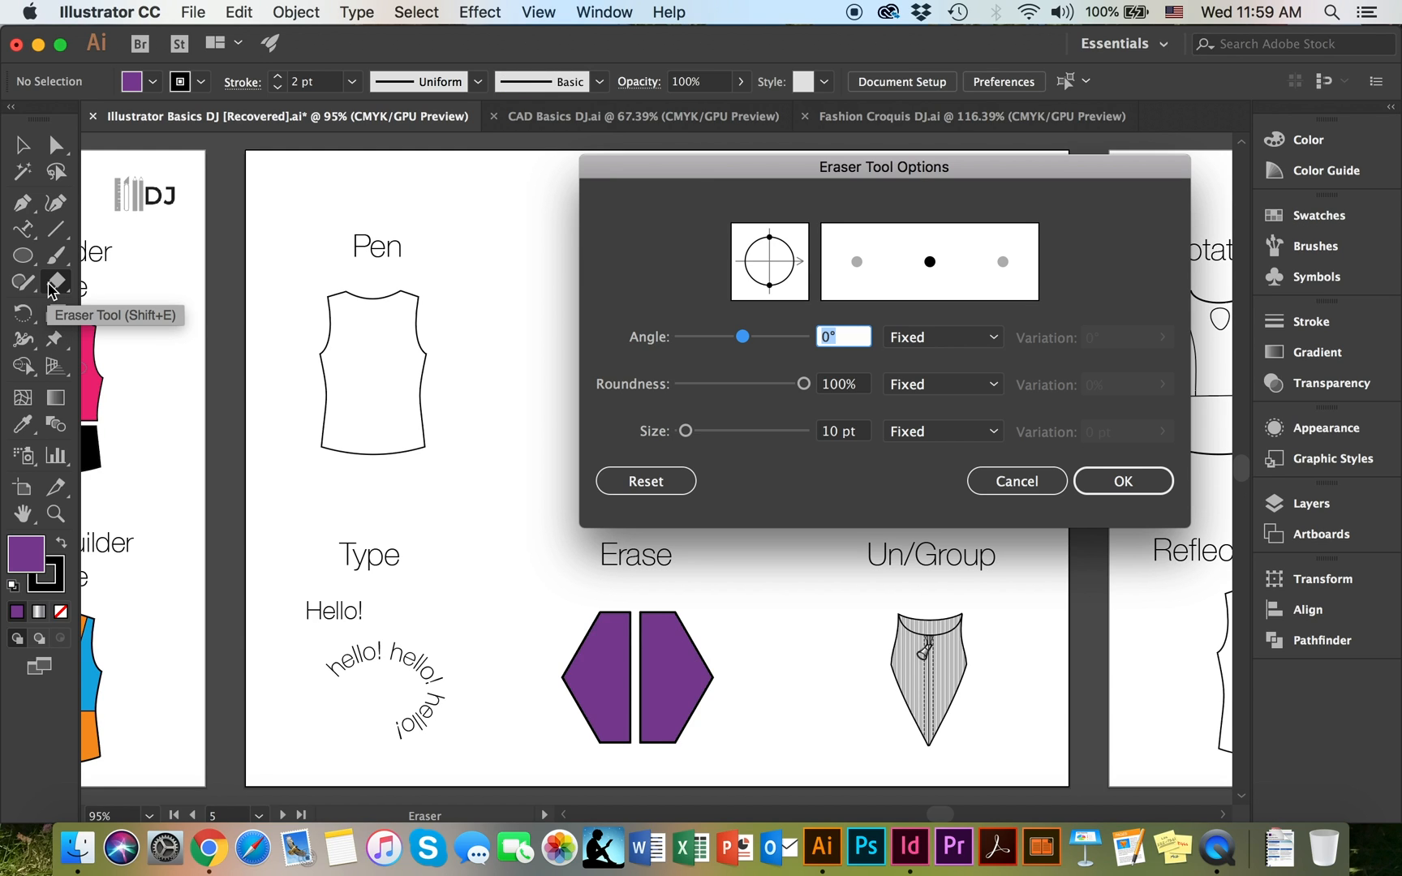
pyautogui.moveTo(736, 347)
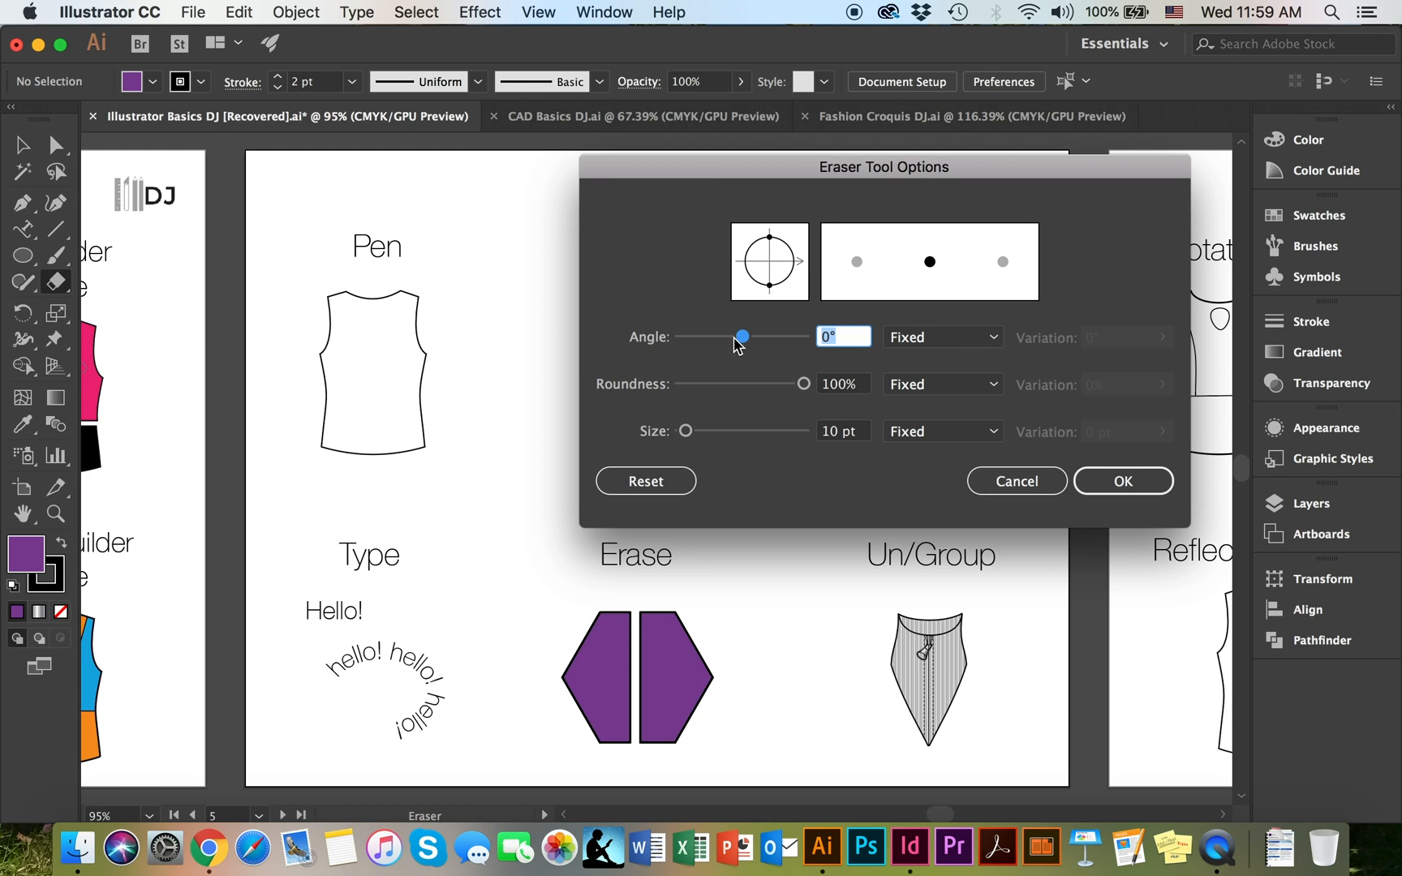
pyautogui.moveTo(807, 400)
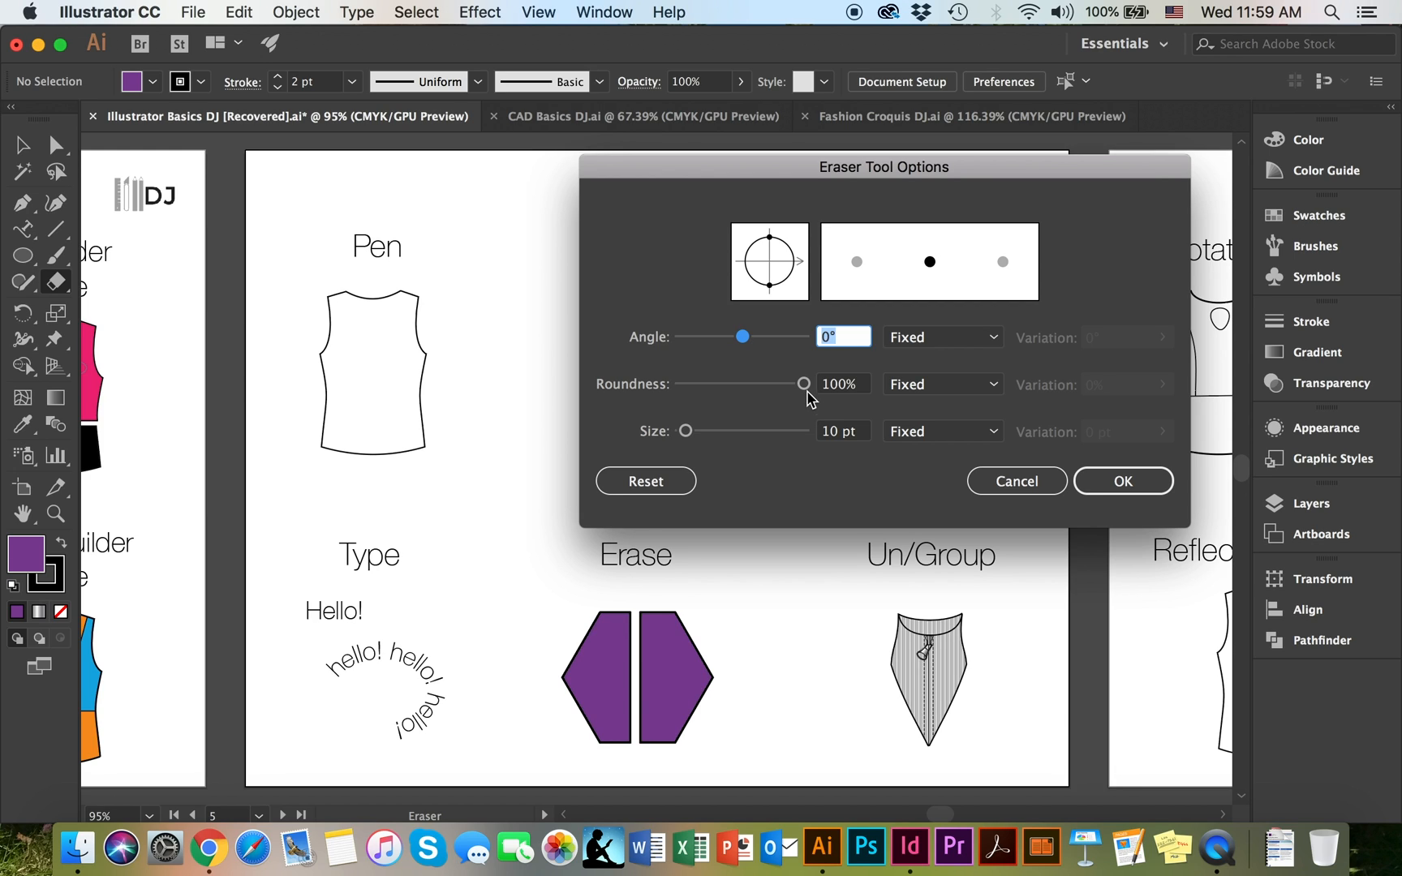
pyautogui.moveTo(806, 394)
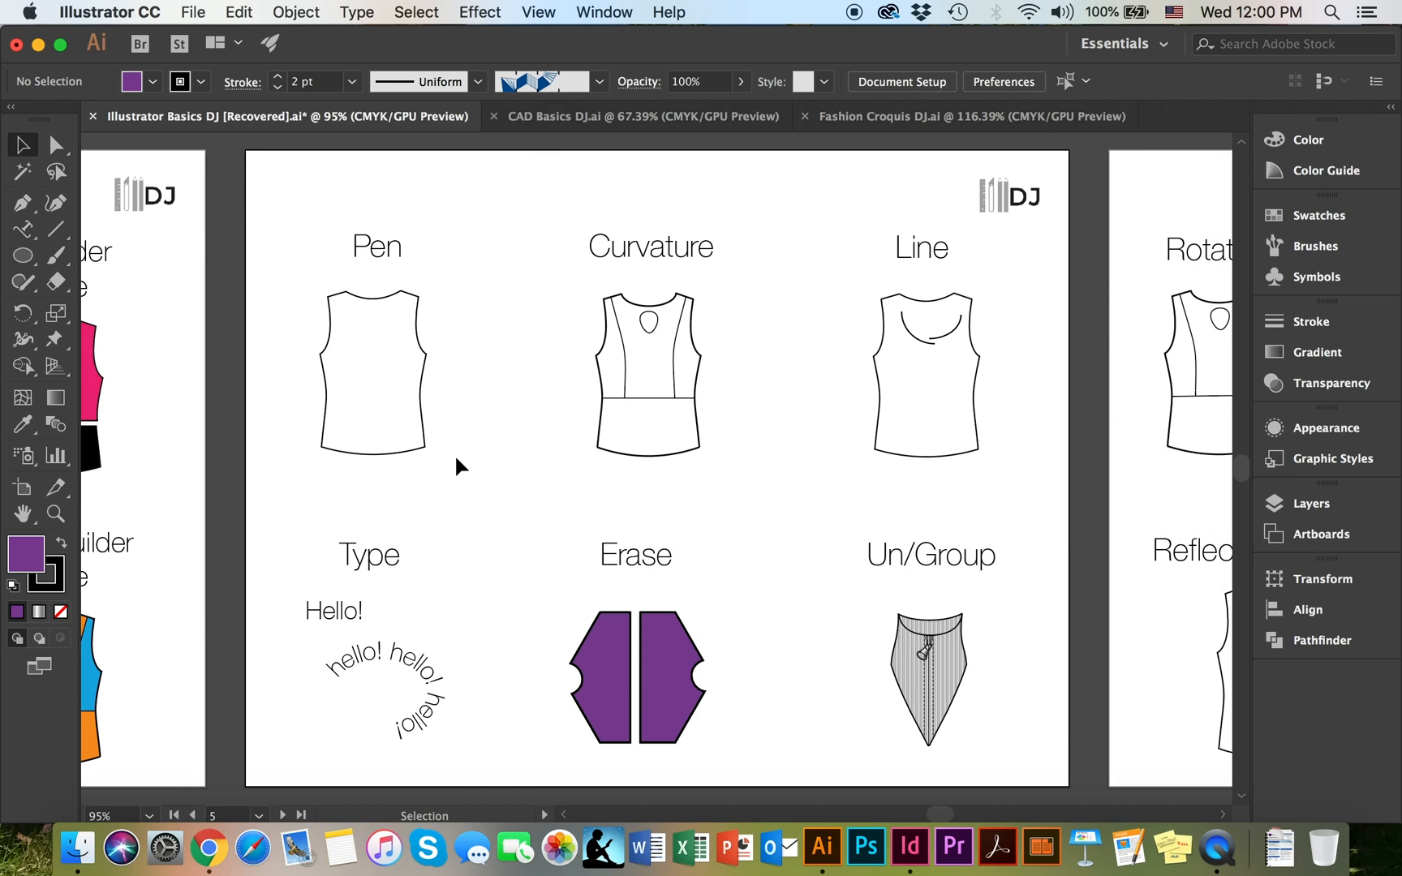
pyautogui.moveTo(885, 602)
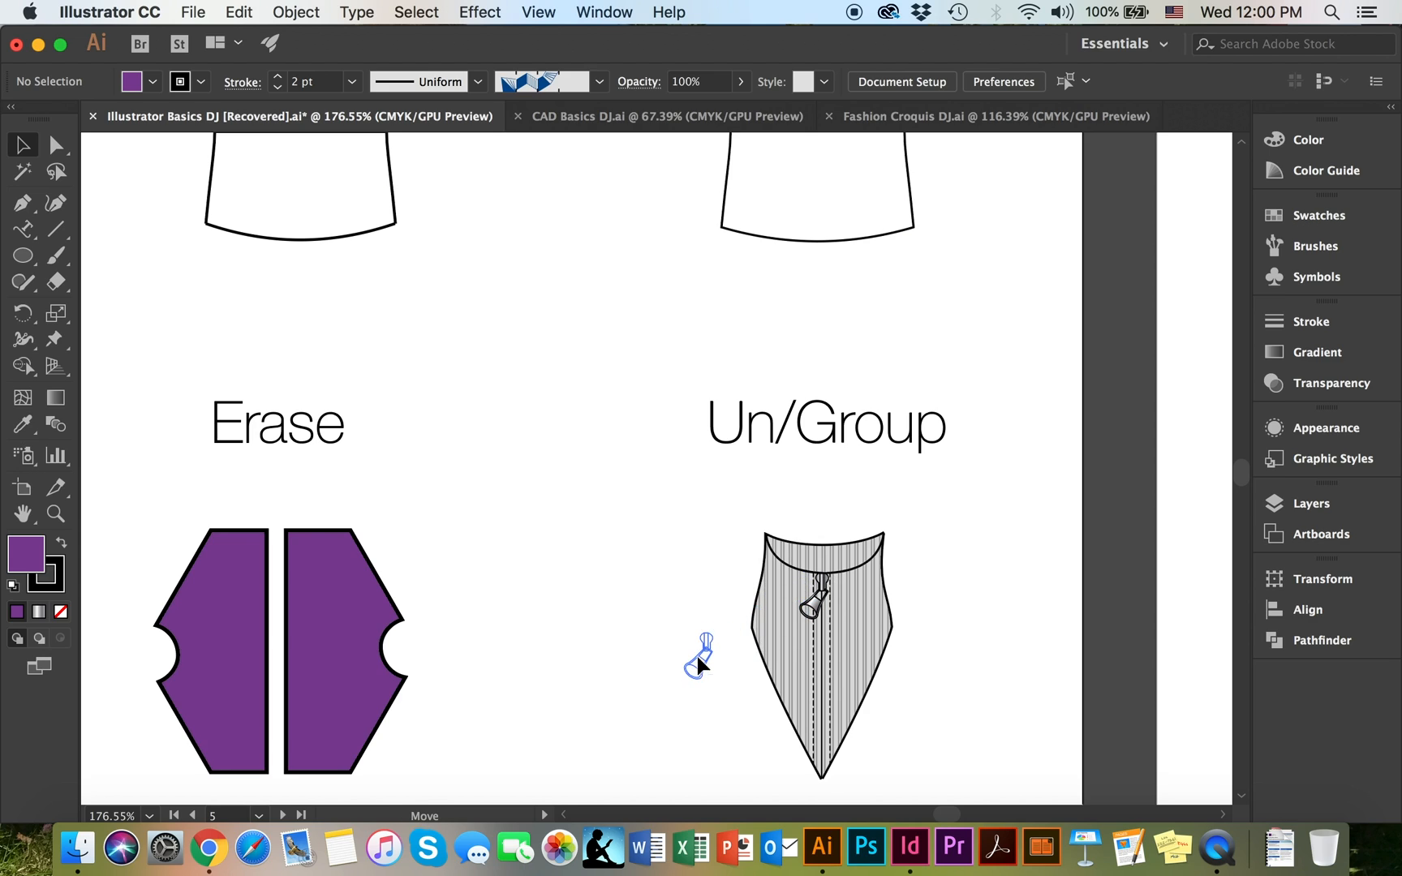
# Move the zipper pull back onto the Un/Group top's neckline and select all its pieces
pyautogui.click(699, 656)
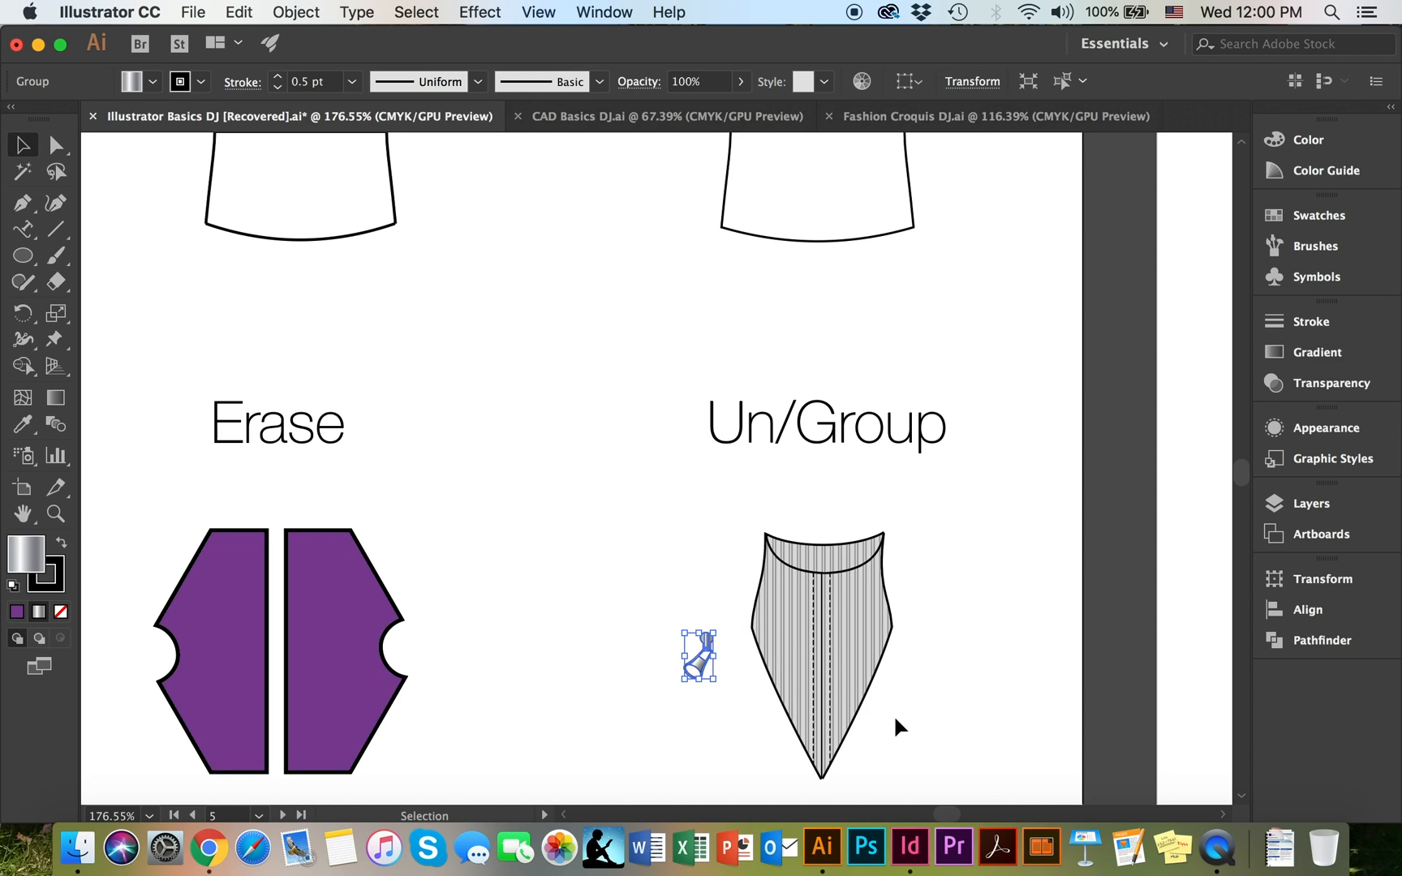
pyautogui.click(731, 696)
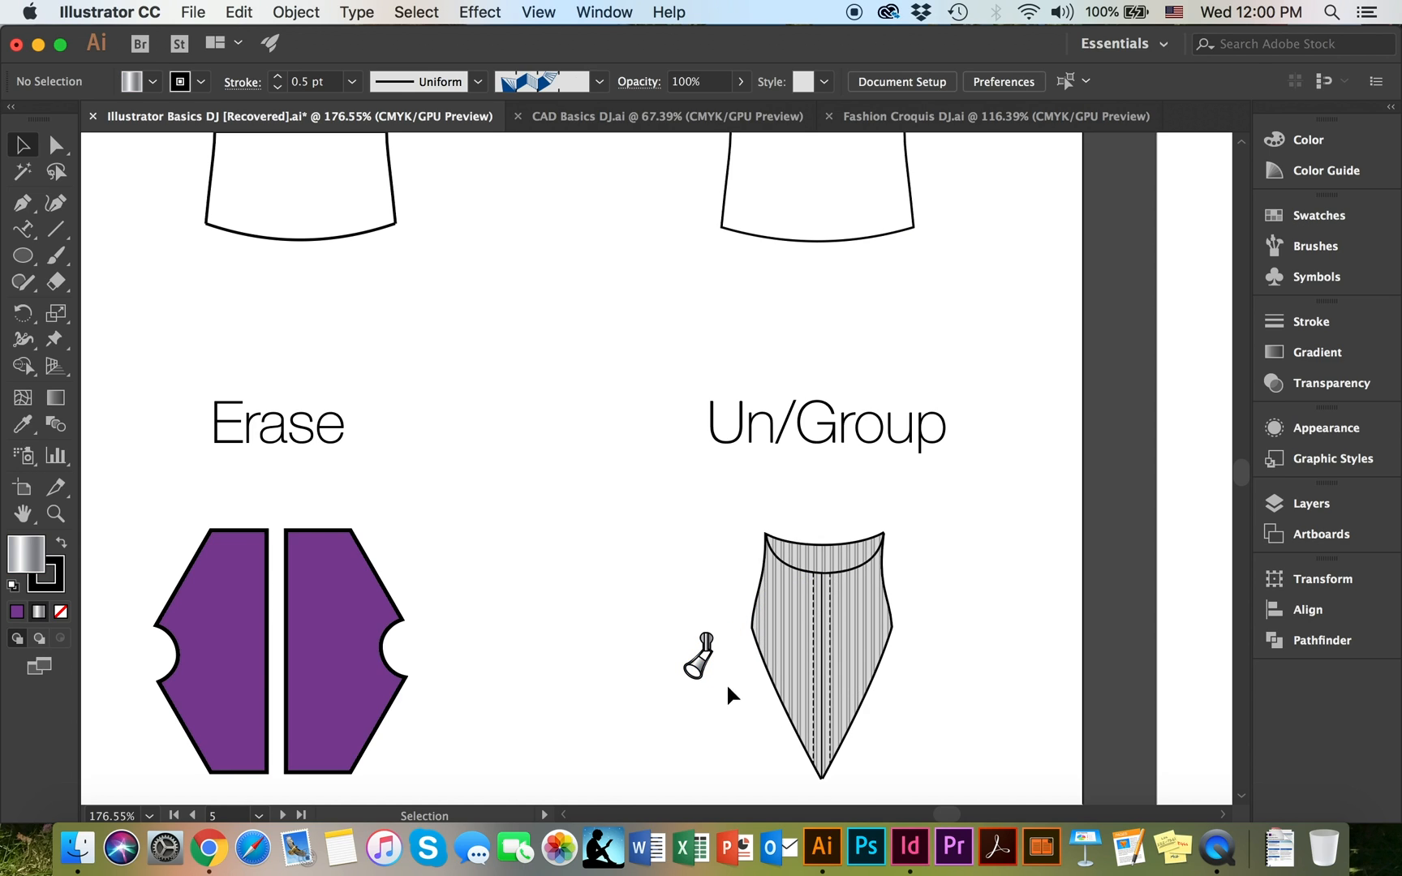
pyautogui.moveTo(722, 651)
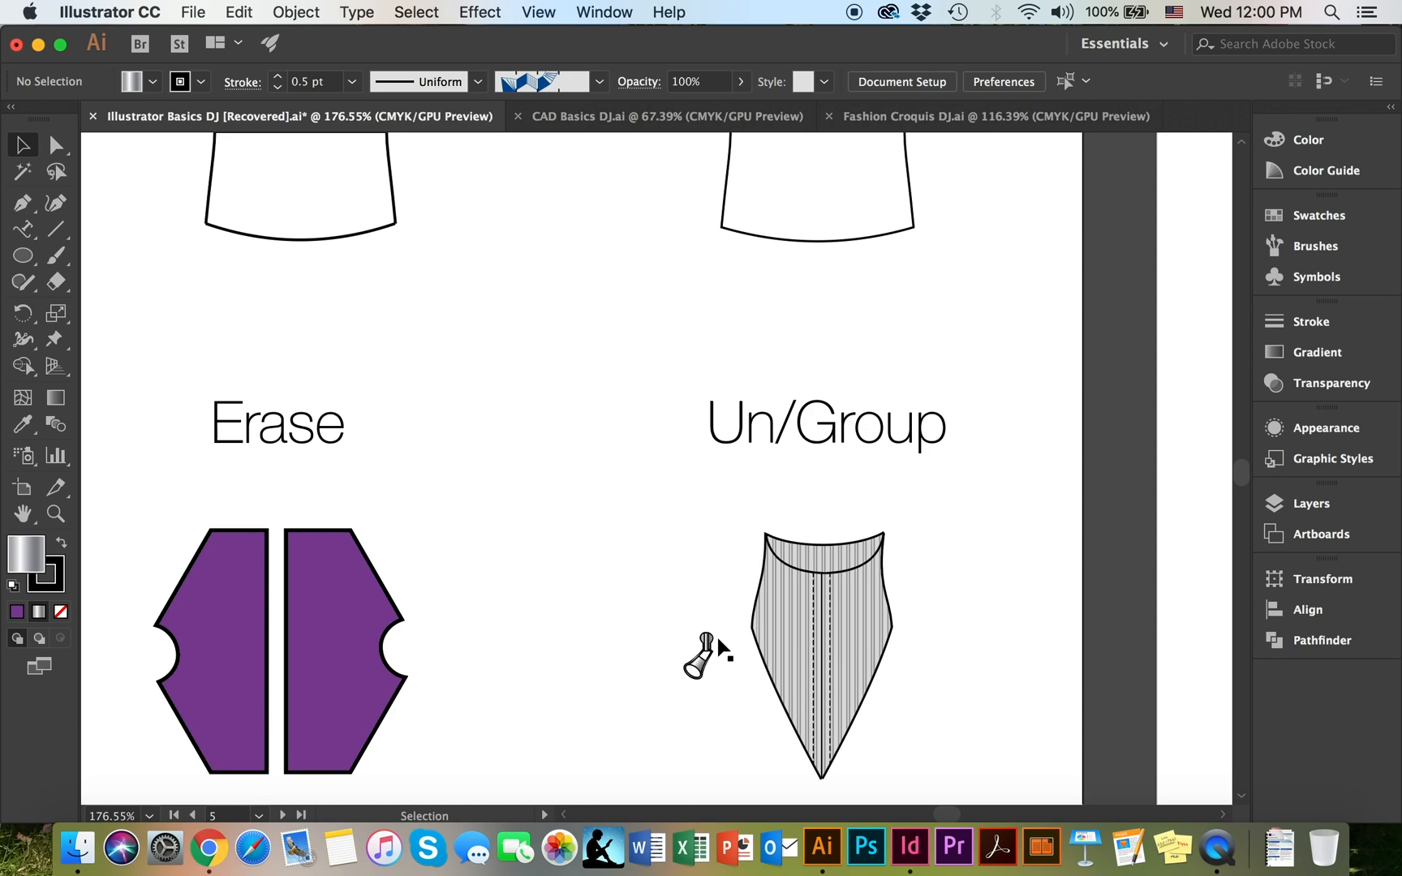
pyautogui.moveTo(743, 691)
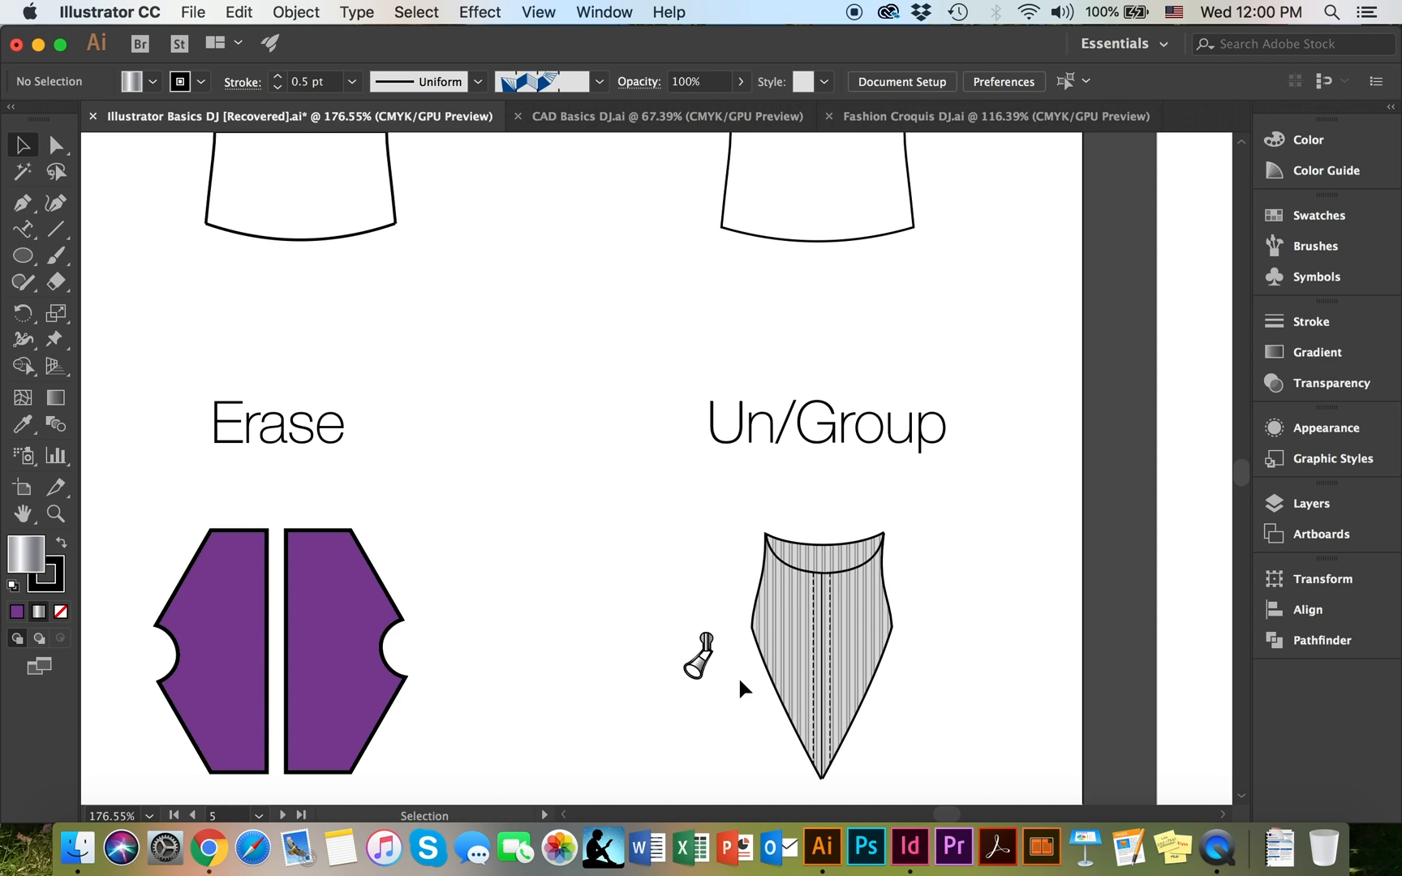
pyautogui.click(814, 594)
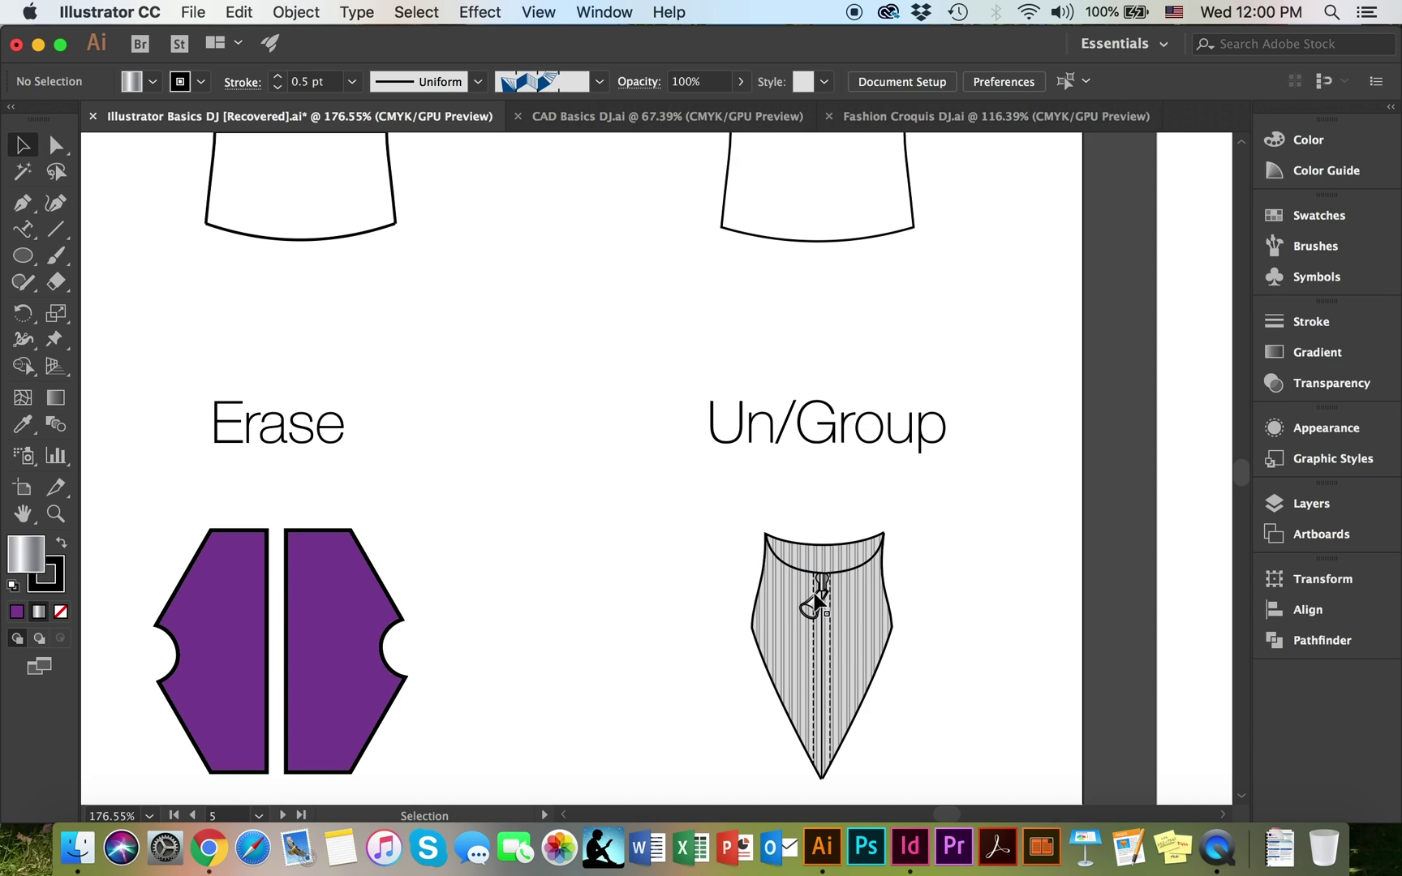
pyautogui.moveTo(691, 502)
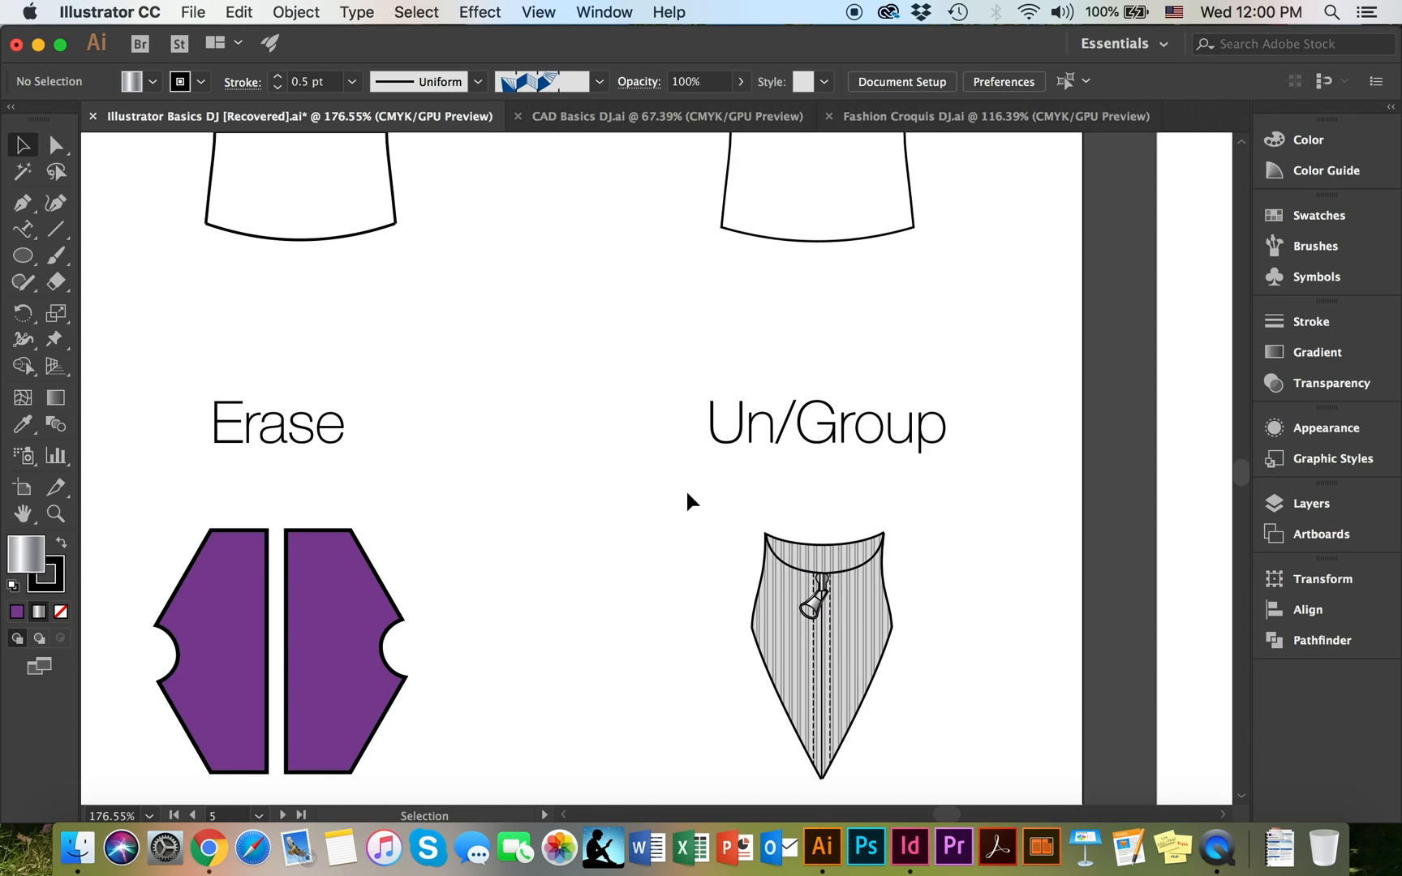
pyautogui.moveTo(686, 494)
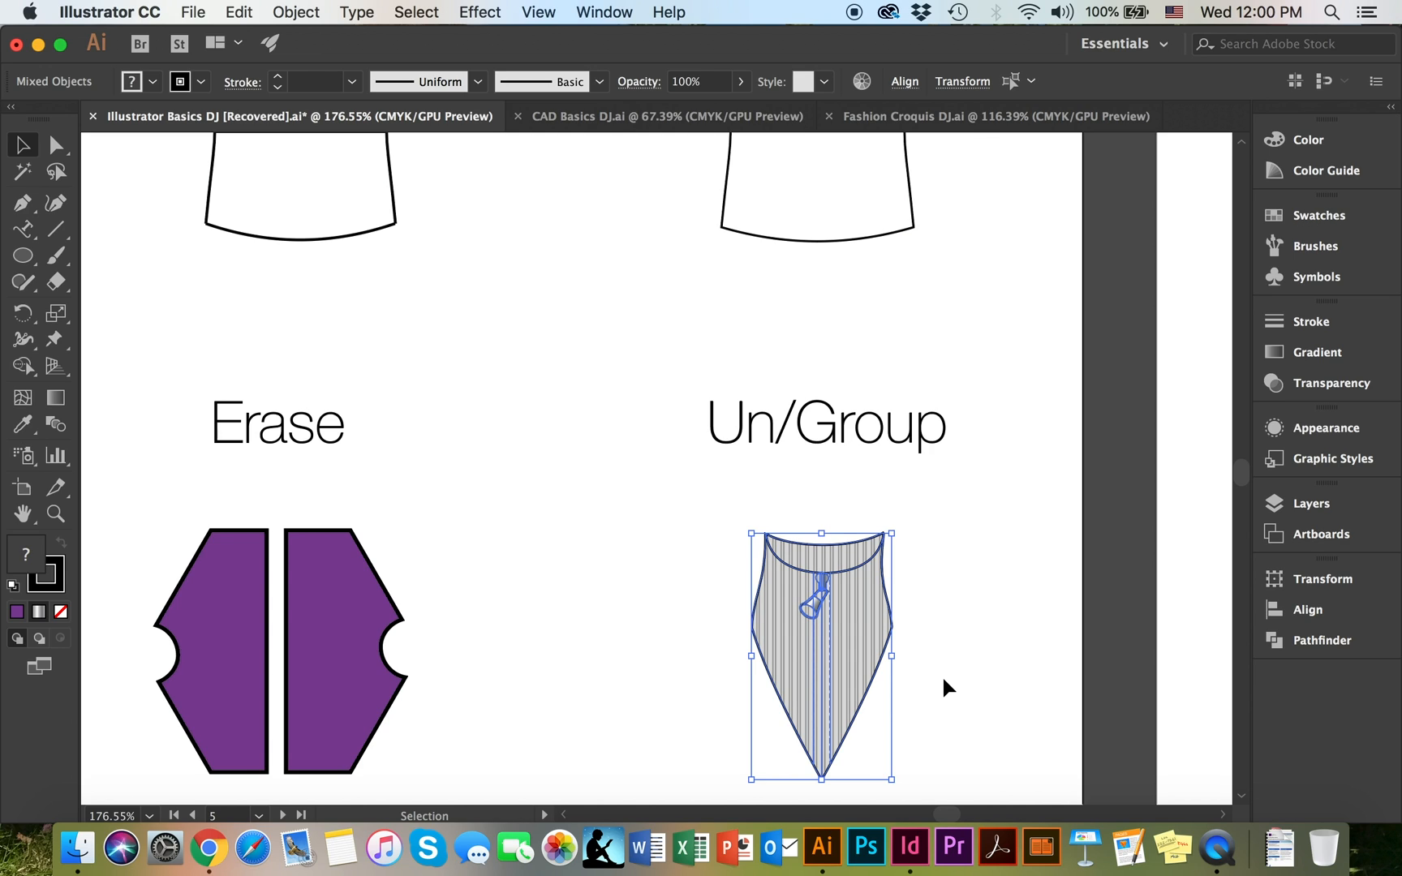
pyautogui.click(809, 599)
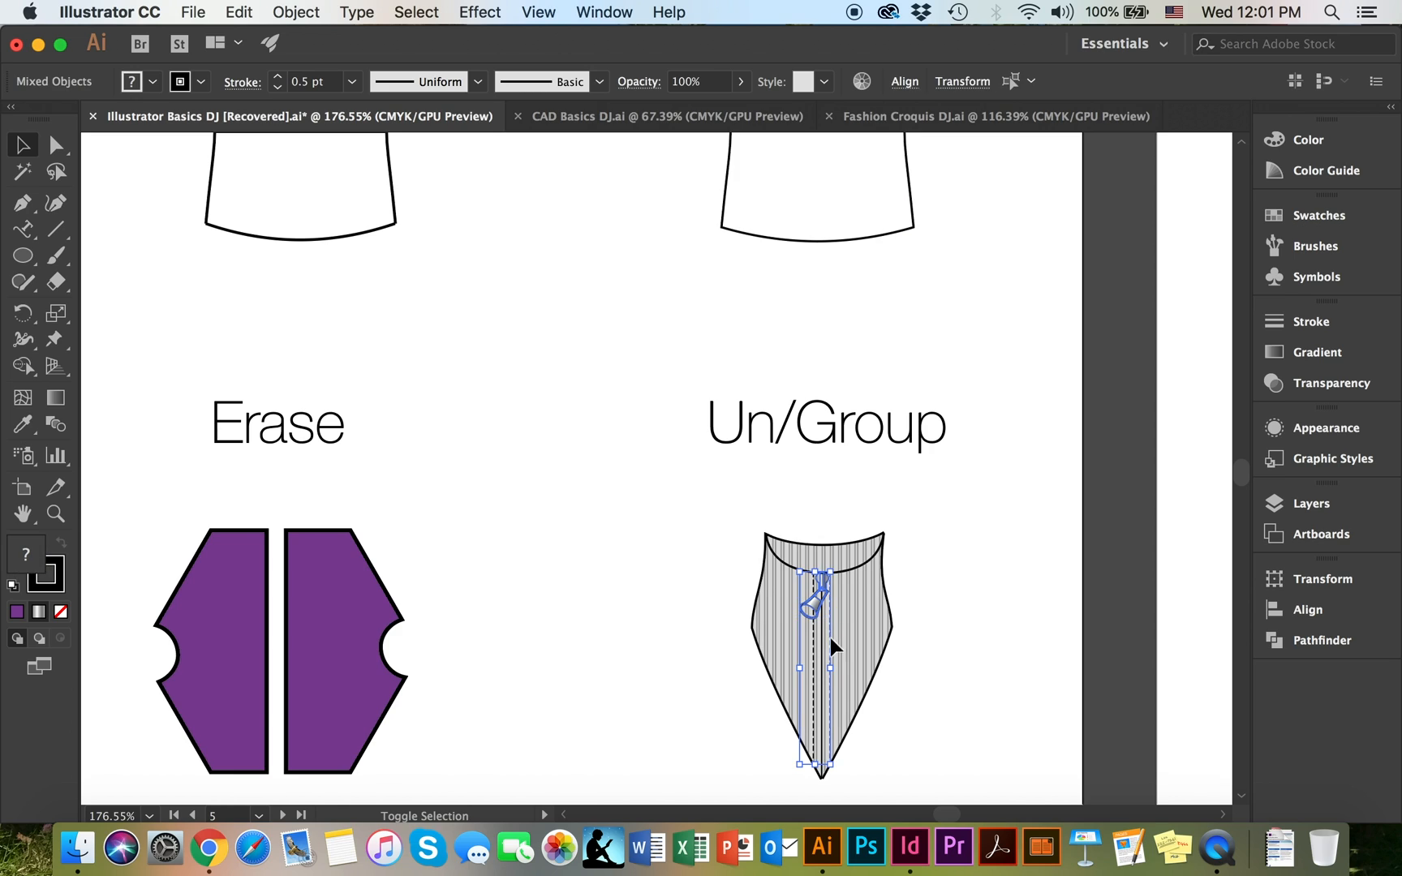
pyautogui.click(845, 575)
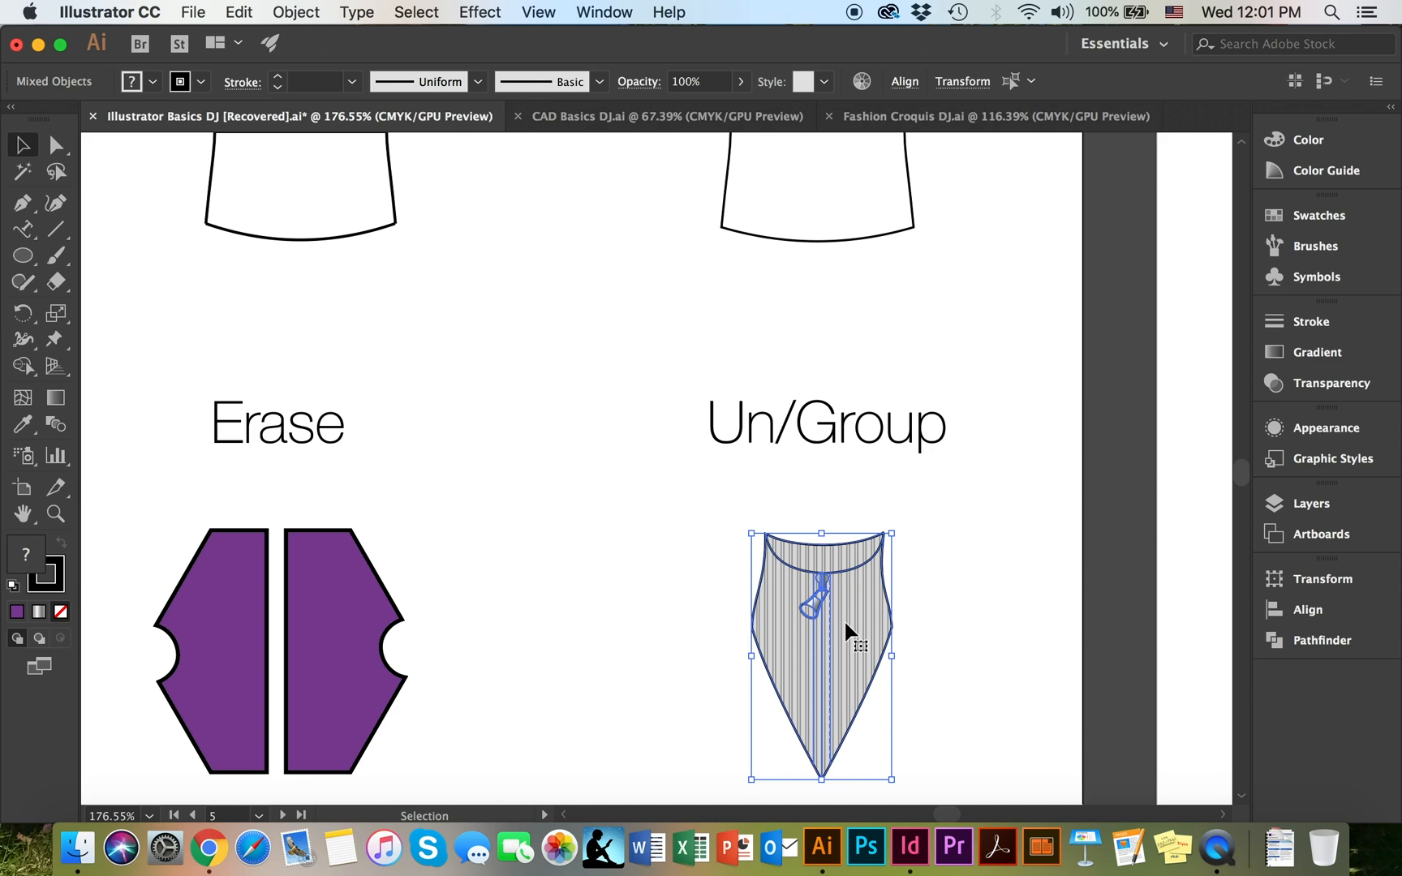
# Group the top's pieces, ungroup them again, and select the detached zipper pull
pyautogui.rightClick(846, 632)
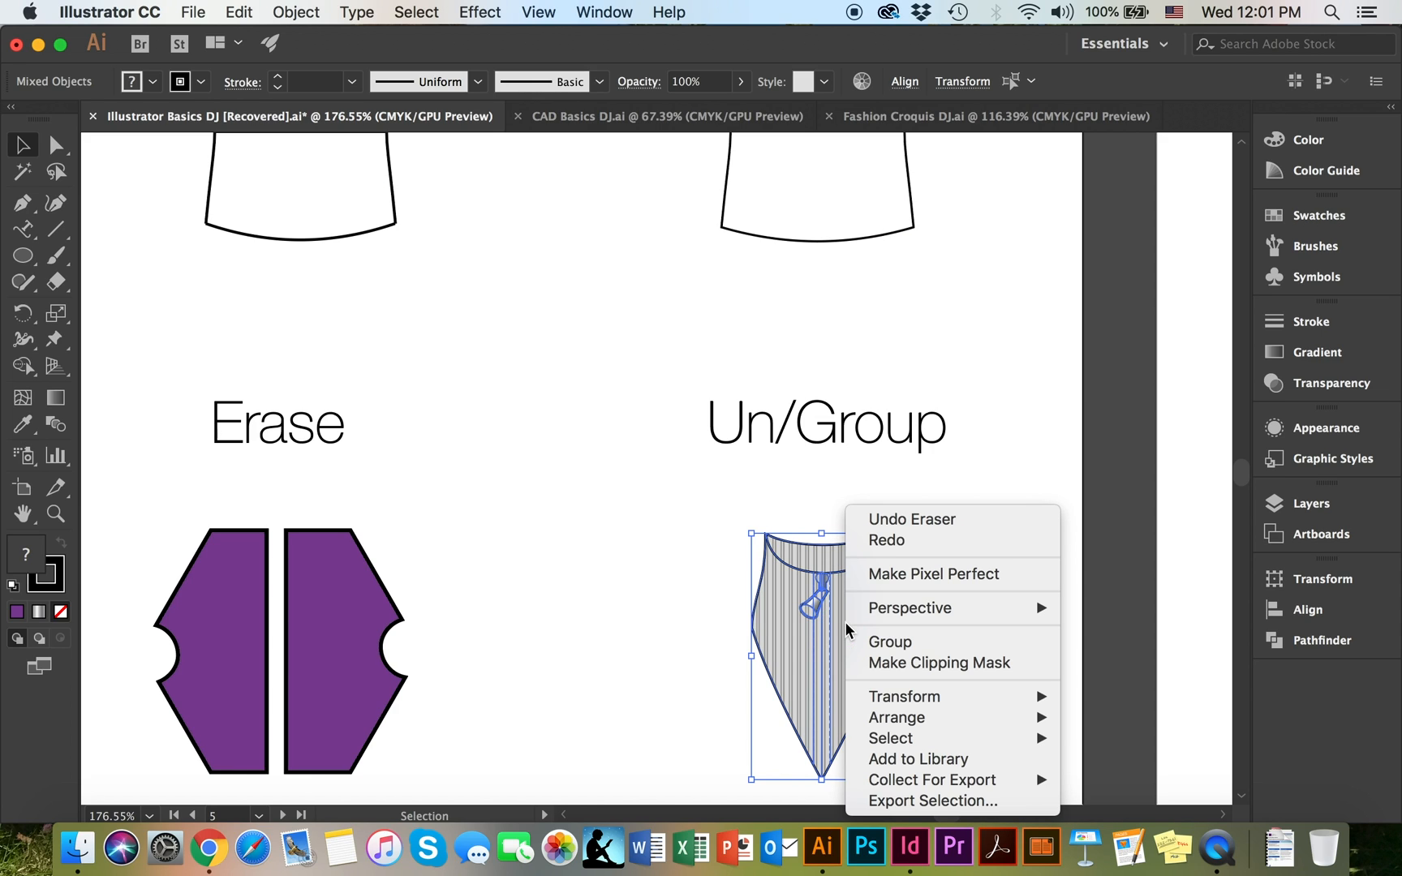
pyautogui.click(890, 641)
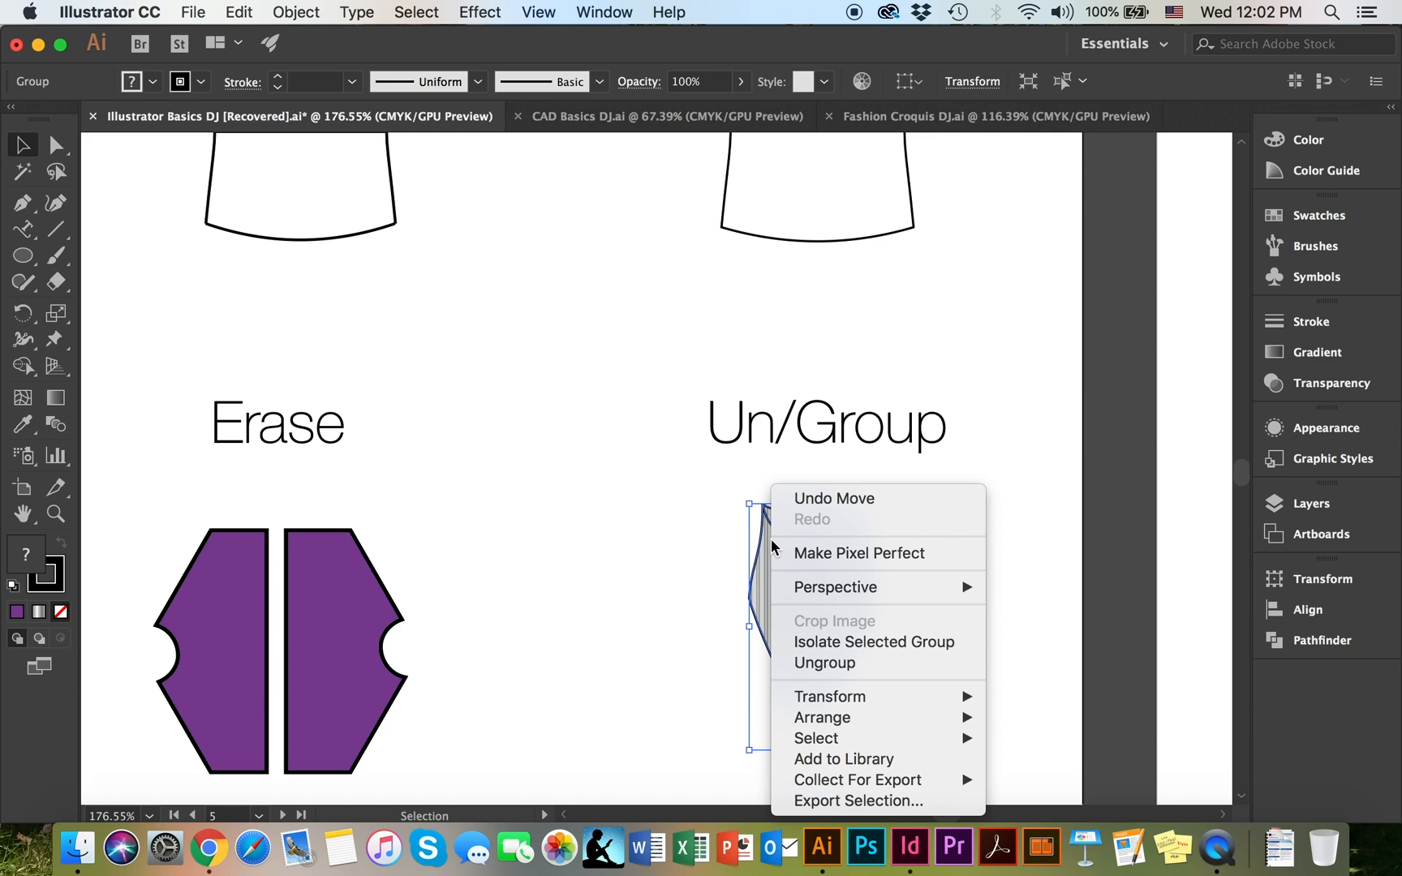
pyautogui.click(823, 663)
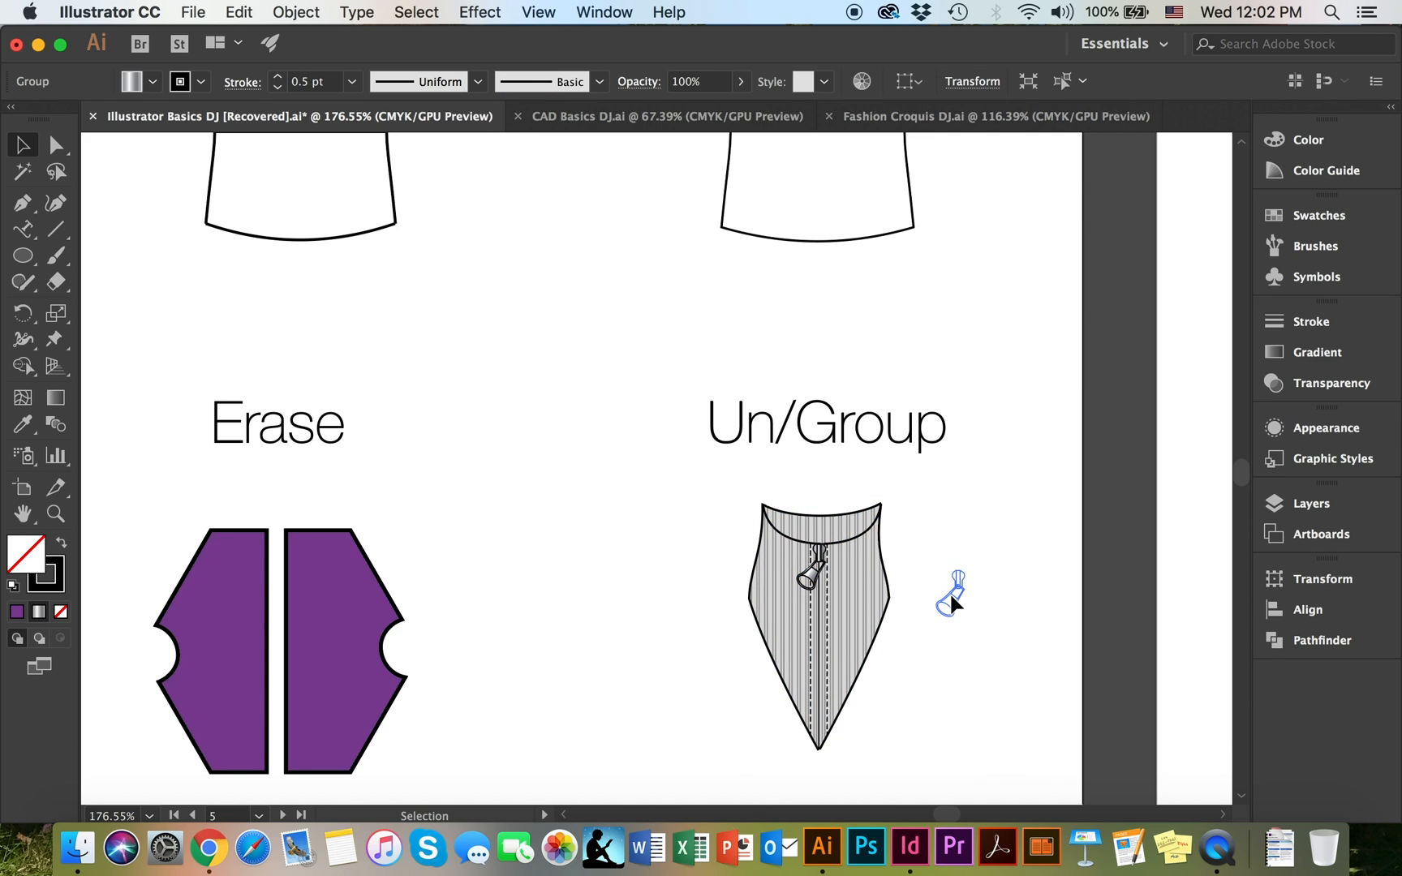
pyautogui.click(953, 646)
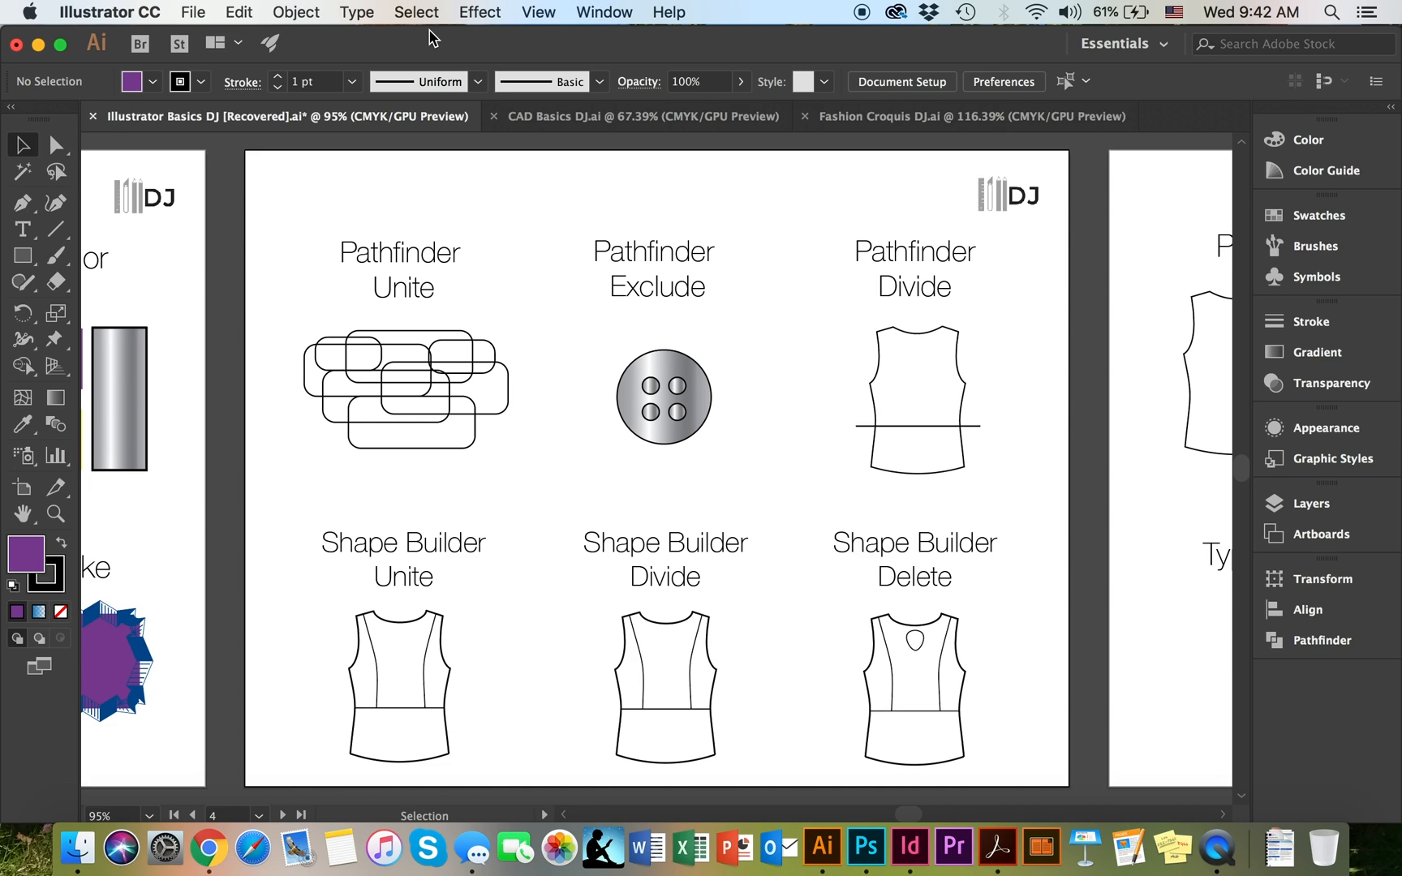
# Select the Pathfinder Unite rounded rectangles and show the Pathfinder panel's shape modes
pyautogui.click(404, 389)
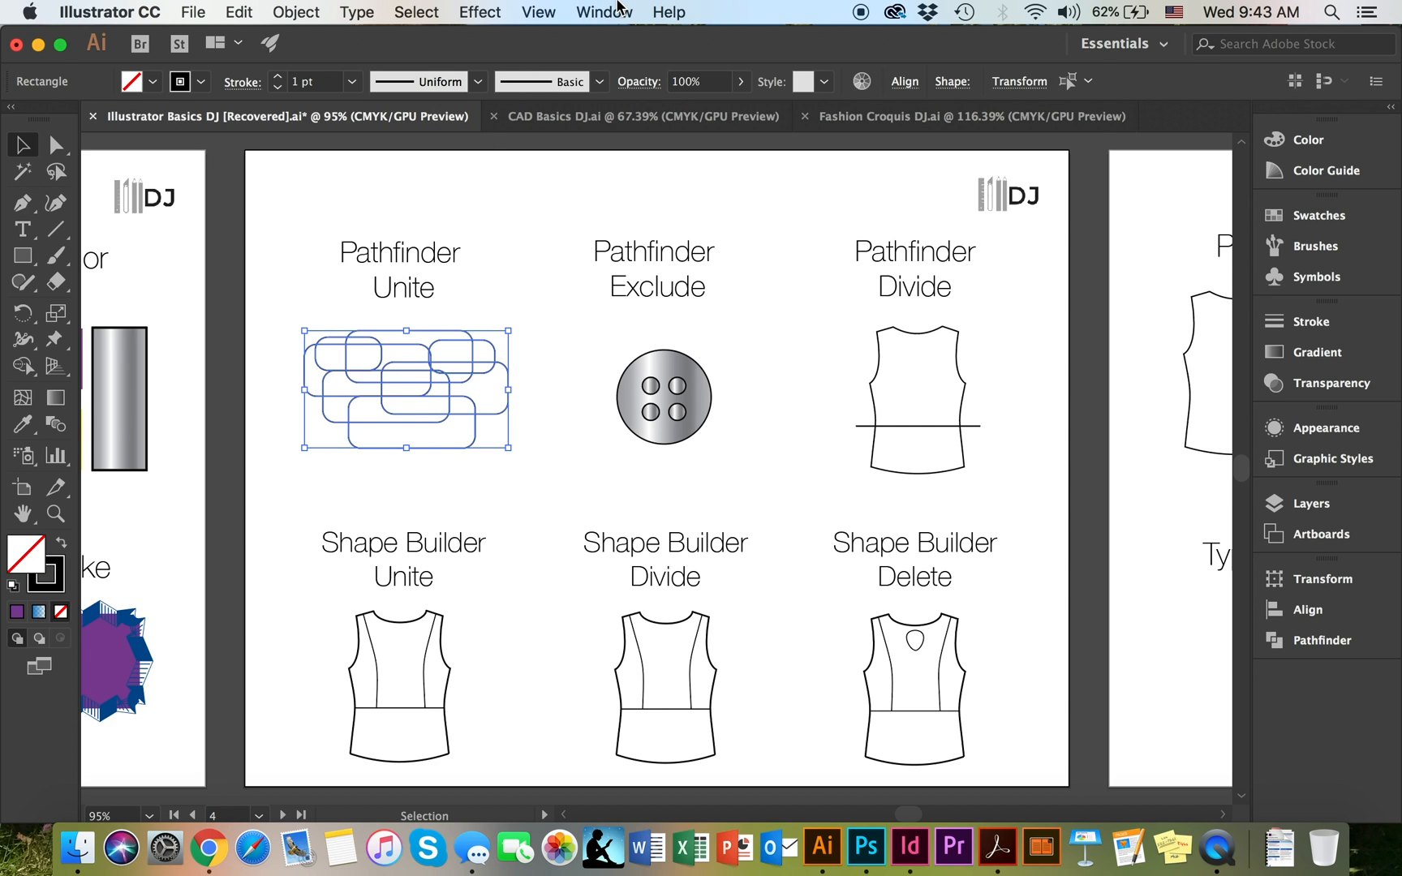
pyautogui.click(604, 11)
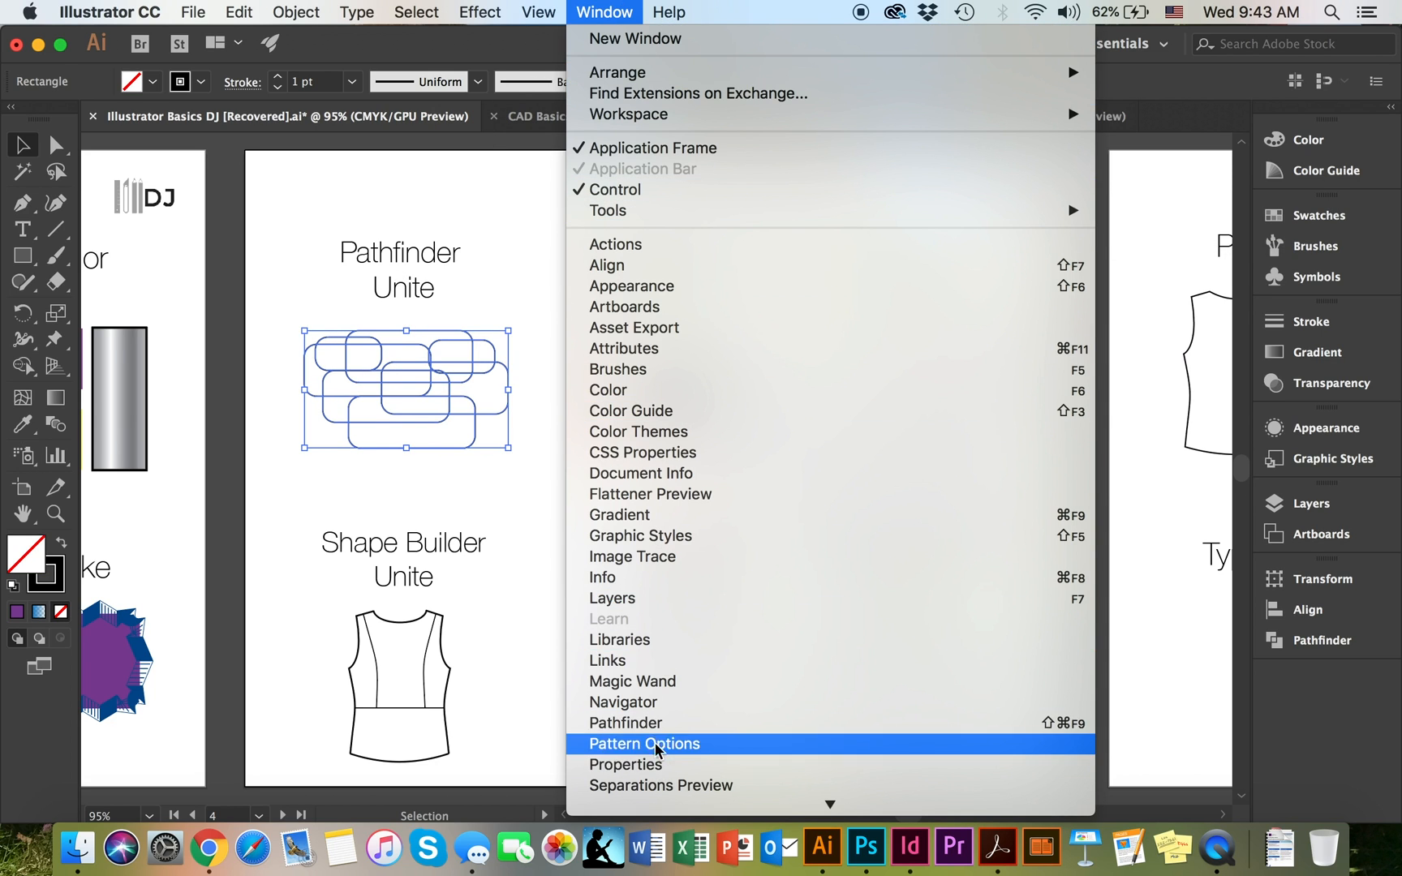
pyautogui.moveTo(1335, 707)
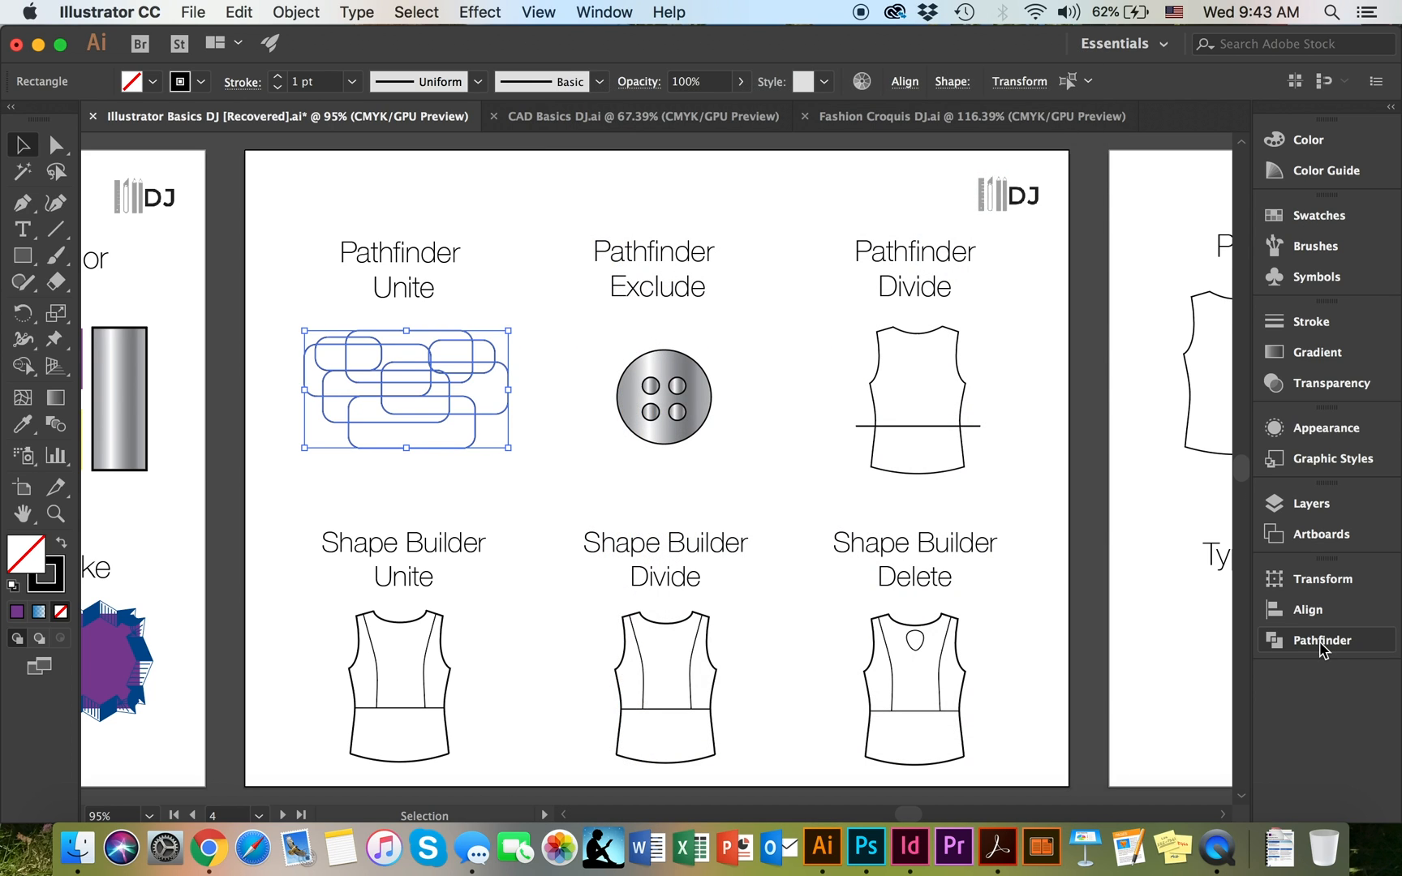
pyautogui.click(1323, 641)
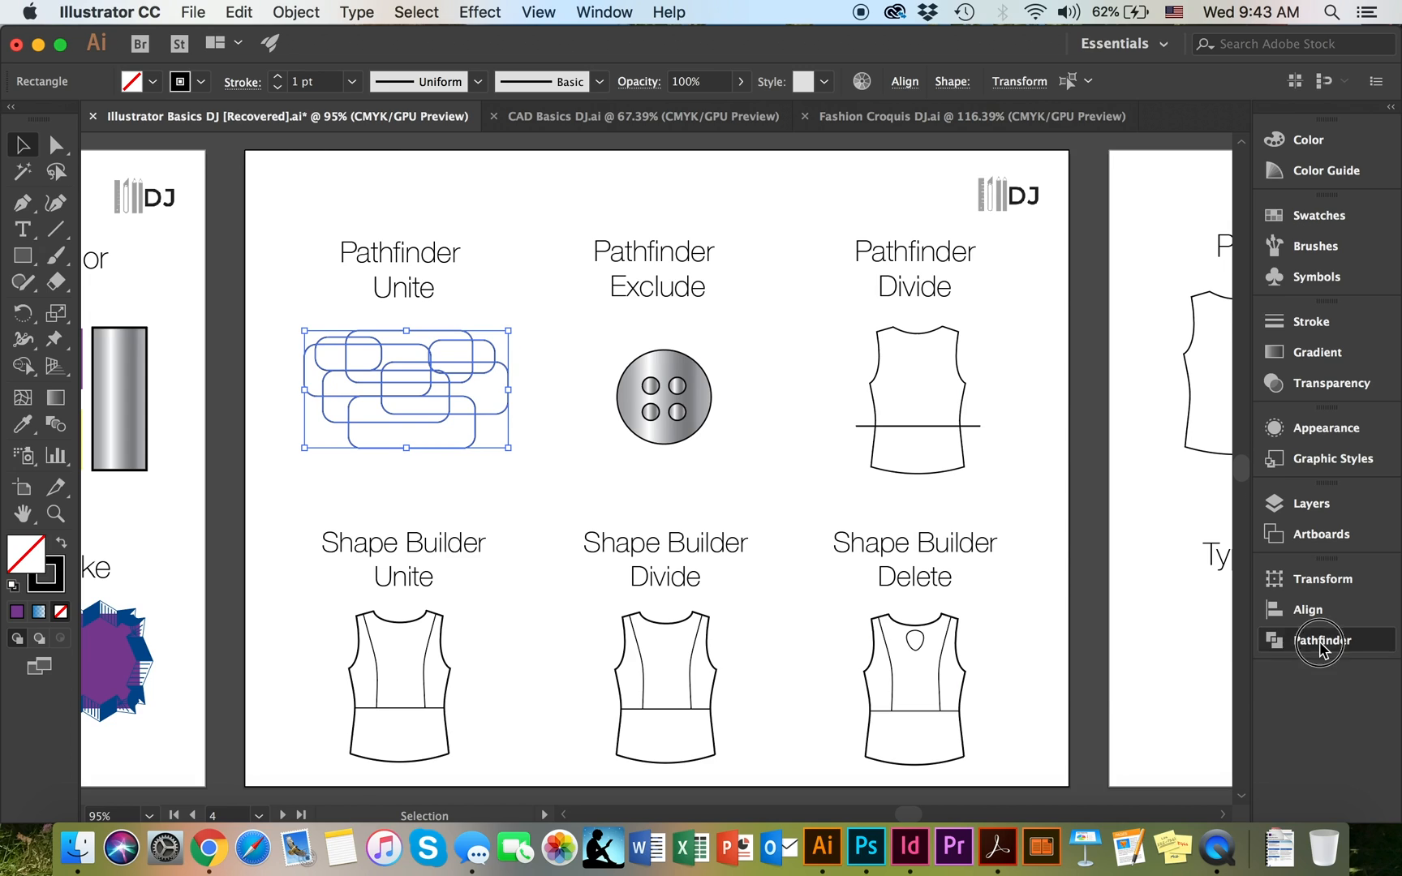
pyautogui.click(1323, 640)
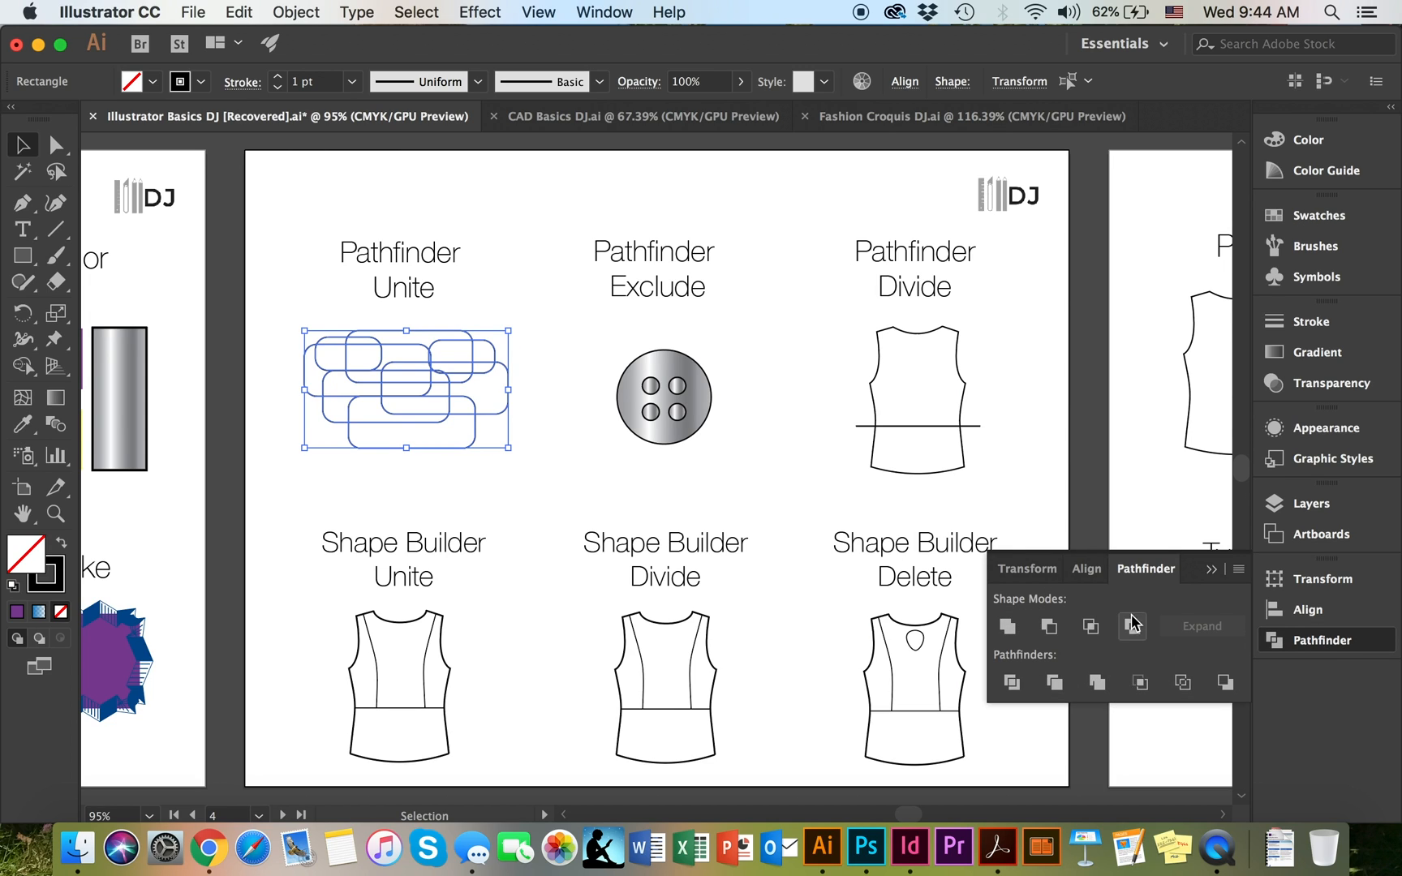
pyautogui.moveTo(1149, 628)
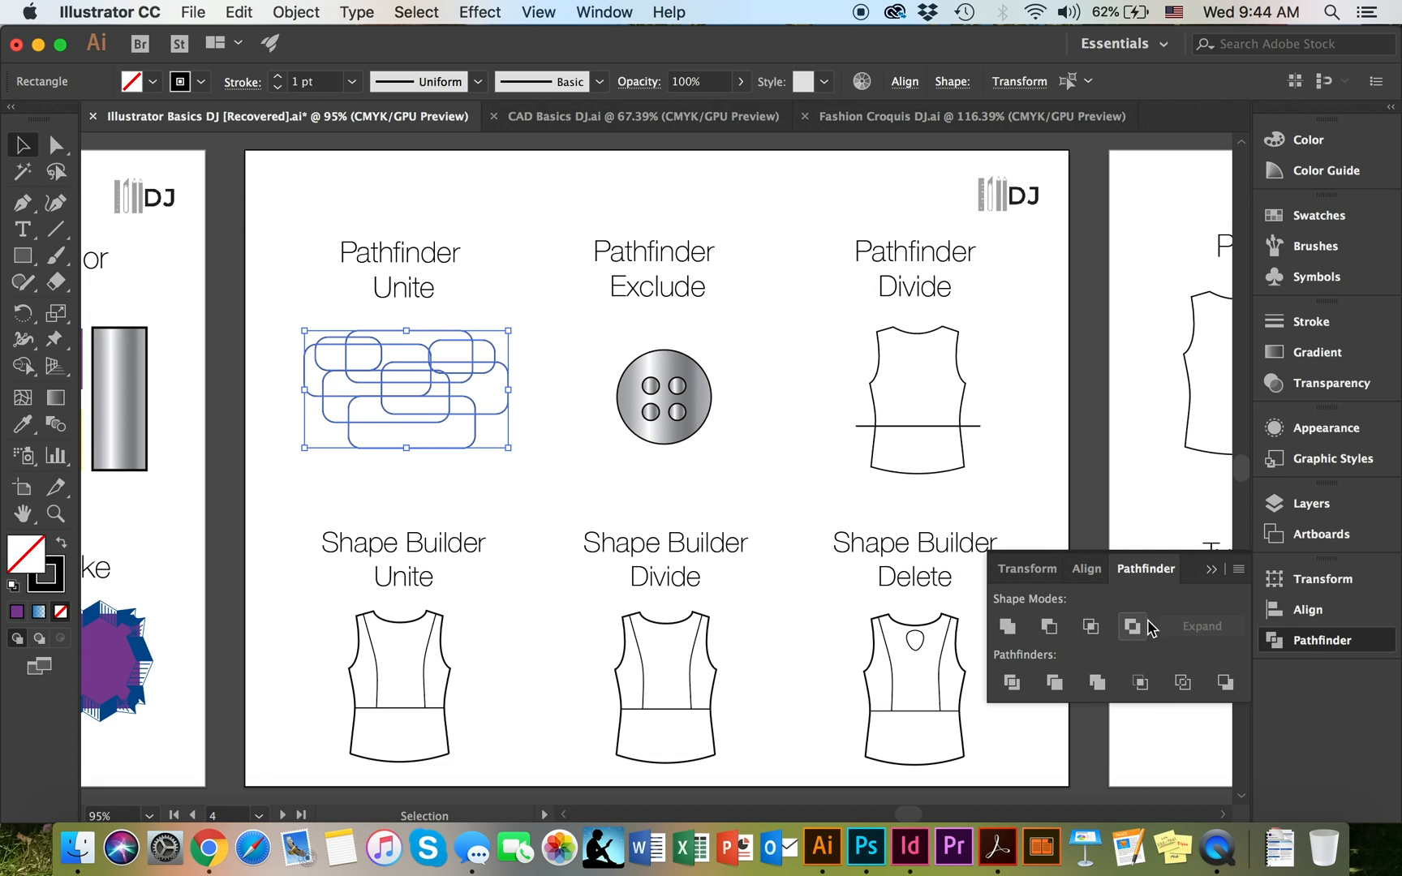
pyautogui.moveTo(1180, 641)
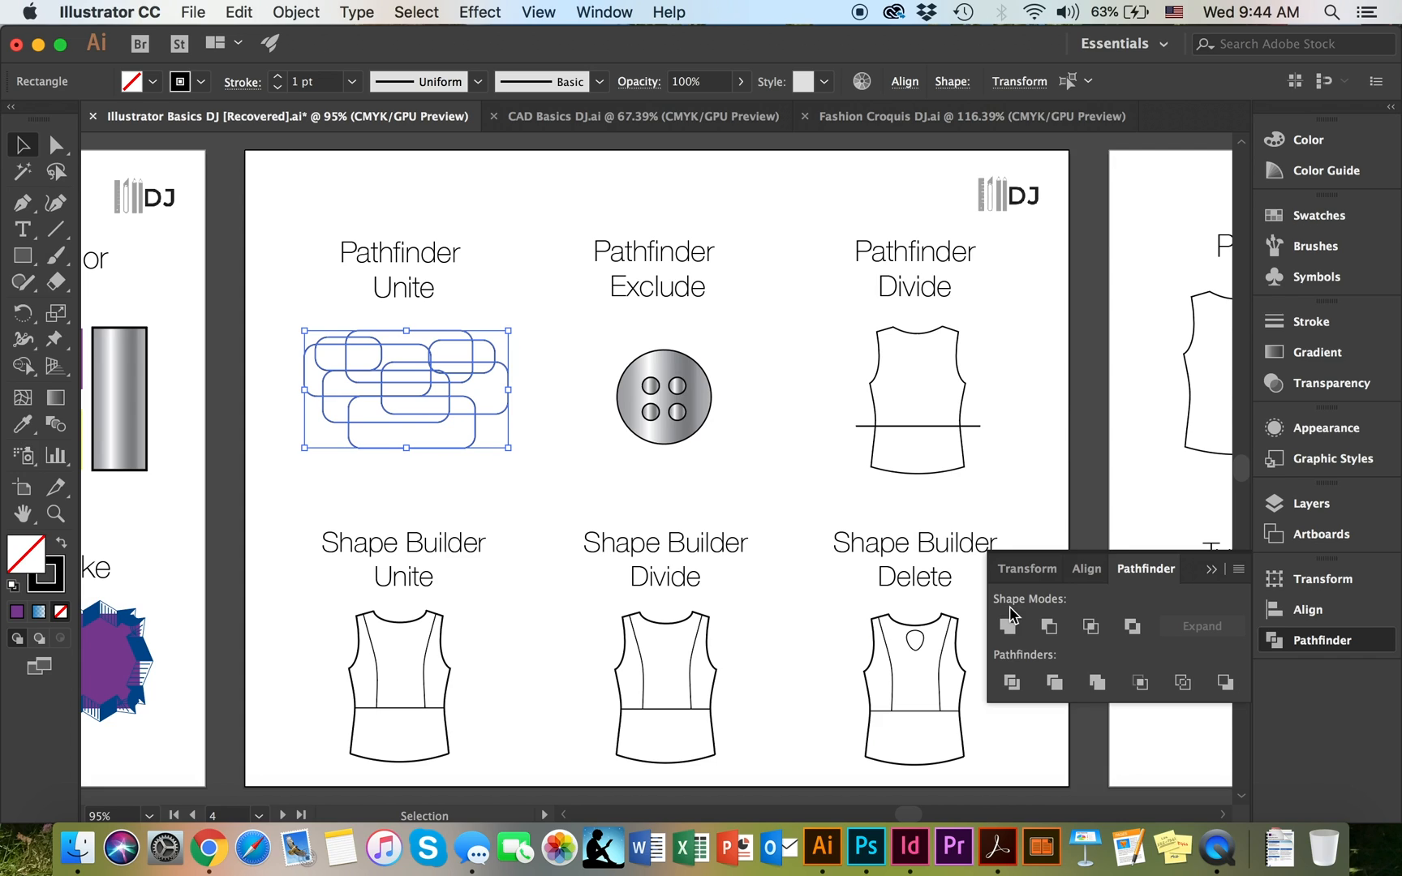
pyautogui.moveTo(1011, 626)
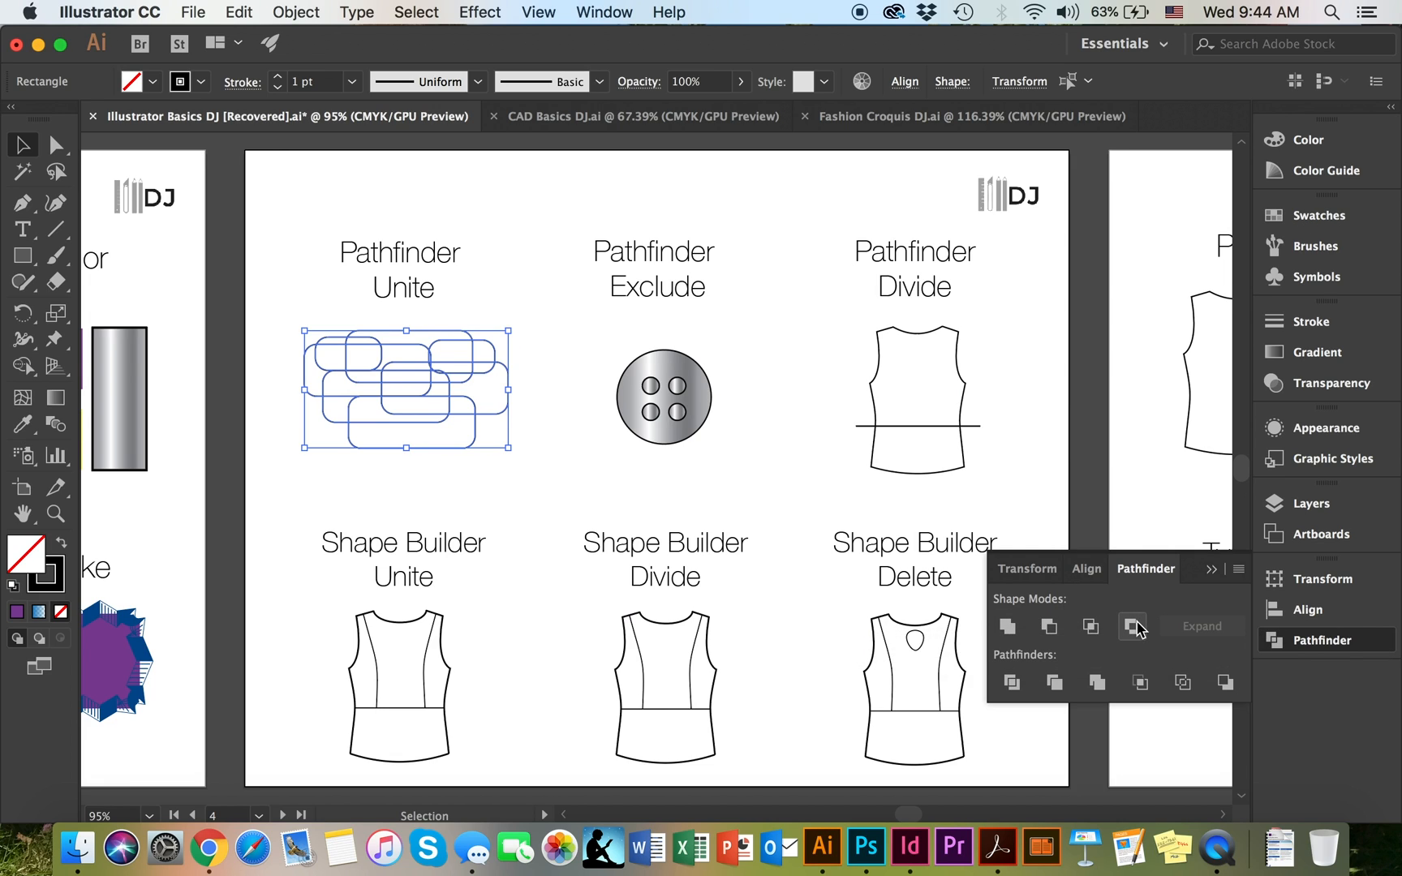
pyautogui.moveTo(1131, 625)
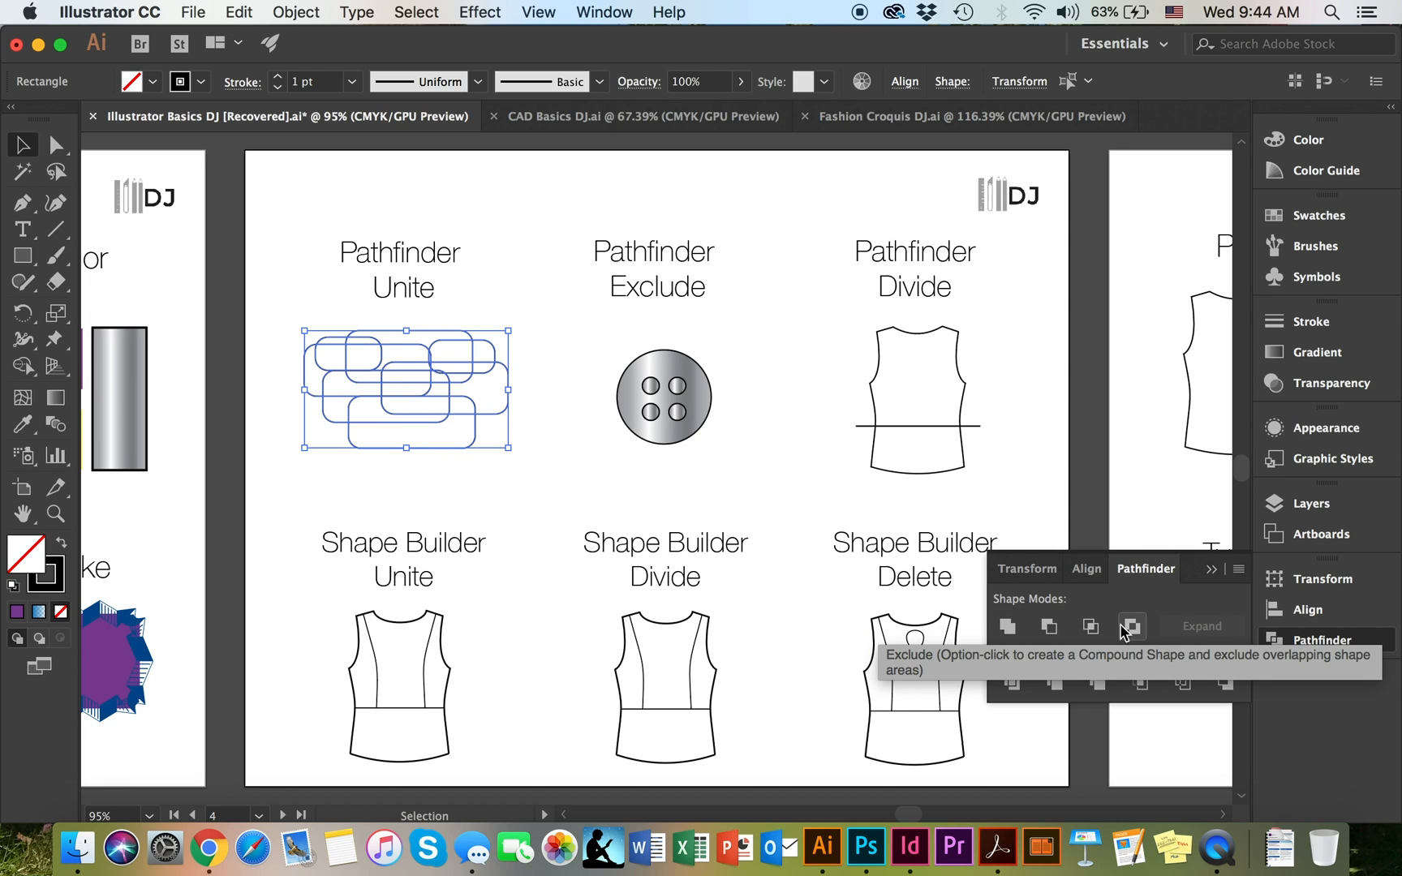
pyautogui.moveTo(1011, 683)
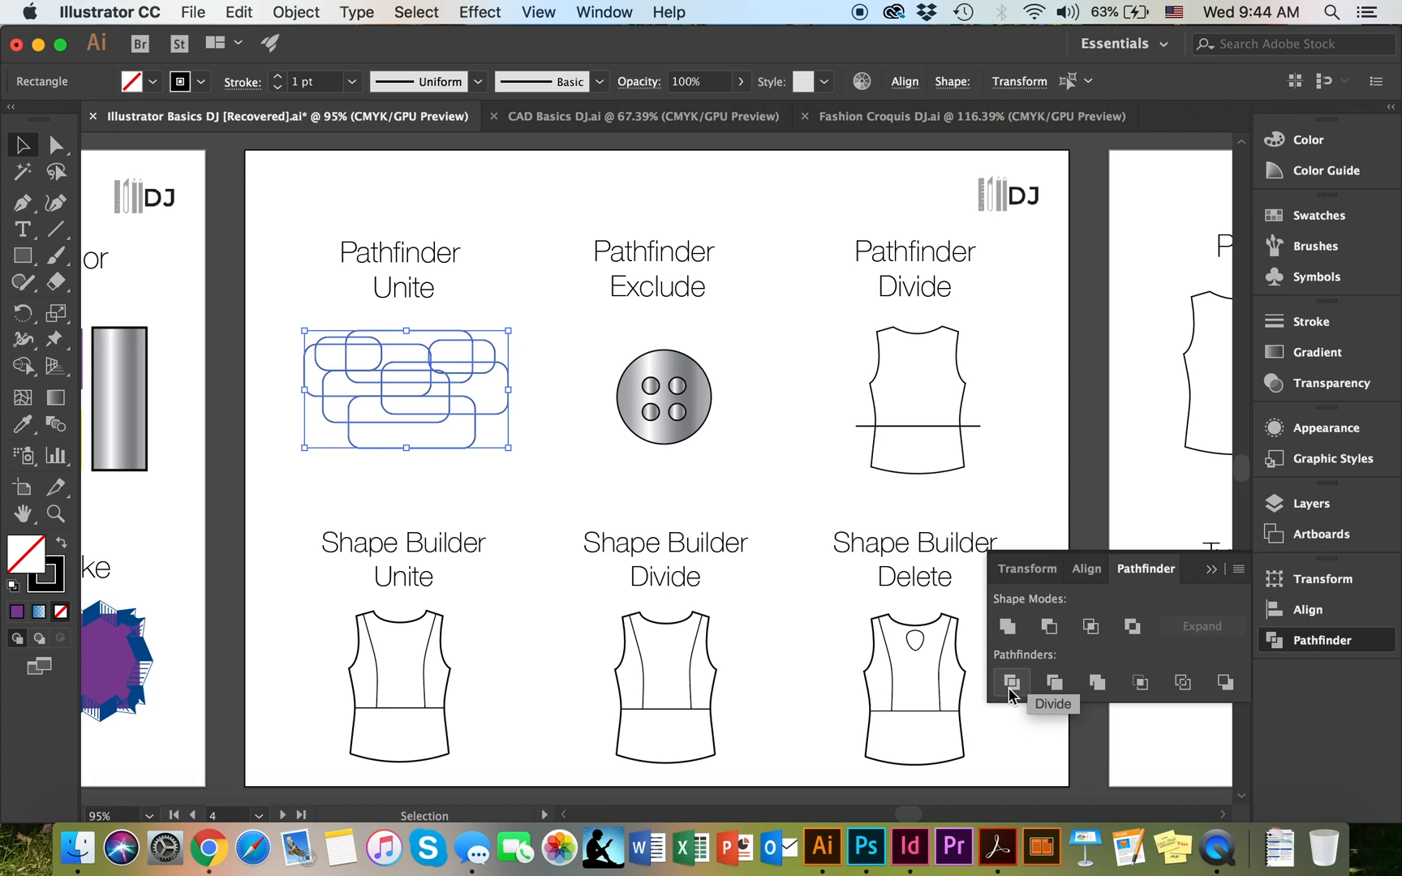
pyautogui.moveTo(1005, 630)
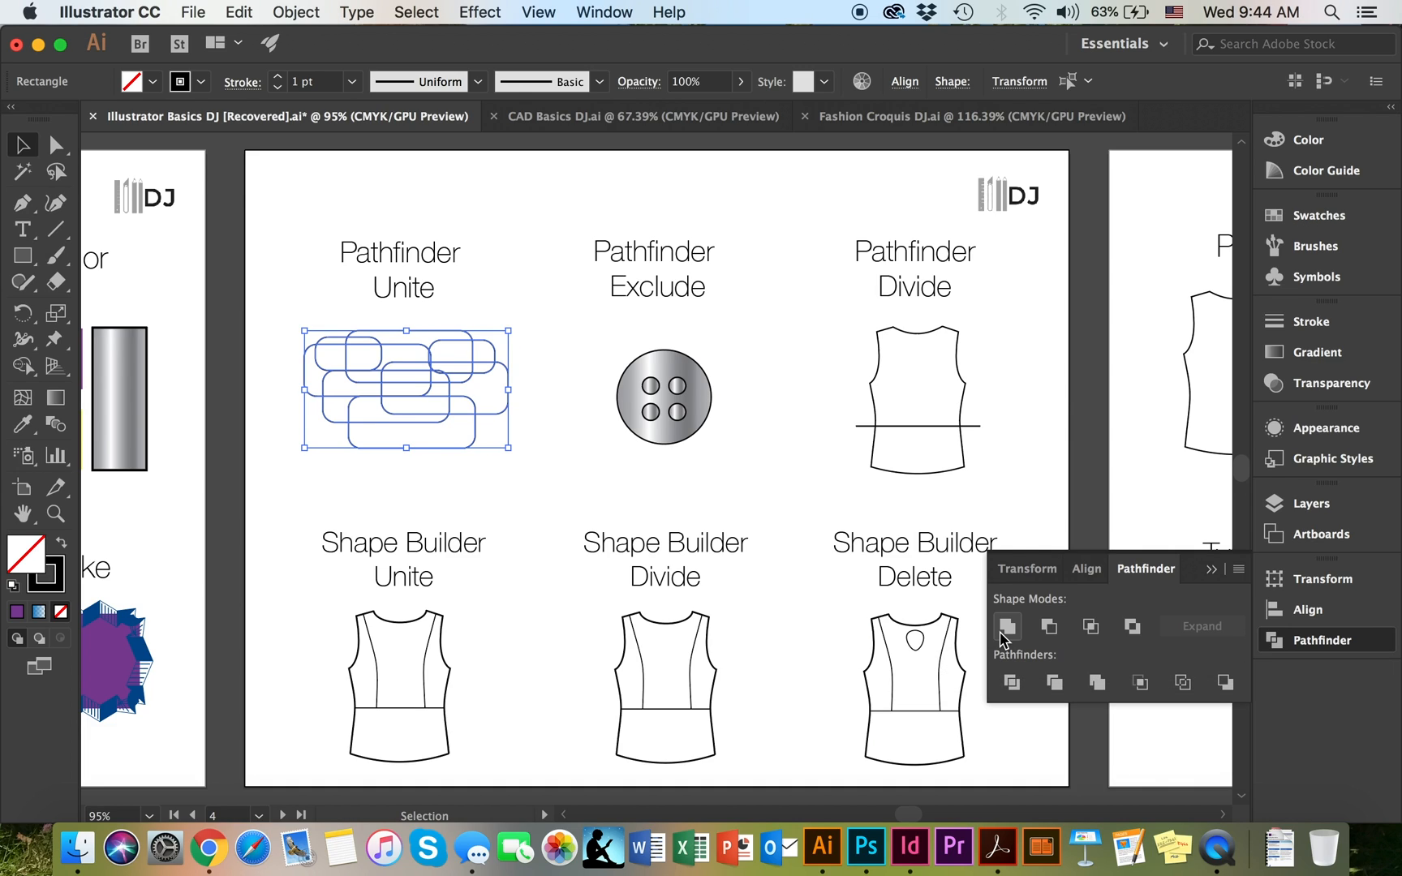
pyautogui.moveTo(420, 472)
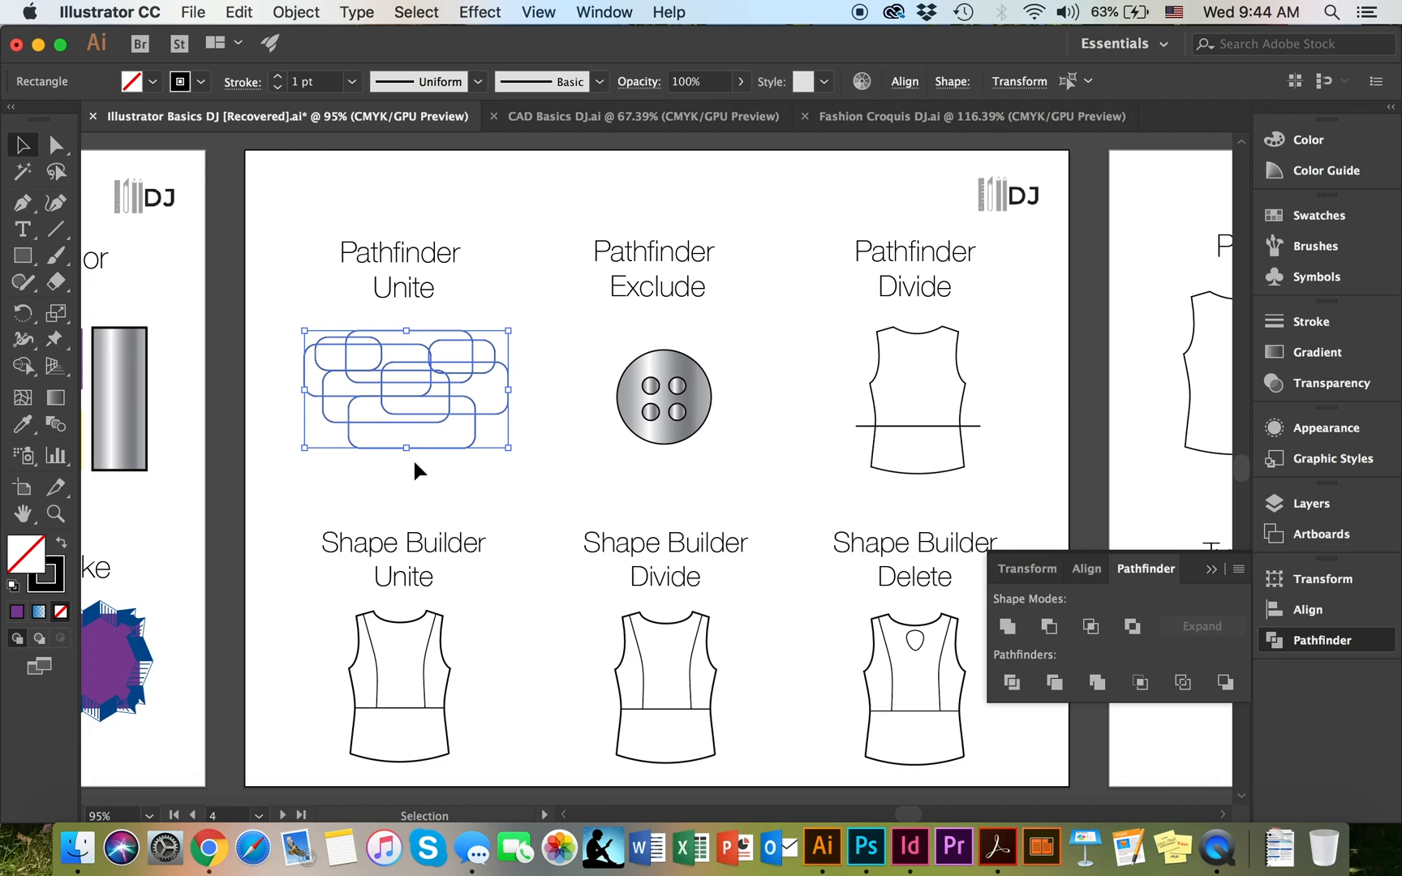
pyautogui.moveTo(394, 404)
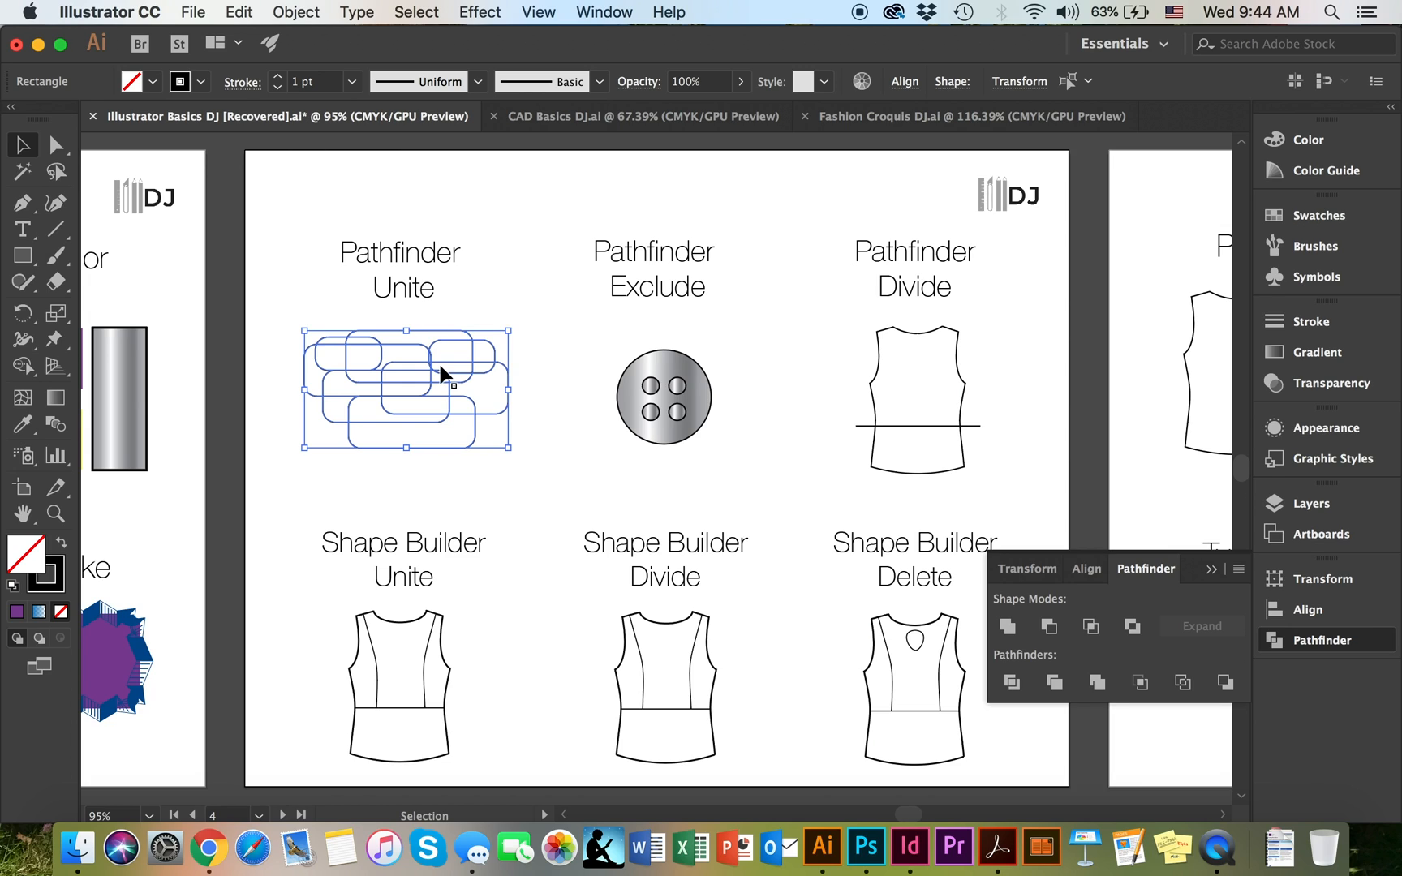
# Unite the overlapping rounded rectangles into one outline shape
pyautogui.click(1007, 626)
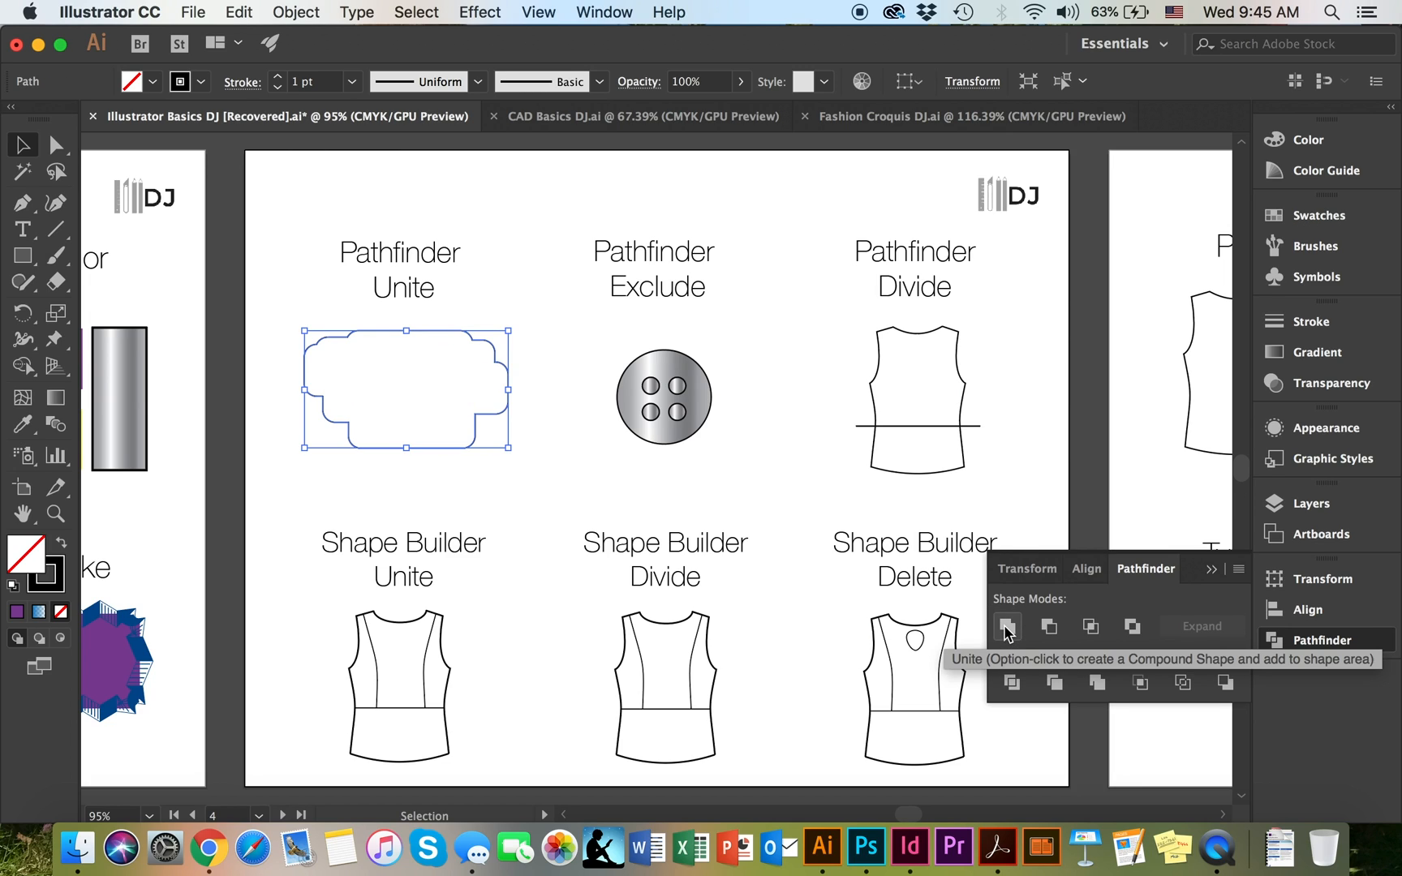
pyautogui.moveTo(411, 375)
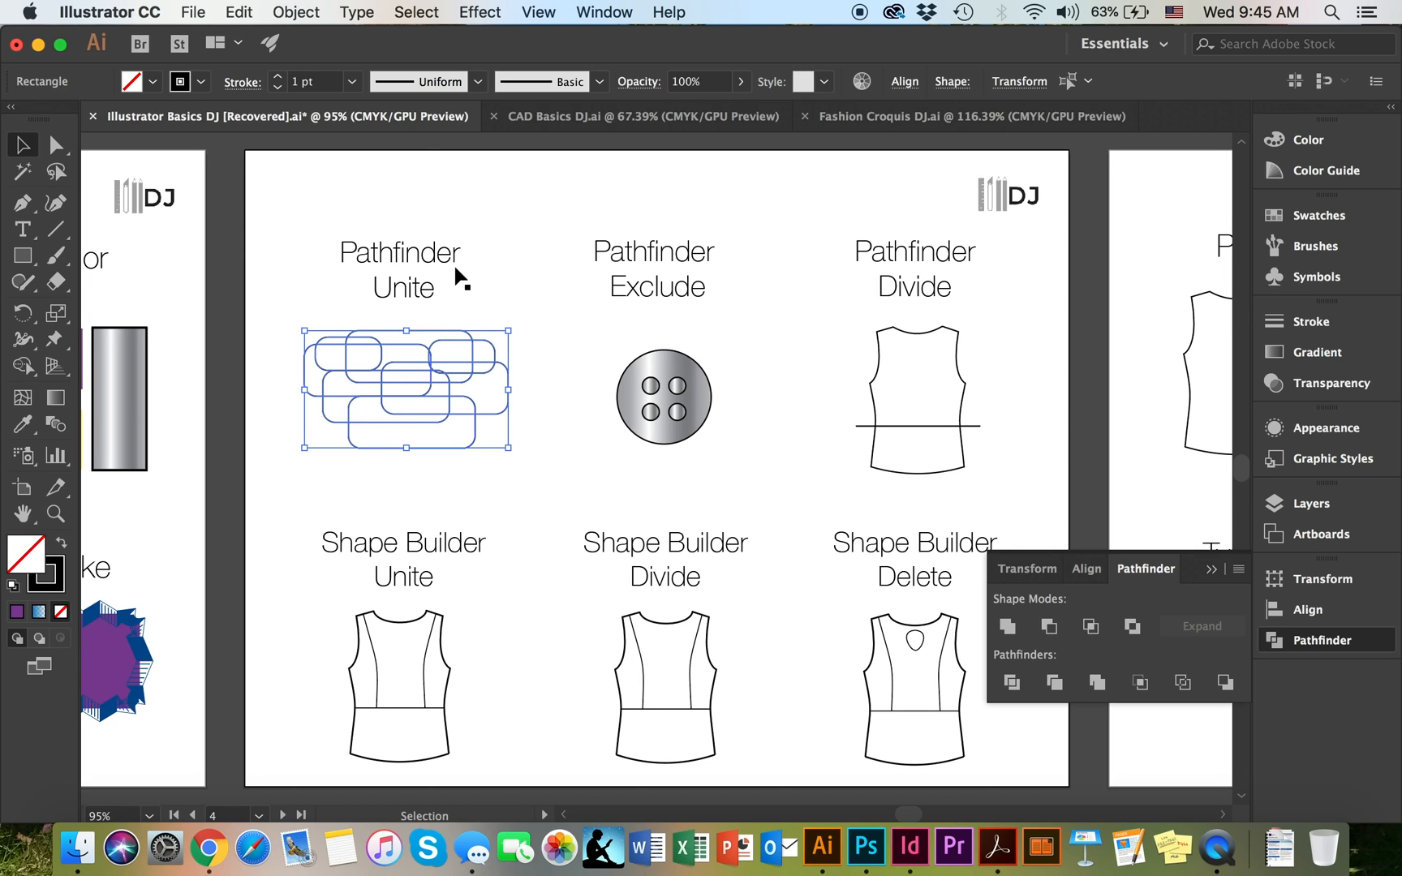
pyautogui.moveTo(1008, 651)
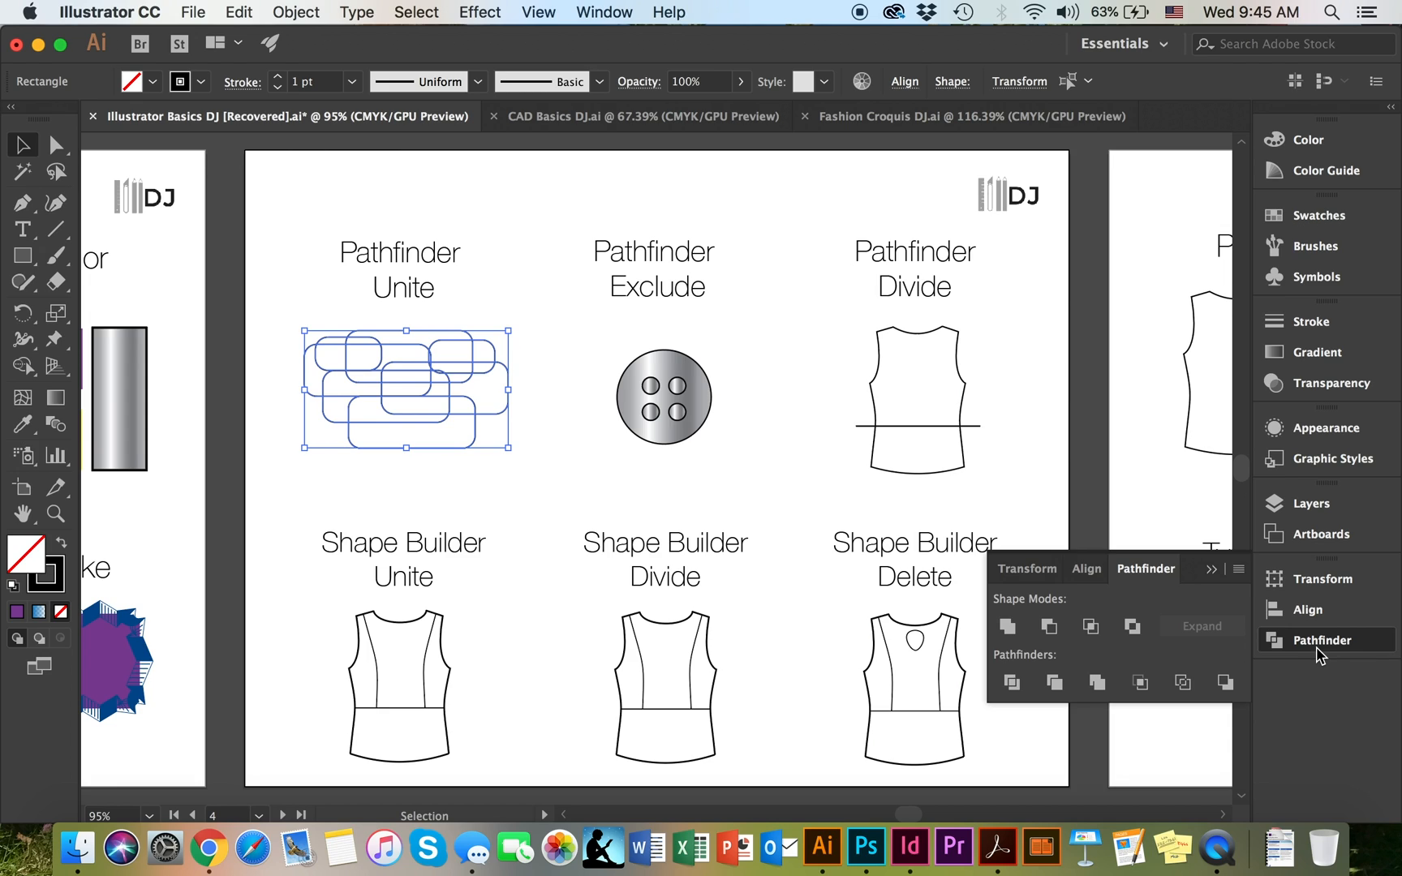
pyautogui.moveTo(1006, 627)
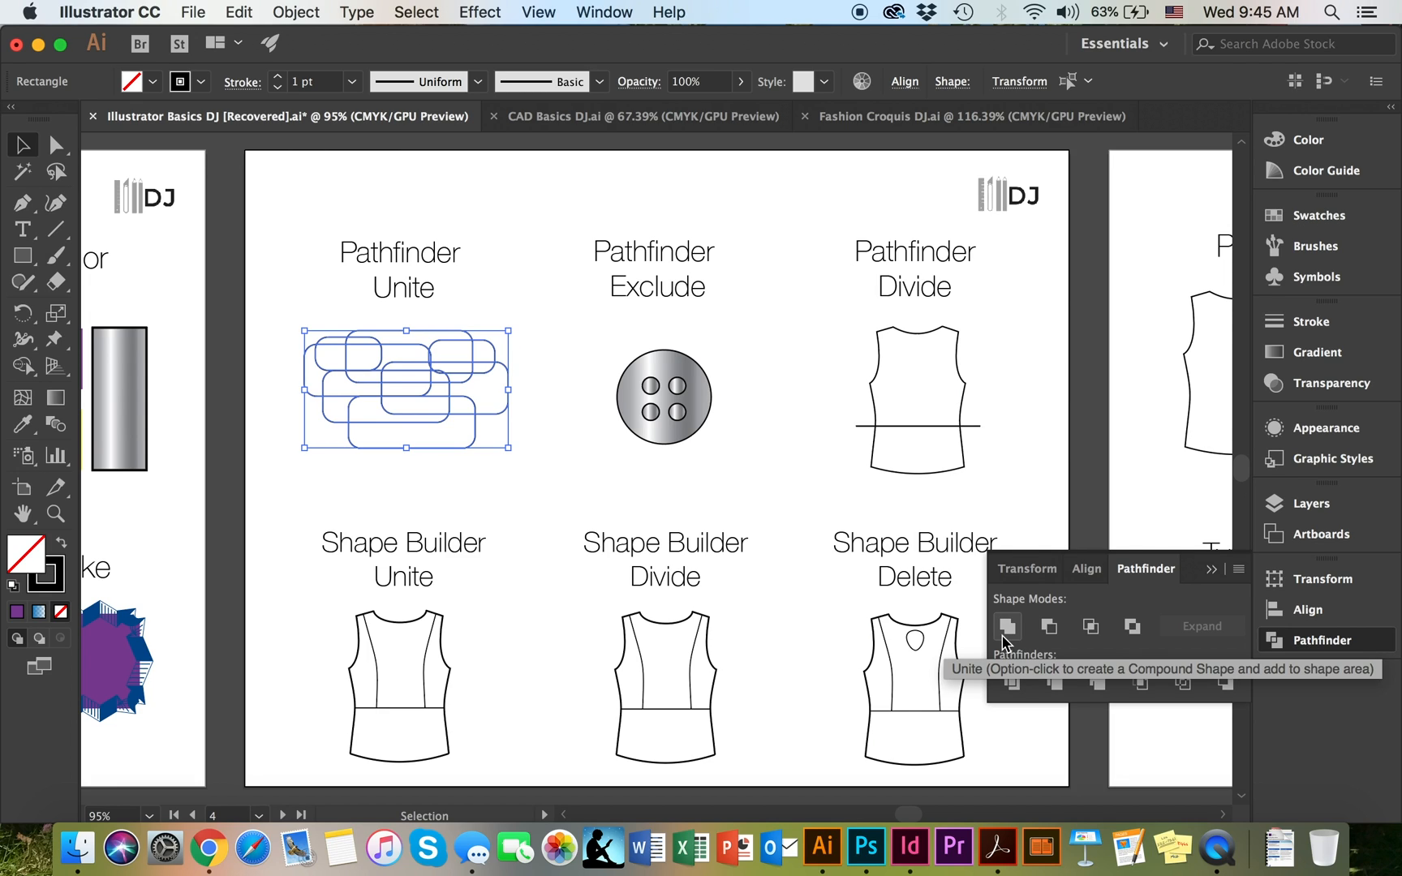
pyautogui.click(1008, 627)
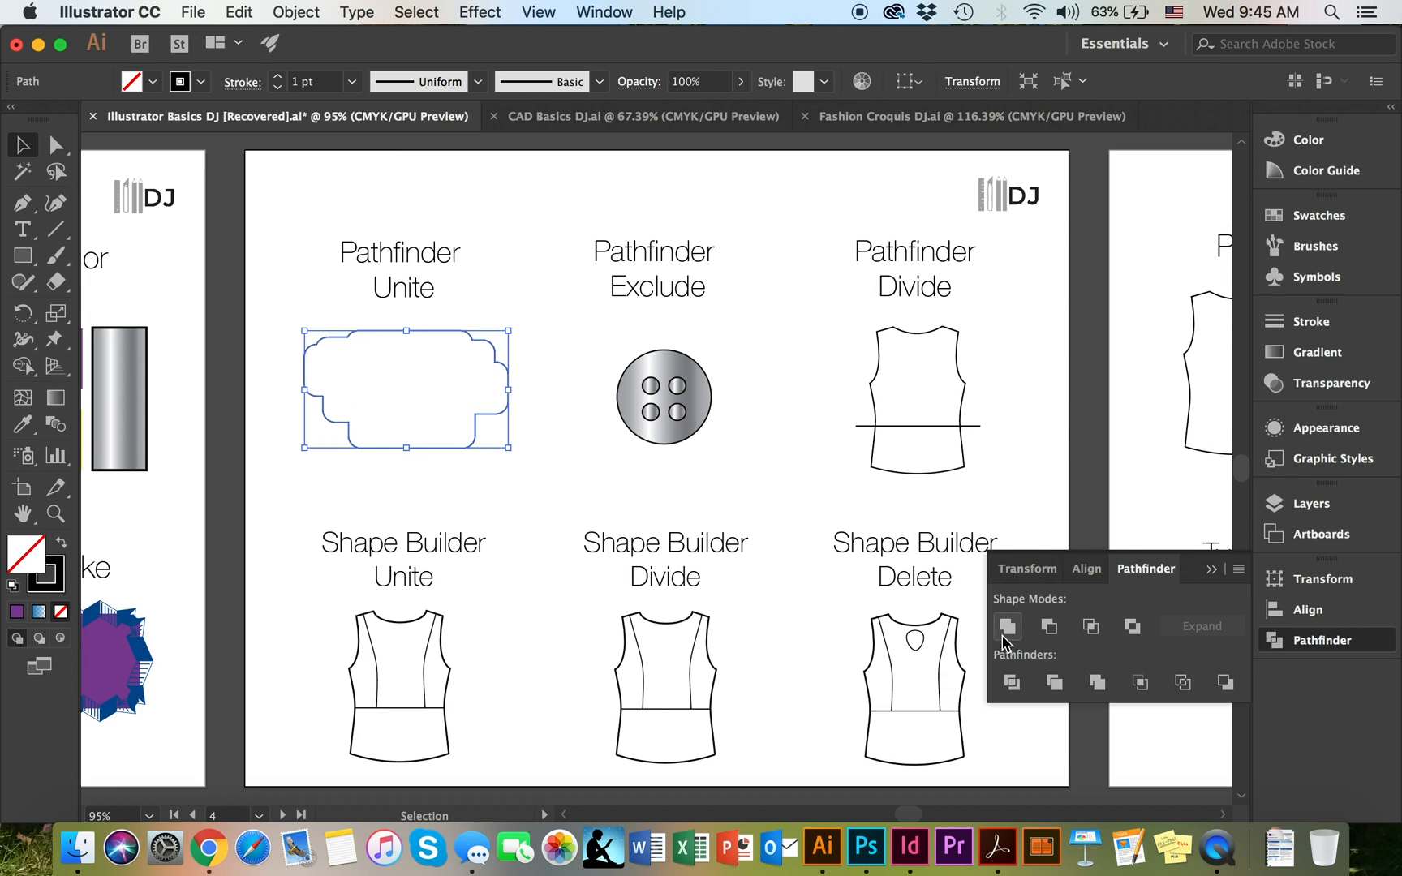
pyautogui.moveTo(433, 376)
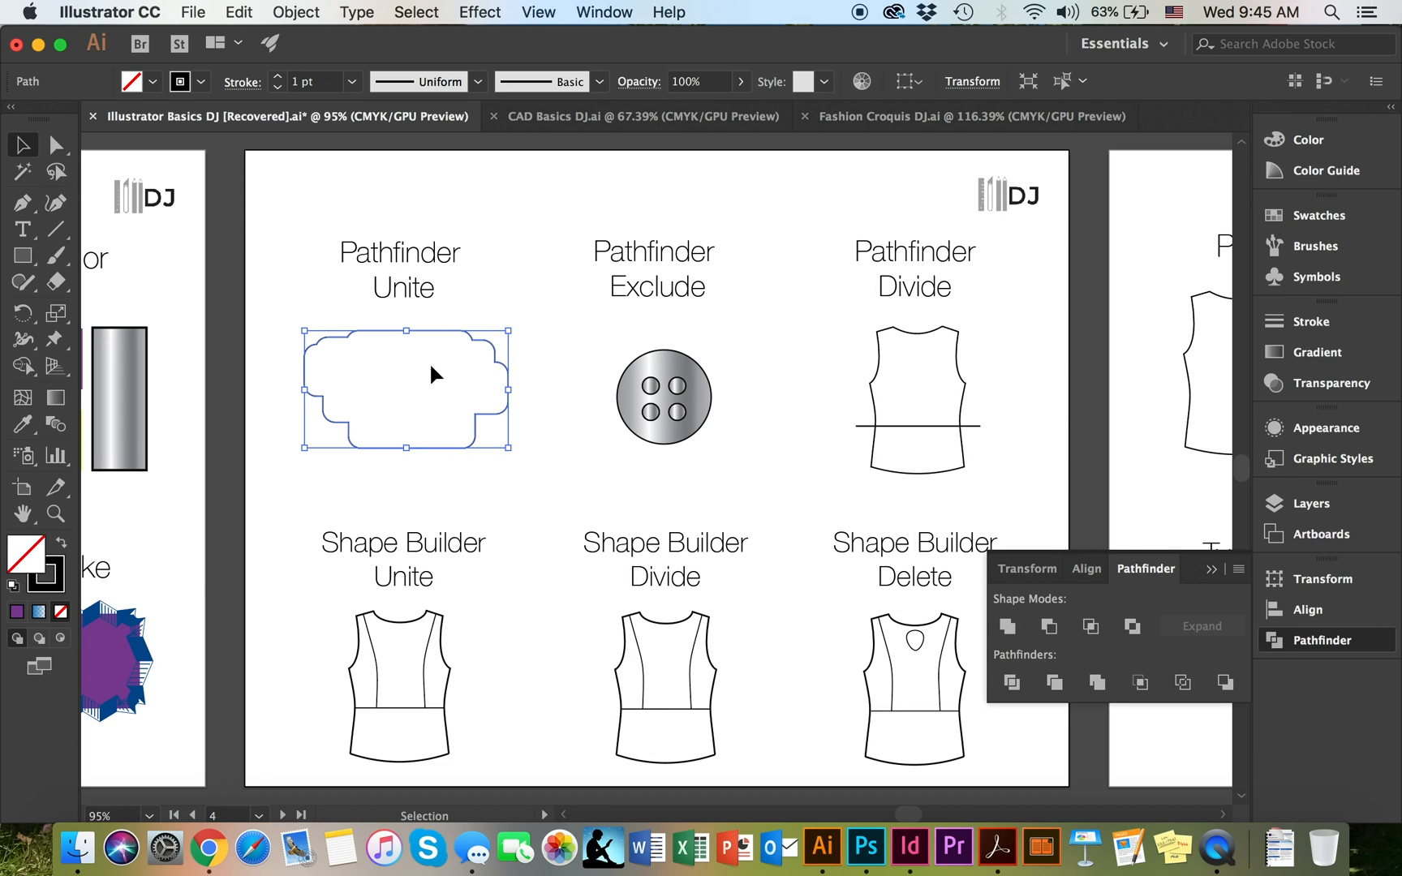
pyautogui.moveTo(434, 437)
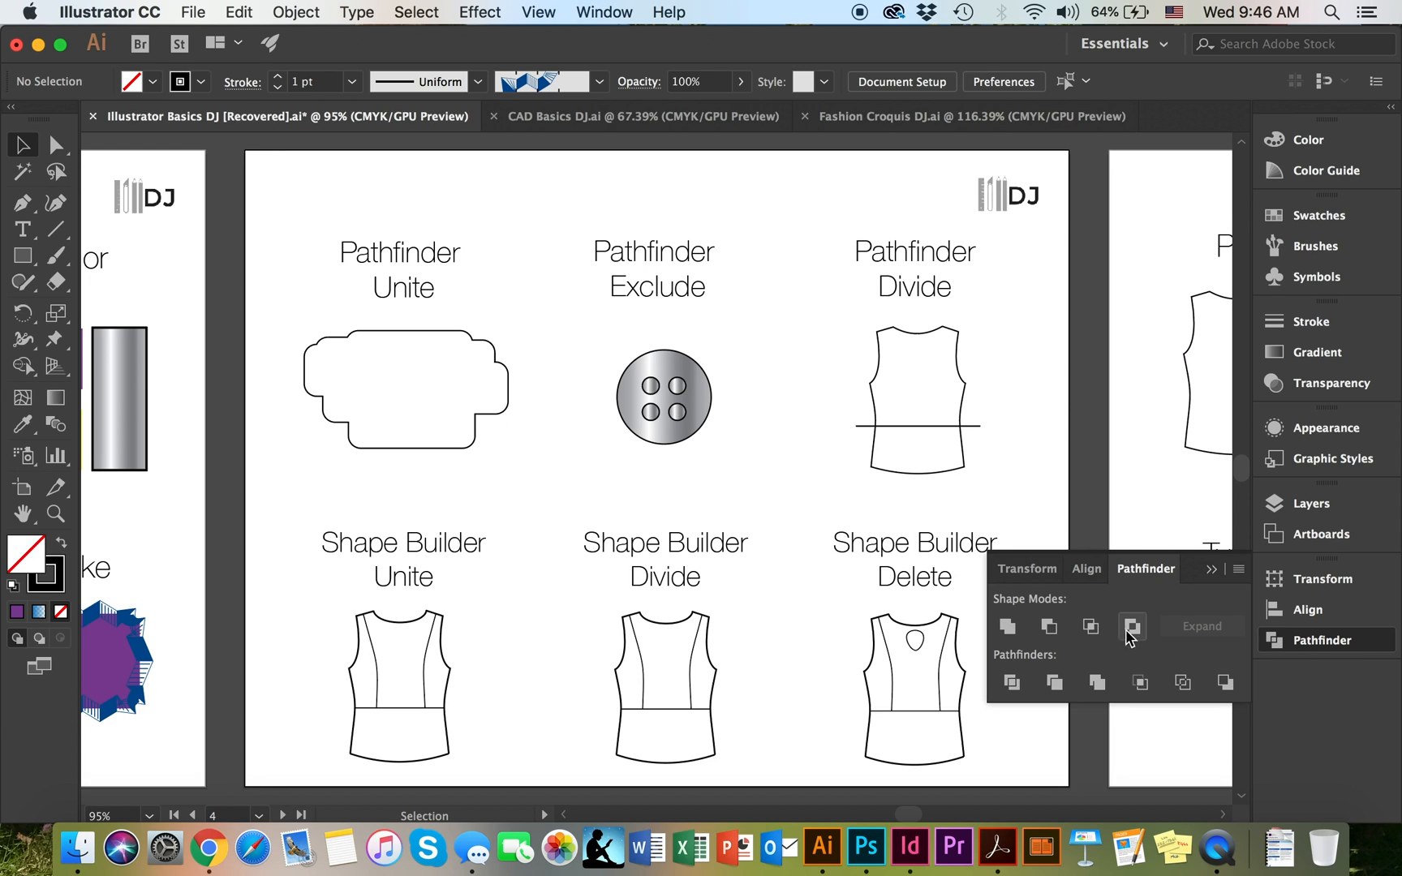
pyautogui.moveTo(1132, 625)
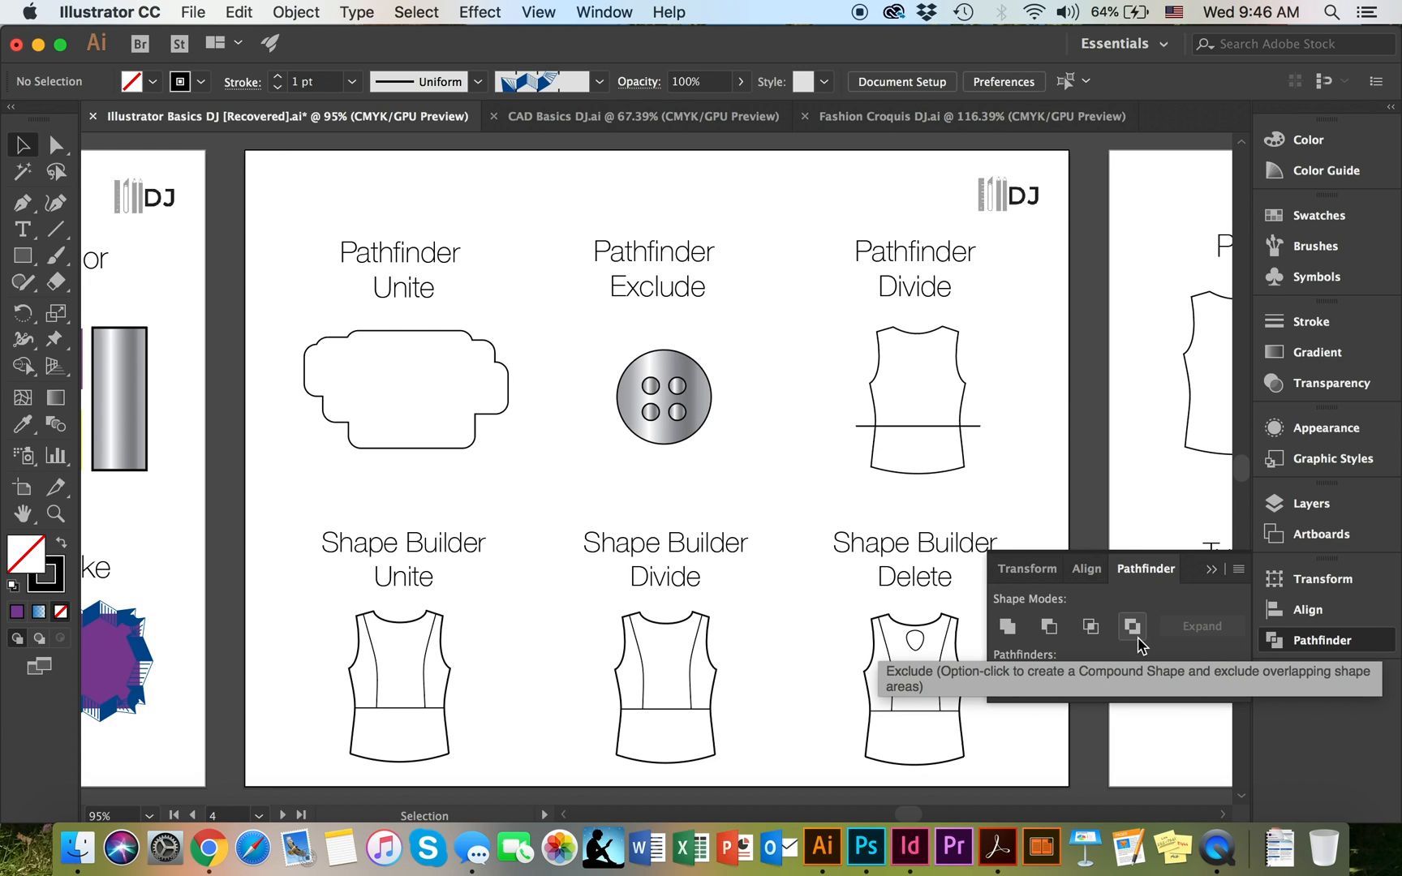
pyautogui.moveTo(711, 420)
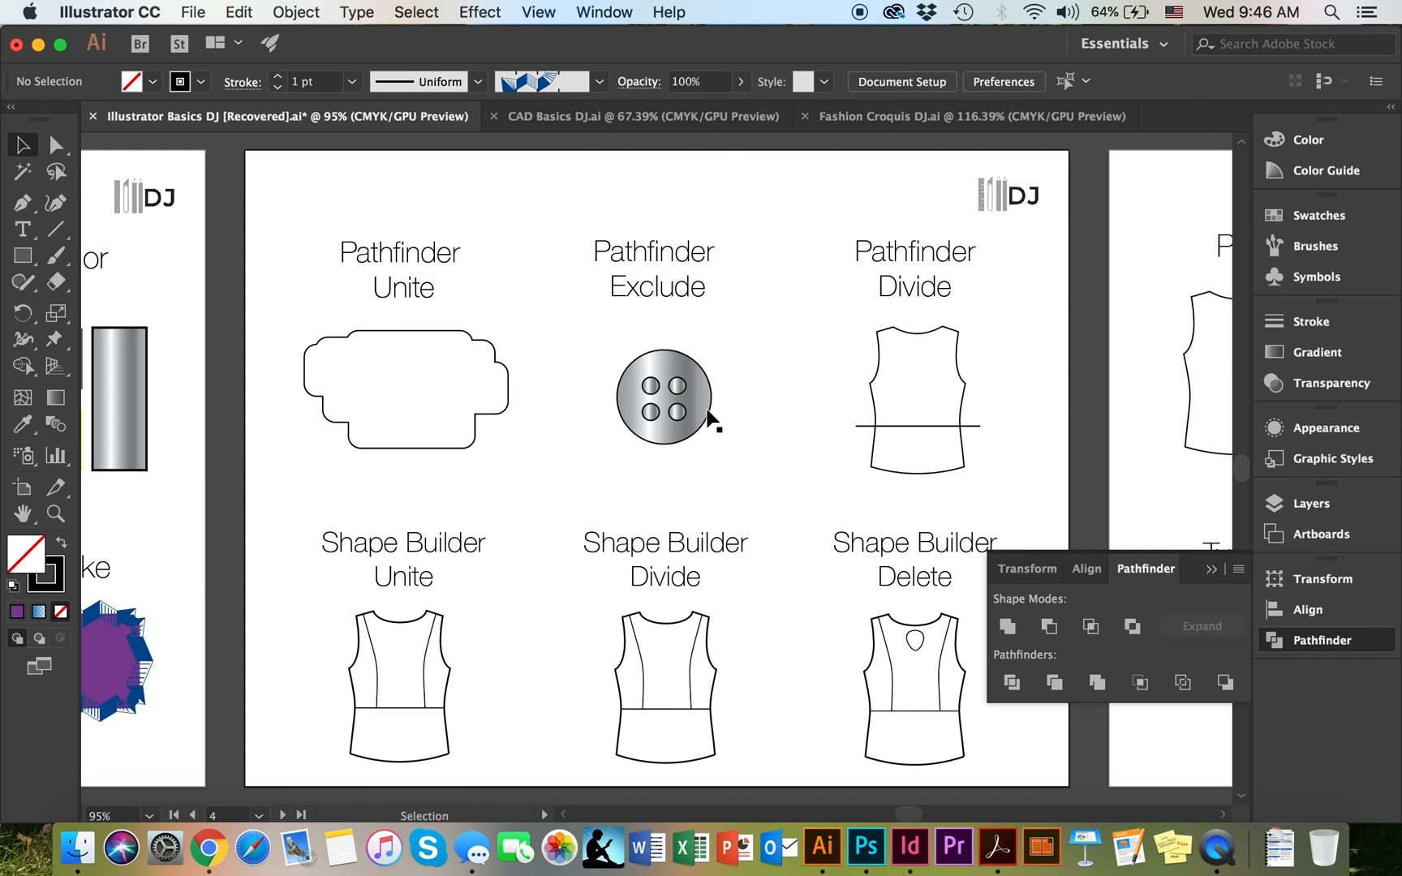
pyautogui.moveTo(641, 262)
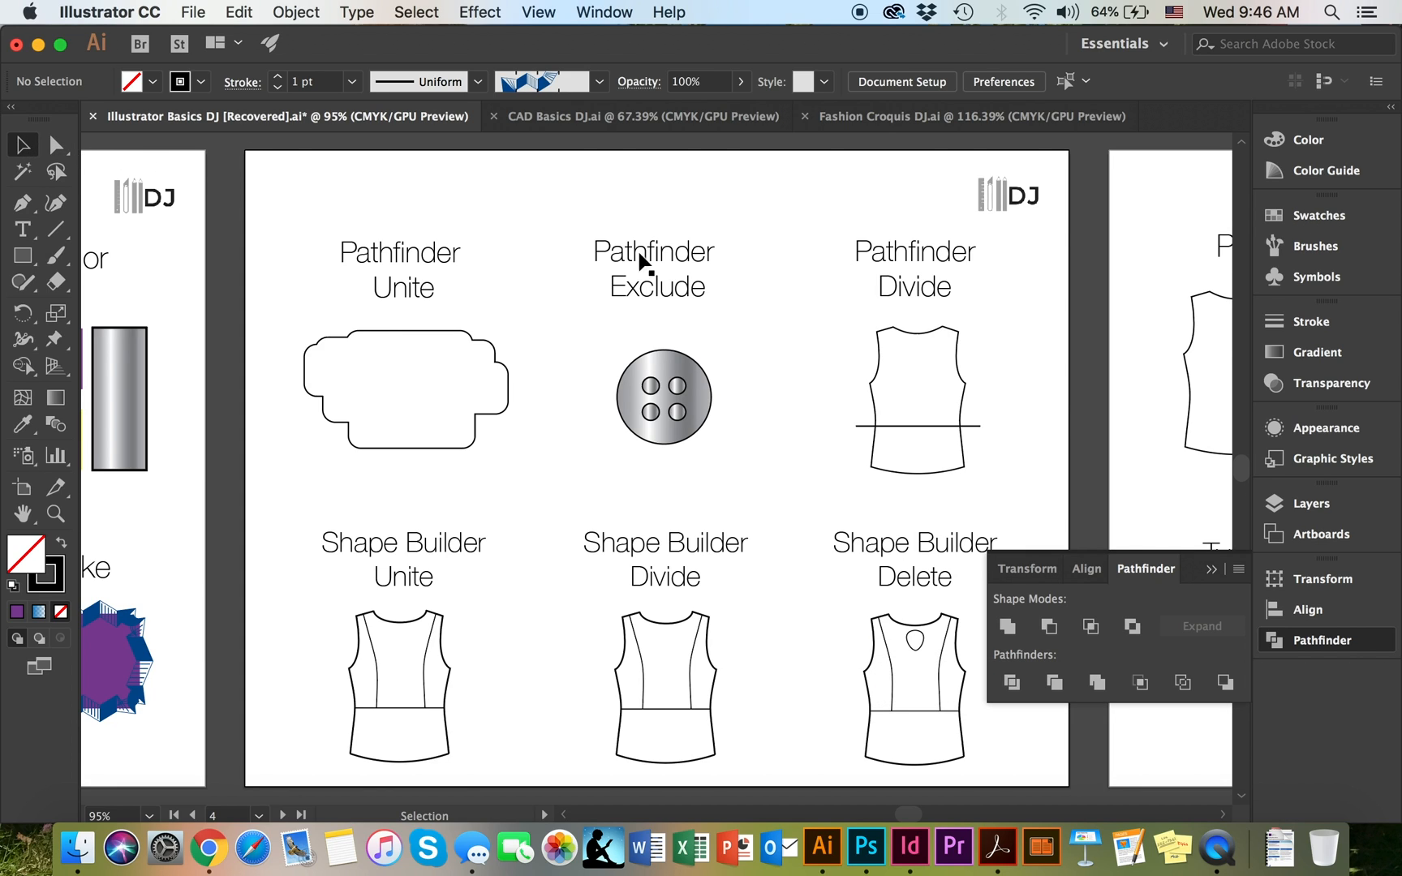
# Exclude the four holes from the grey button so they become see-through, then deselect
pyautogui.click(663, 396)
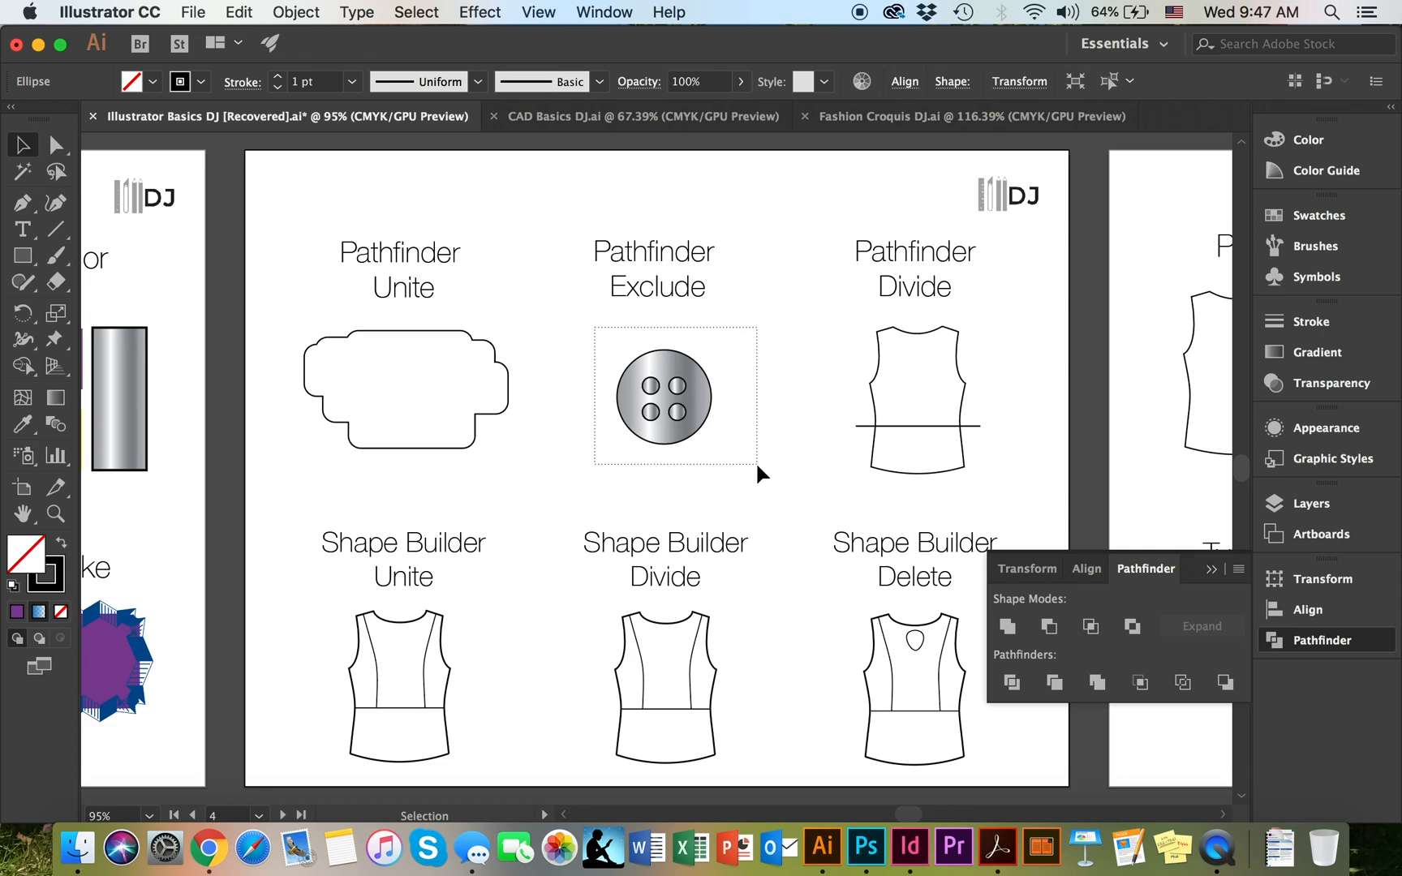
pyautogui.click(663, 396)
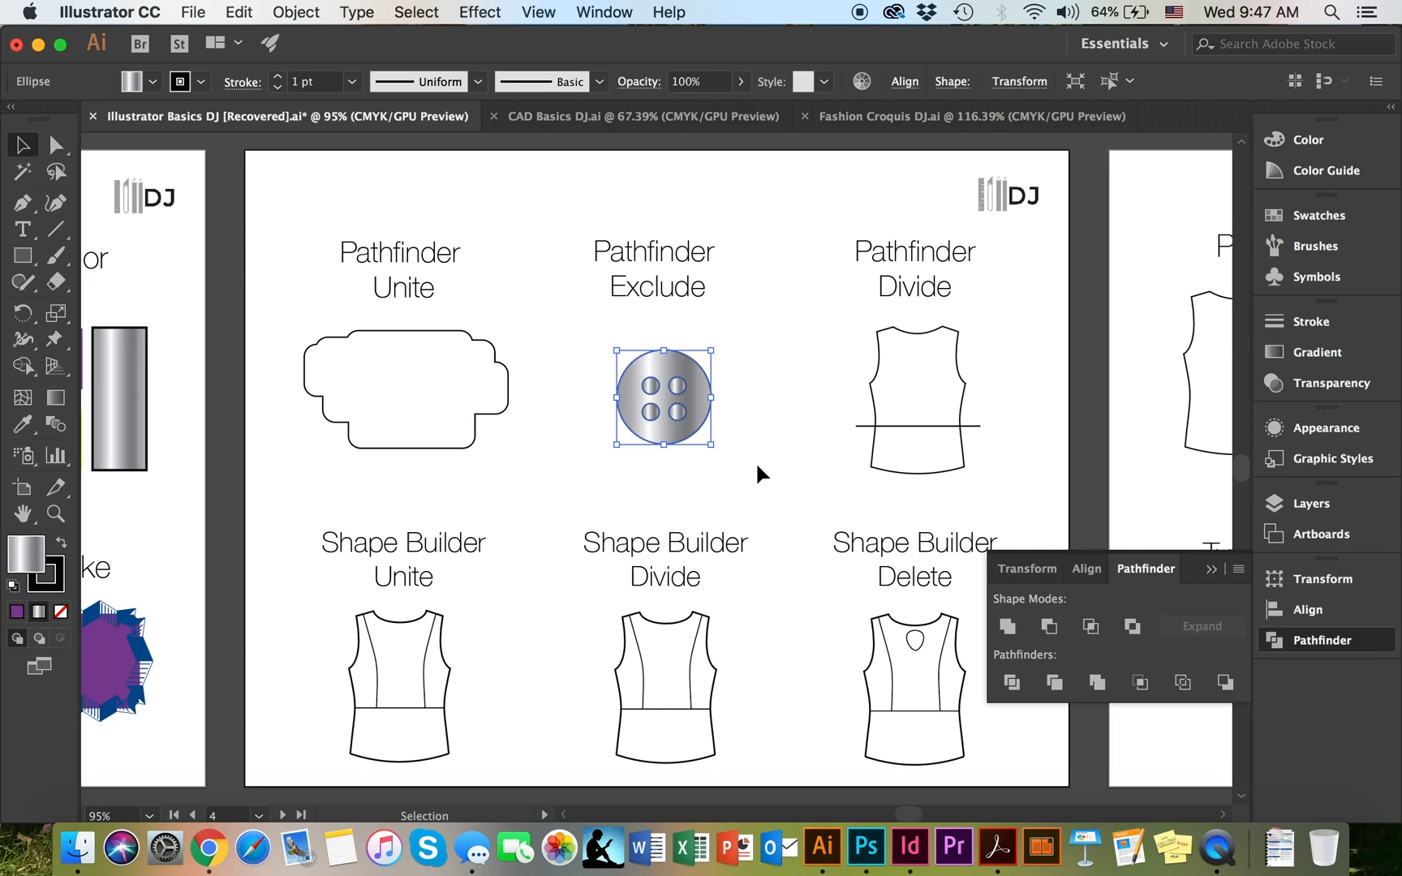
pyautogui.moveTo(1132, 625)
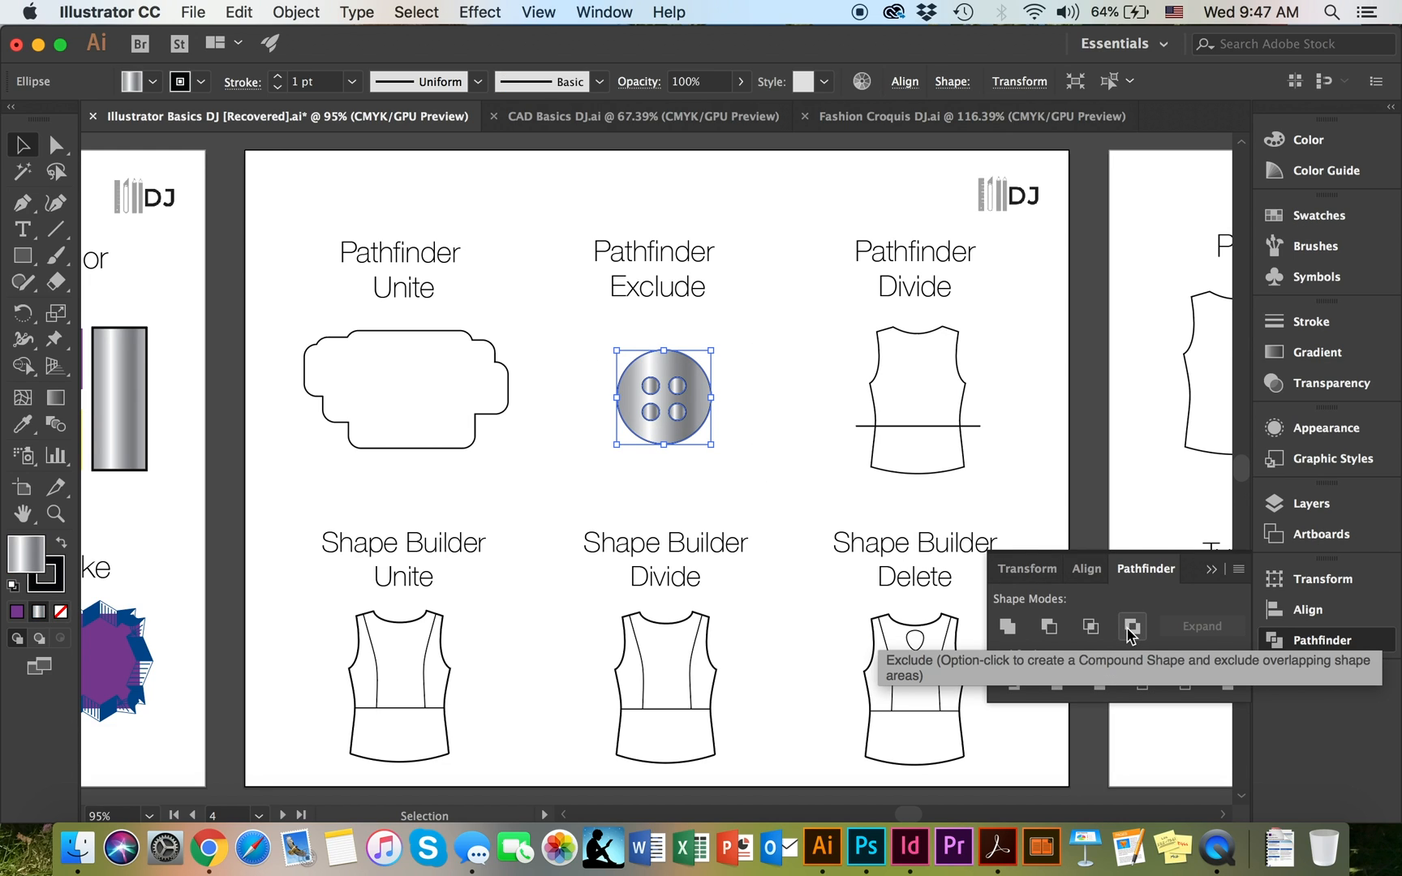
pyautogui.click(1131, 626)
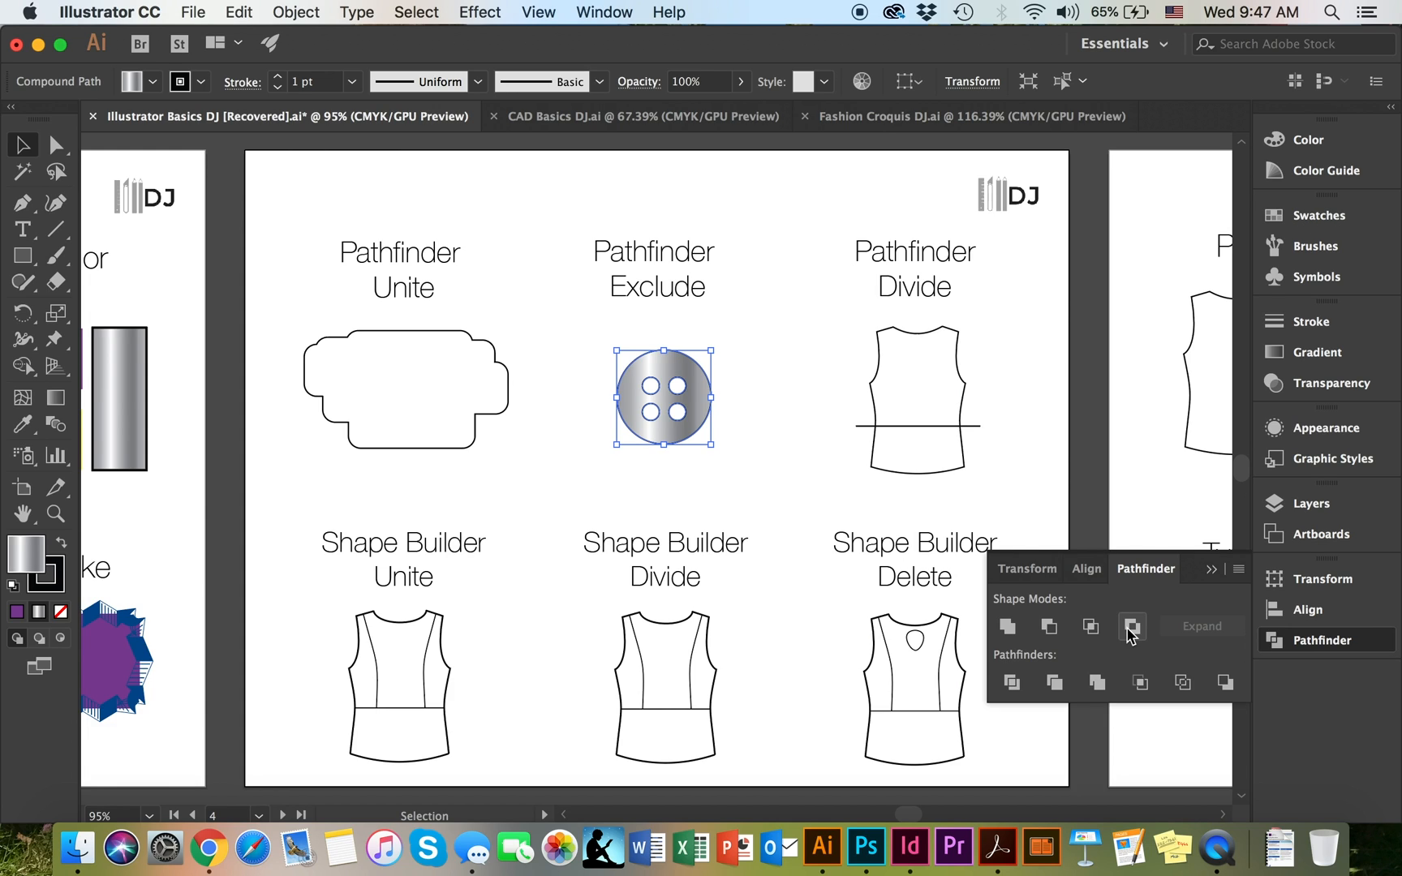
pyautogui.moveTo(689, 338)
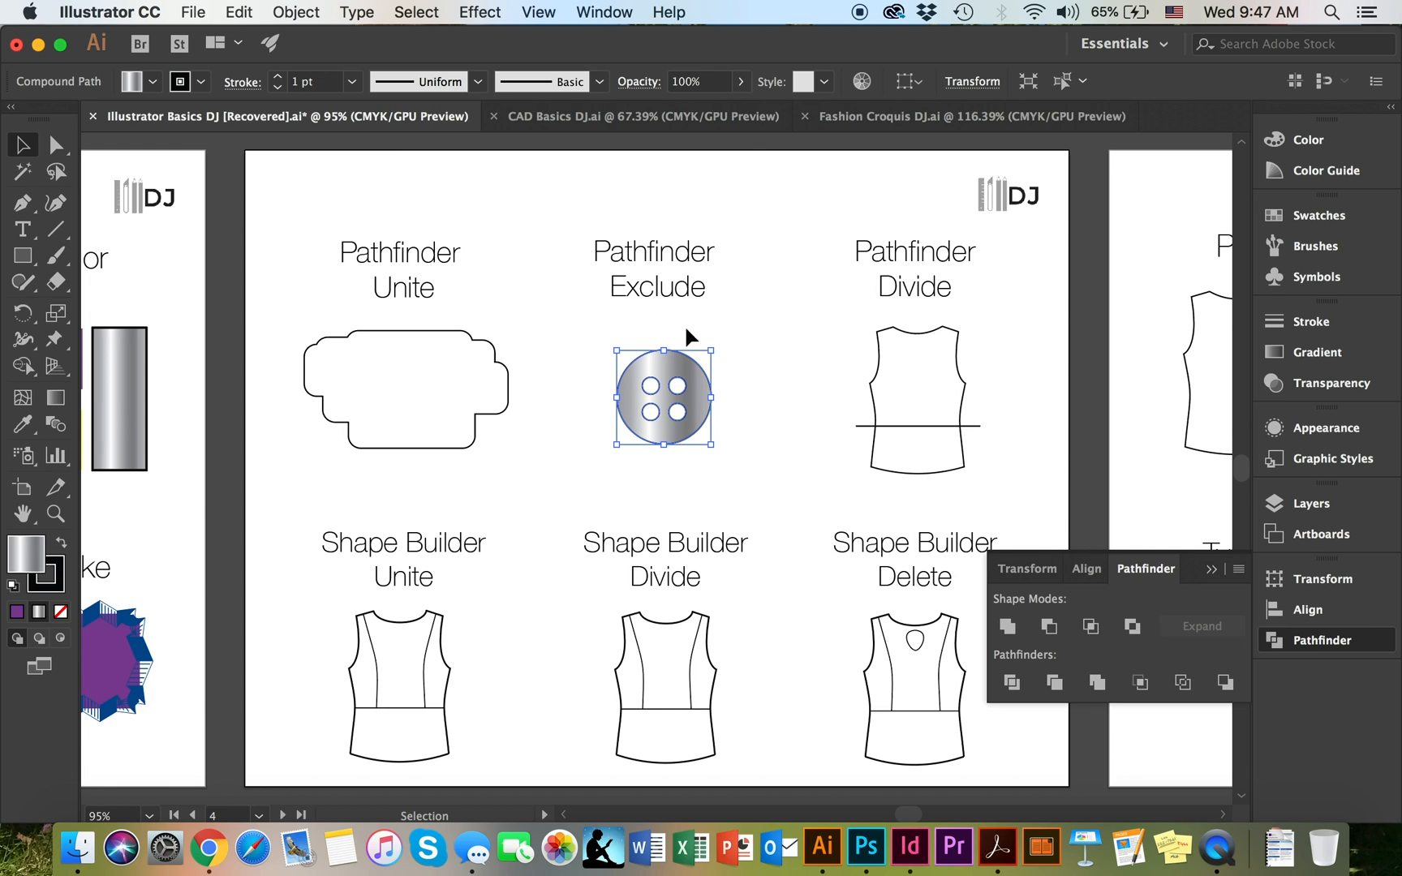
pyautogui.moveTo(652, 443)
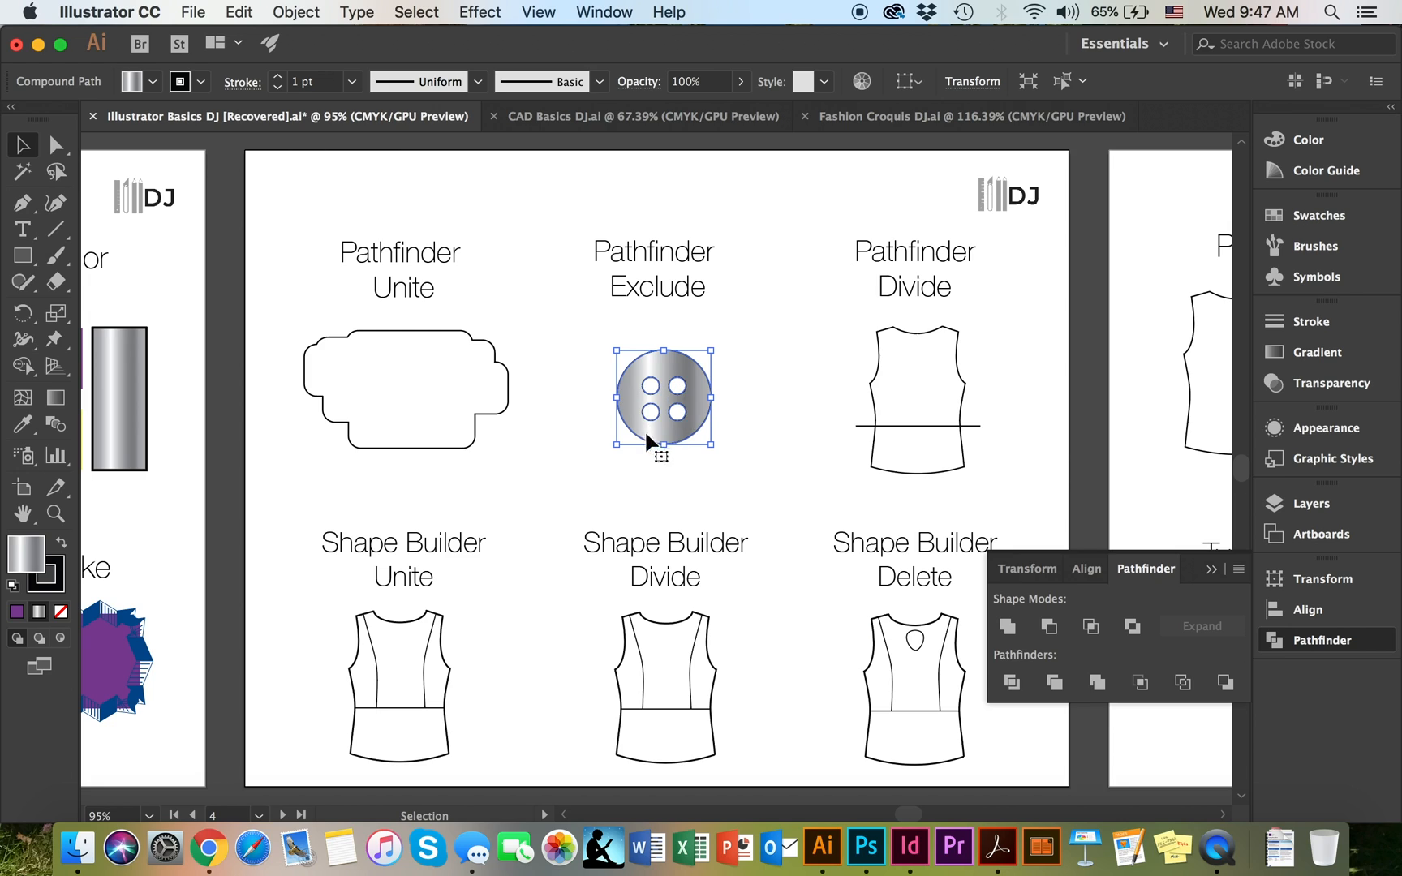
pyautogui.click(932, 399)
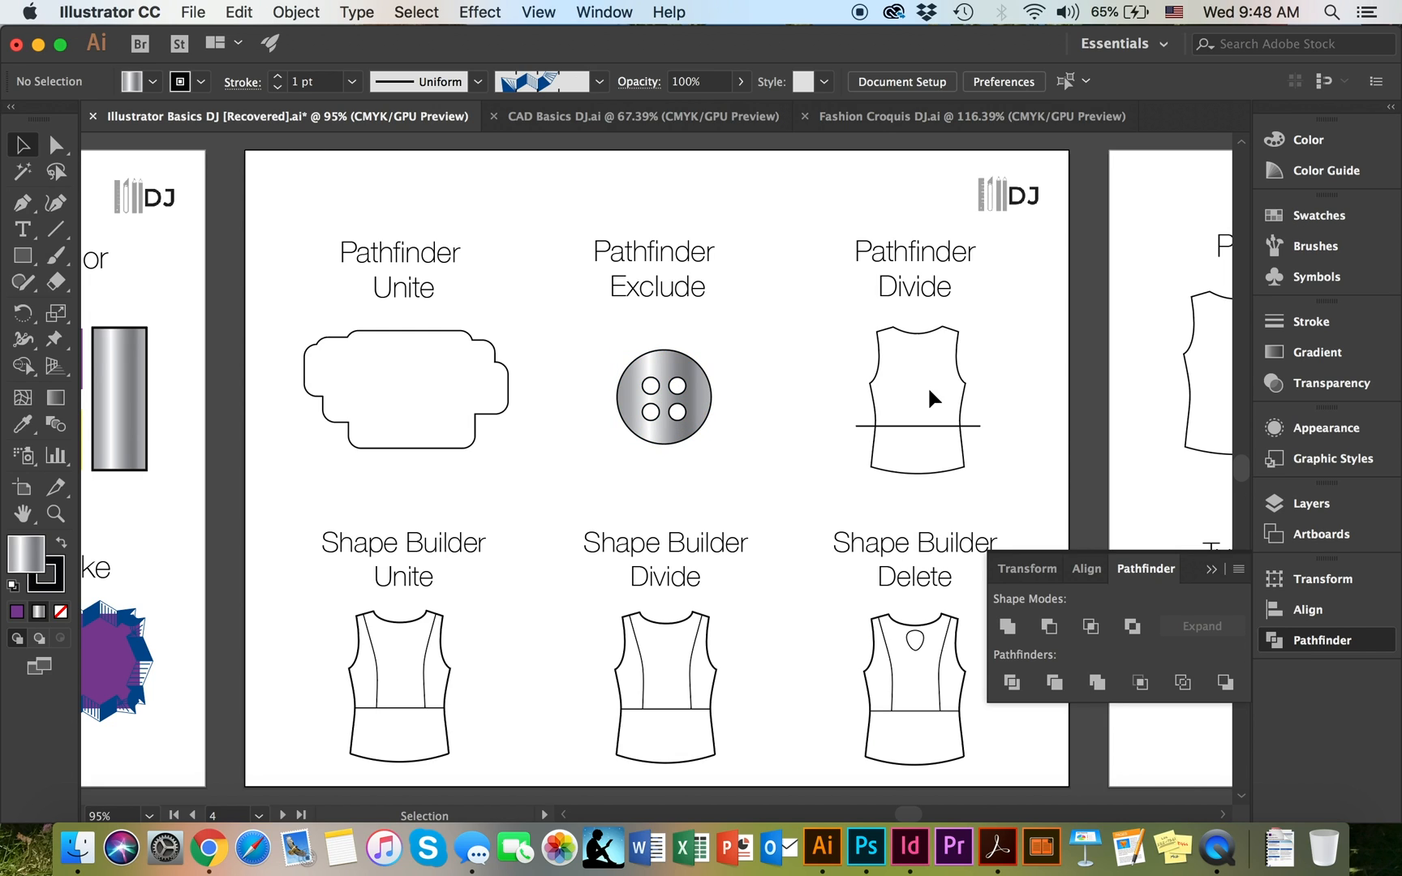
pyautogui.moveTo(861, 388)
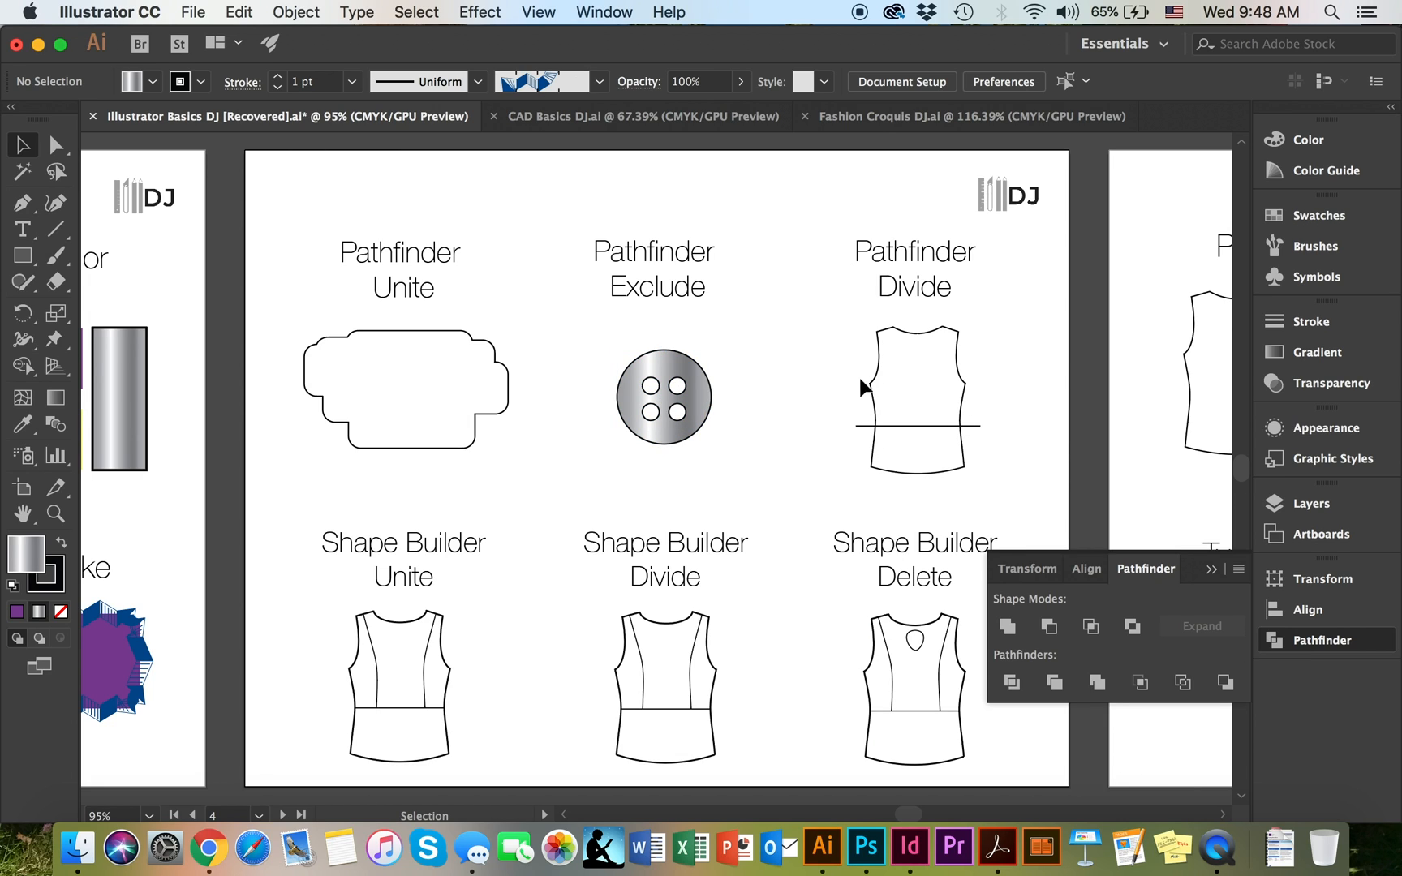
pyautogui.moveTo(900, 380)
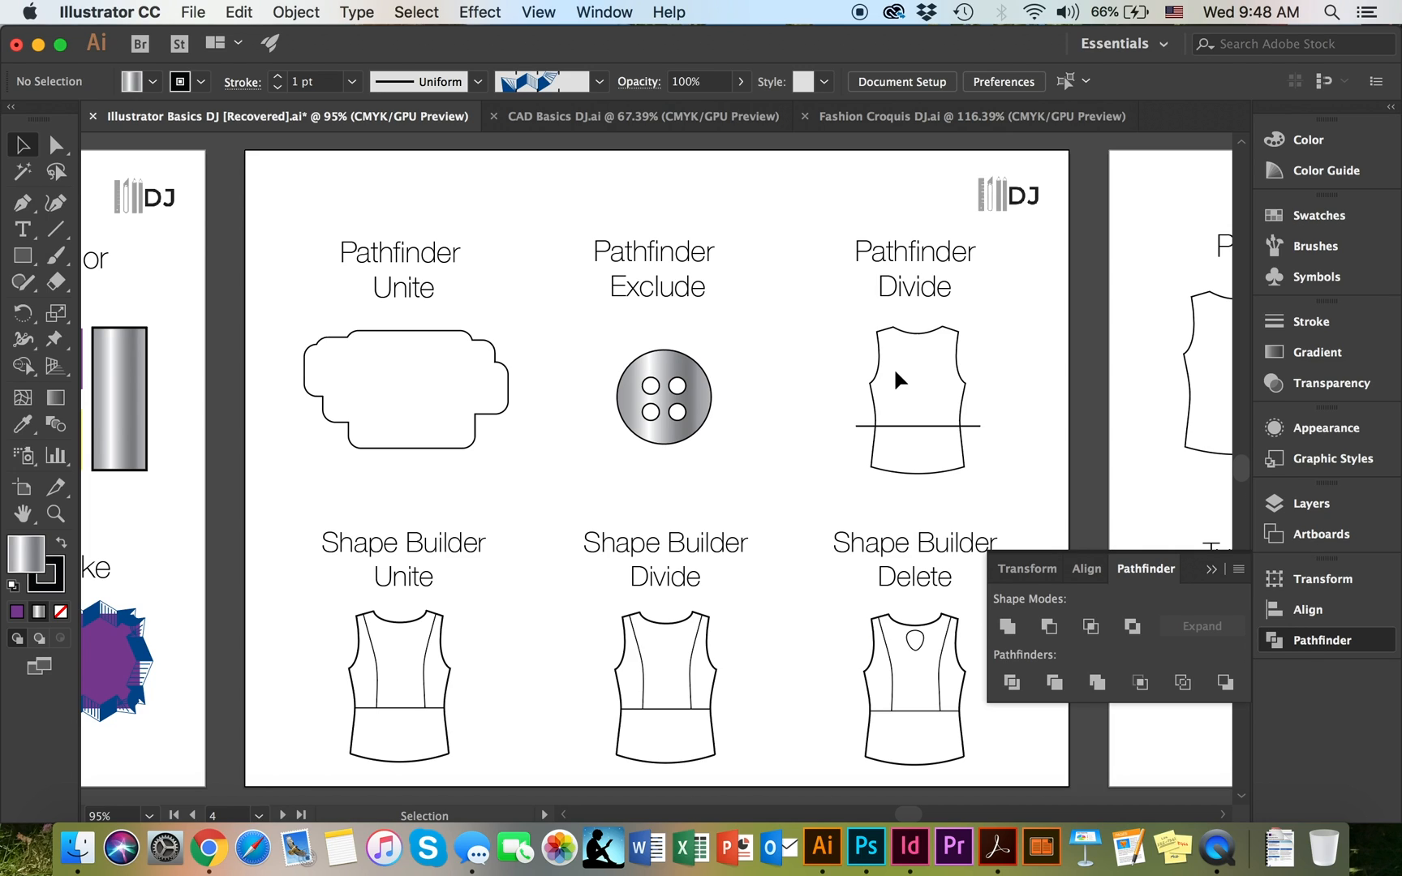
pyautogui.moveTo(921, 347)
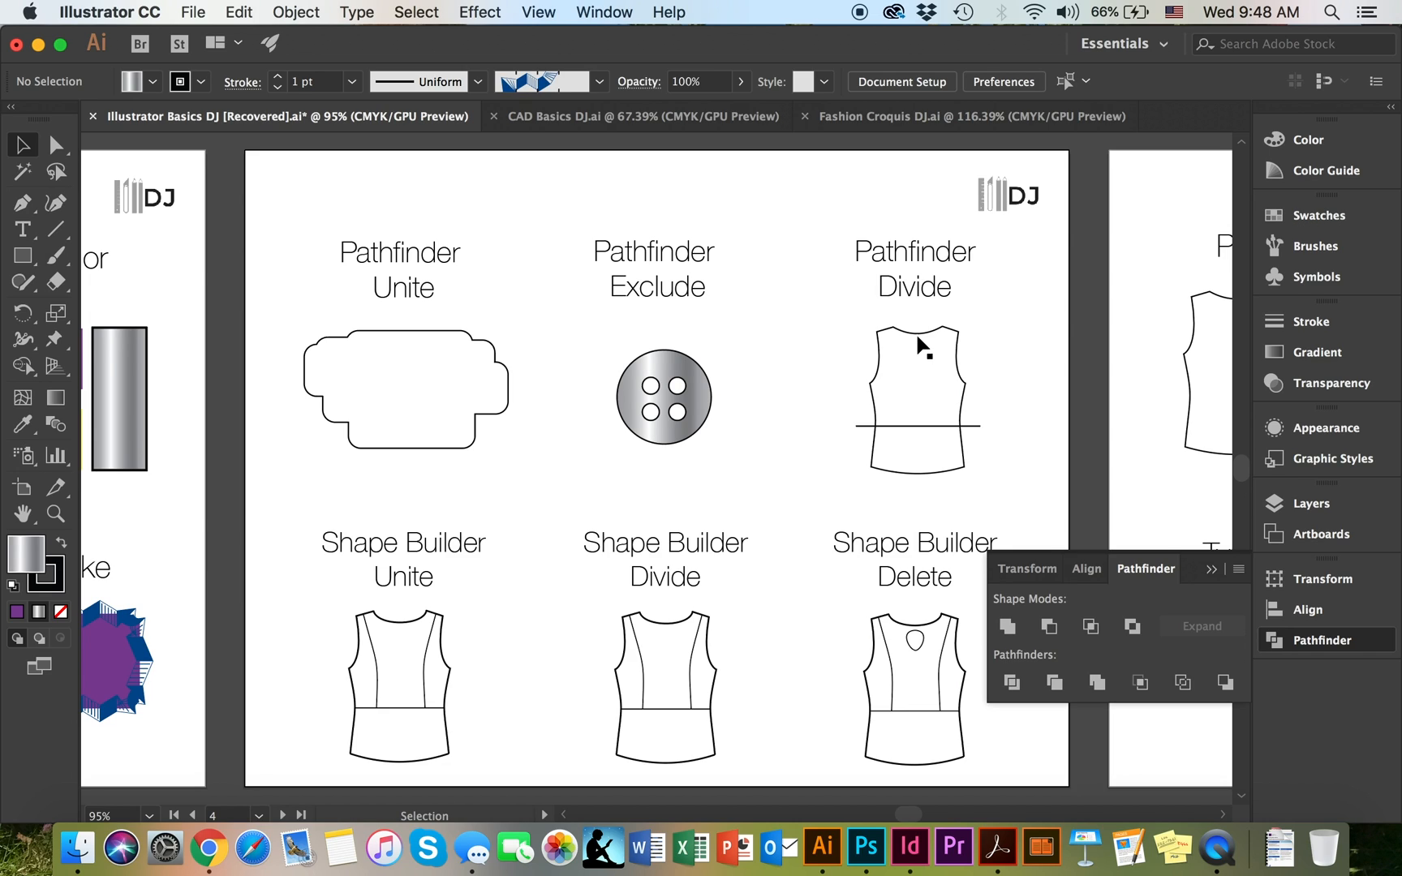
pyautogui.moveTo(876, 444)
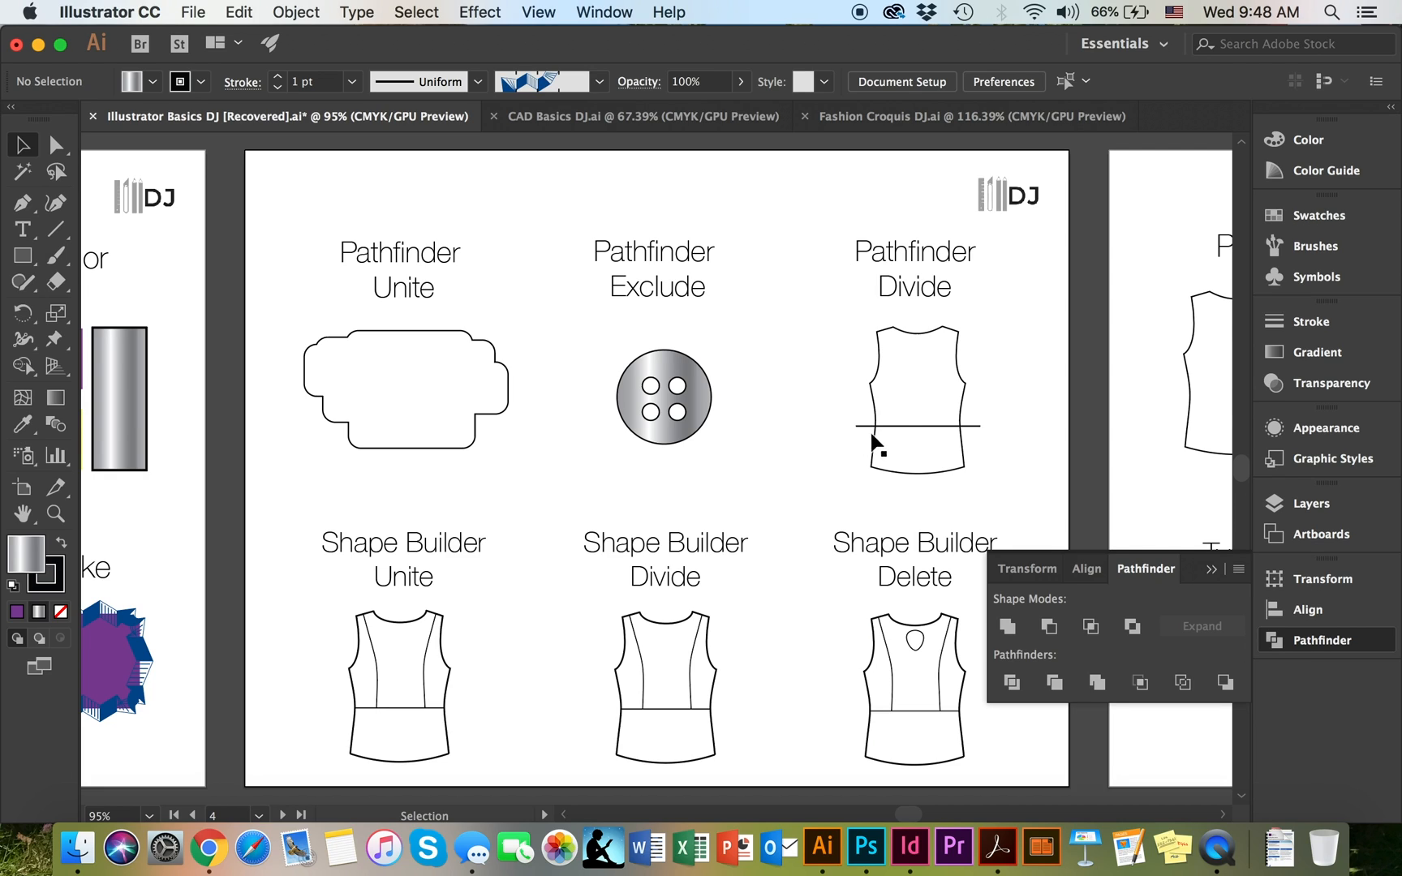
pyautogui.moveTo(981, 440)
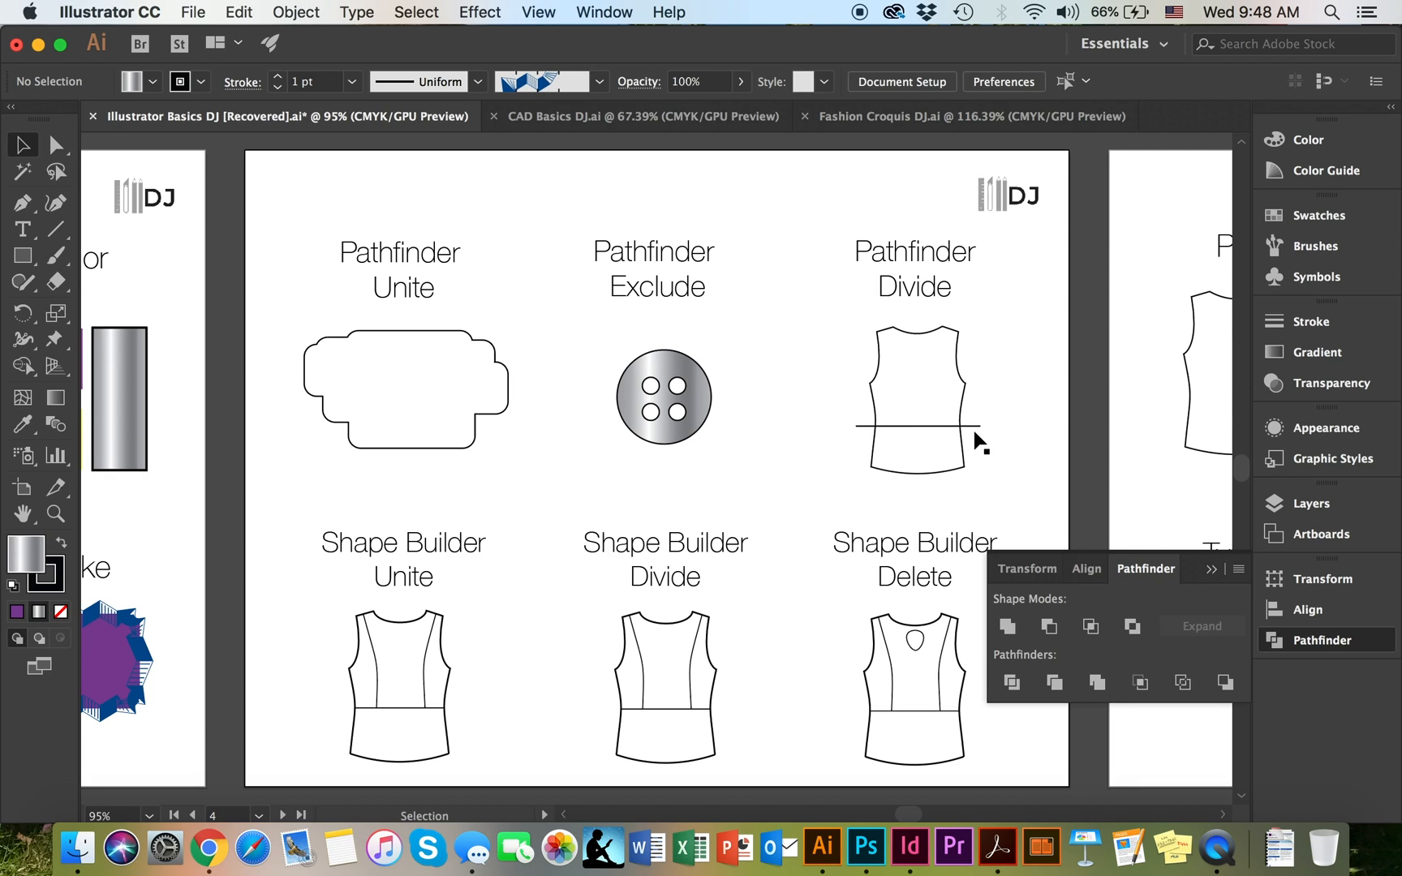
pyautogui.moveTo(911, 439)
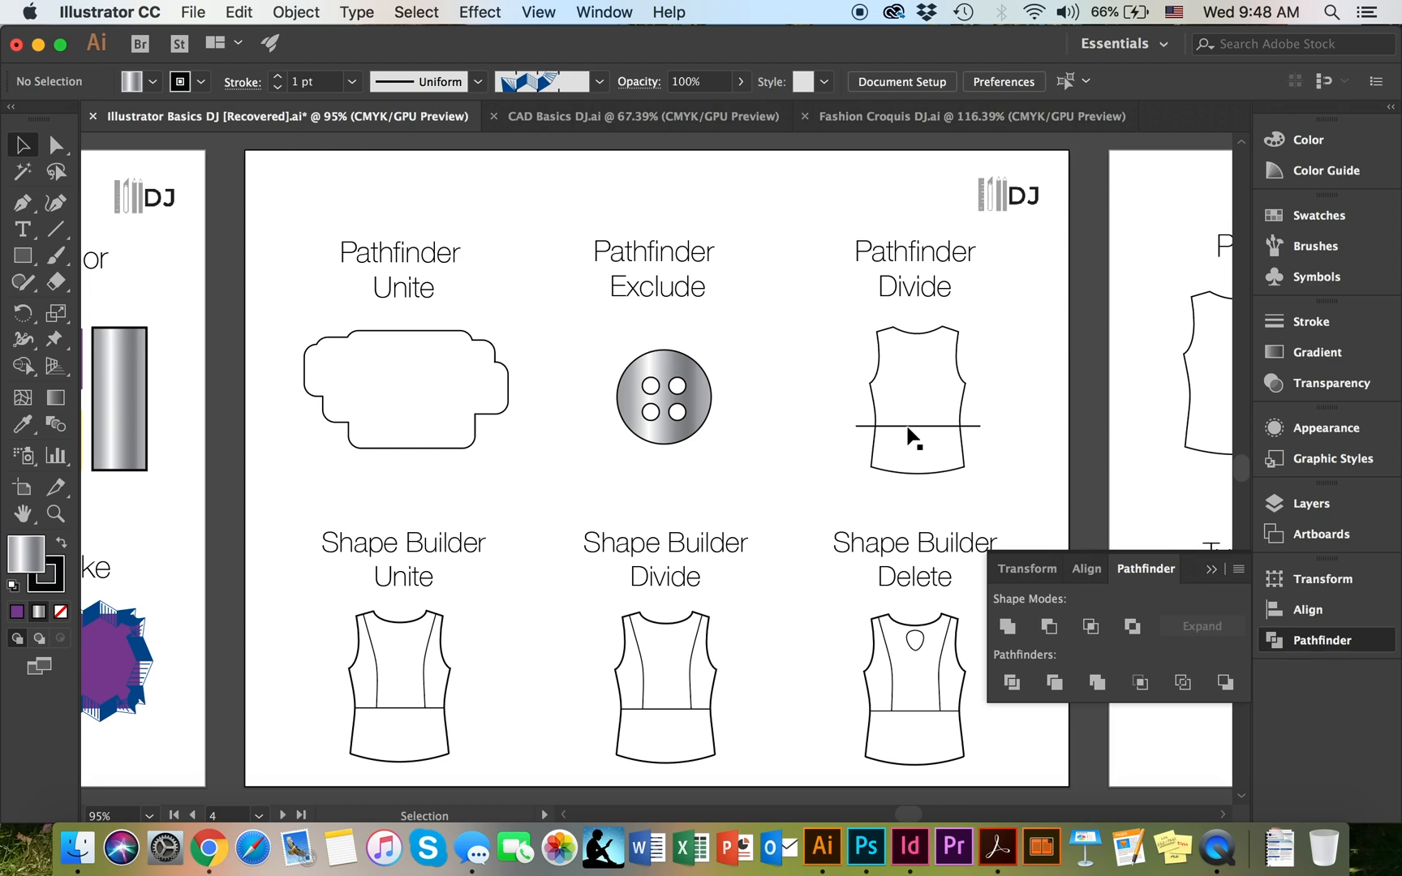
pyautogui.moveTo(914, 454)
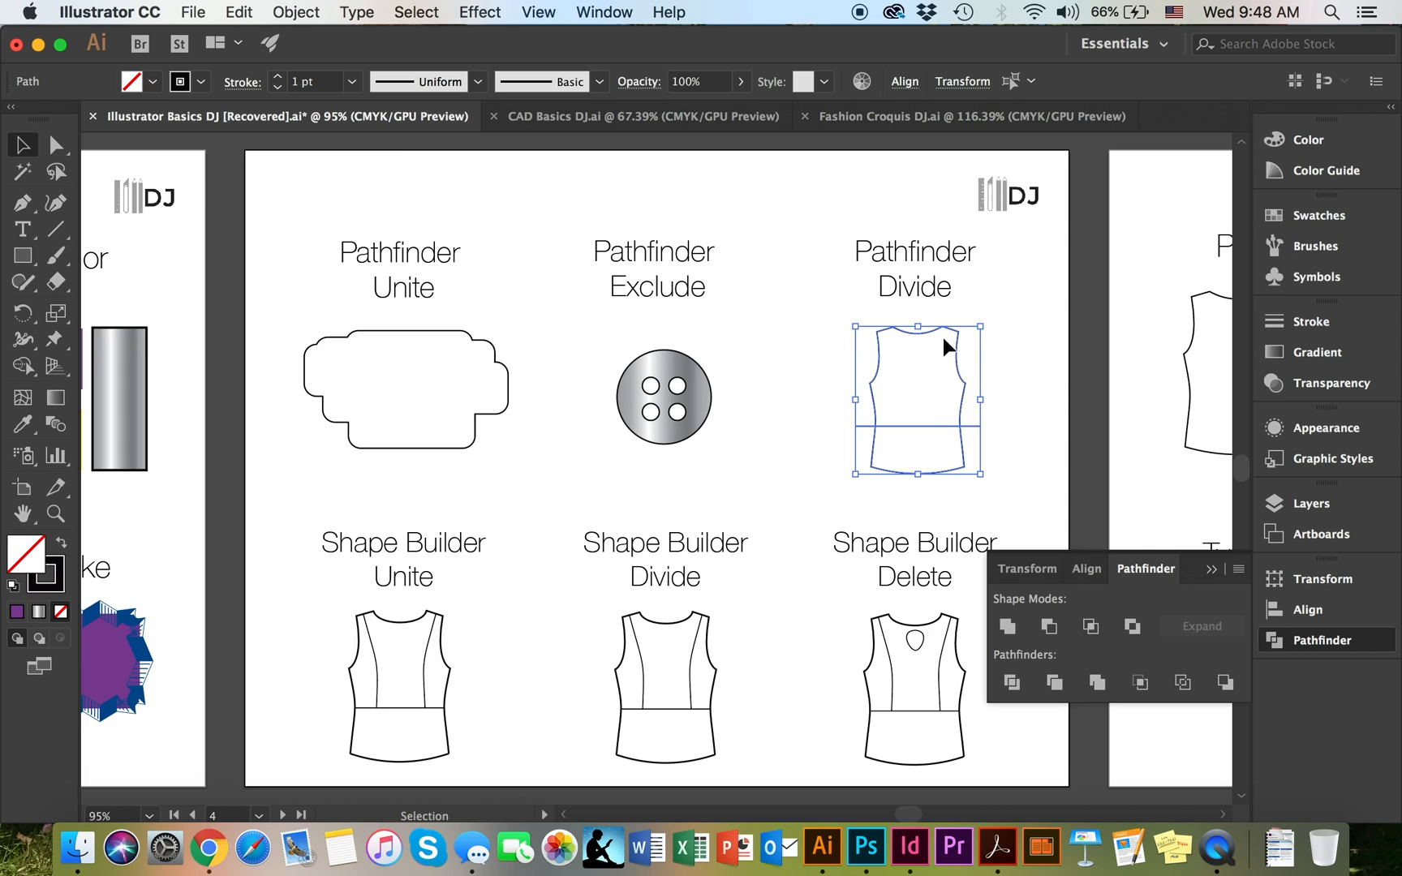
pyautogui.moveTo(980, 427)
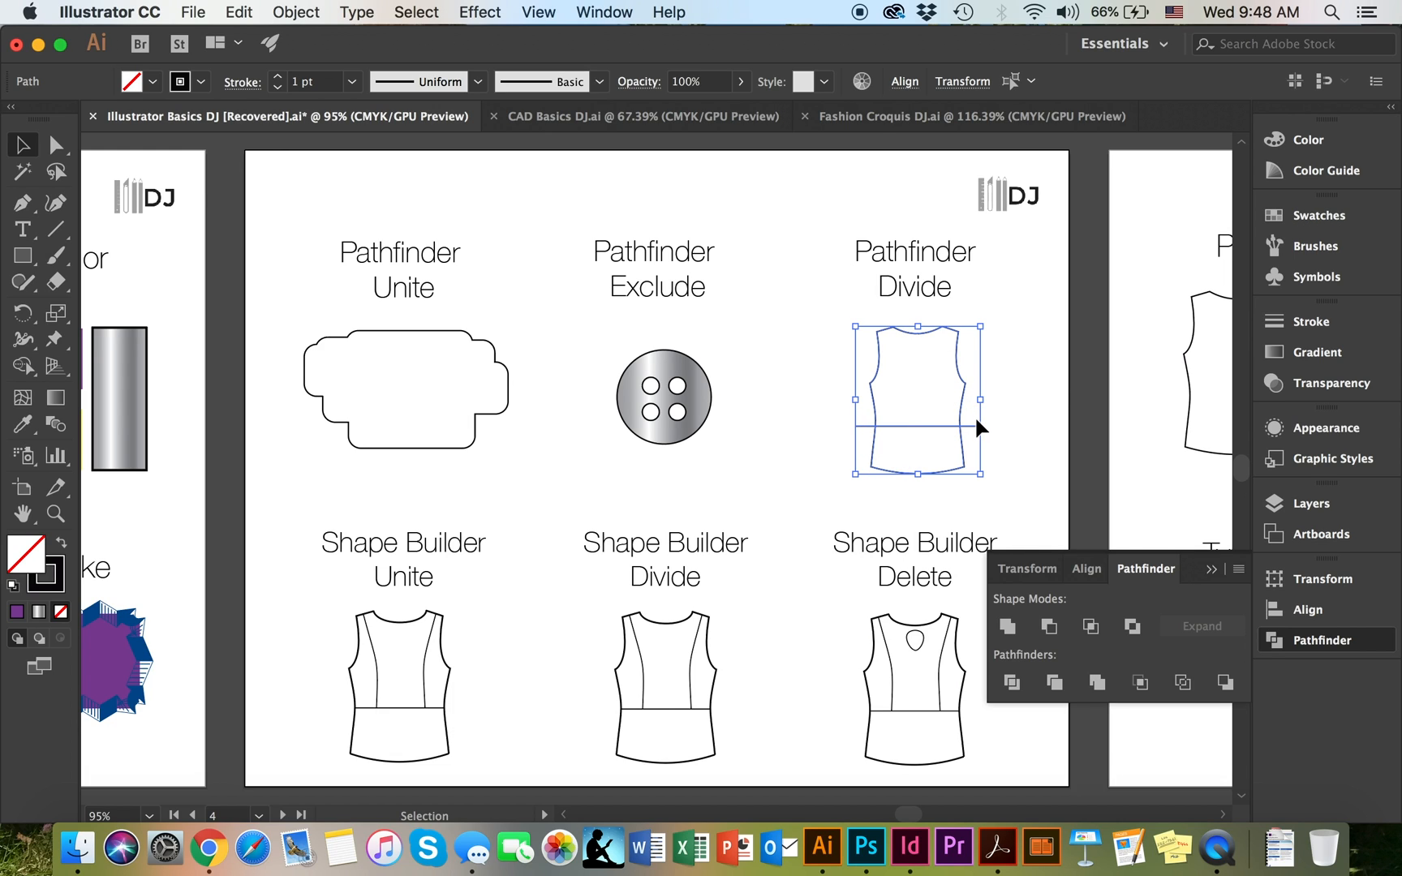
pyautogui.moveTo(1011, 683)
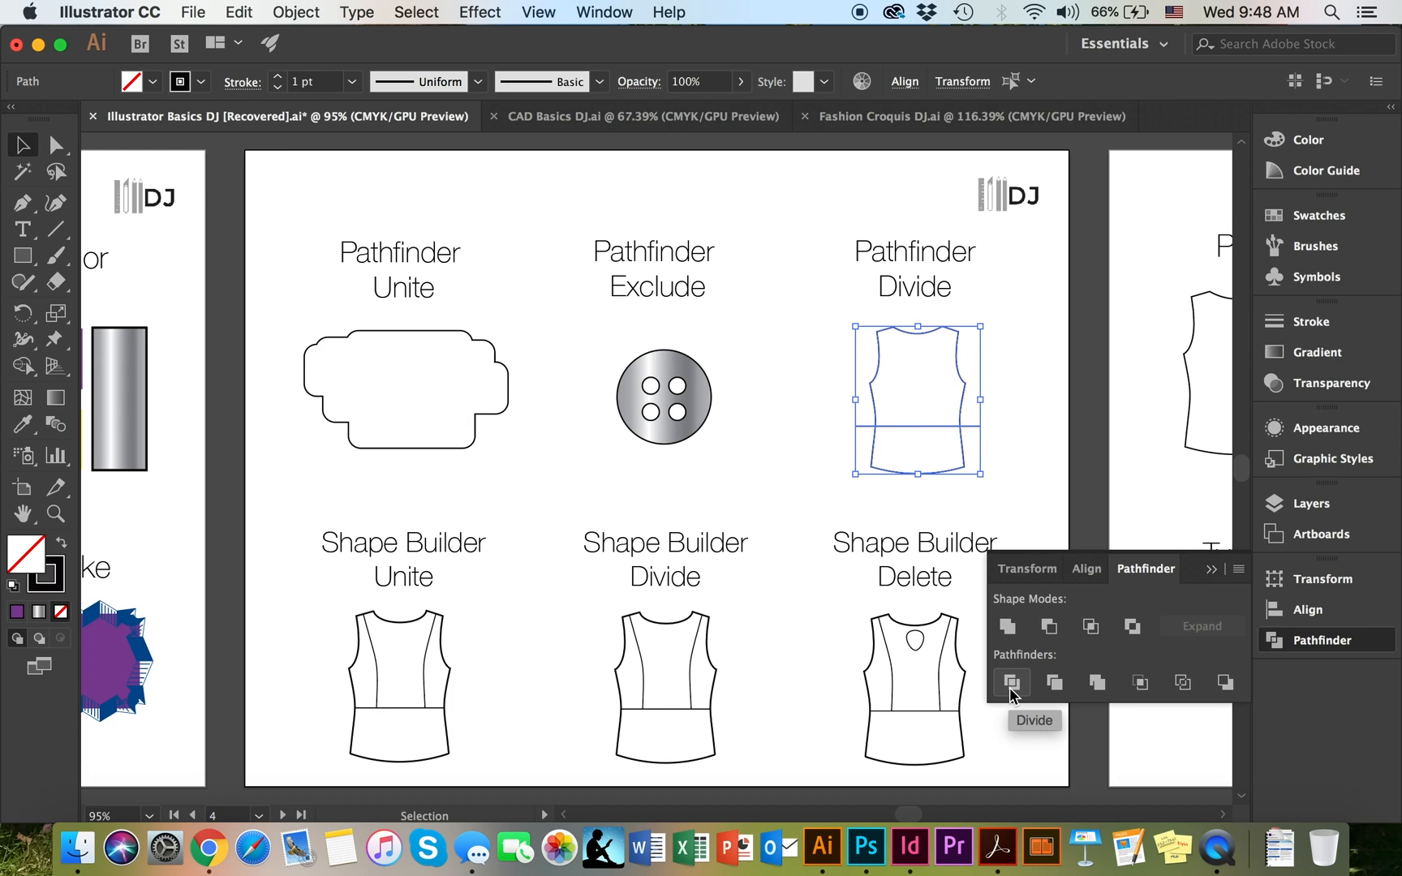
# Divide the top along its waist line into separate pieces and bring up options for the group
pyautogui.click(1010, 682)
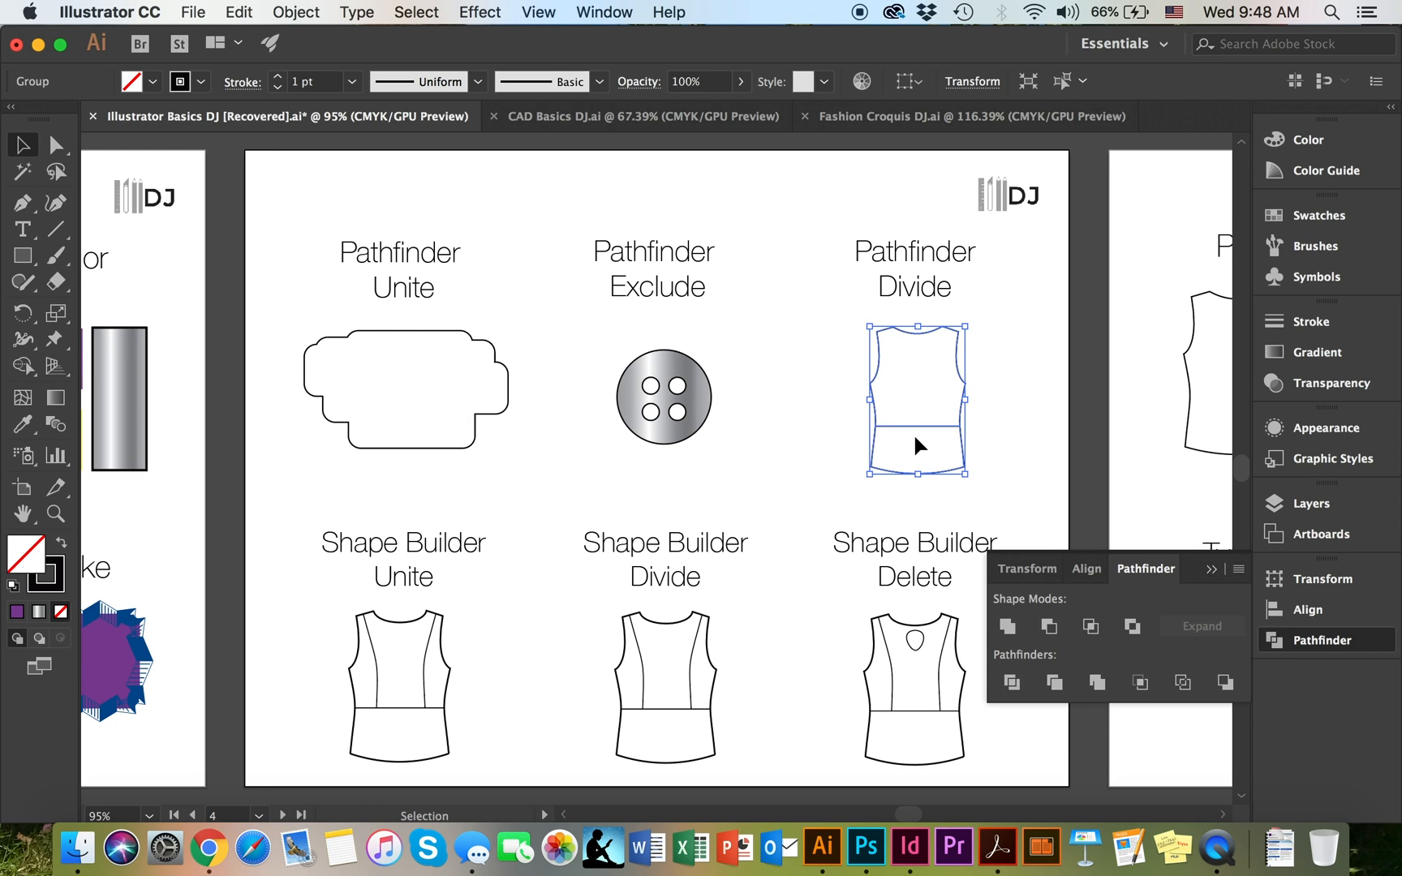
pyautogui.rightClick(921, 447)
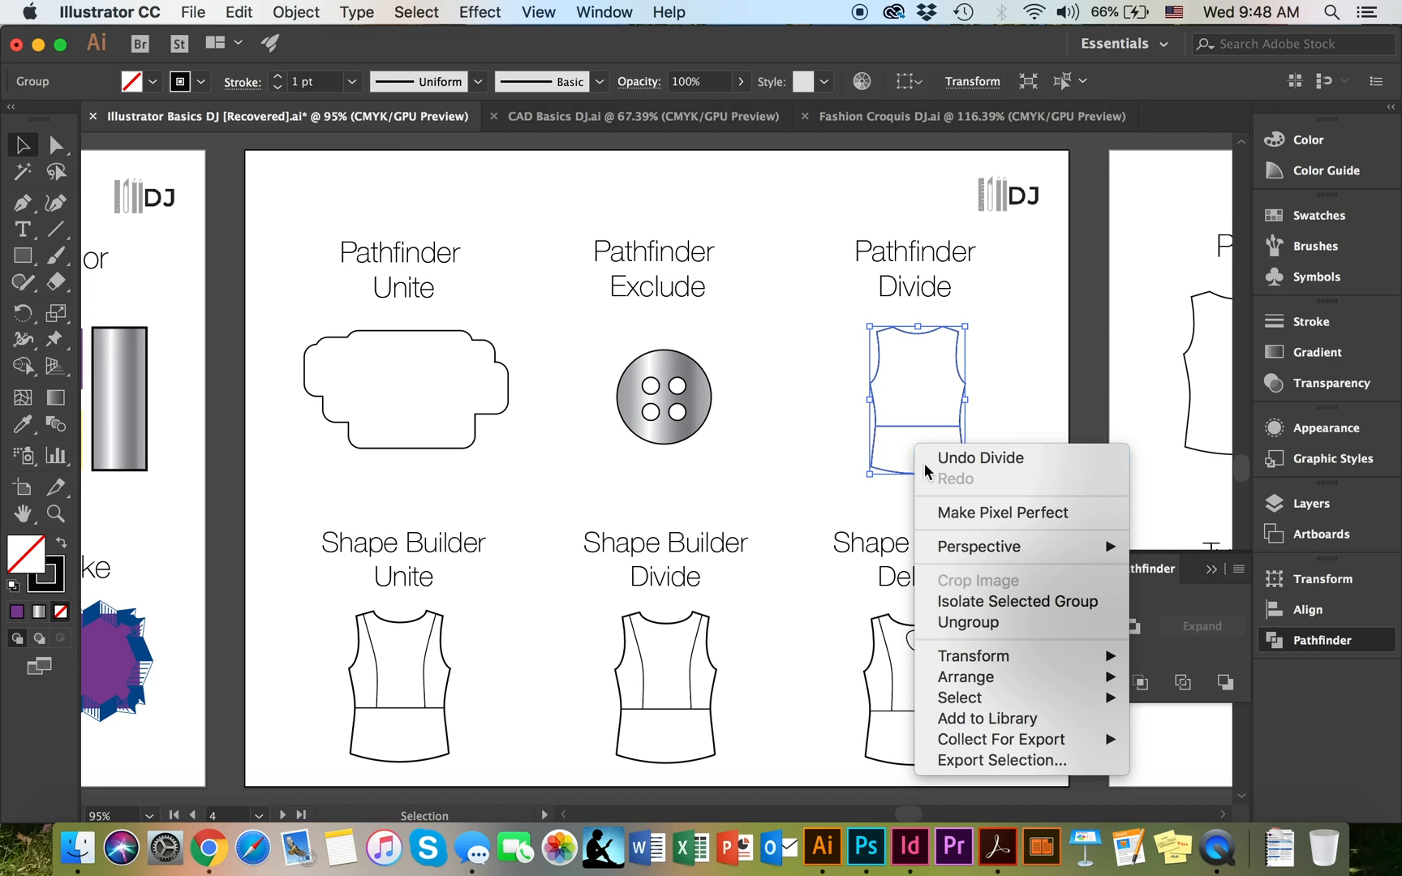
pyautogui.moveTo(1023, 622)
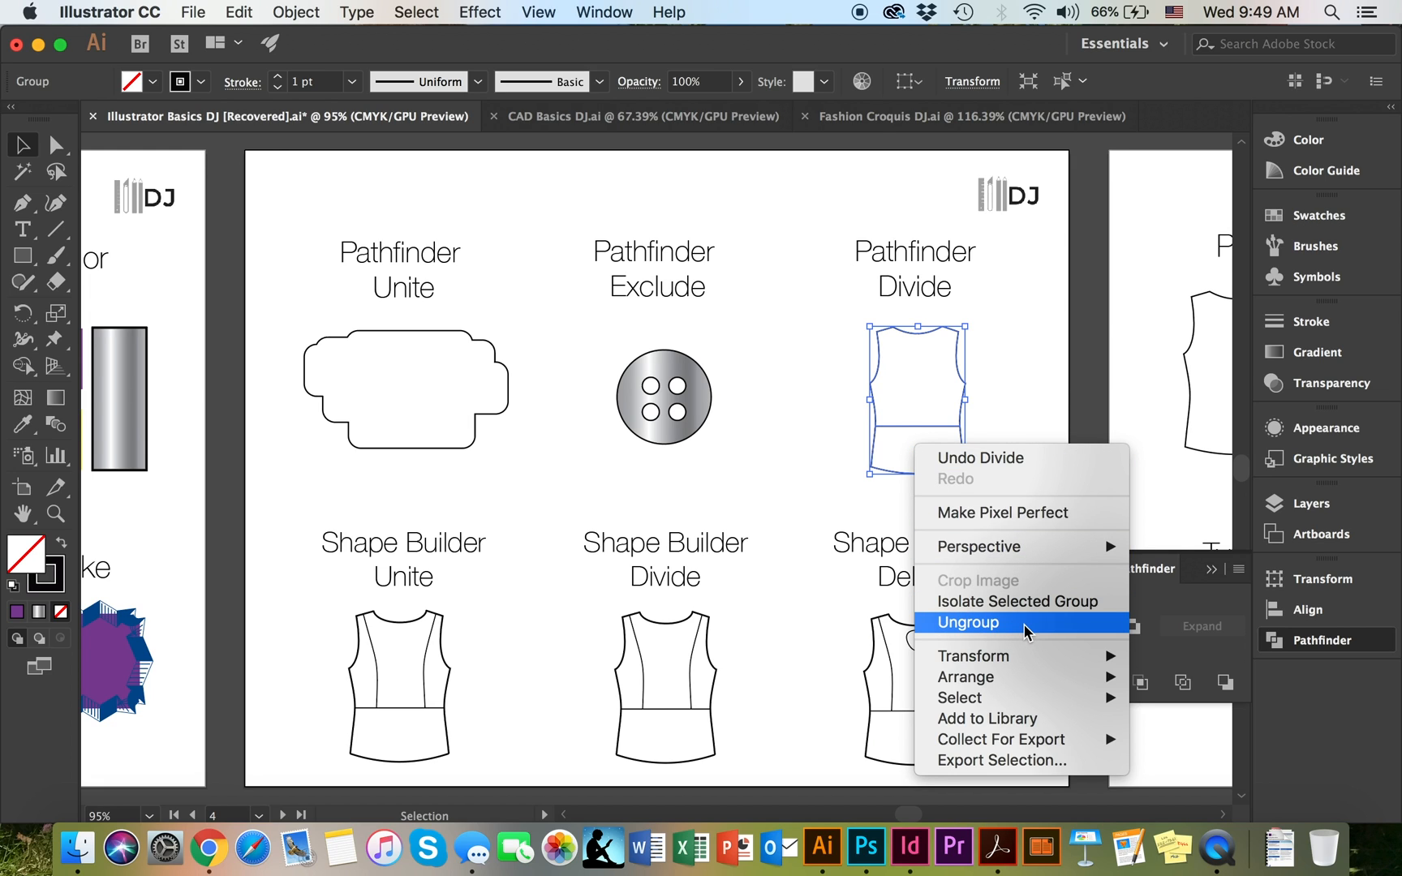
# Ungroup the divided top and fill its upper piece magenta and the waistband black
pyautogui.click(969, 622)
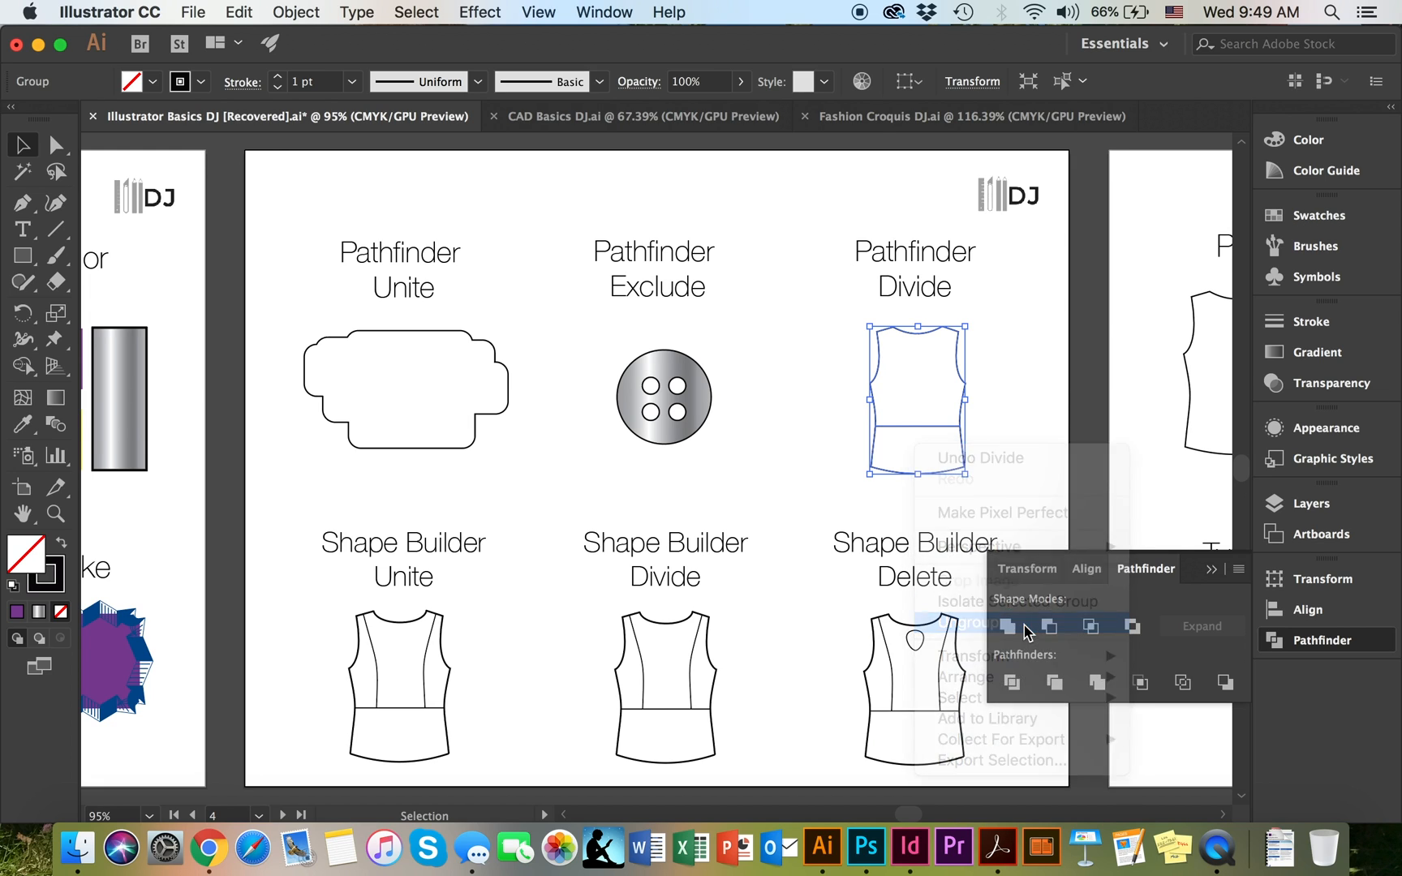
pyautogui.click(997, 413)
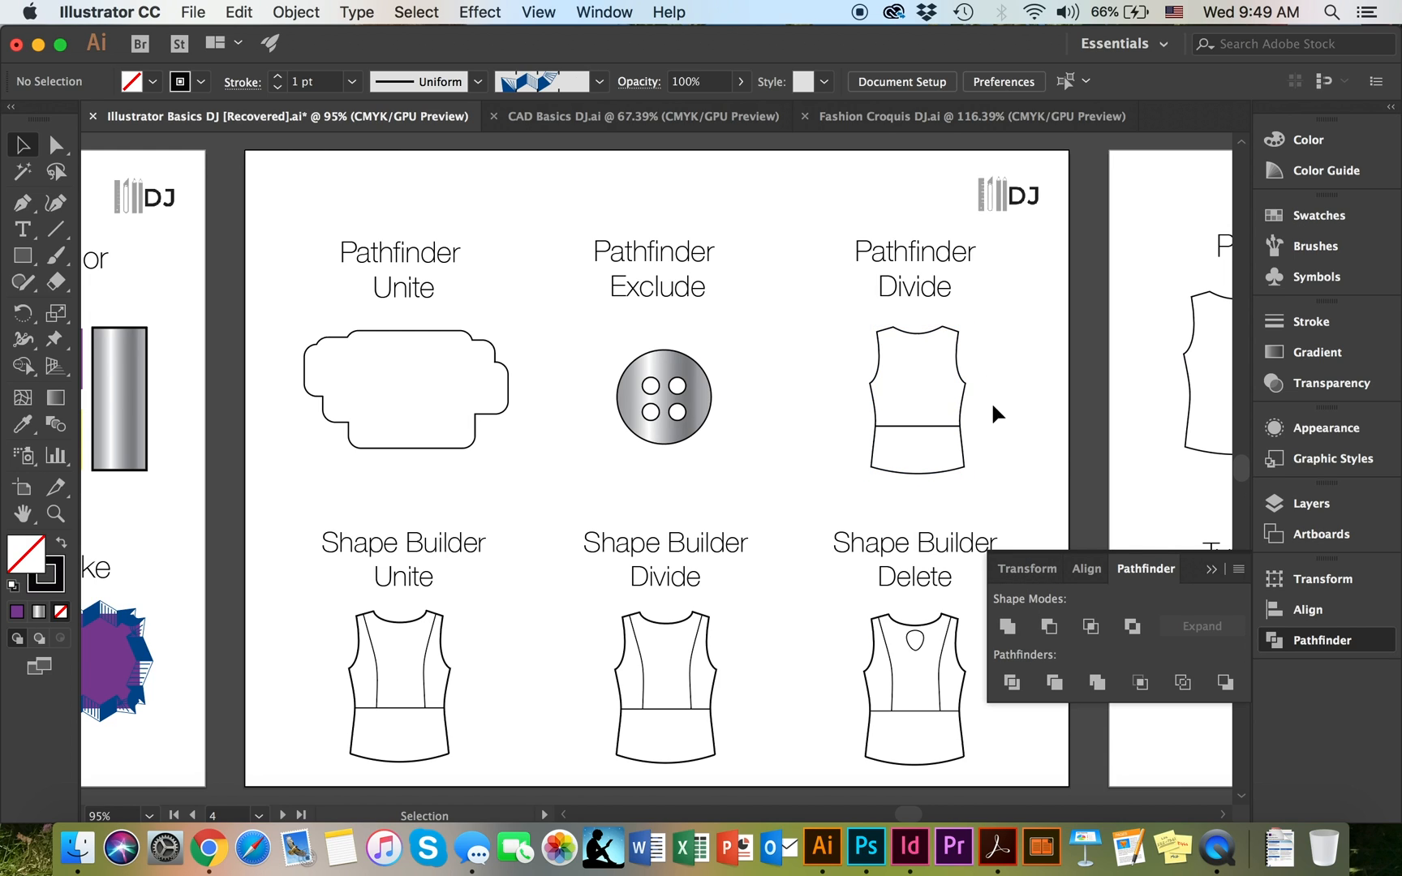
pyautogui.click(915, 398)
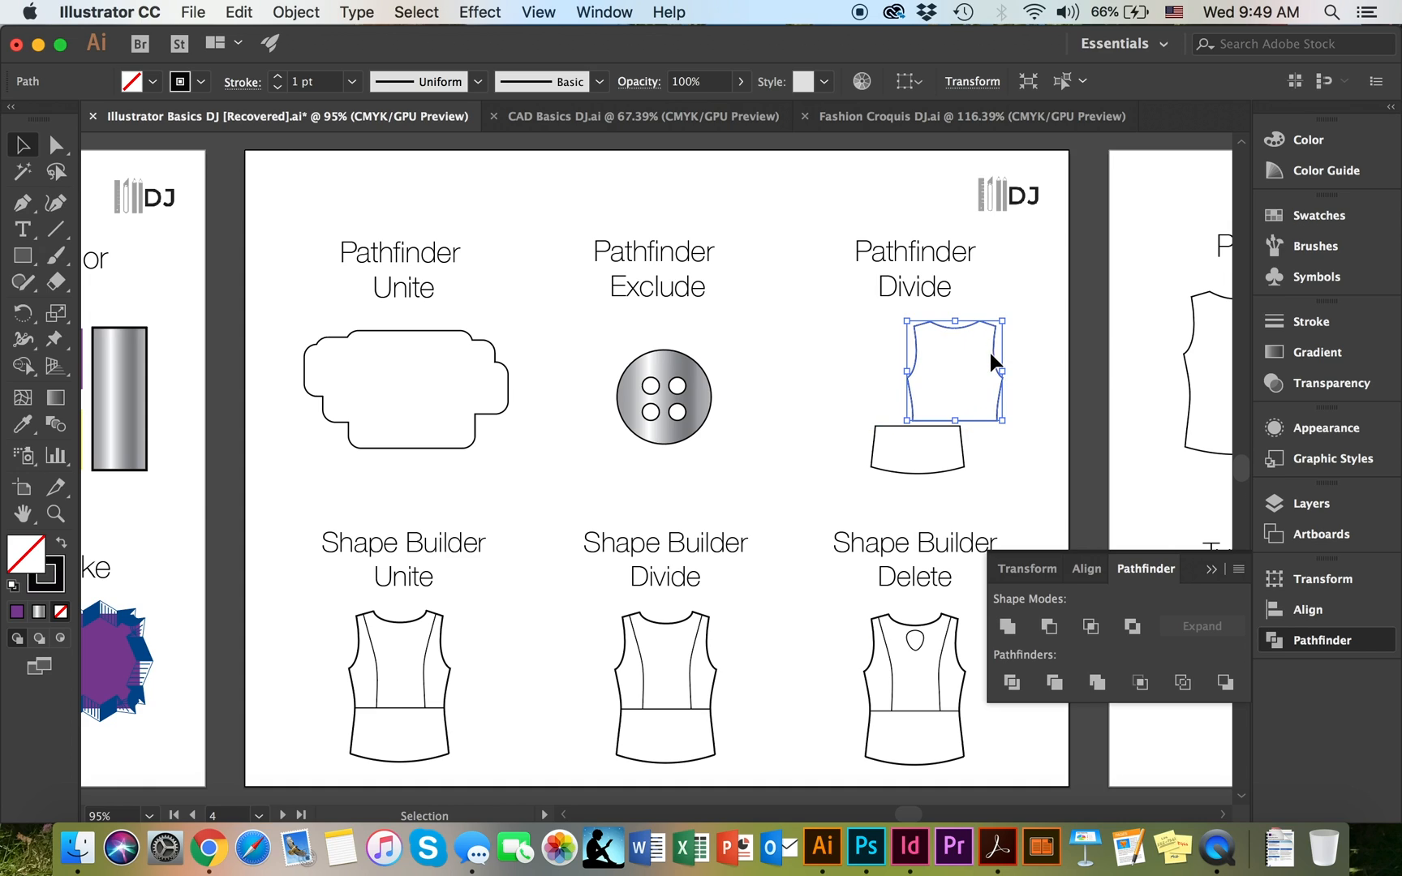
pyautogui.moveTo(965, 447)
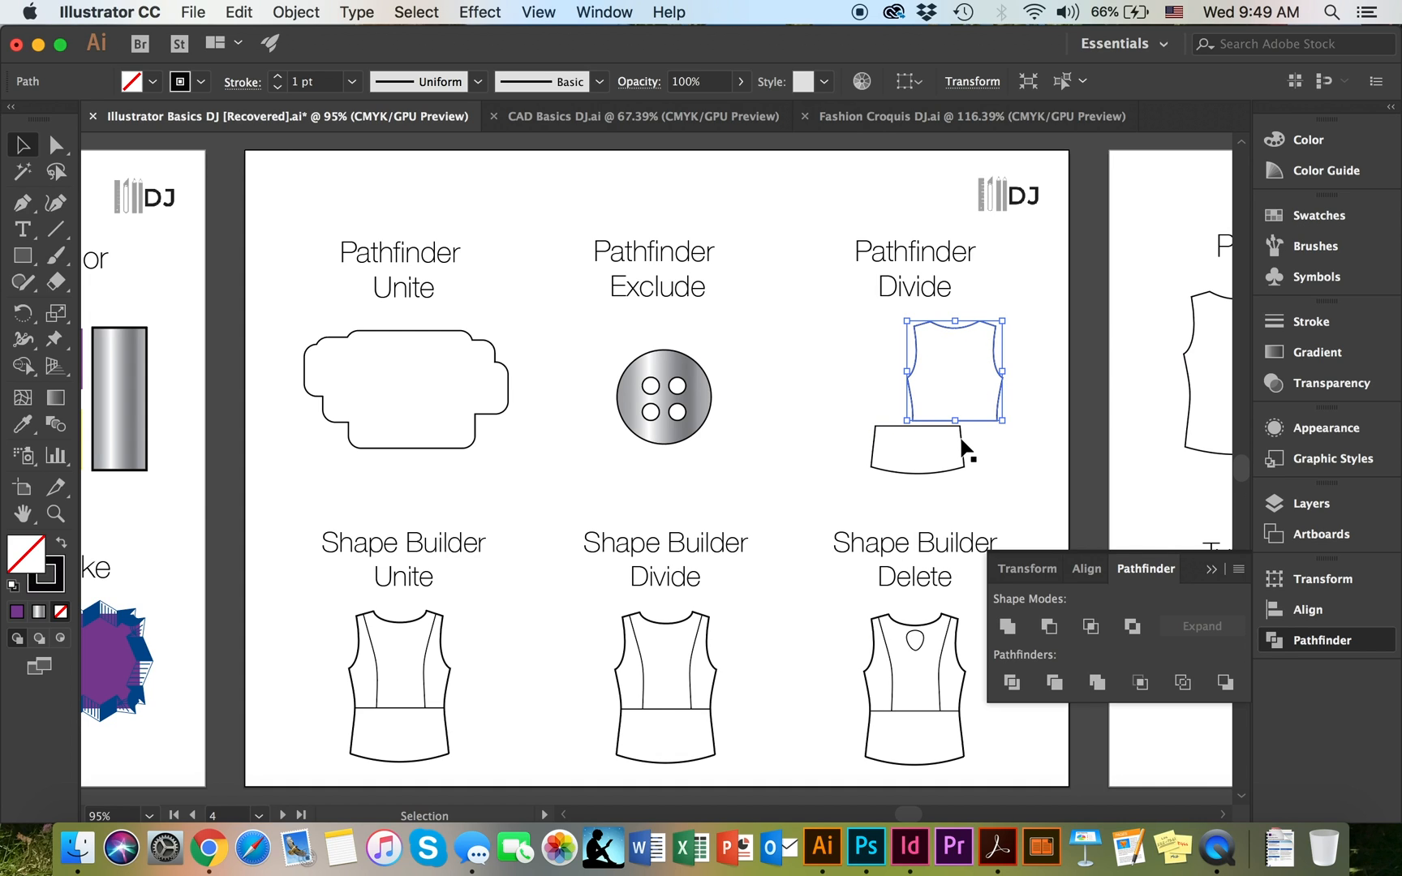
pyautogui.moveTo(997, 433)
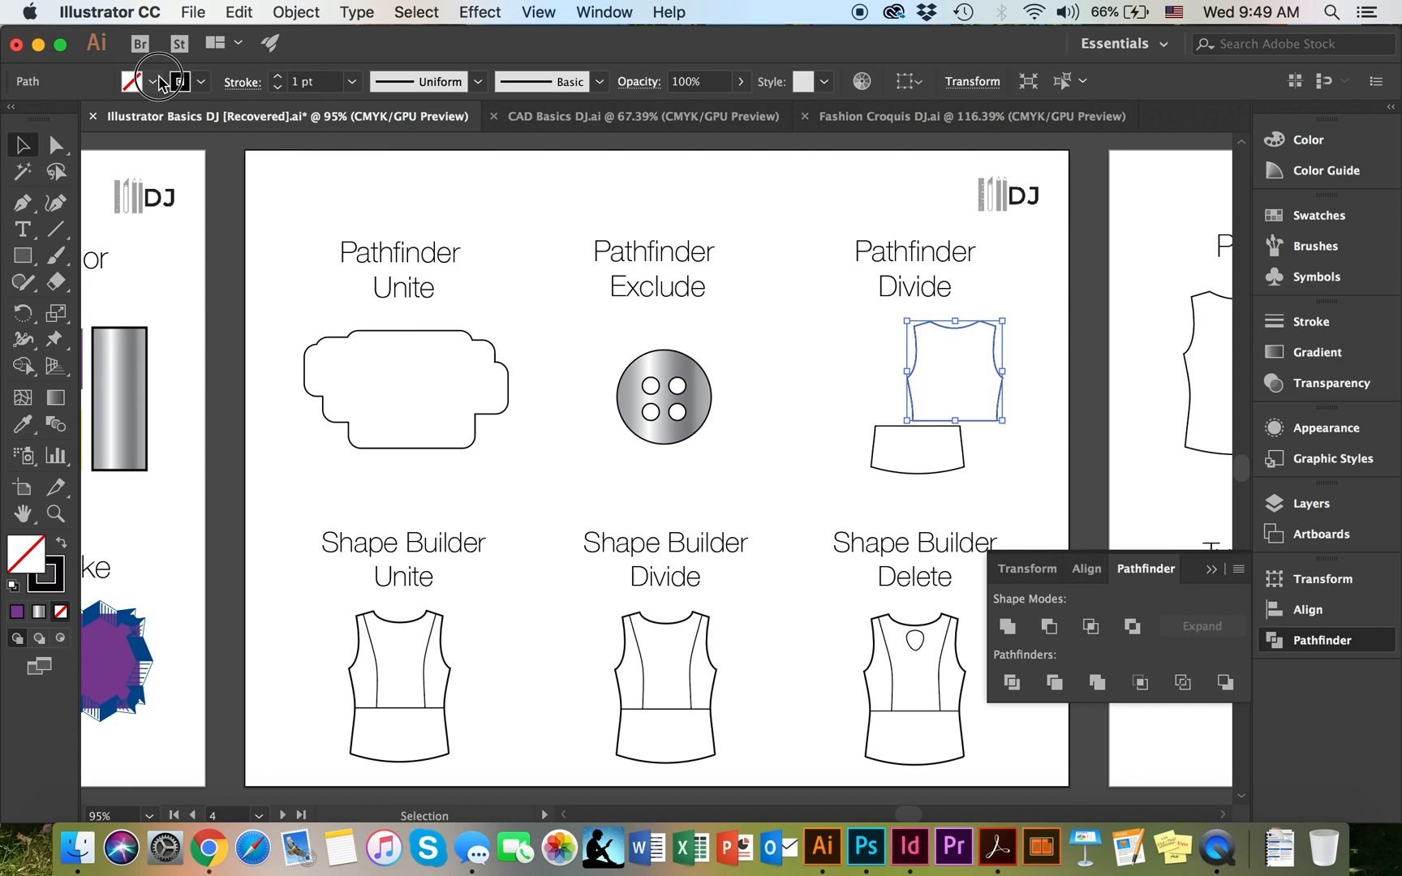
pyautogui.click(149, 81)
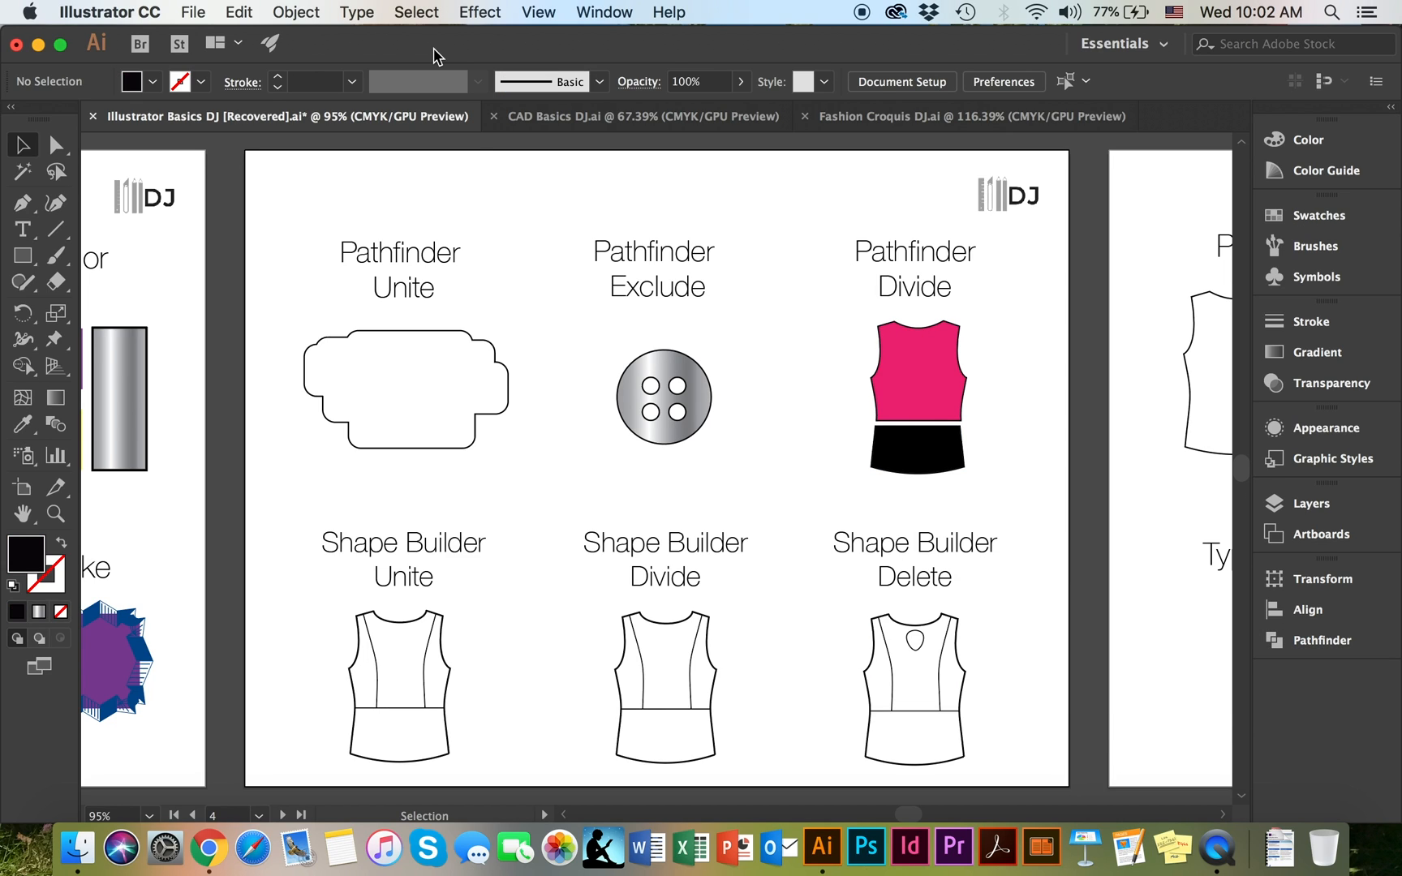
pyautogui.moveTo(500, 290)
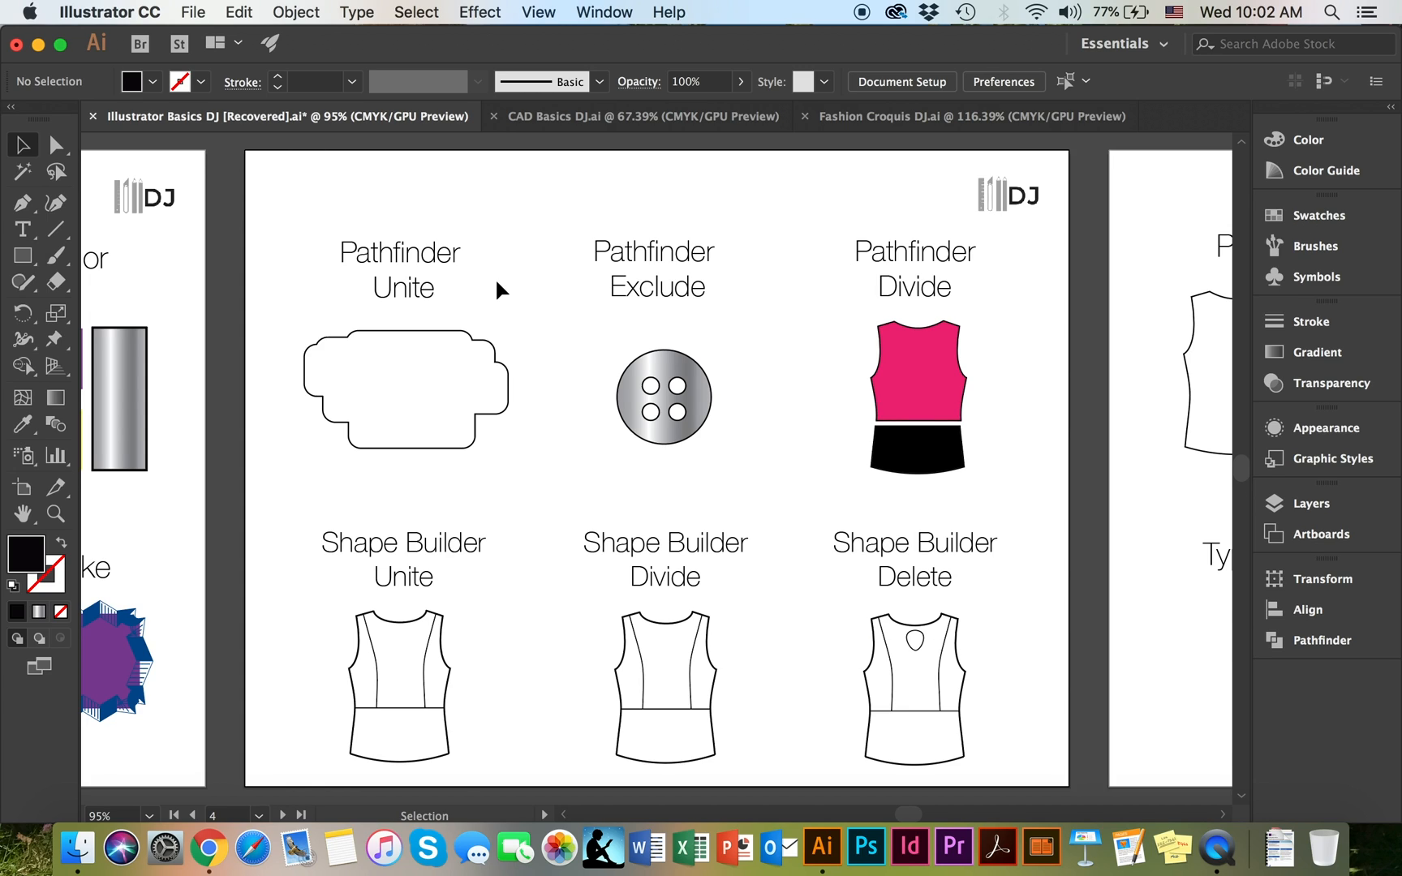
pyautogui.moveTo(592, 359)
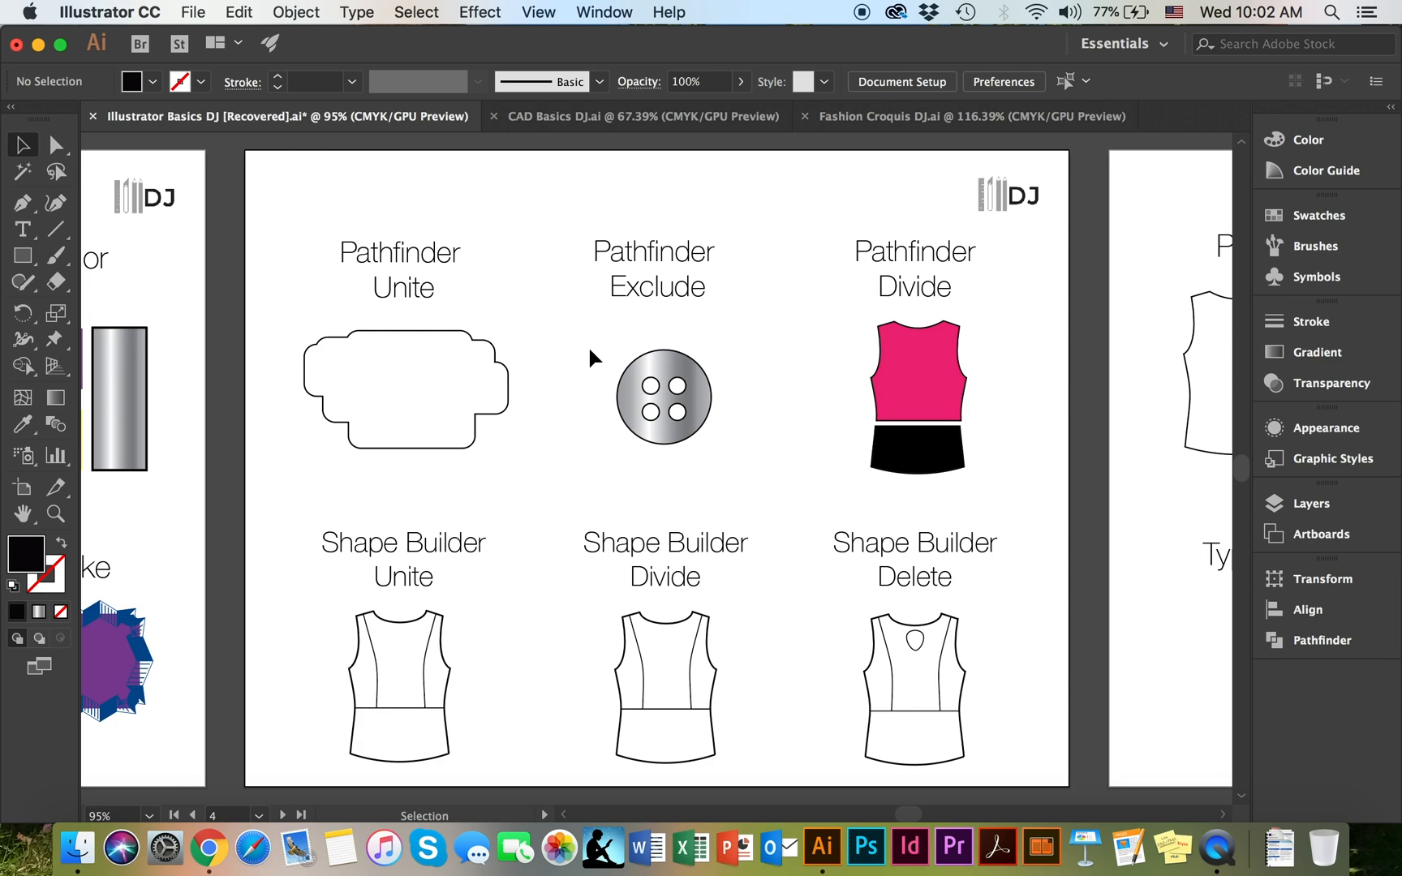
pyautogui.moveTo(528, 278)
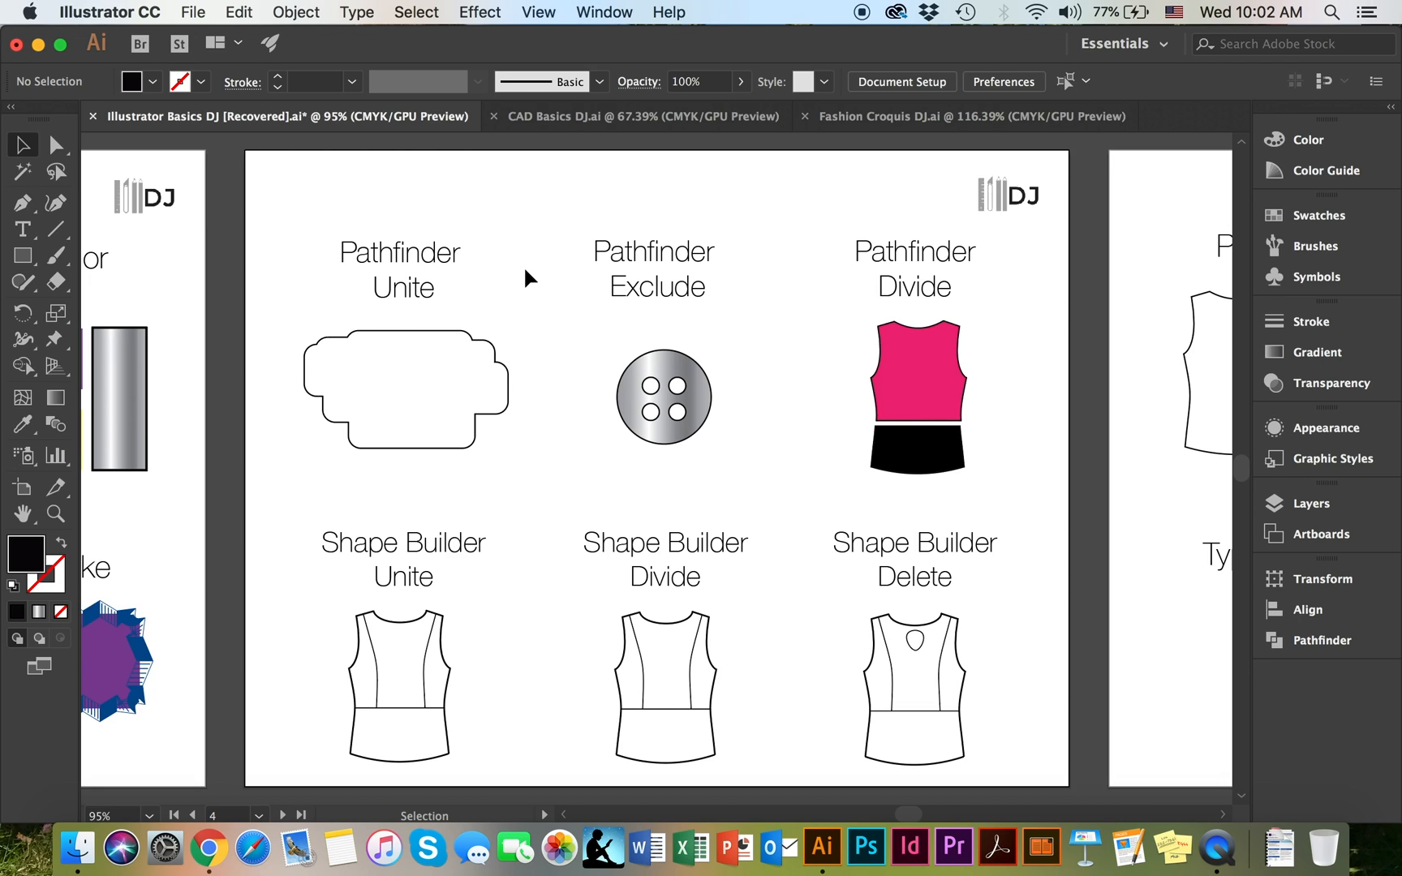
pyautogui.moveTo(476, 565)
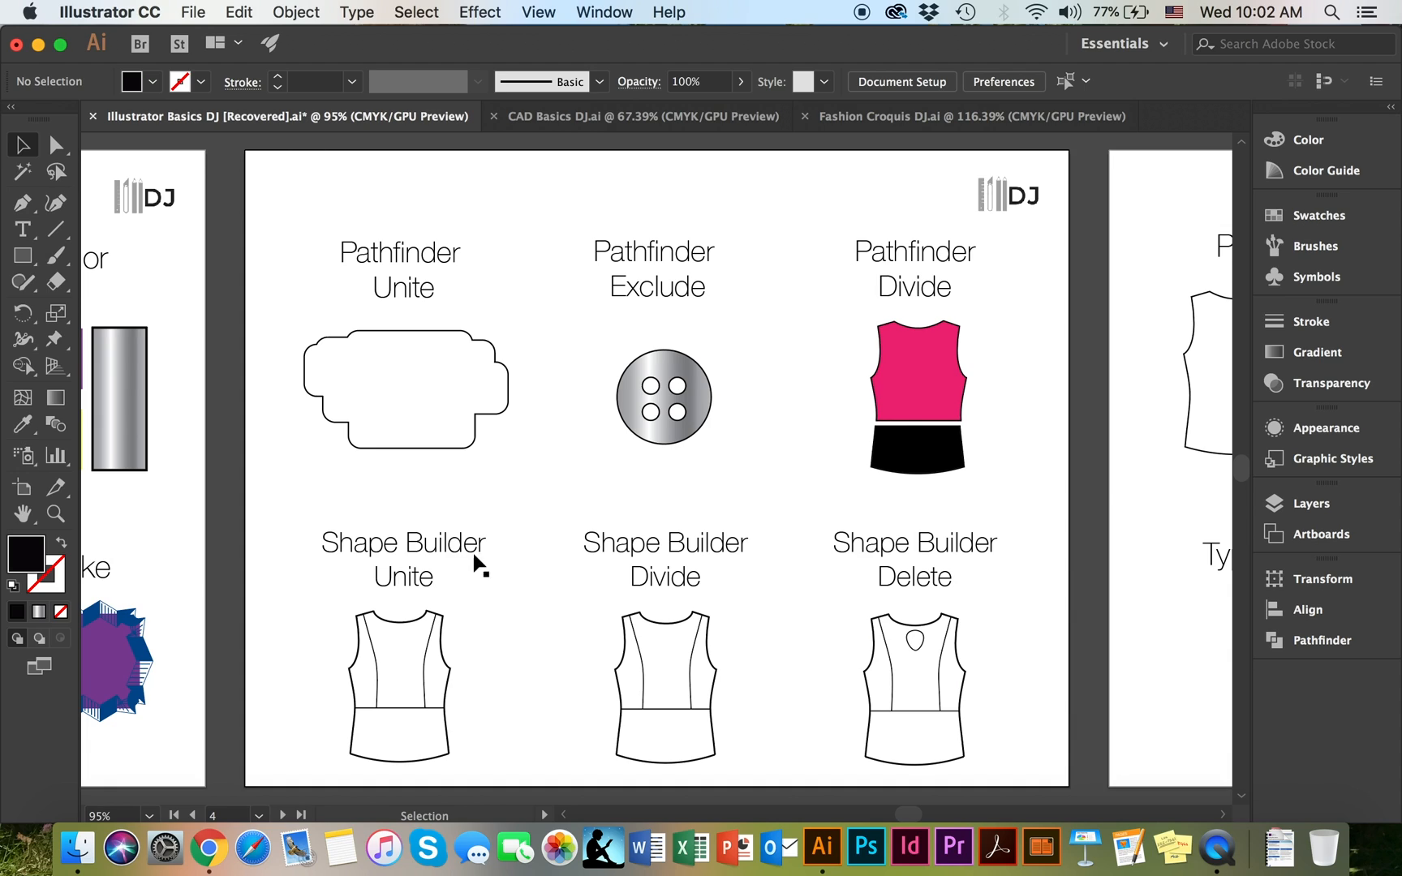
pyautogui.moveTo(23, 393)
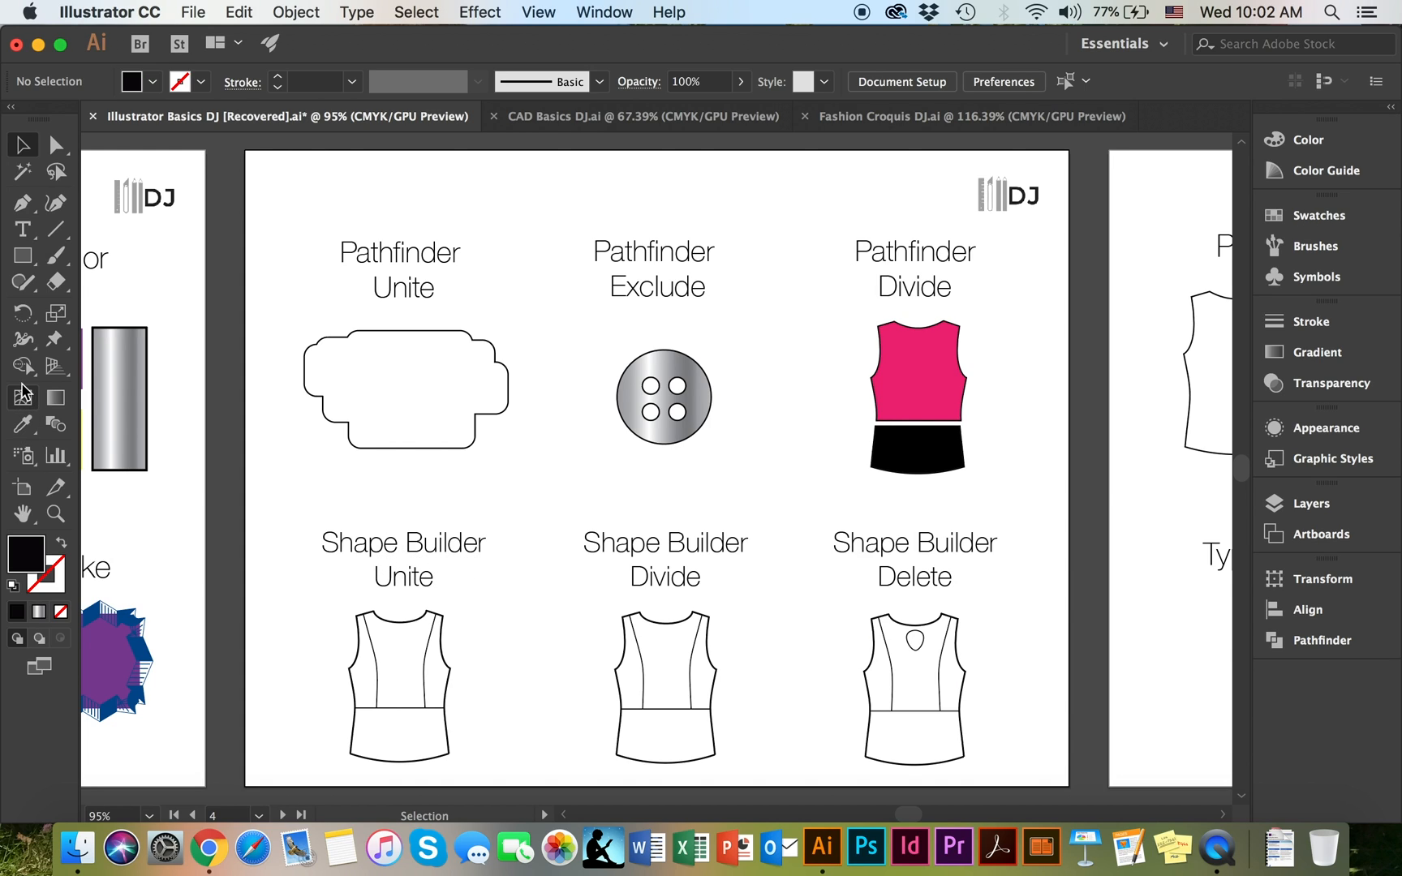
pyautogui.moveTo(23, 367)
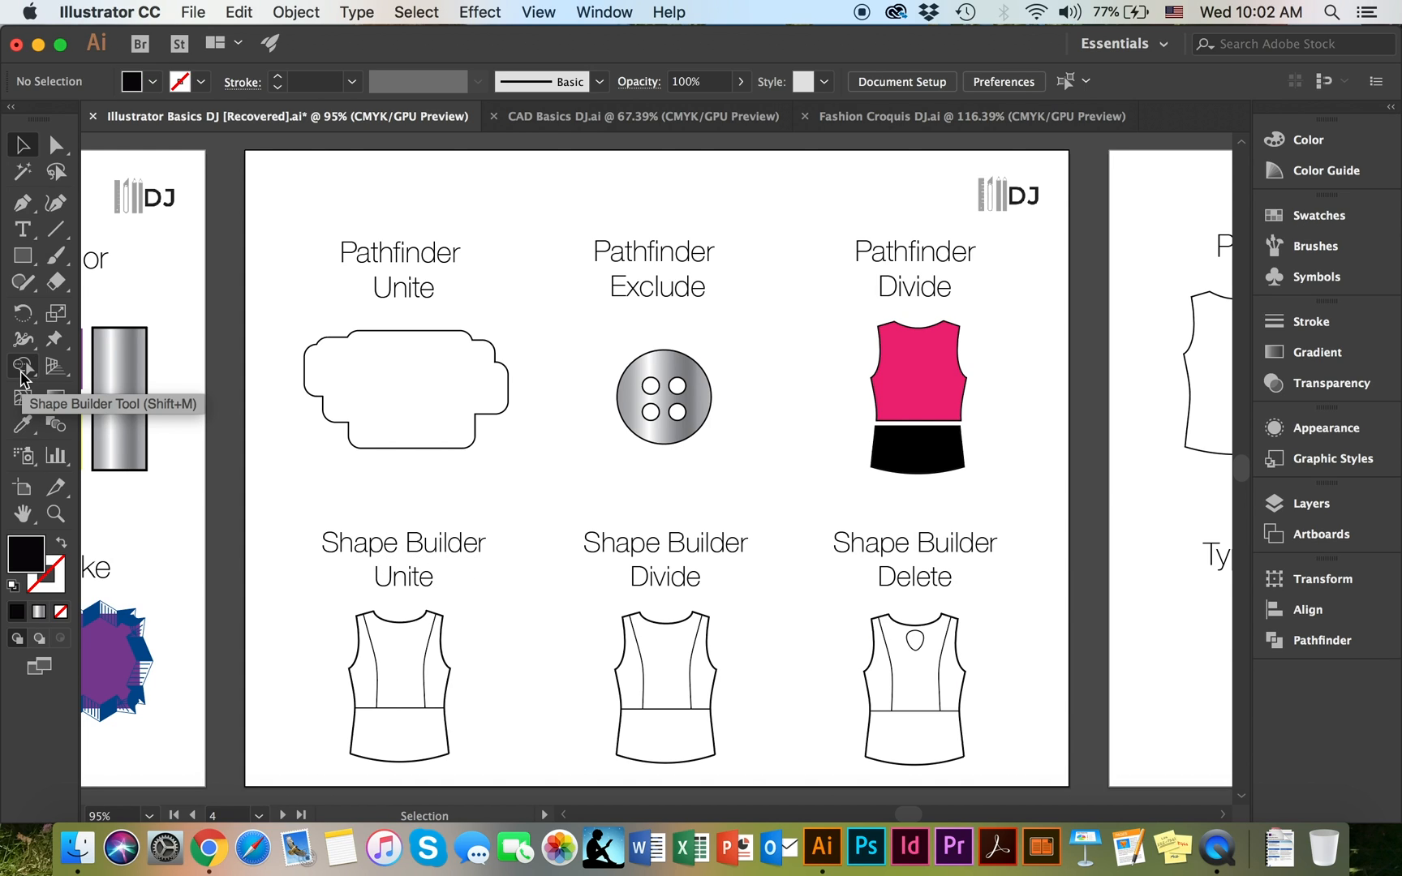
pyautogui.moveTo(307, 590)
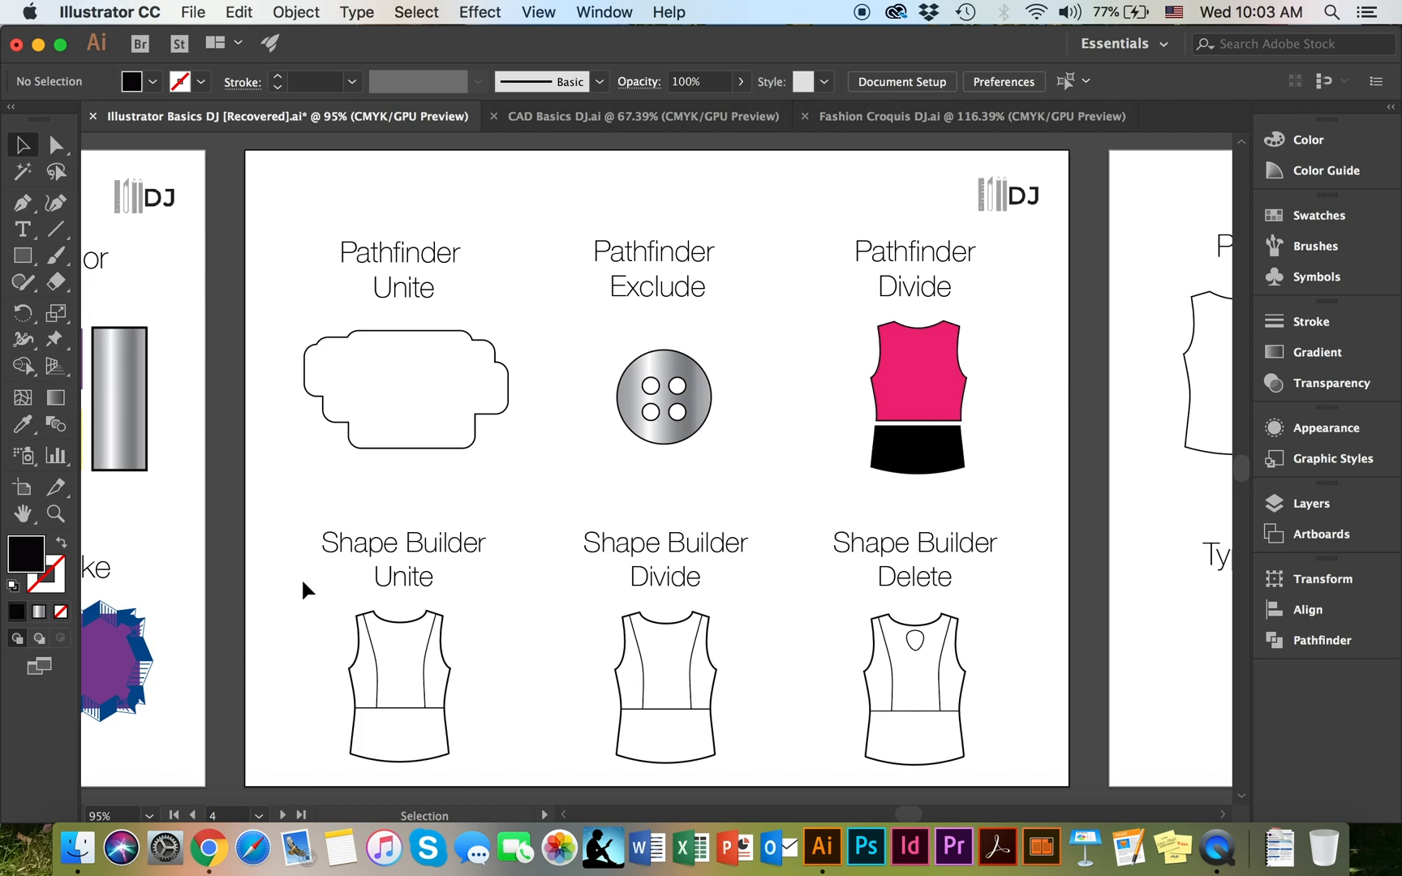
pyautogui.moveTo(377, 608)
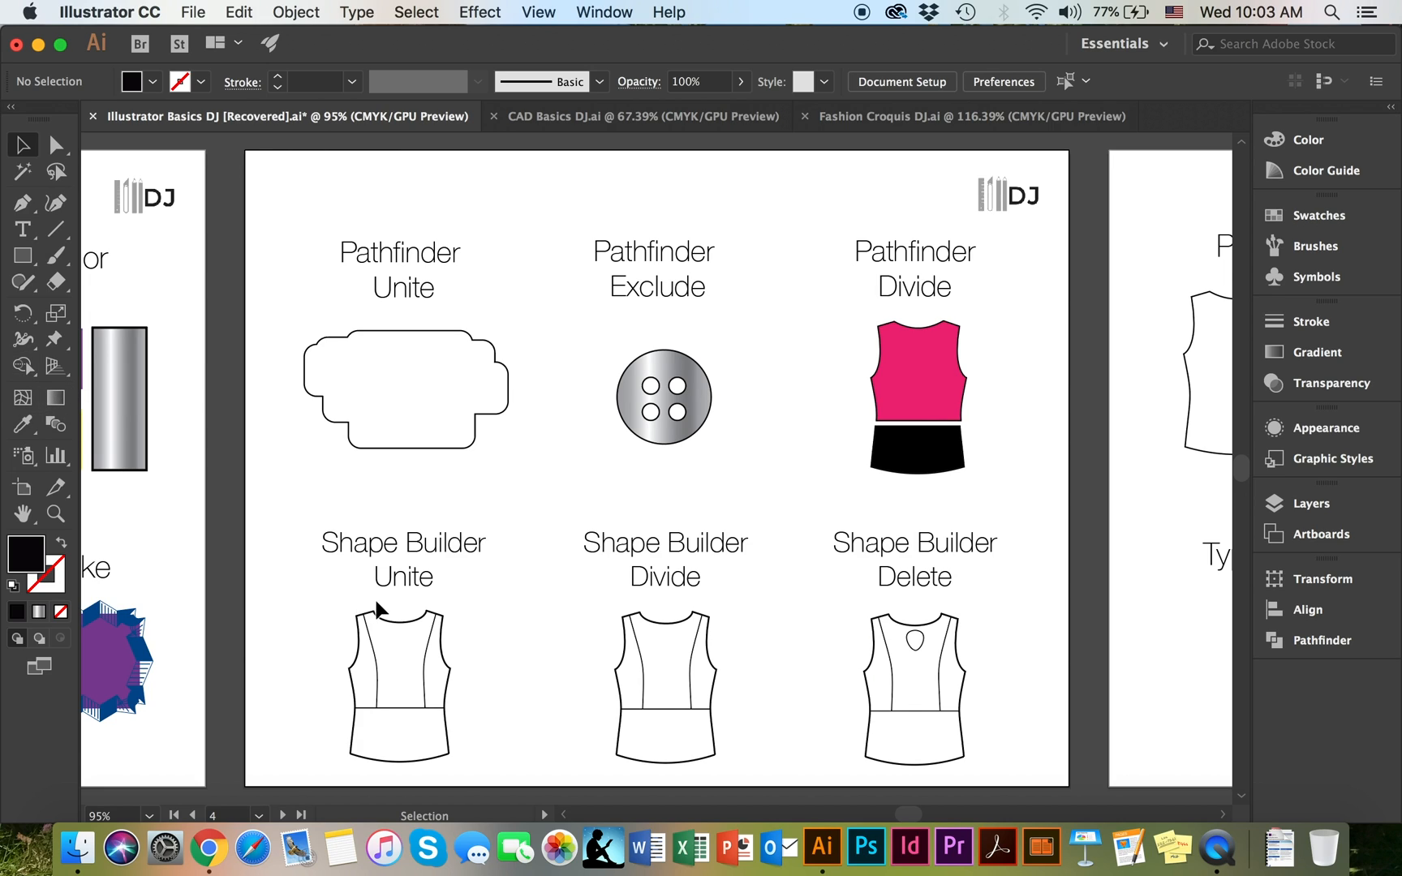
pyautogui.moveTo(305, 589)
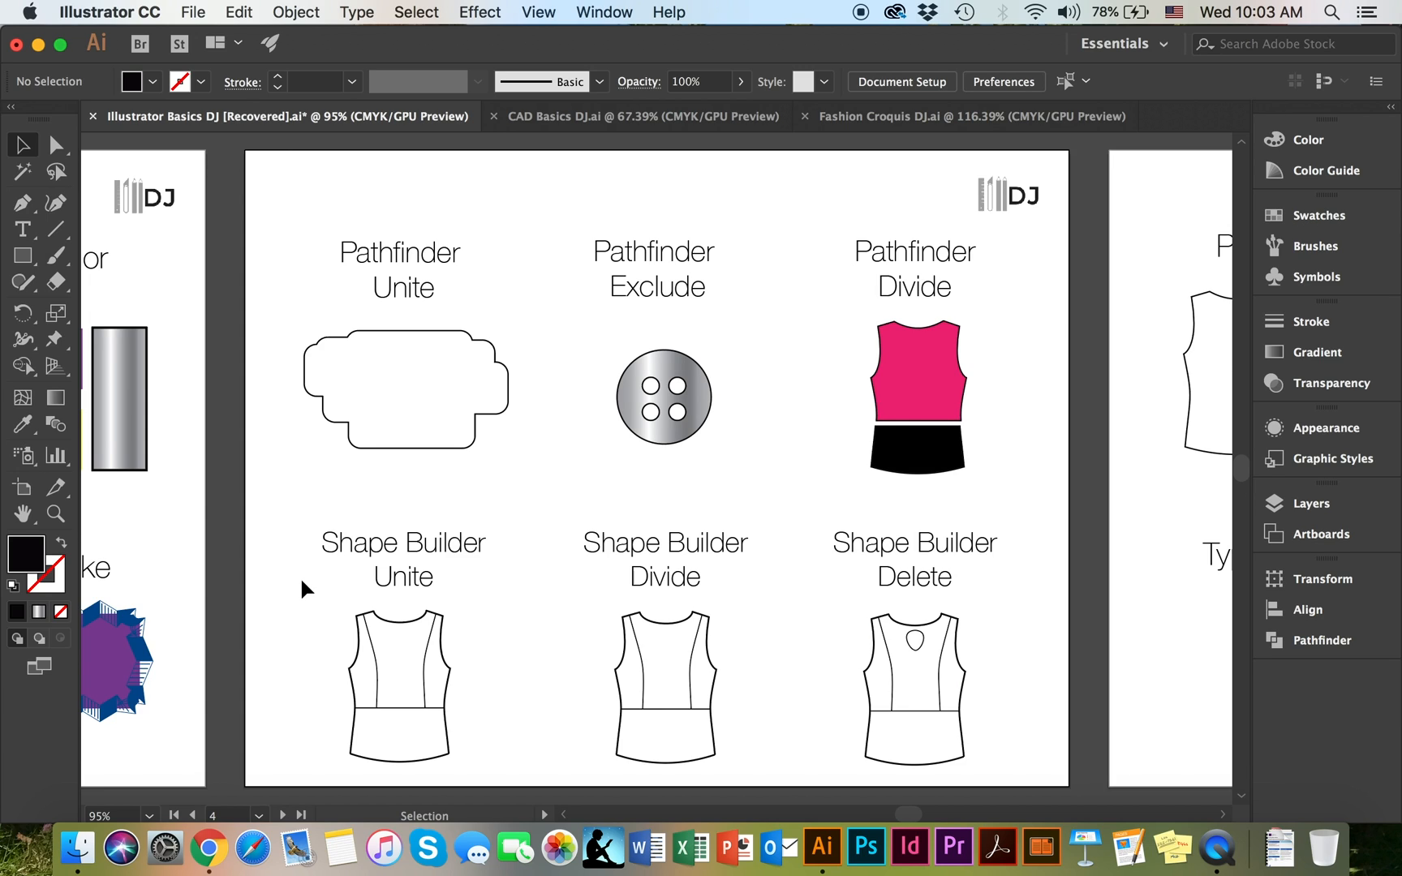
pyautogui.moveTo(333, 569)
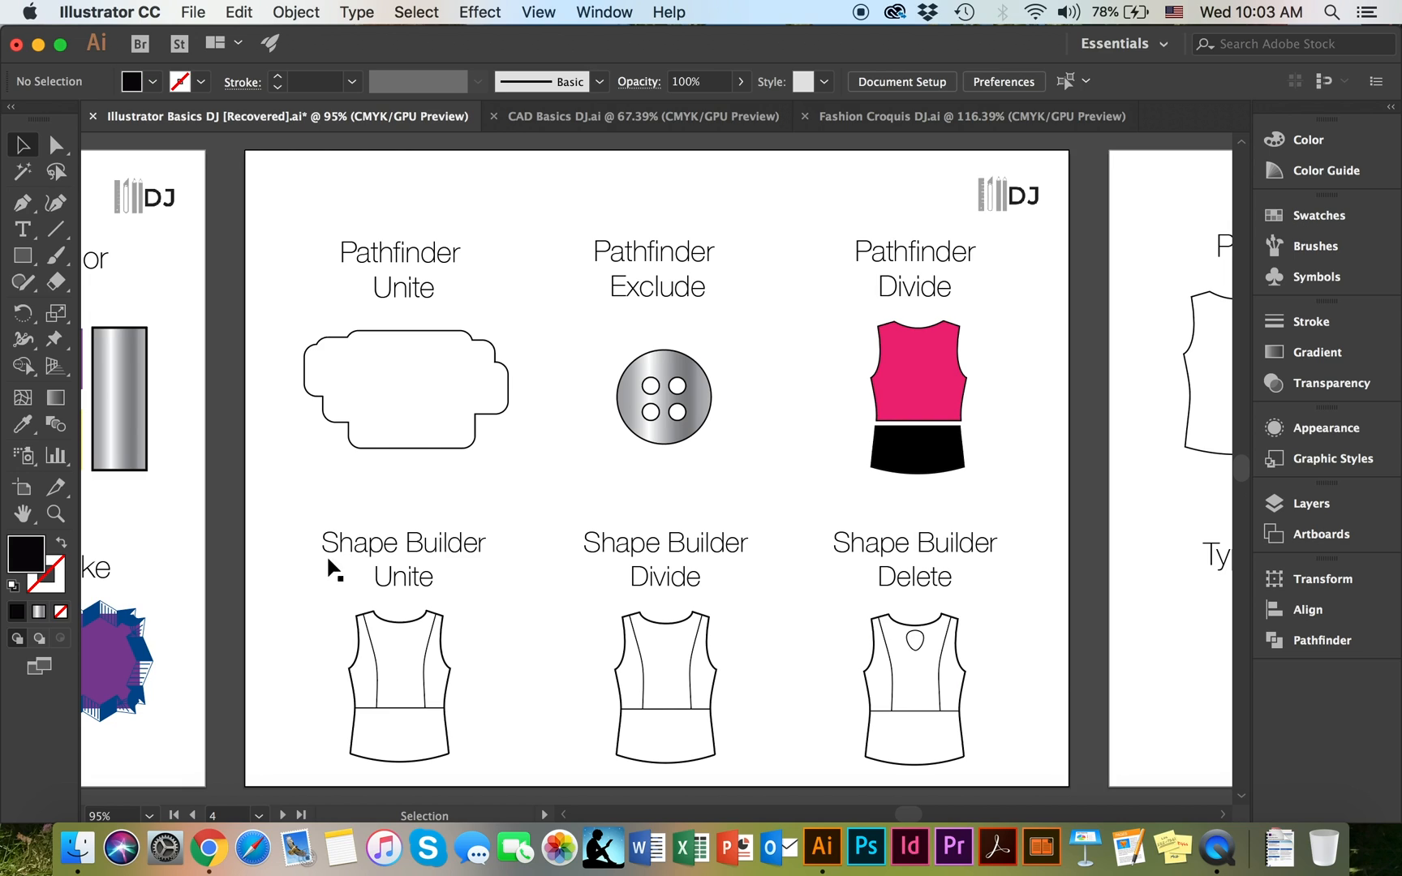
pyautogui.moveTo(130, 344)
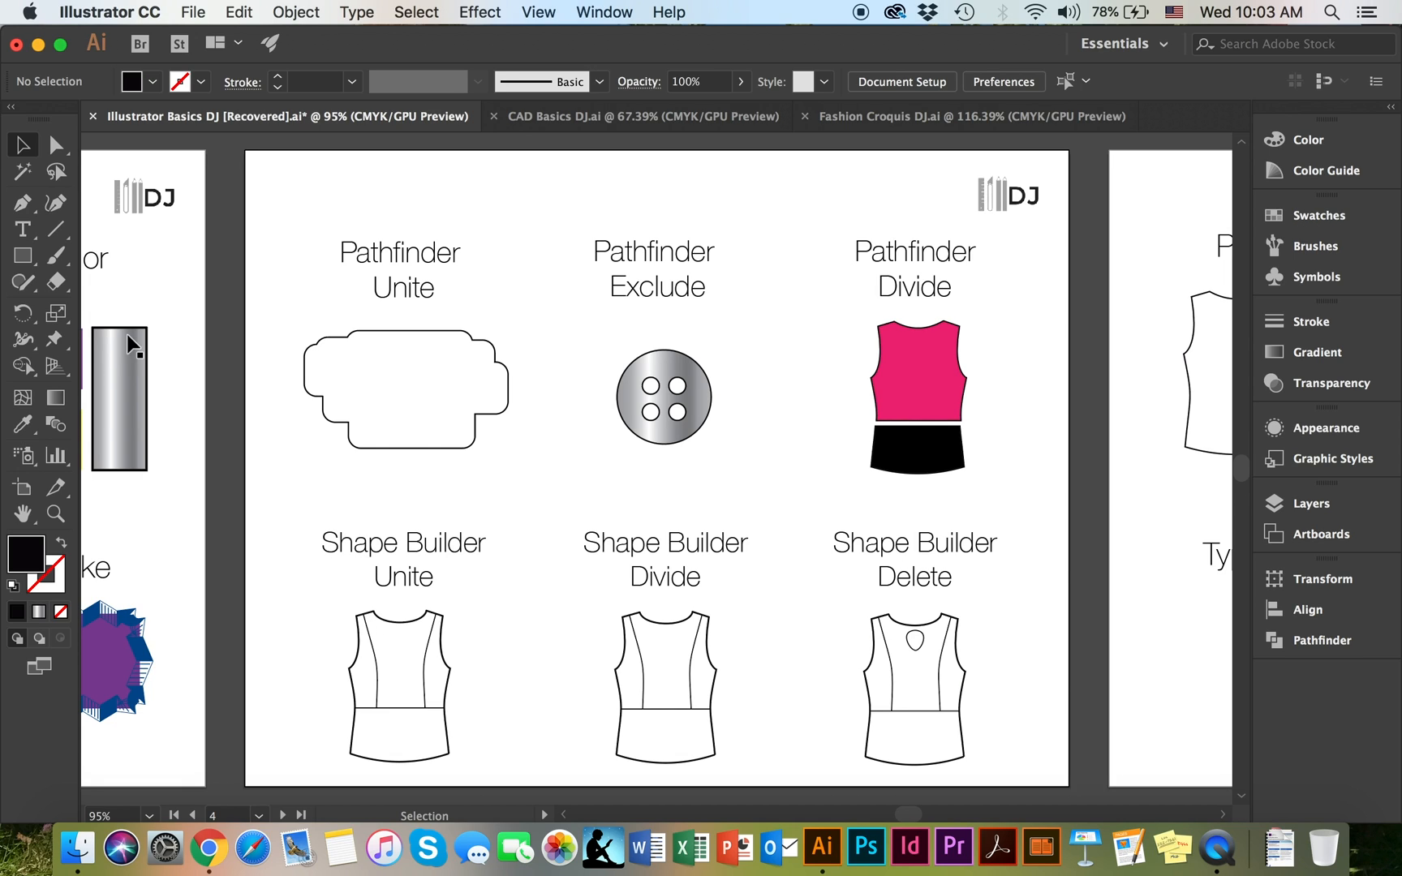
pyautogui.click(397, 684)
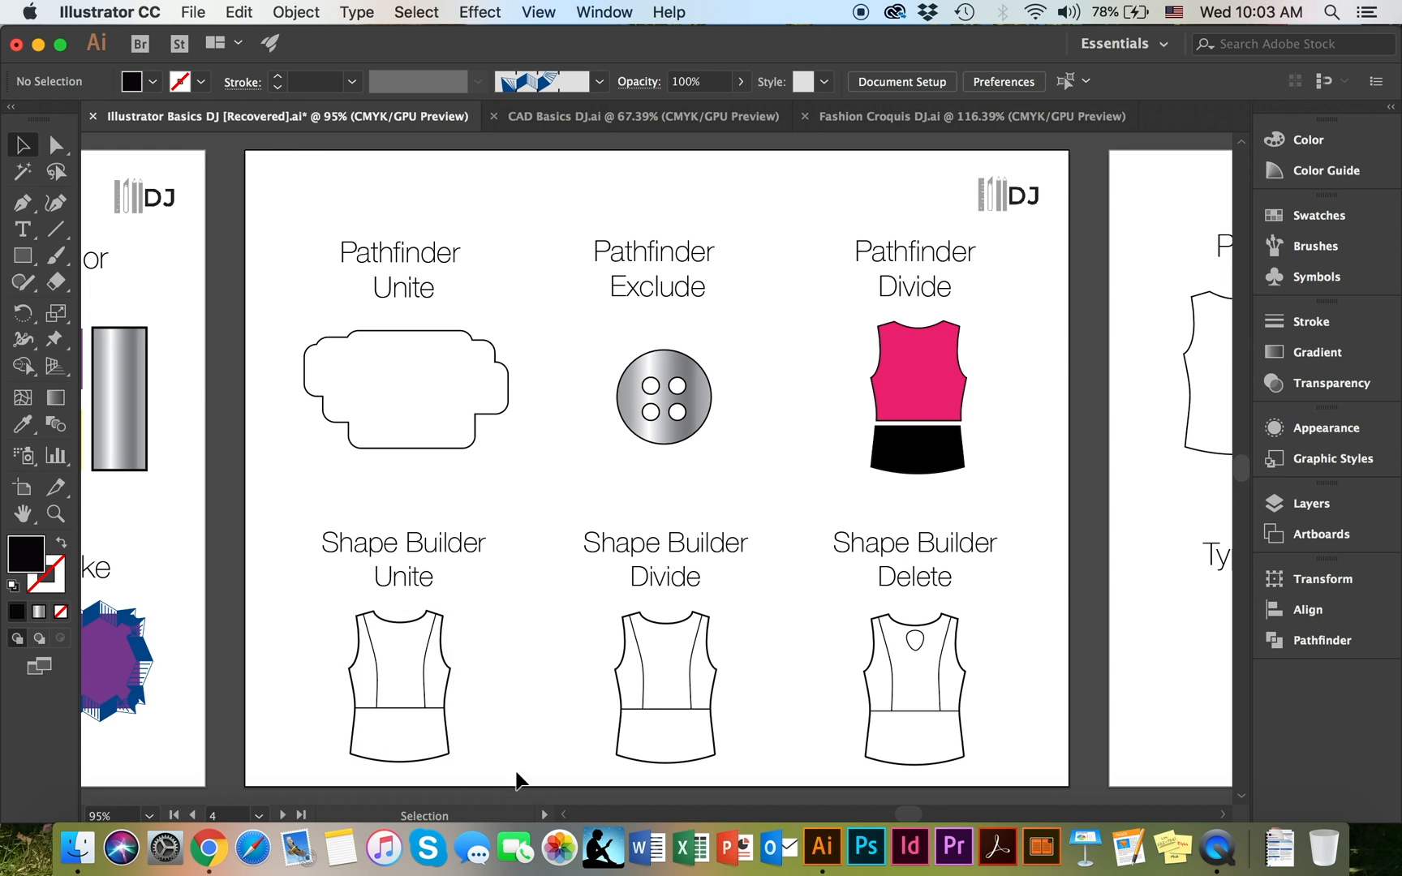
# Select the Shape Builder Unite top and merge its centre panel and hem band with Shape Builder
pyautogui.click(396, 685)
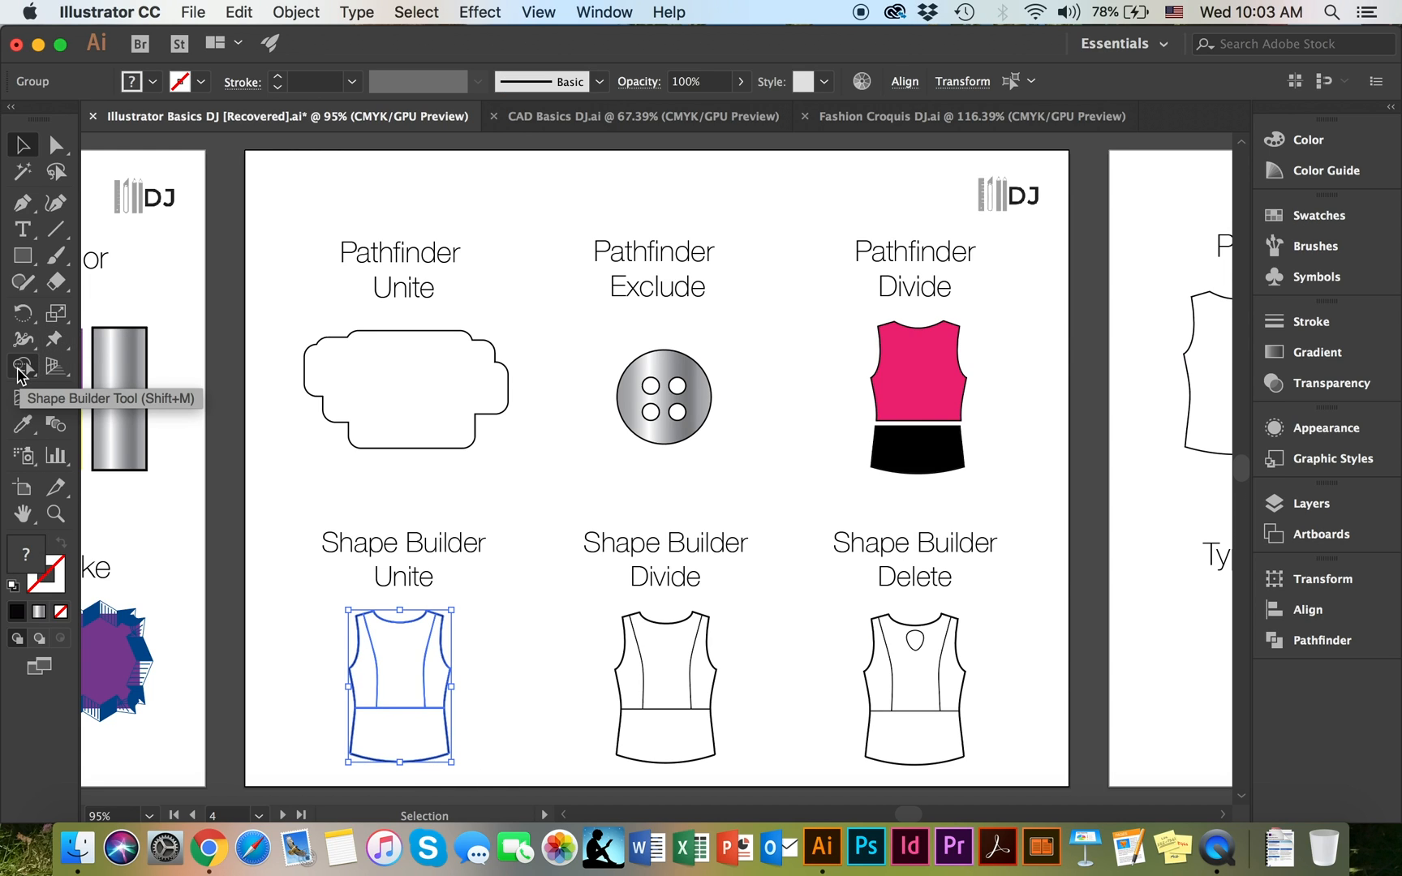
pyautogui.click(20, 369)
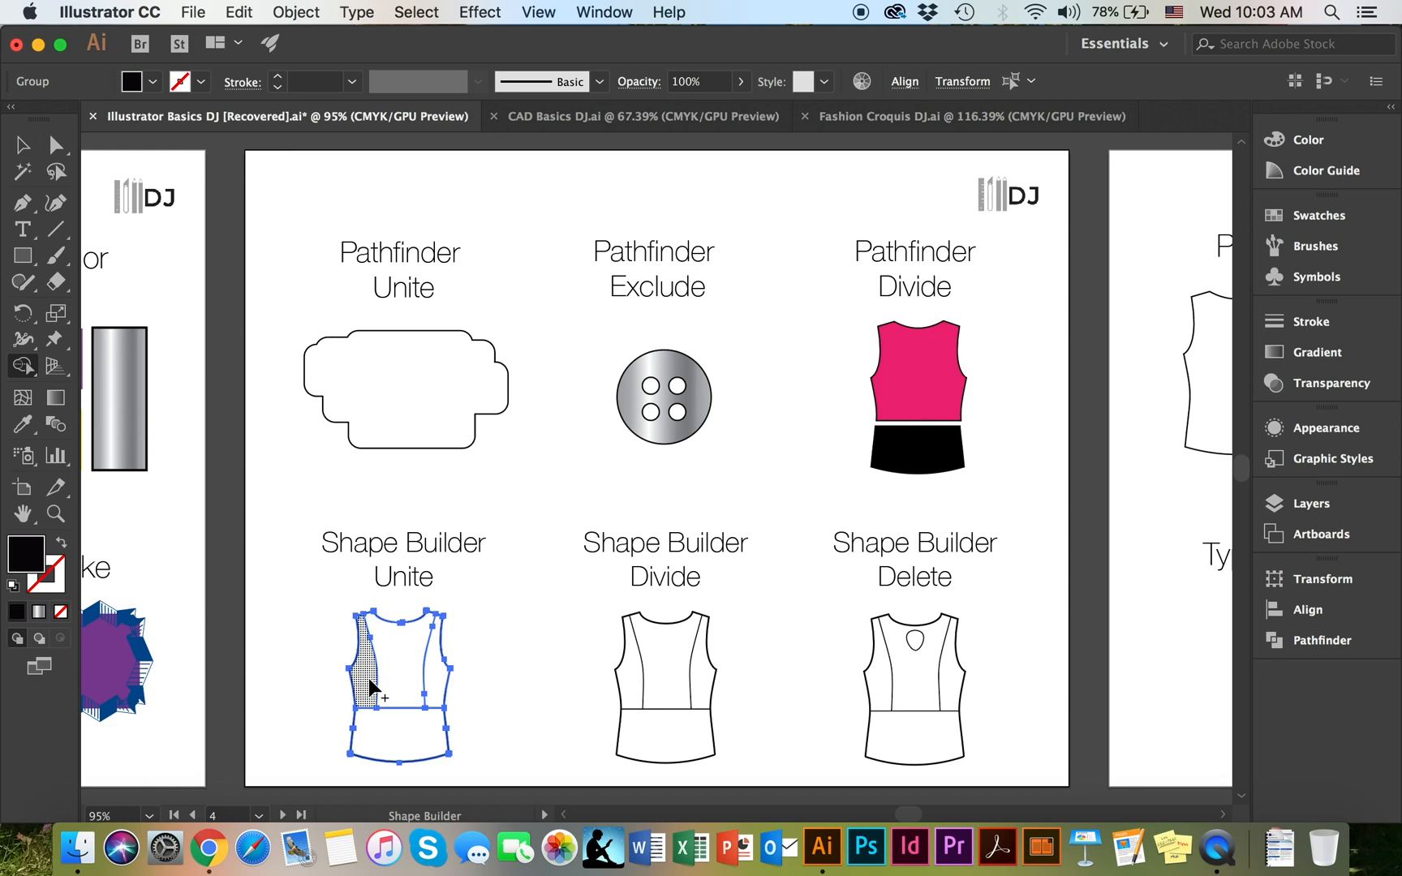
pyautogui.moveTo(438, 689)
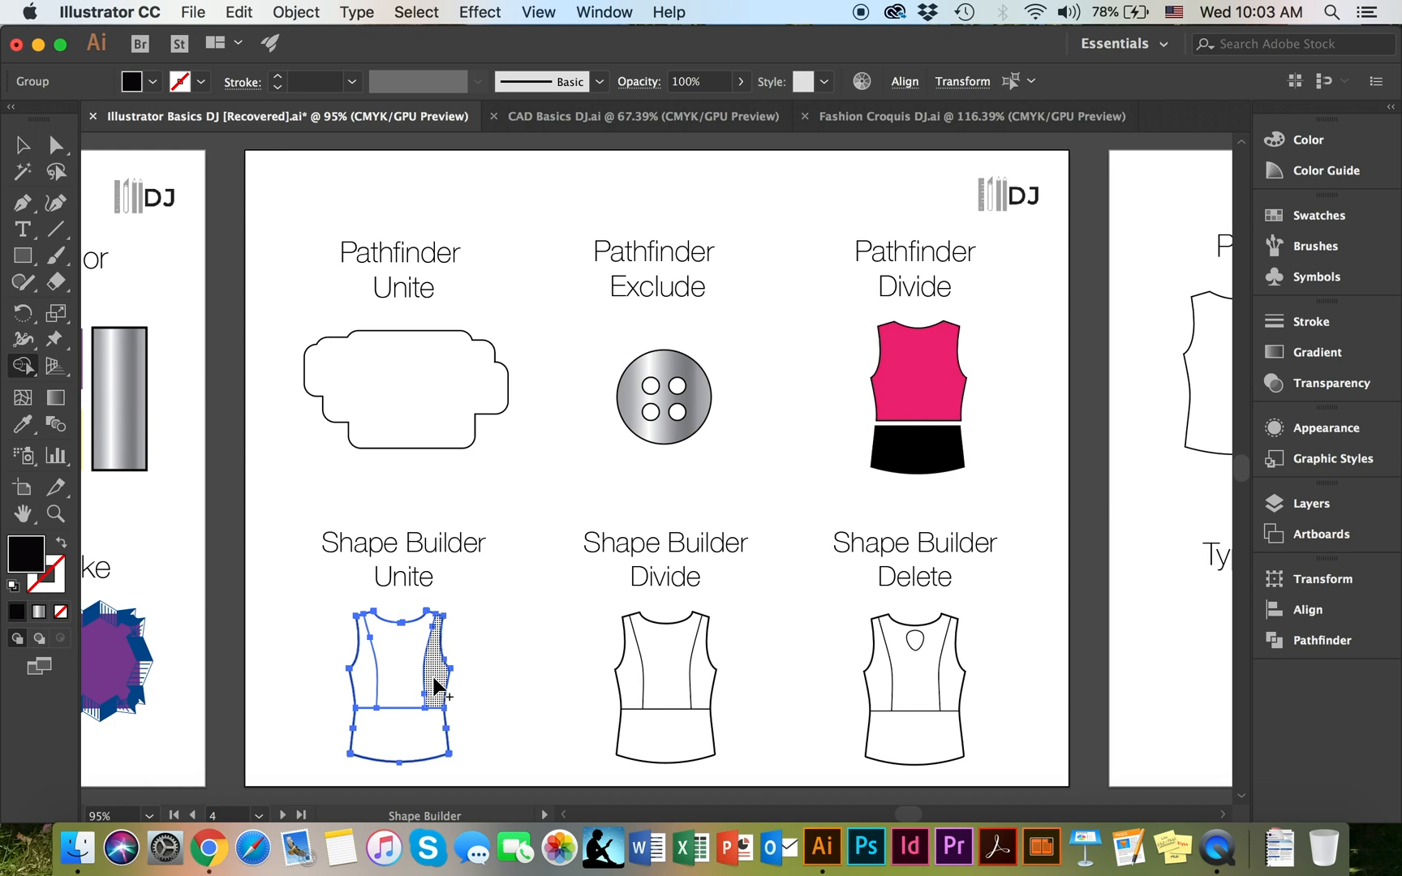
pyautogui.moveTo(370, 682)
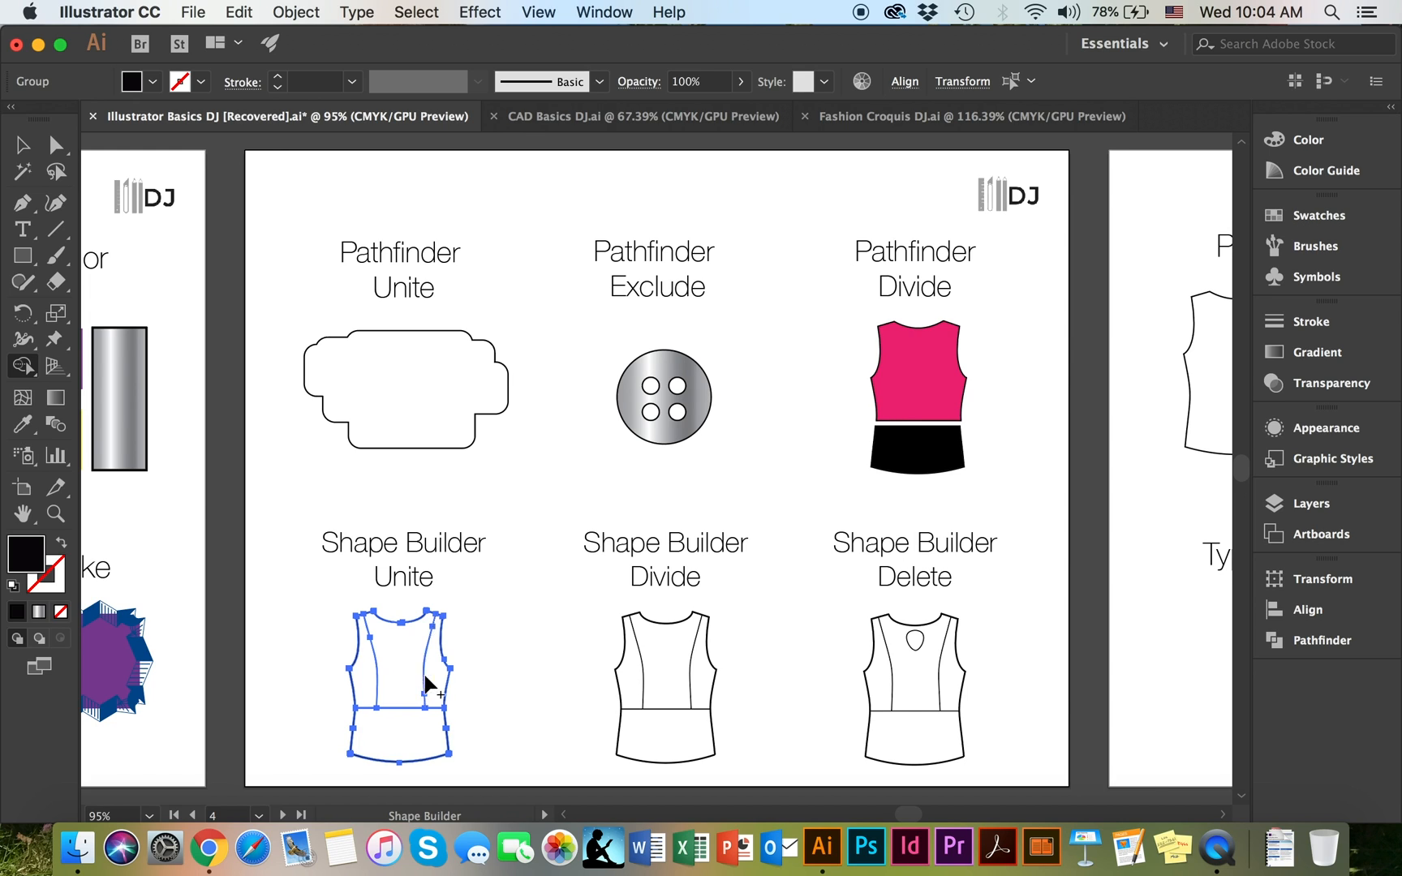
pyautogui.moveTo(424, 746)
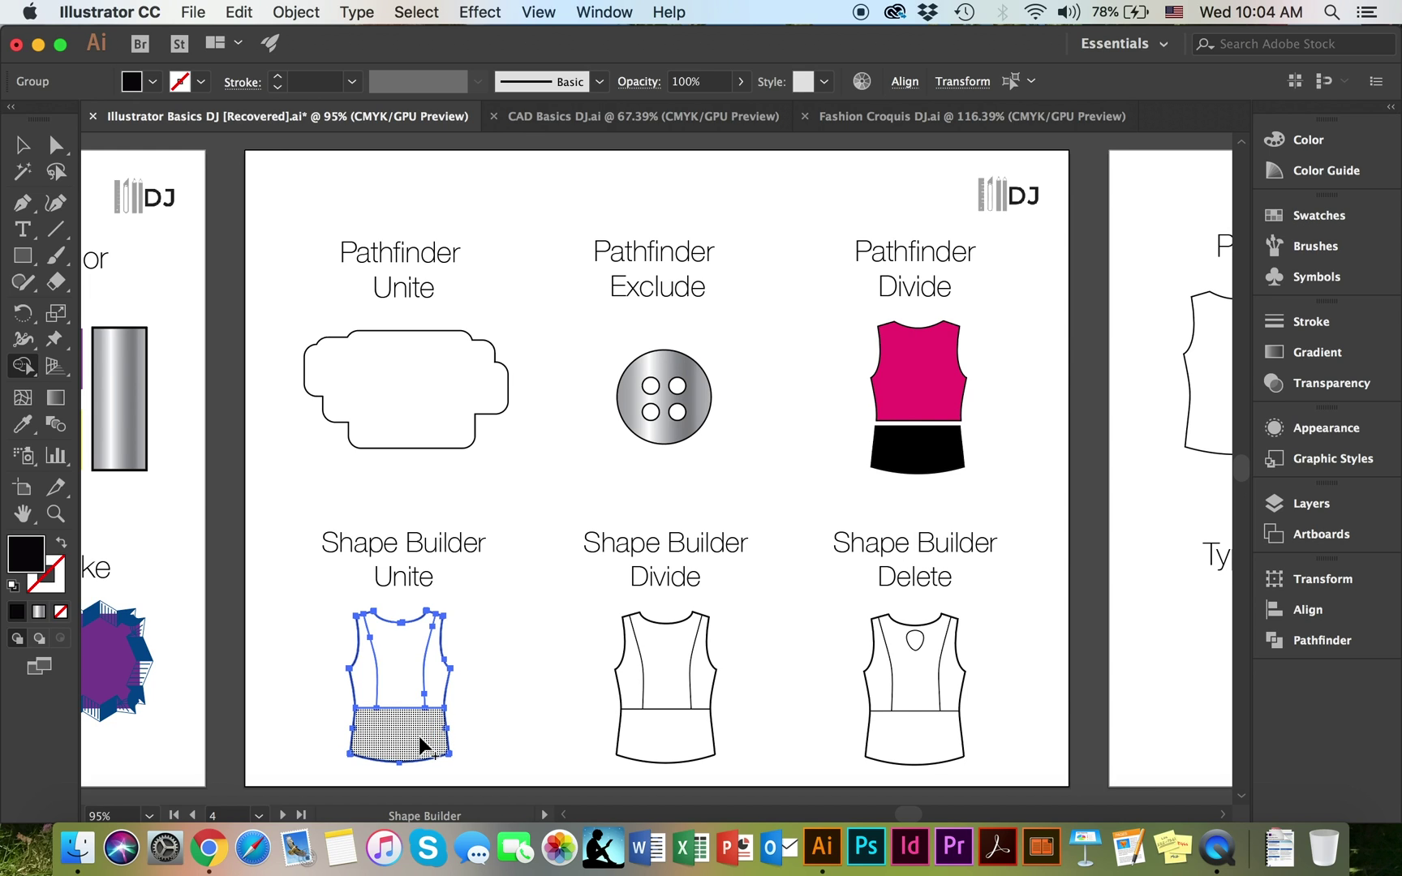
pyautogui.moveTo(416, 725)
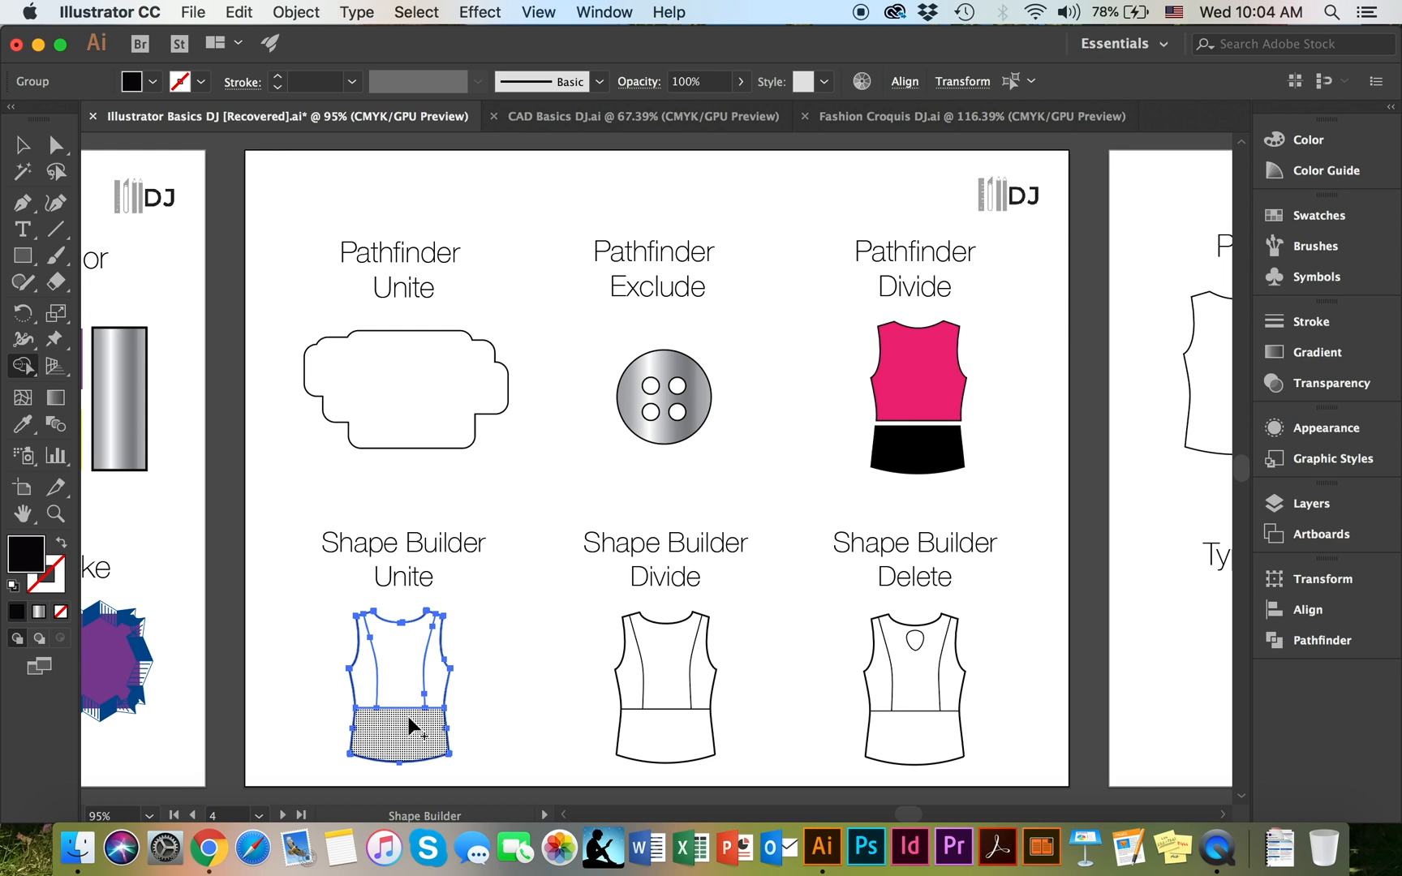
pyautogui.moveTo(410, 736)
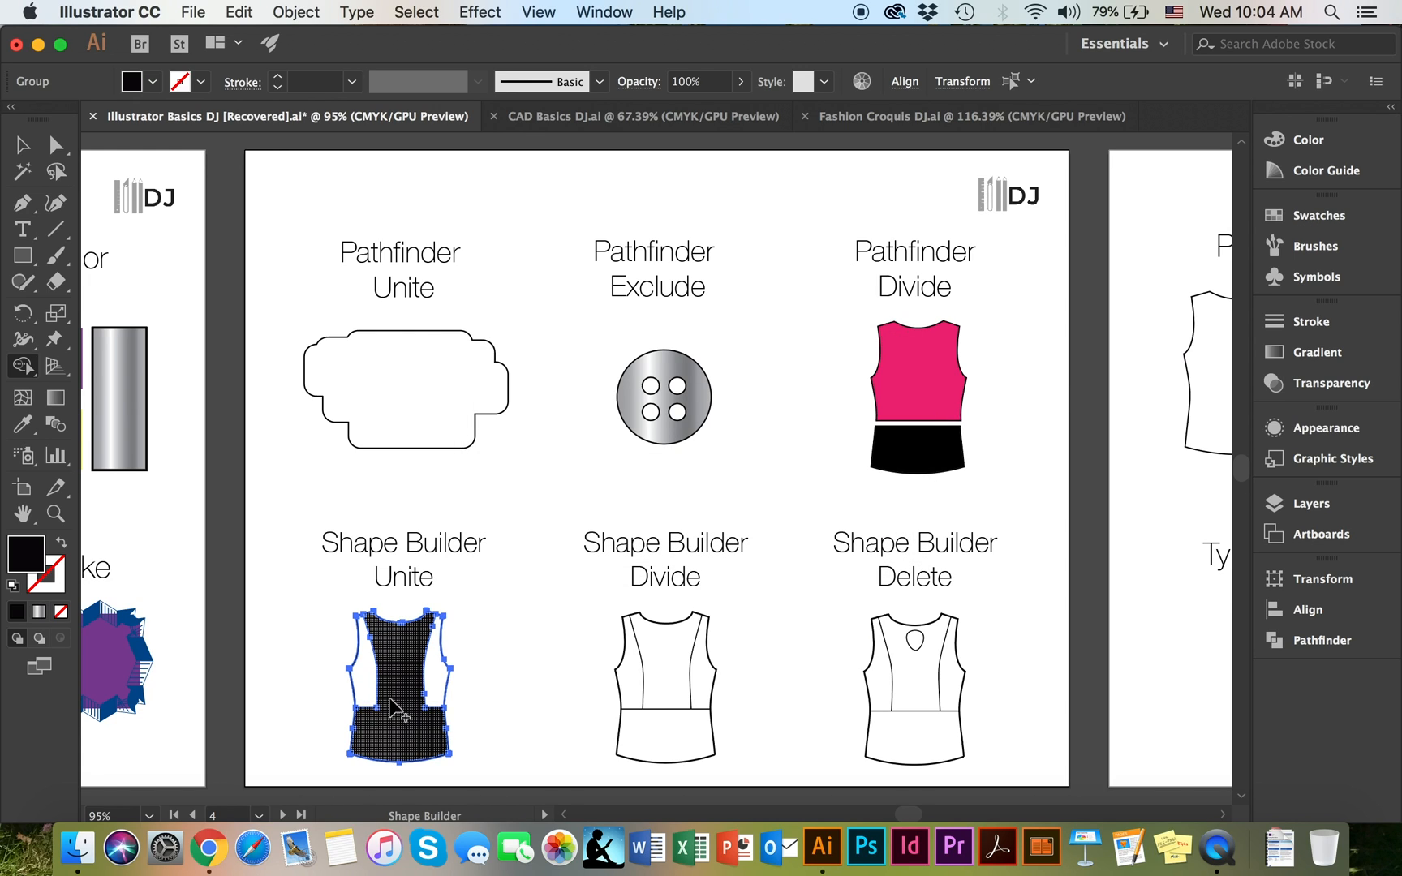
pyautogui.moveTo(414, 726)
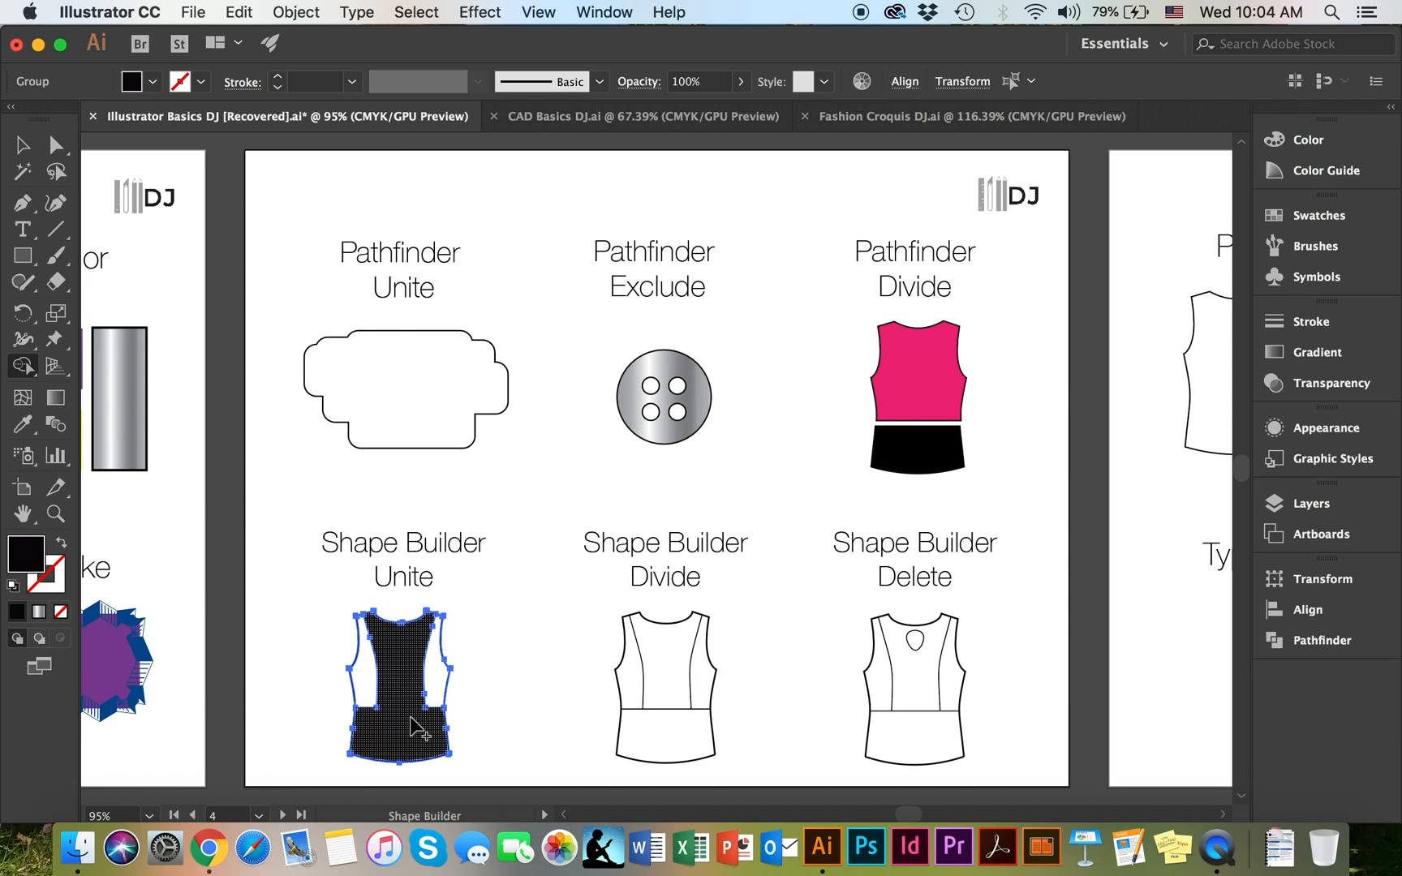
pyautogui.moveTo(339, 584)
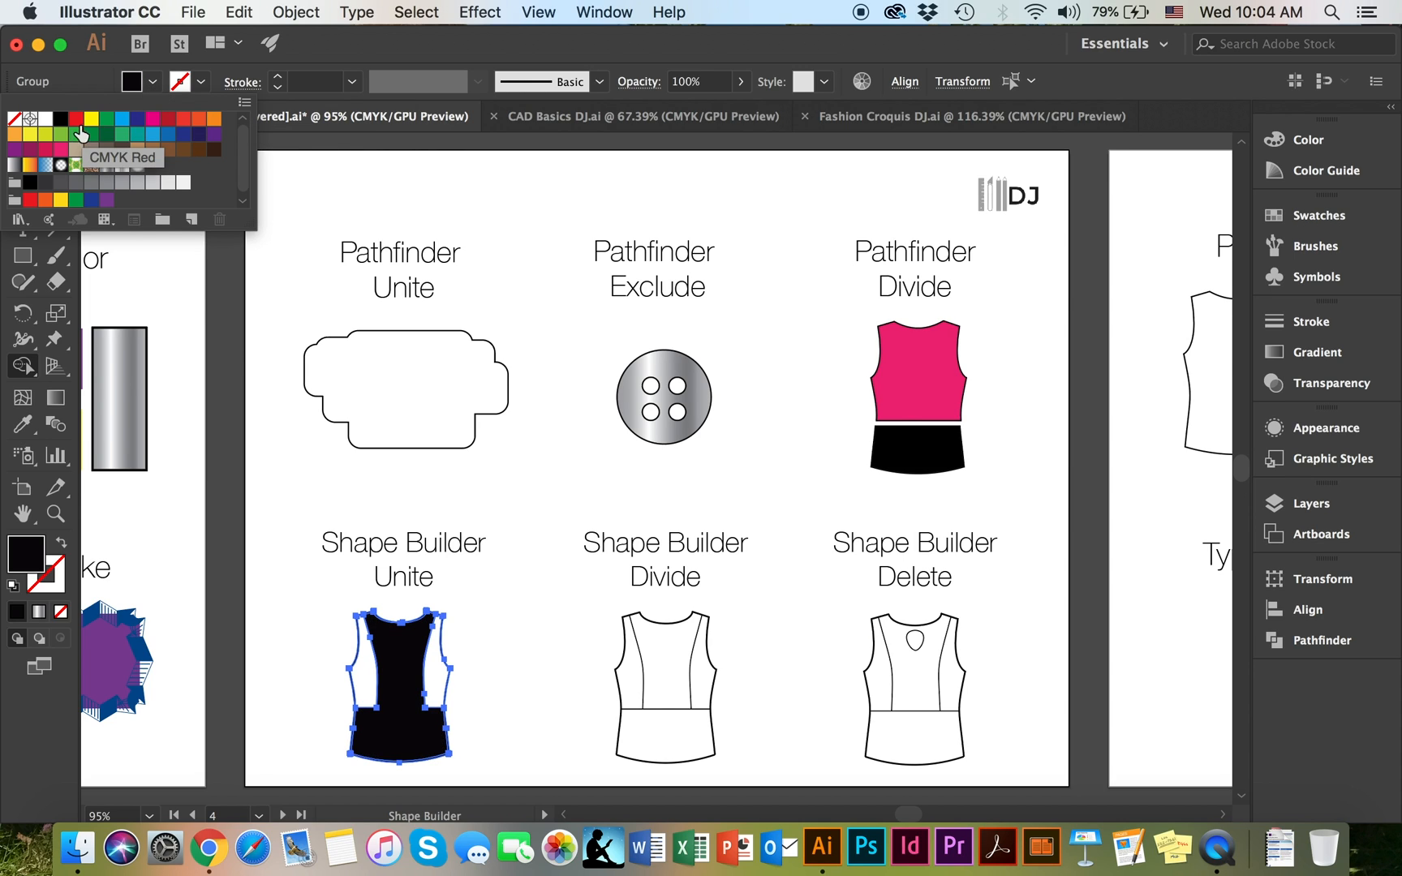
# Fill the merged centre panel and hem band of the Unite top with a pink swatch
pyautogui.click(152, 120)
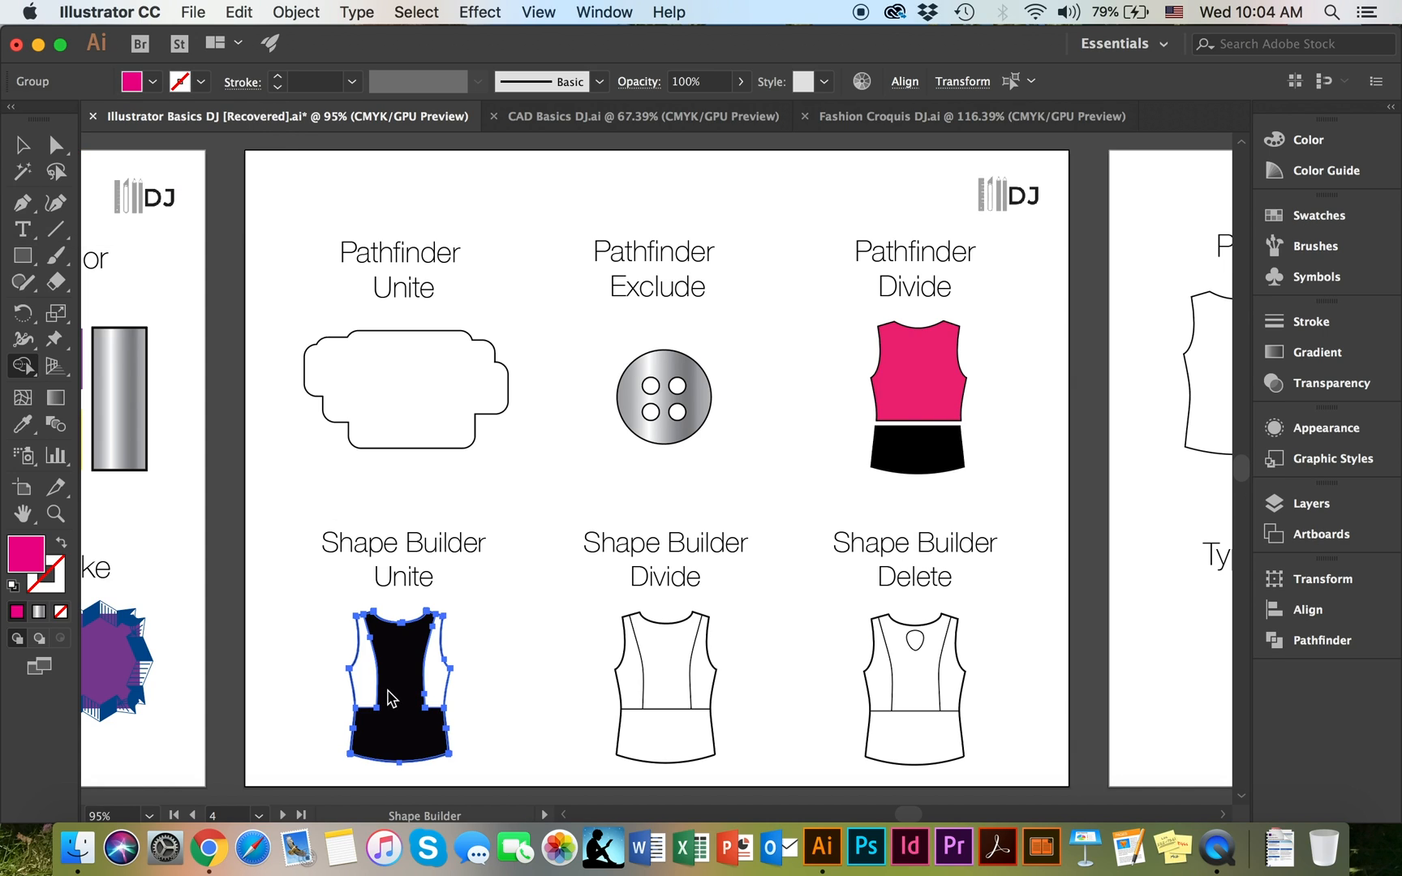
pyautogui.moveTo(243, 634)
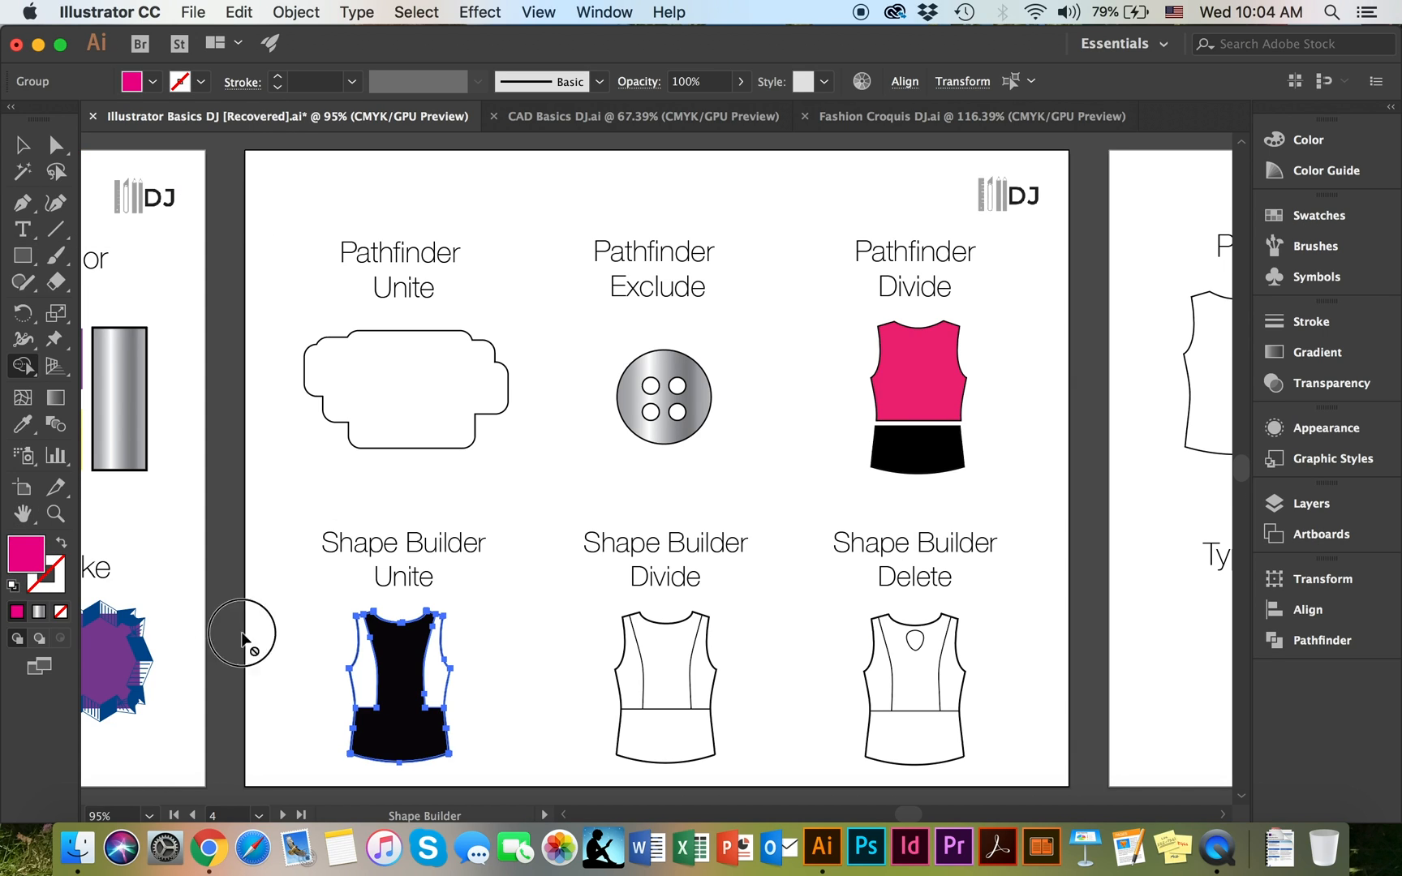
pyautogui.click(402, 697)
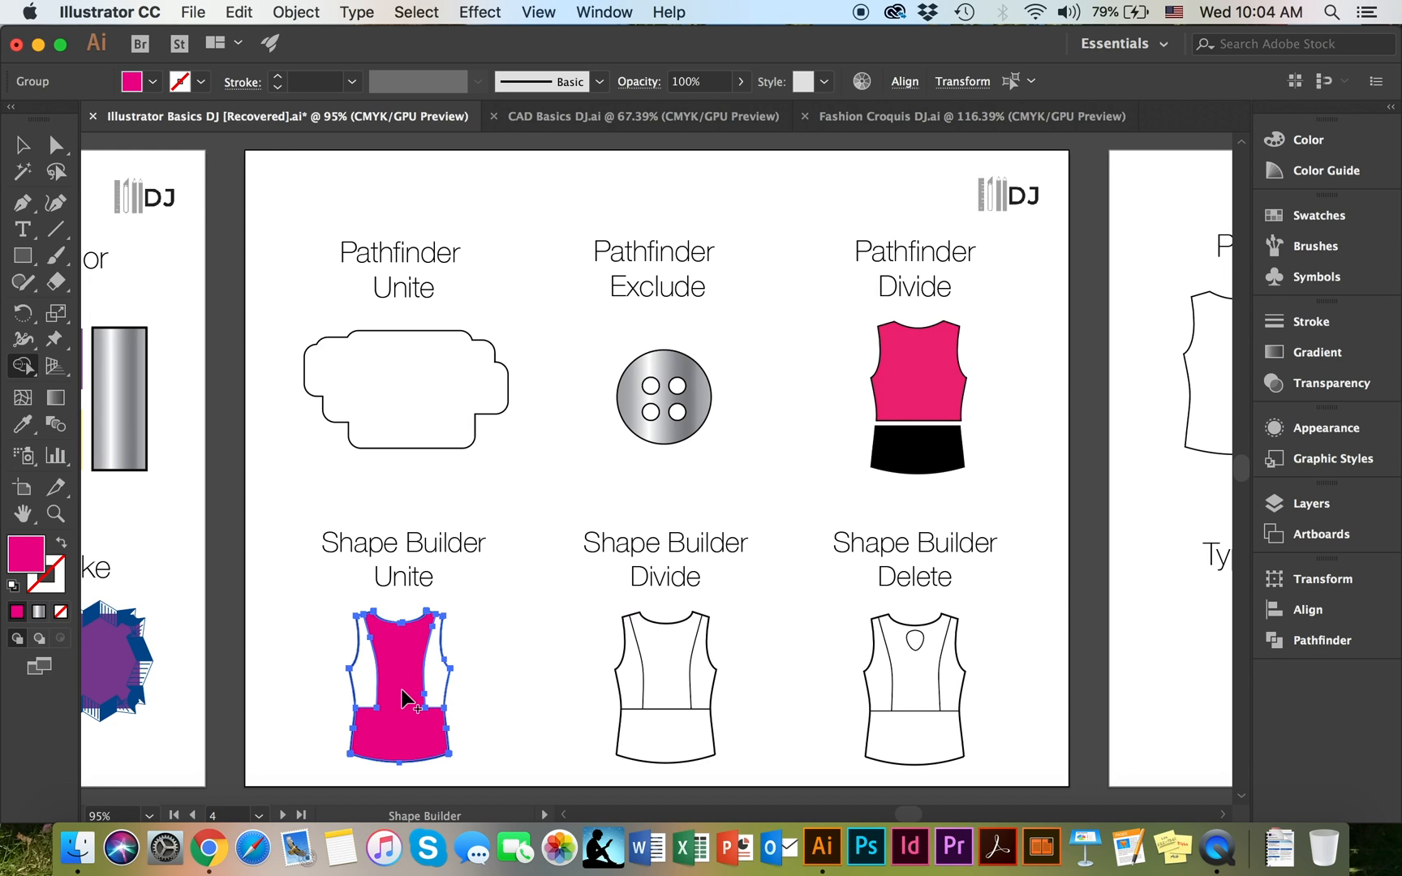
pyautogui.click(150, 81)
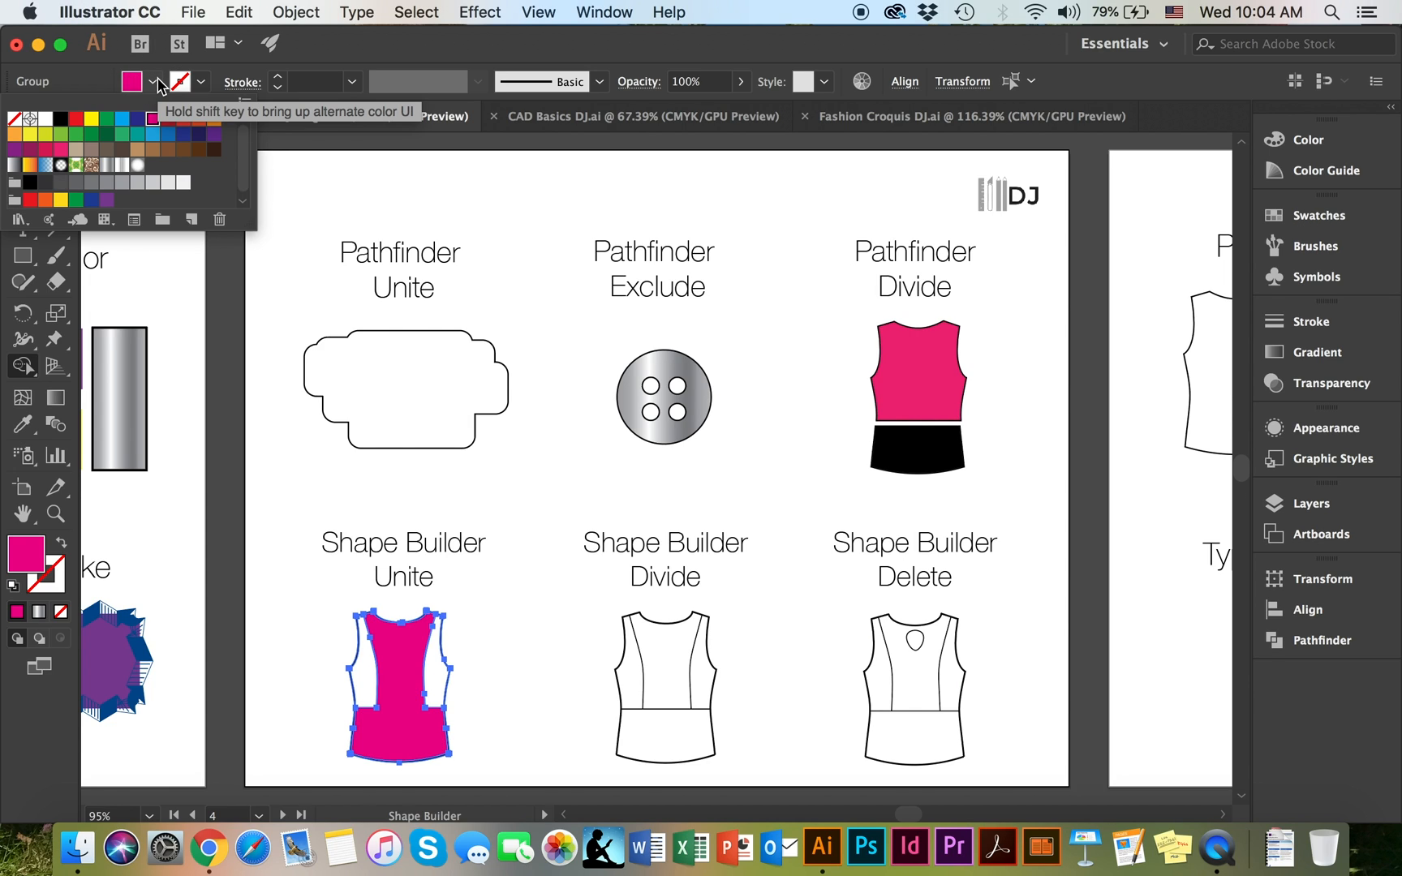
pyautogui.moveTo(103, 492)
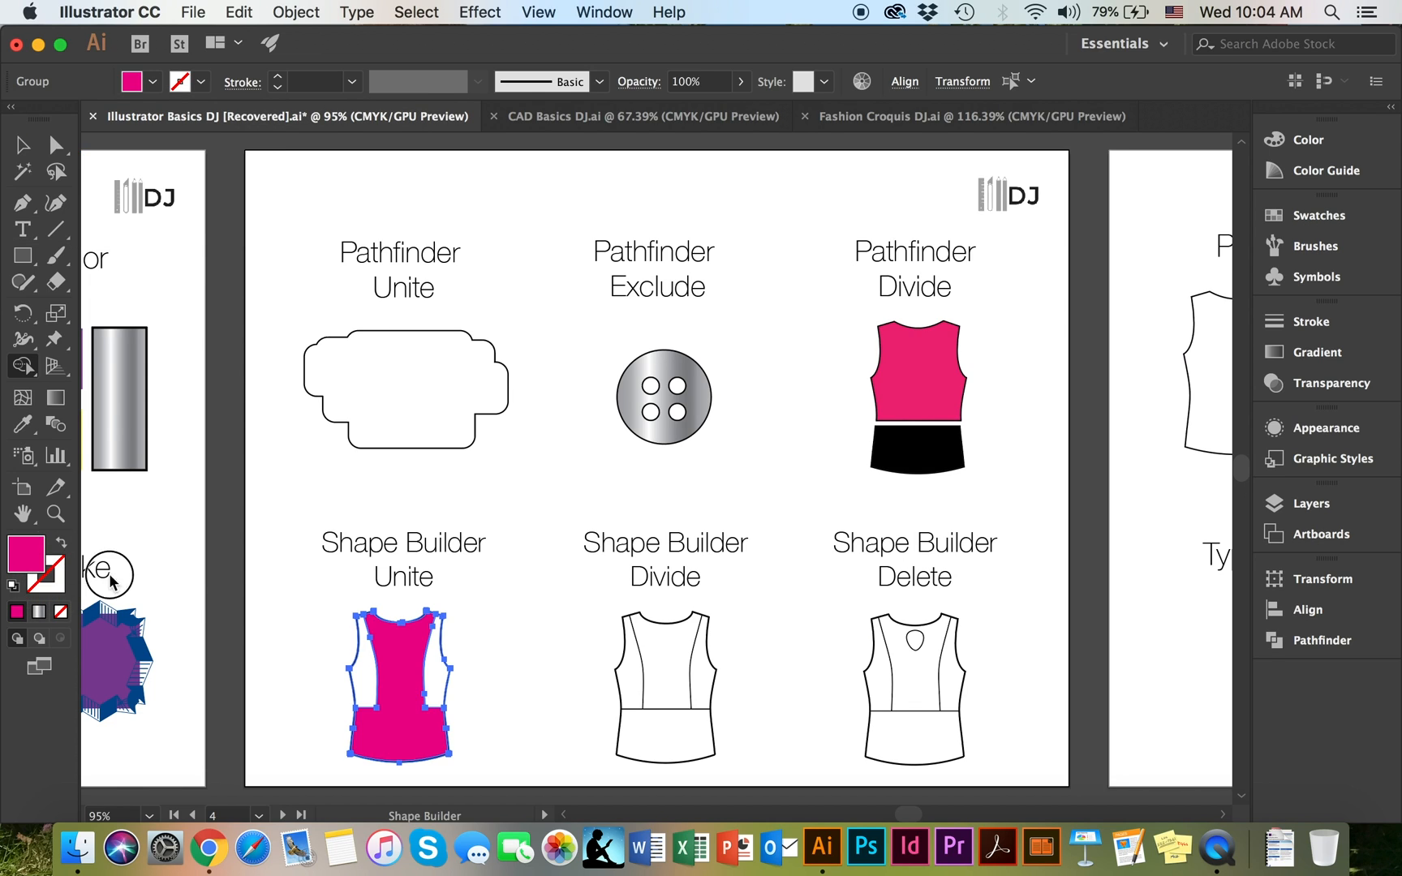
pyautogui.moveTo(257, 642)
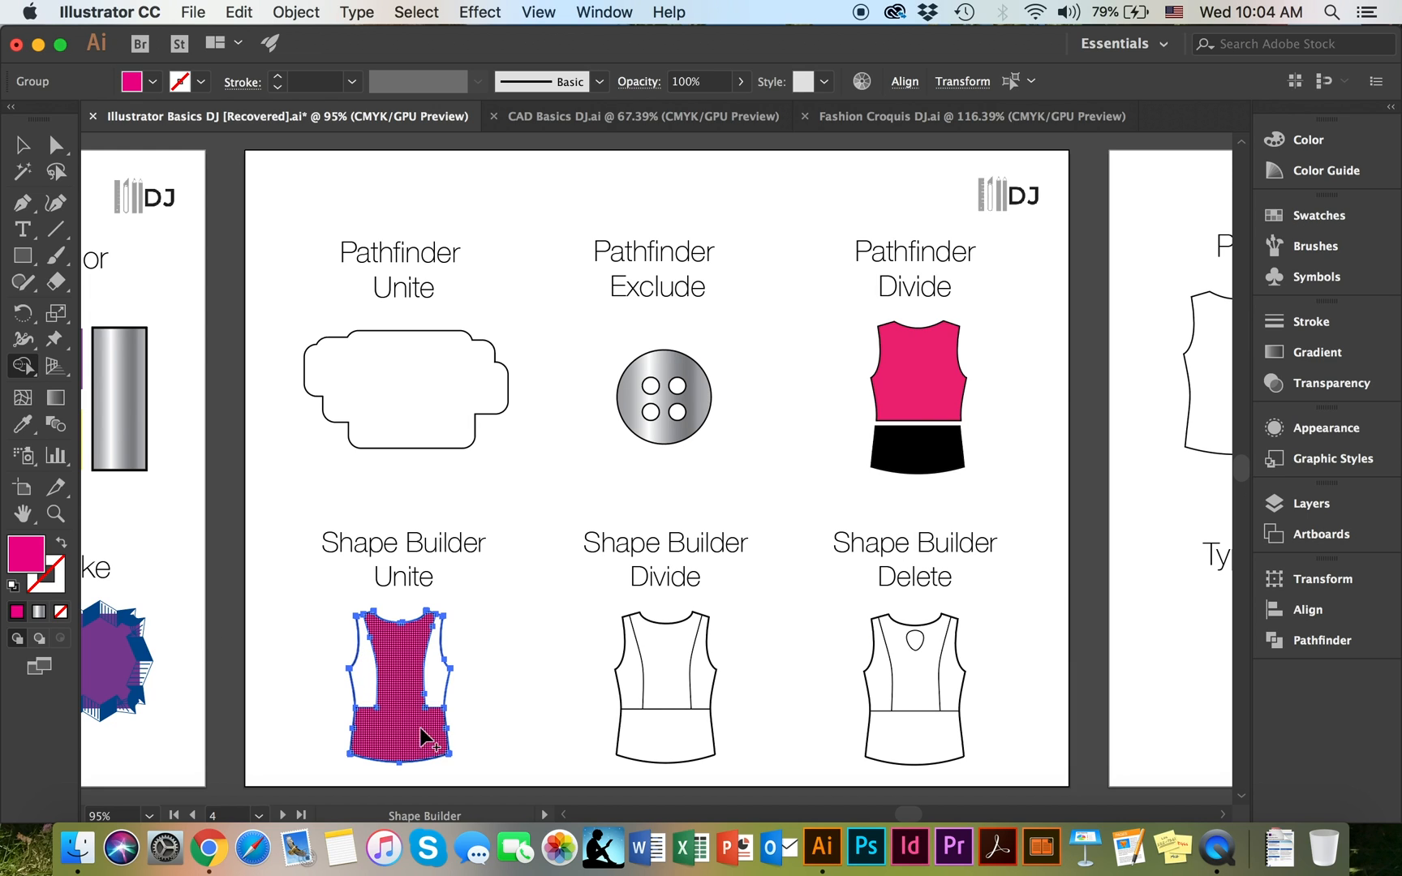
pyautogui.moveTo(427, 729)
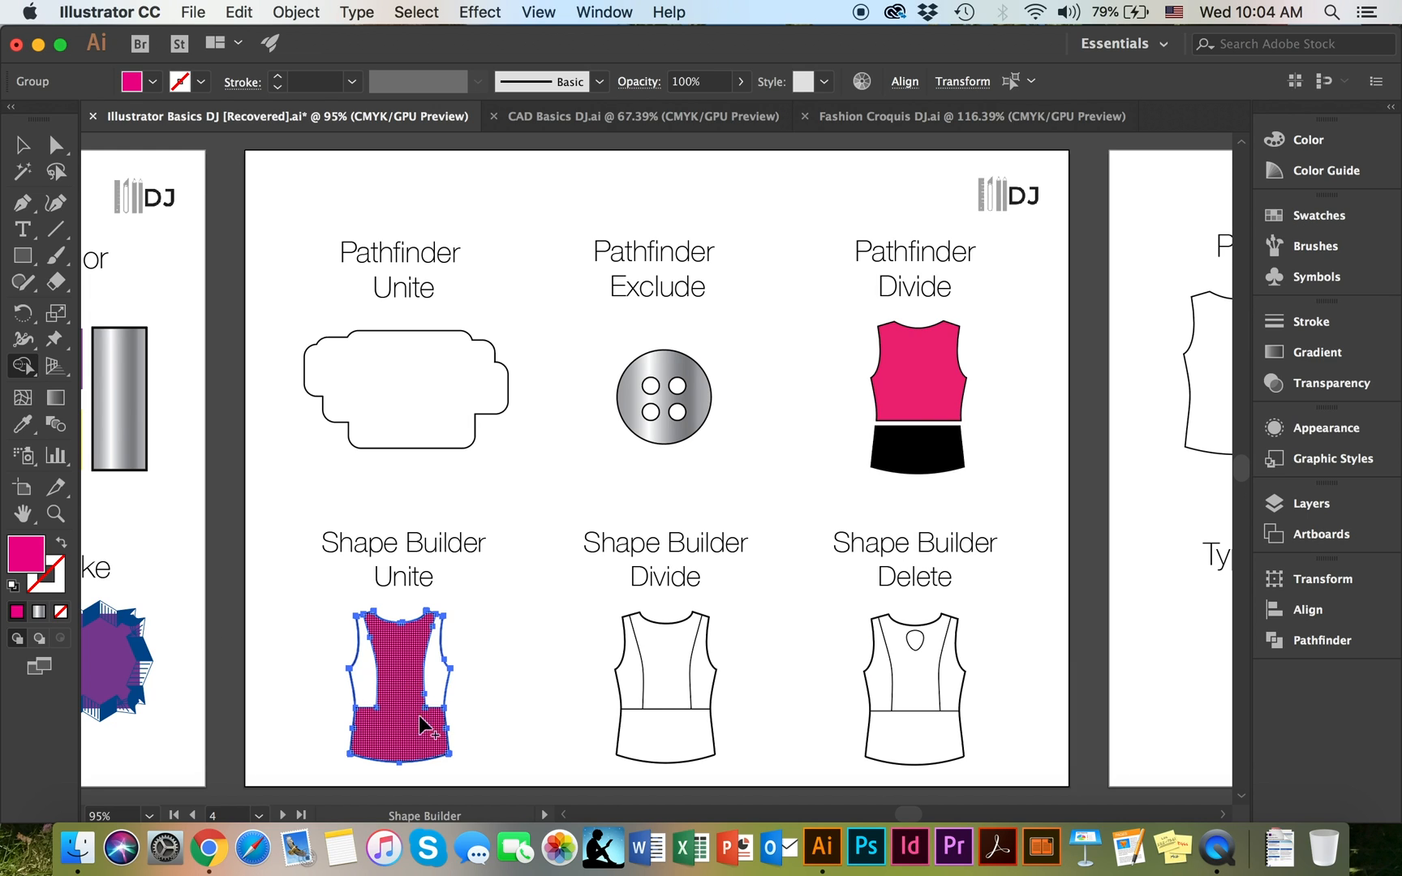
pyautogui.moveTo(407, 712)
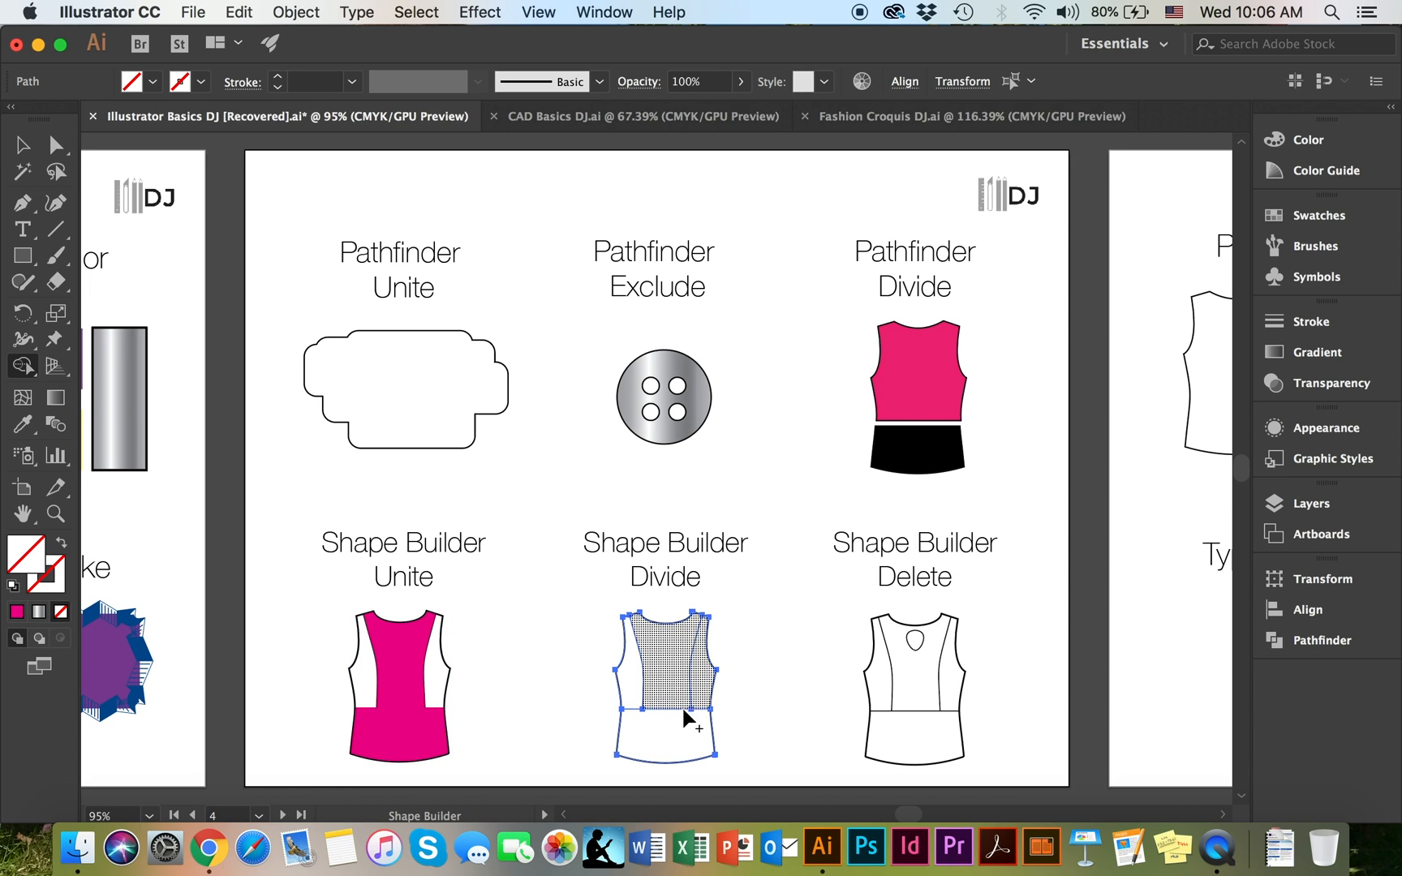
pyautogui.moveTo(665, 681)
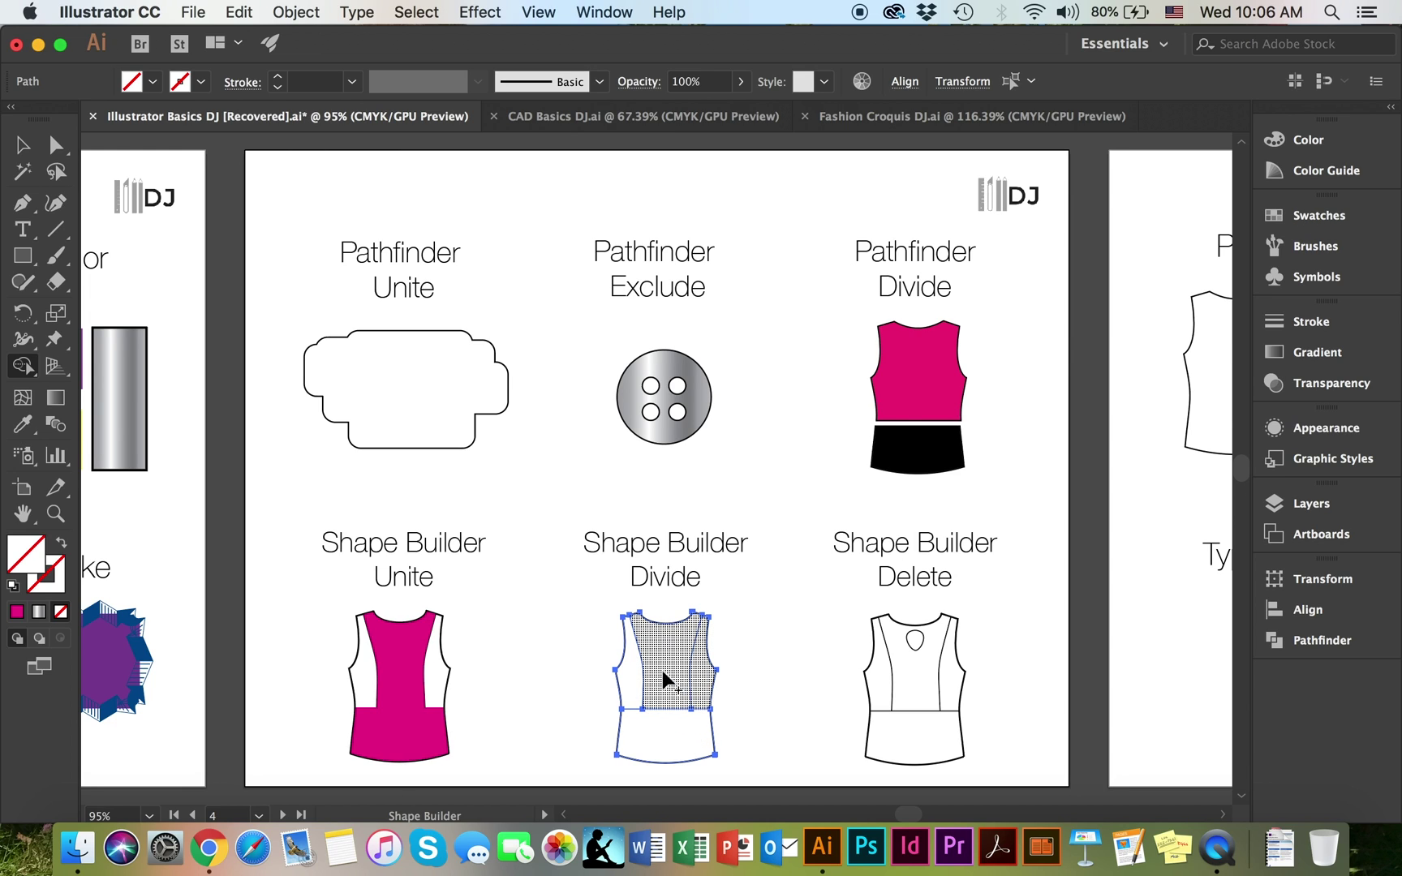
pyautogui.moveTo(680, 671)
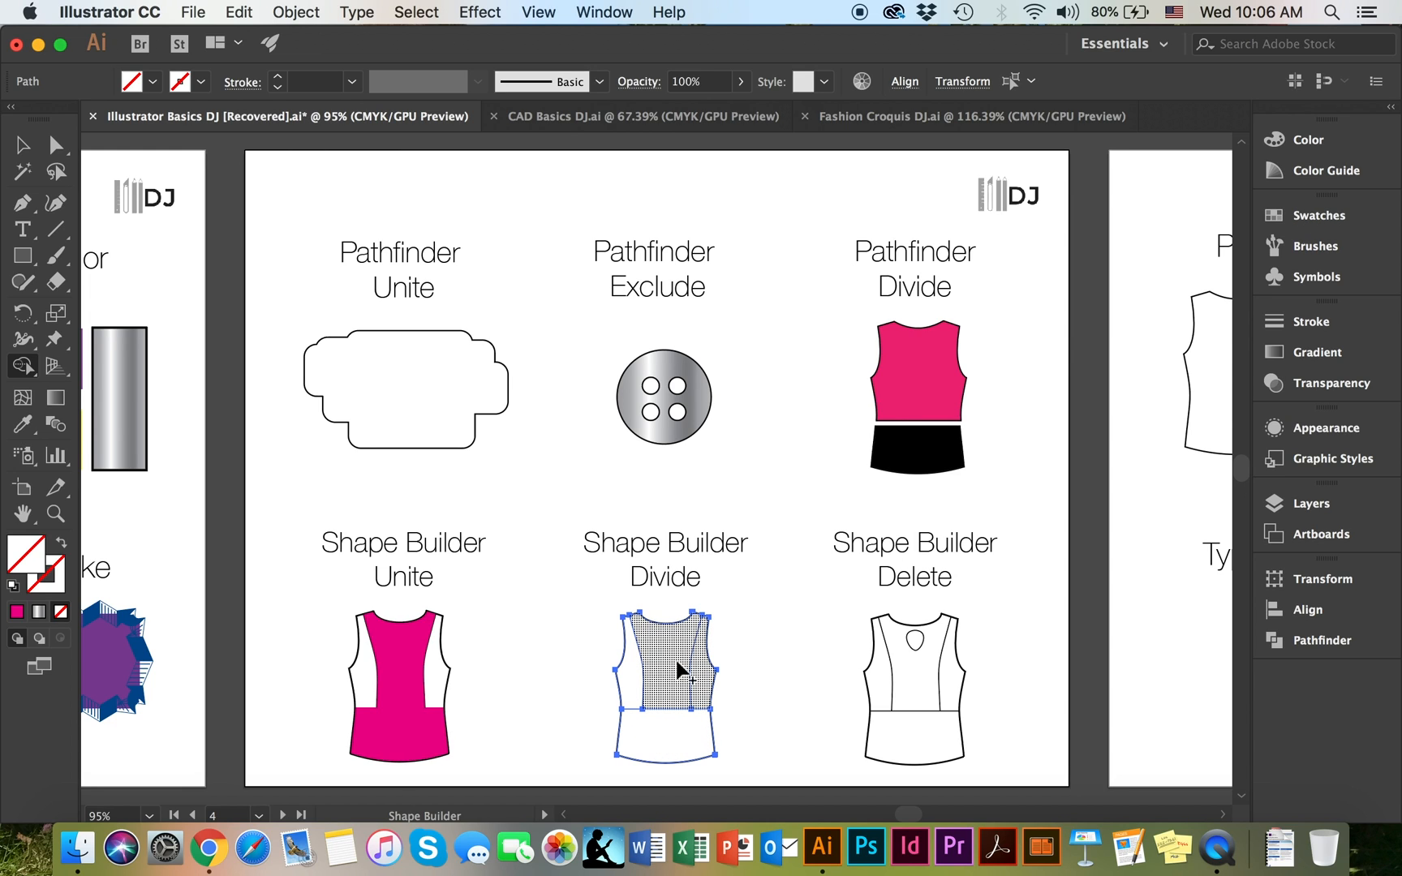
pyautogui.moveTo(667, 659)
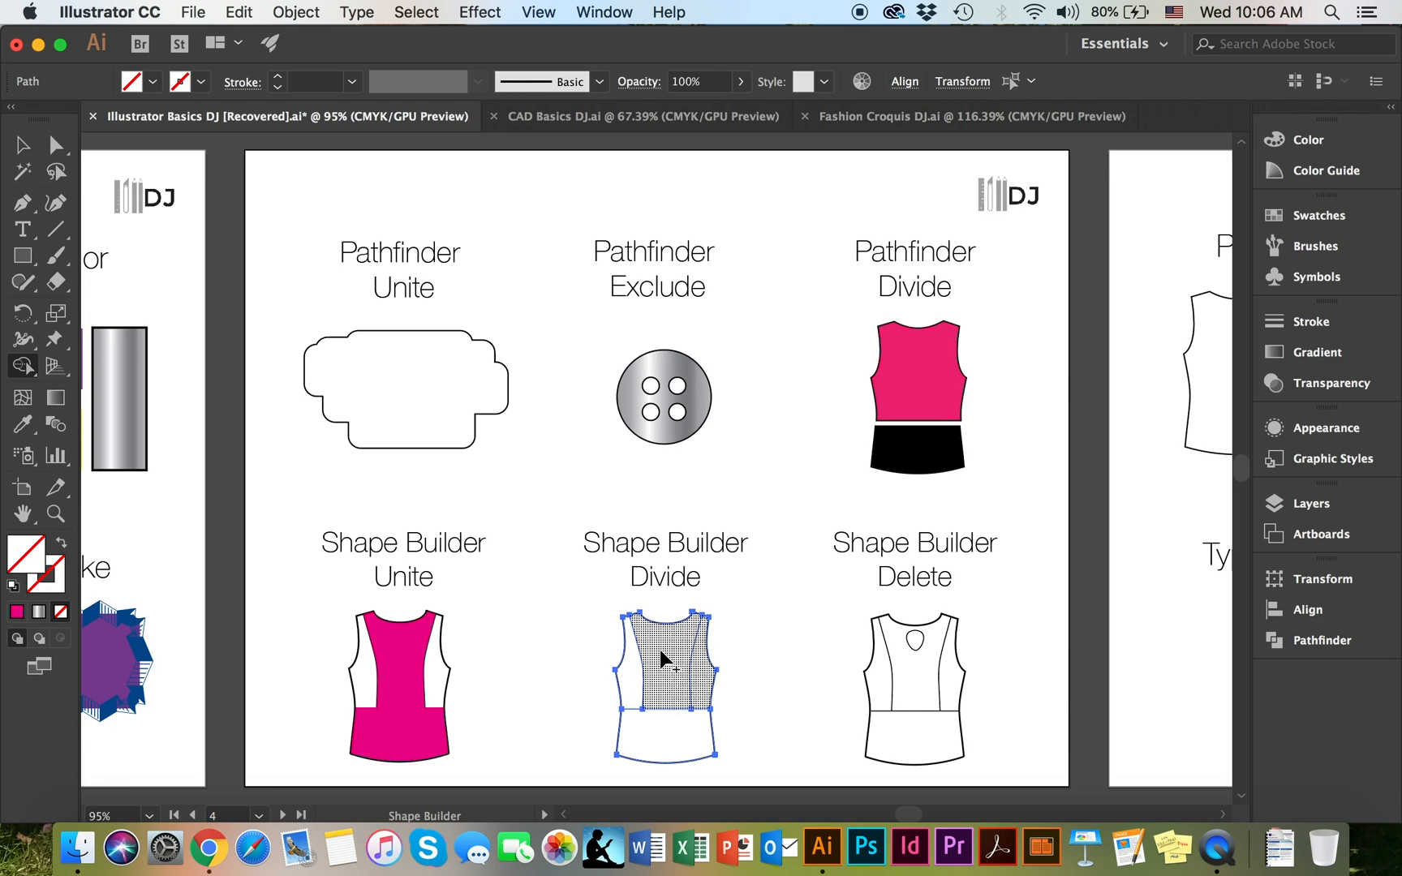
pyautogui.moveTo(693, 697)
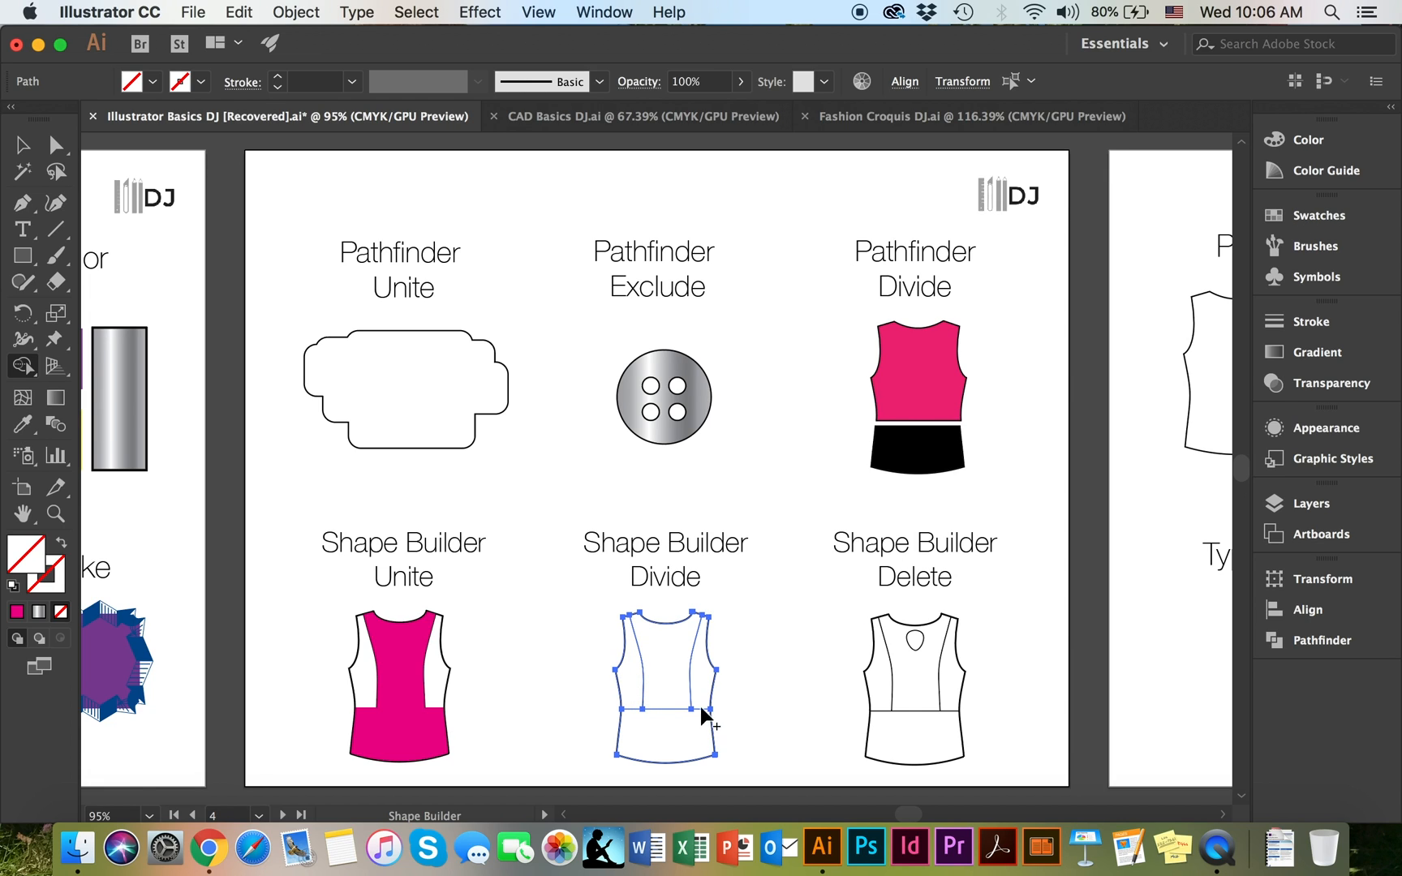
pyautogui.moveTo(335, 8)
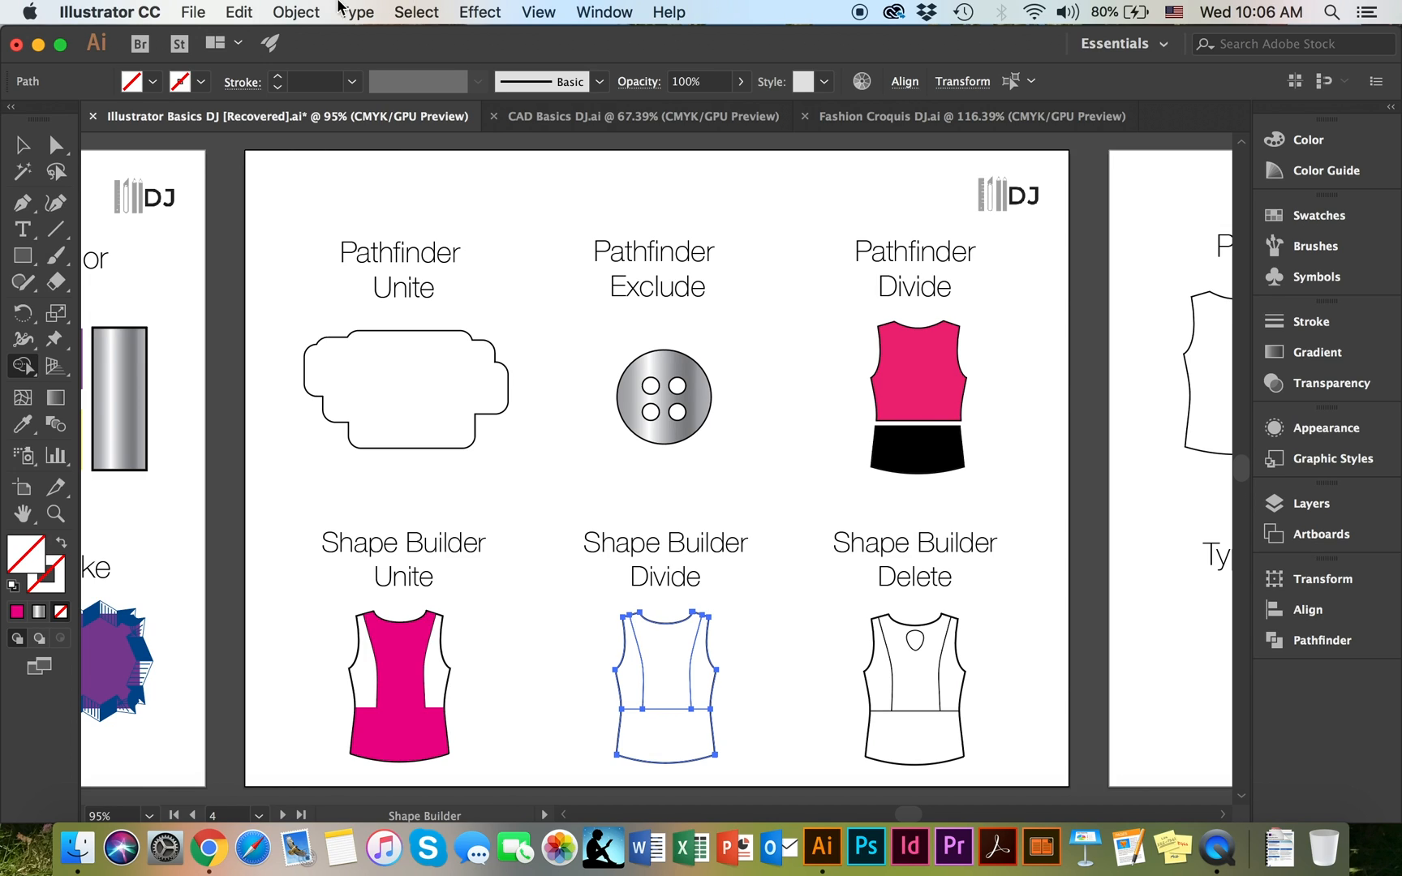
pyautogui.moveTo(309, 8)
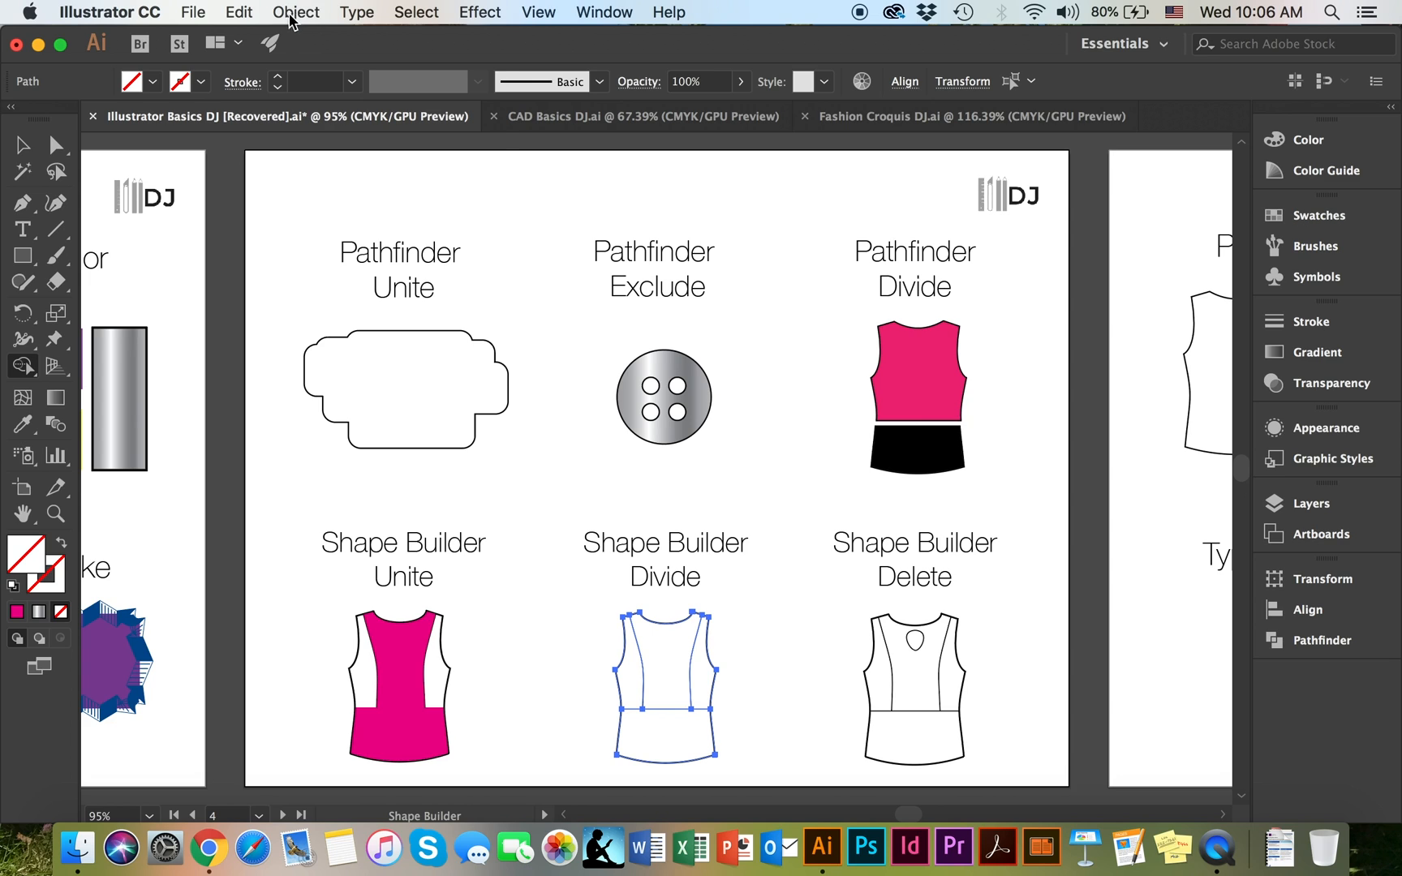
# Bring up the Object menu for the selected Shape Builder Divide top
pyautogui.click(295, 11)
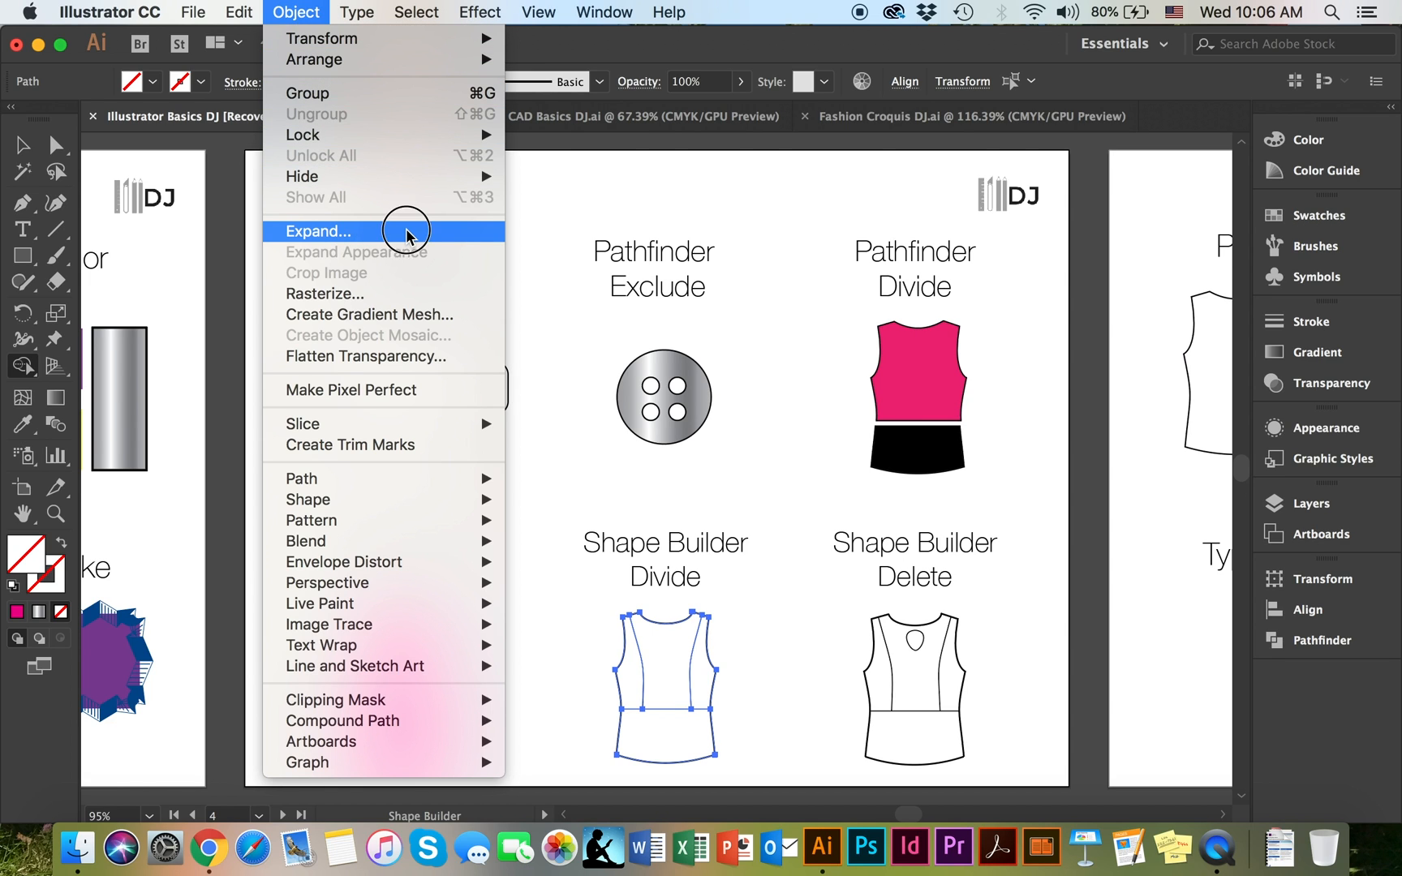
# Expand the Divide top's fill and stroke into a group of outlined paths
pyautogui.click(317, 231)
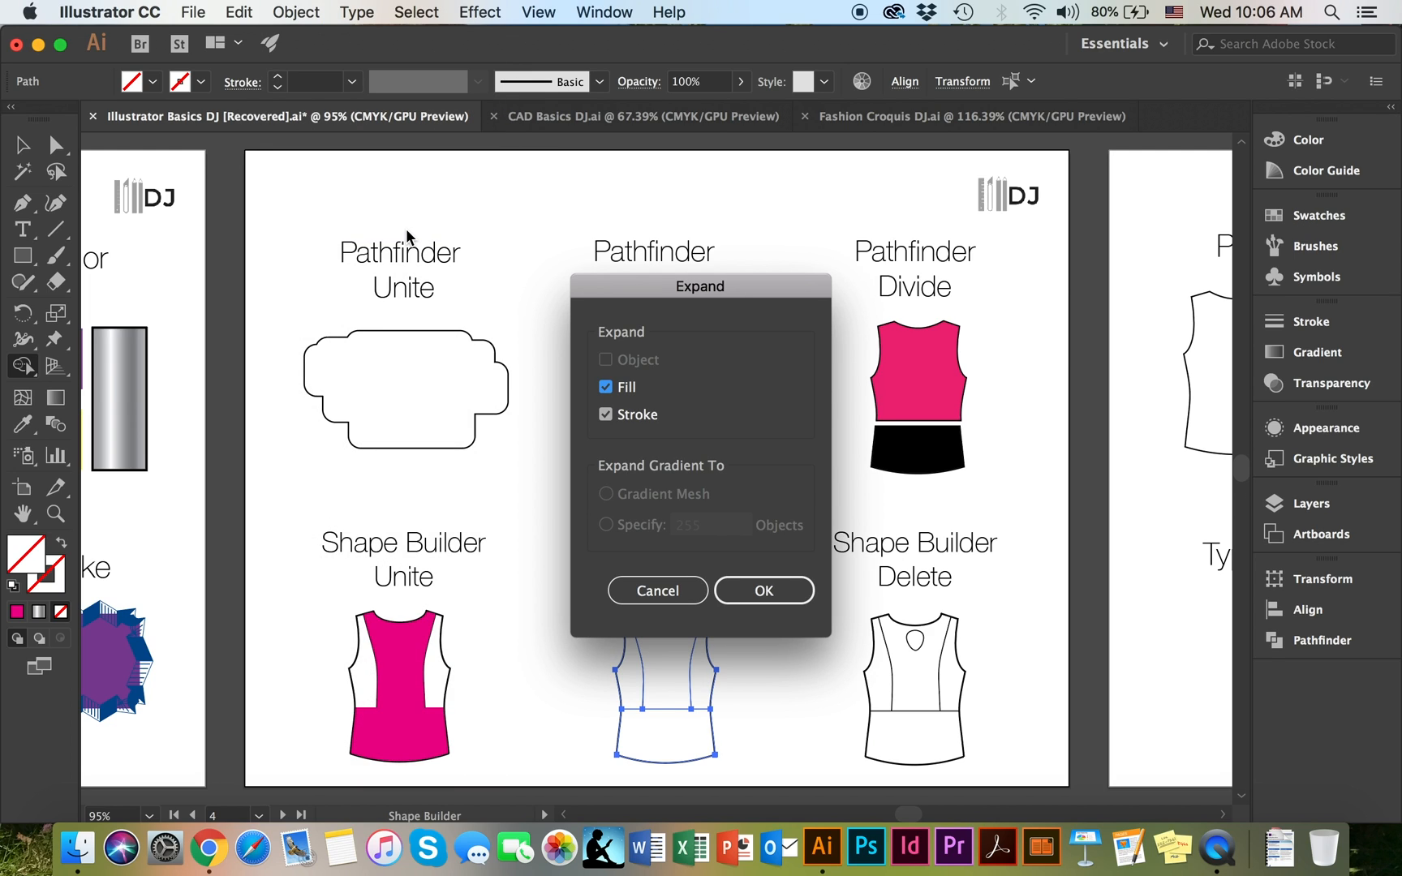
pyautogui.moveTo(720, 348)
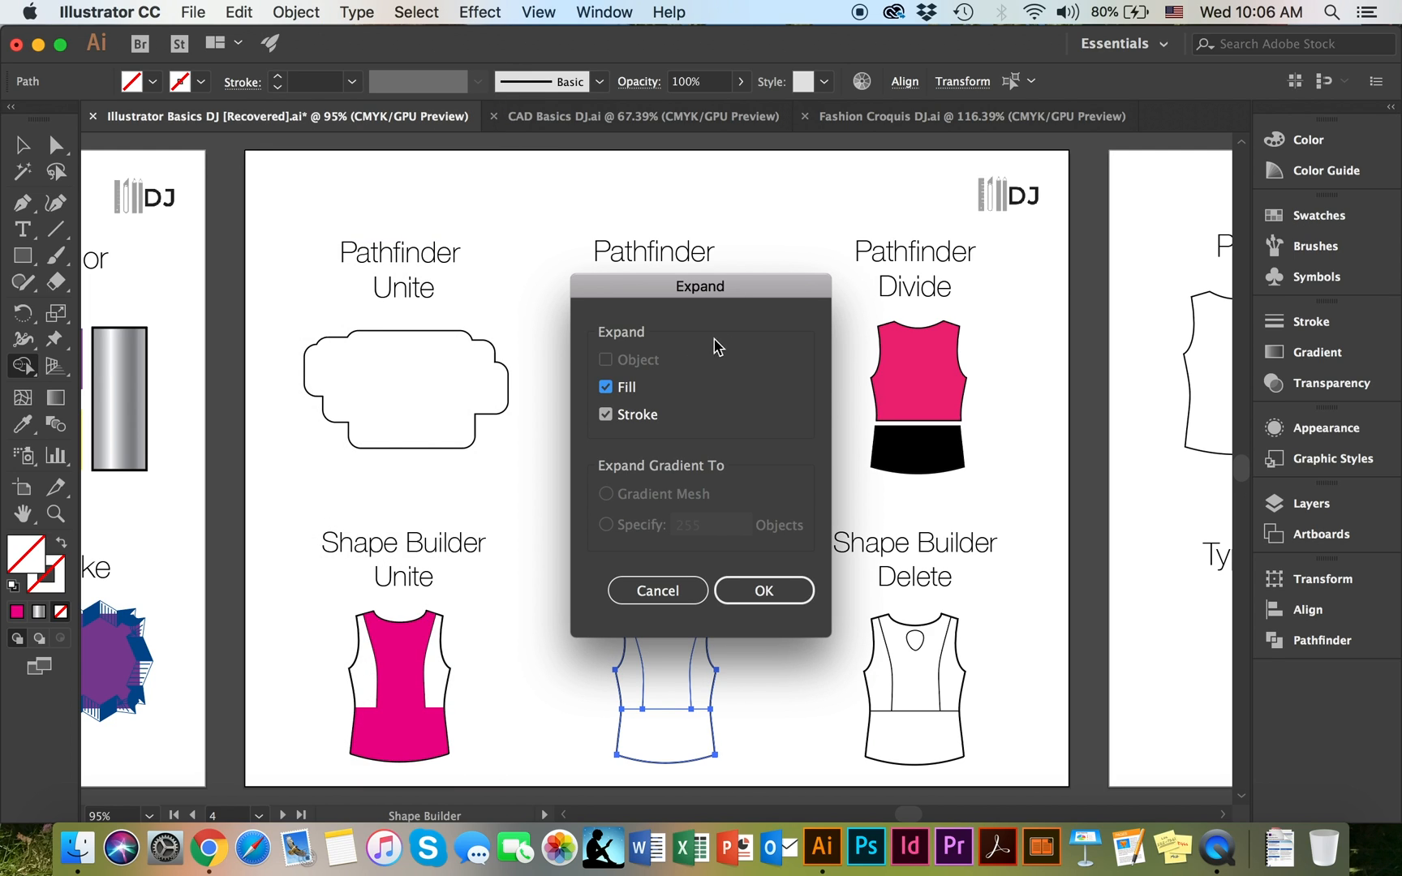
pyautogui.moveTo(677, 449)
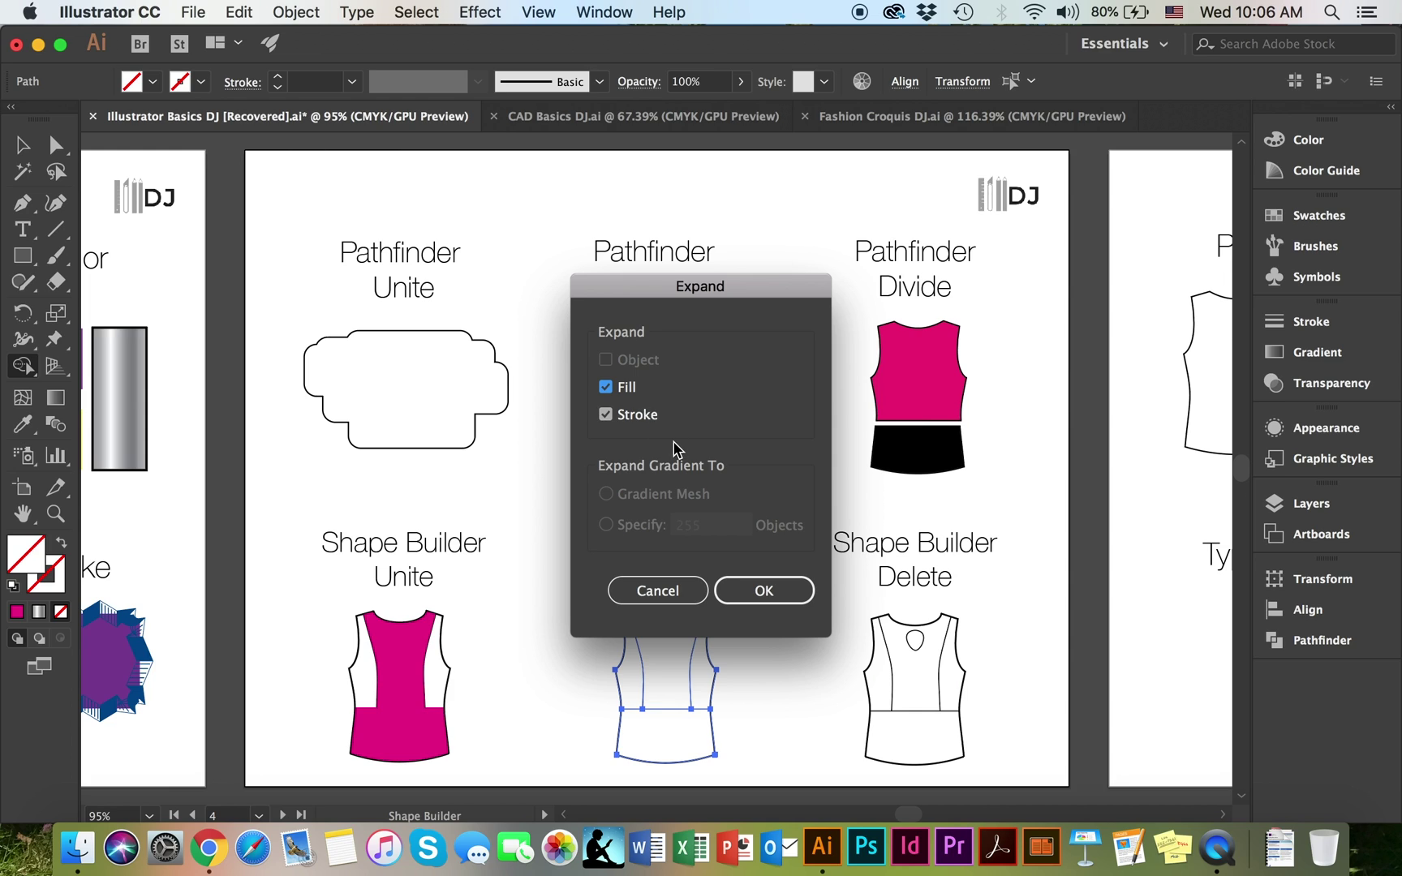
pyautogui.moveTo(764, 589)
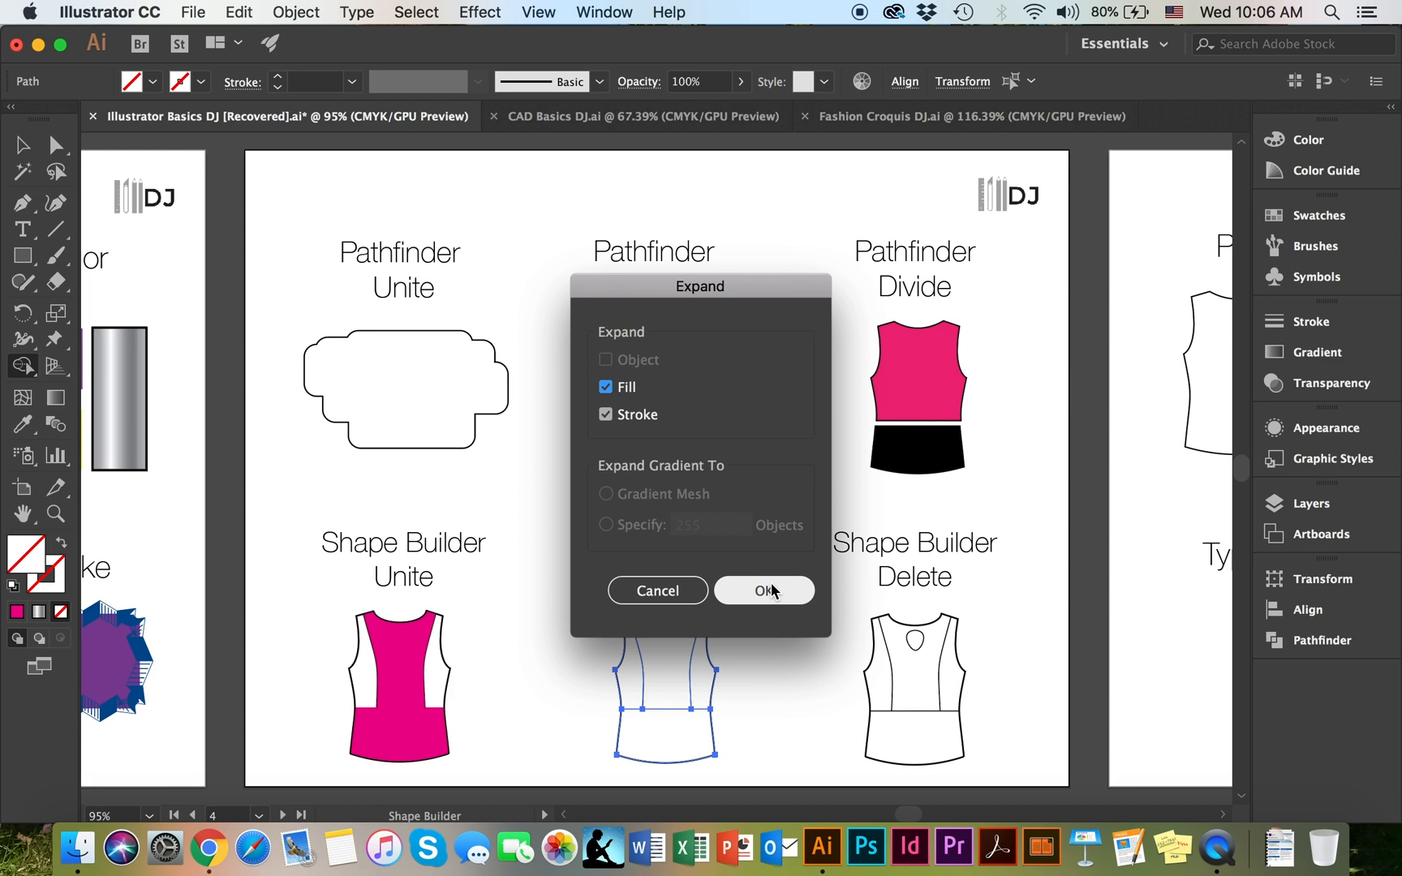
pyautogui.click(763, 591)
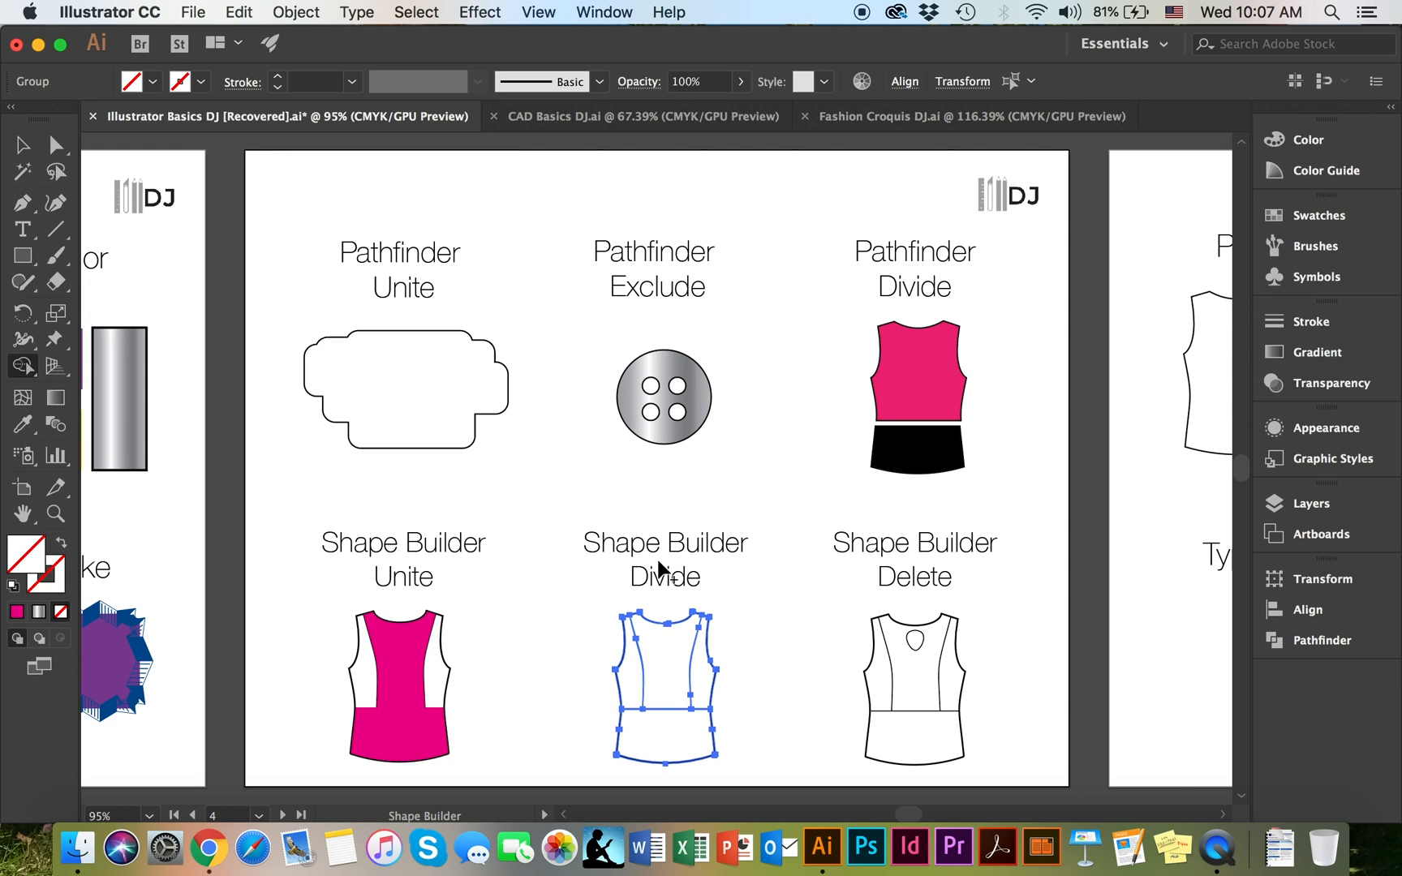
pyautogui.moveTo(400, 728)
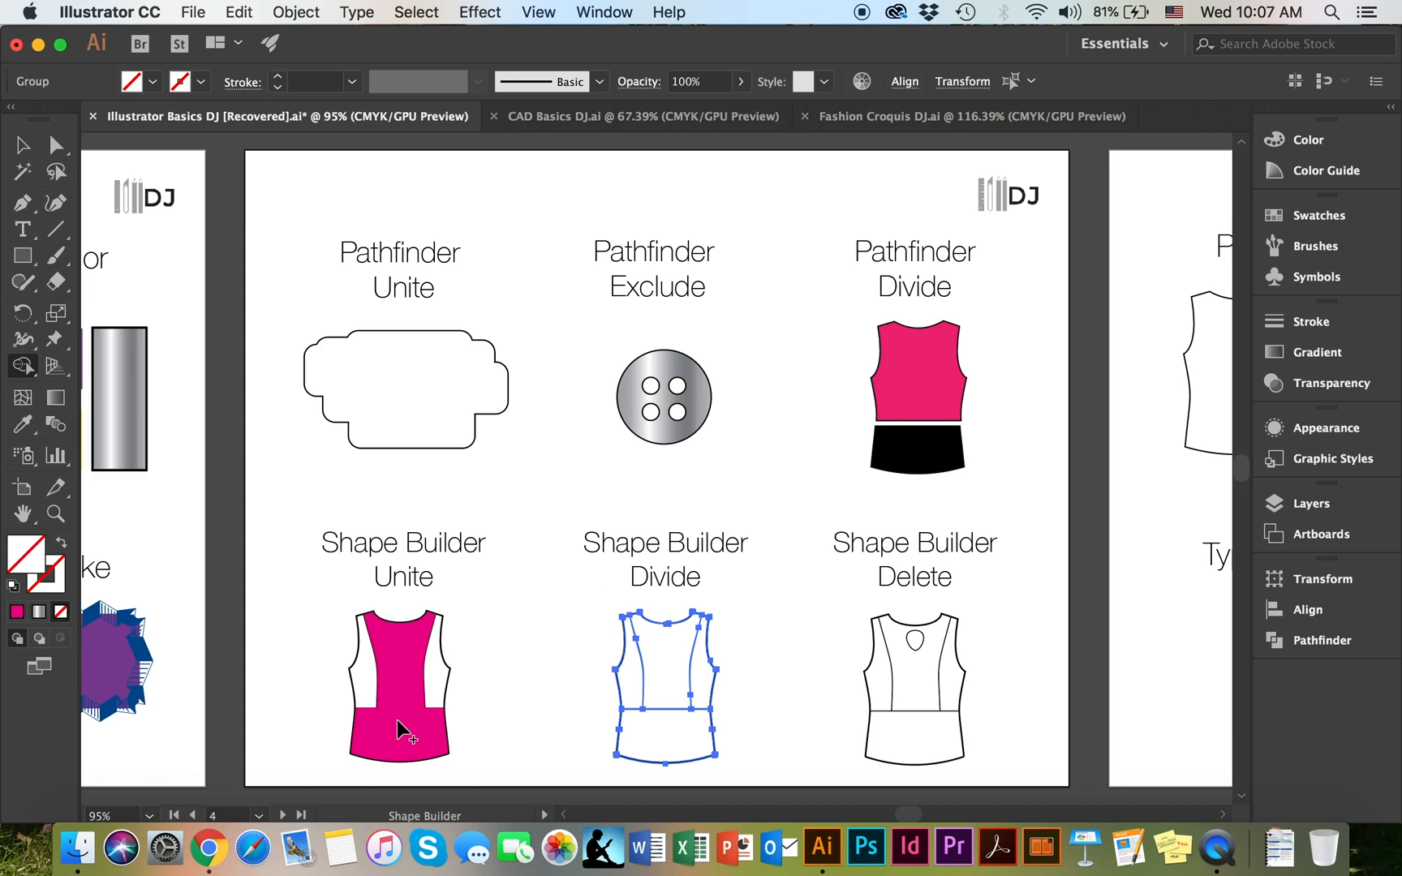
pyautogui.moveTo(403, 689)
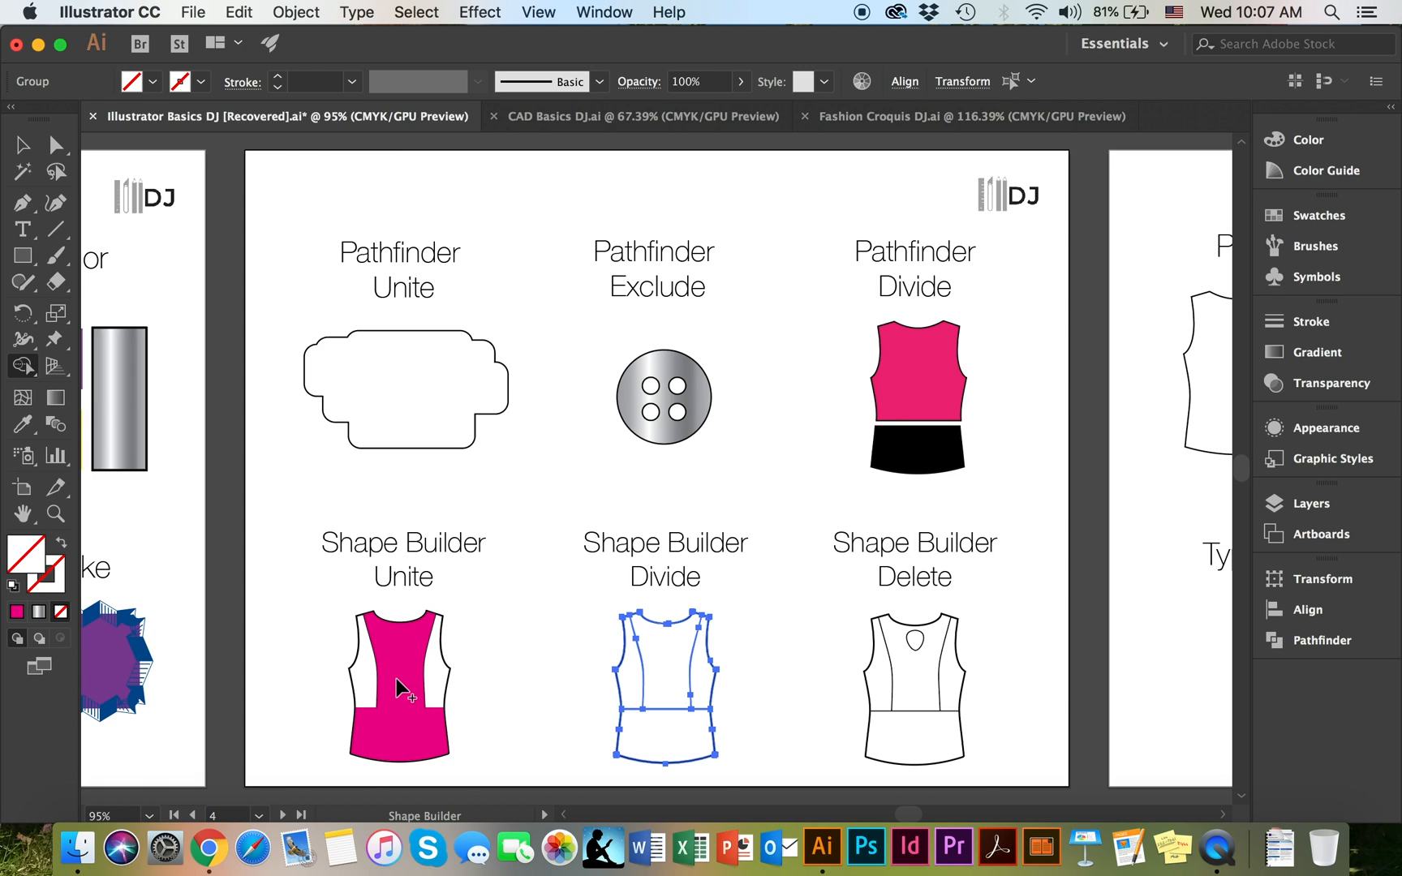
pyautogui.moveTo(402, 672)
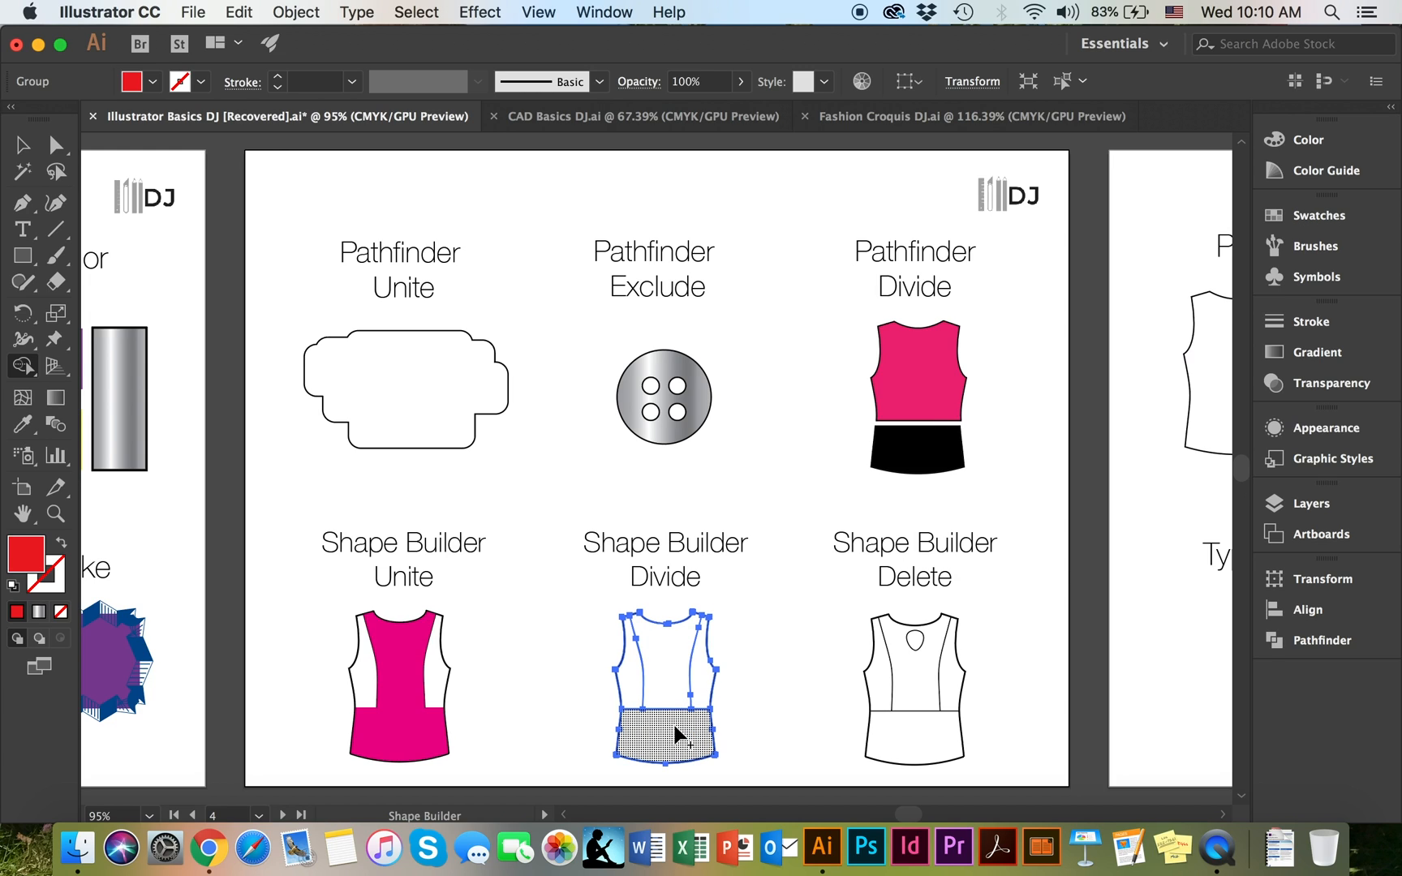
pyautogui.moveTo(677, 733)
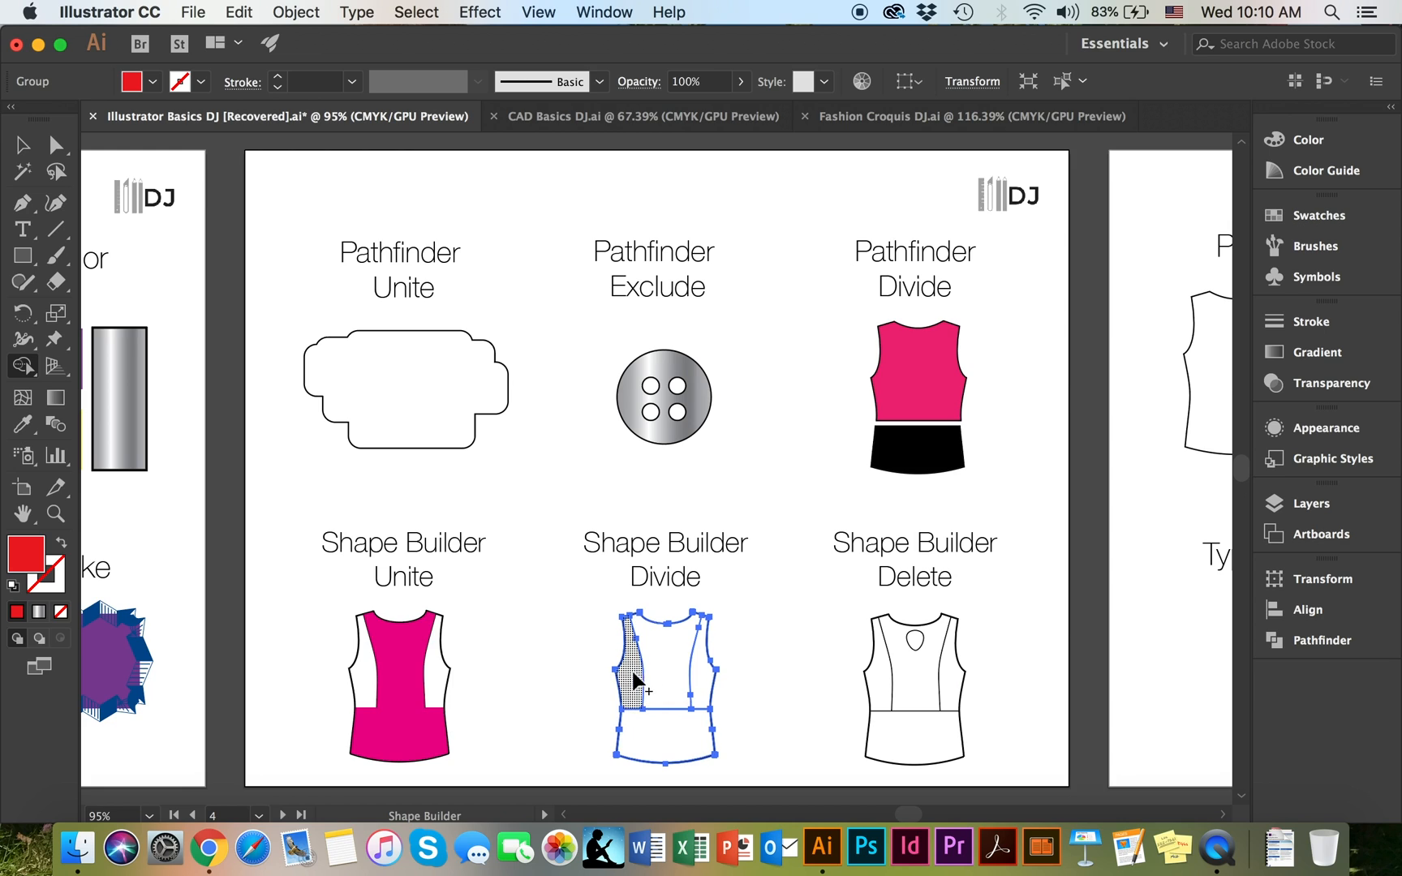
# Paint the Divide top panels, picking dark blue for the centre panel
pyautogui.click(664, 734)
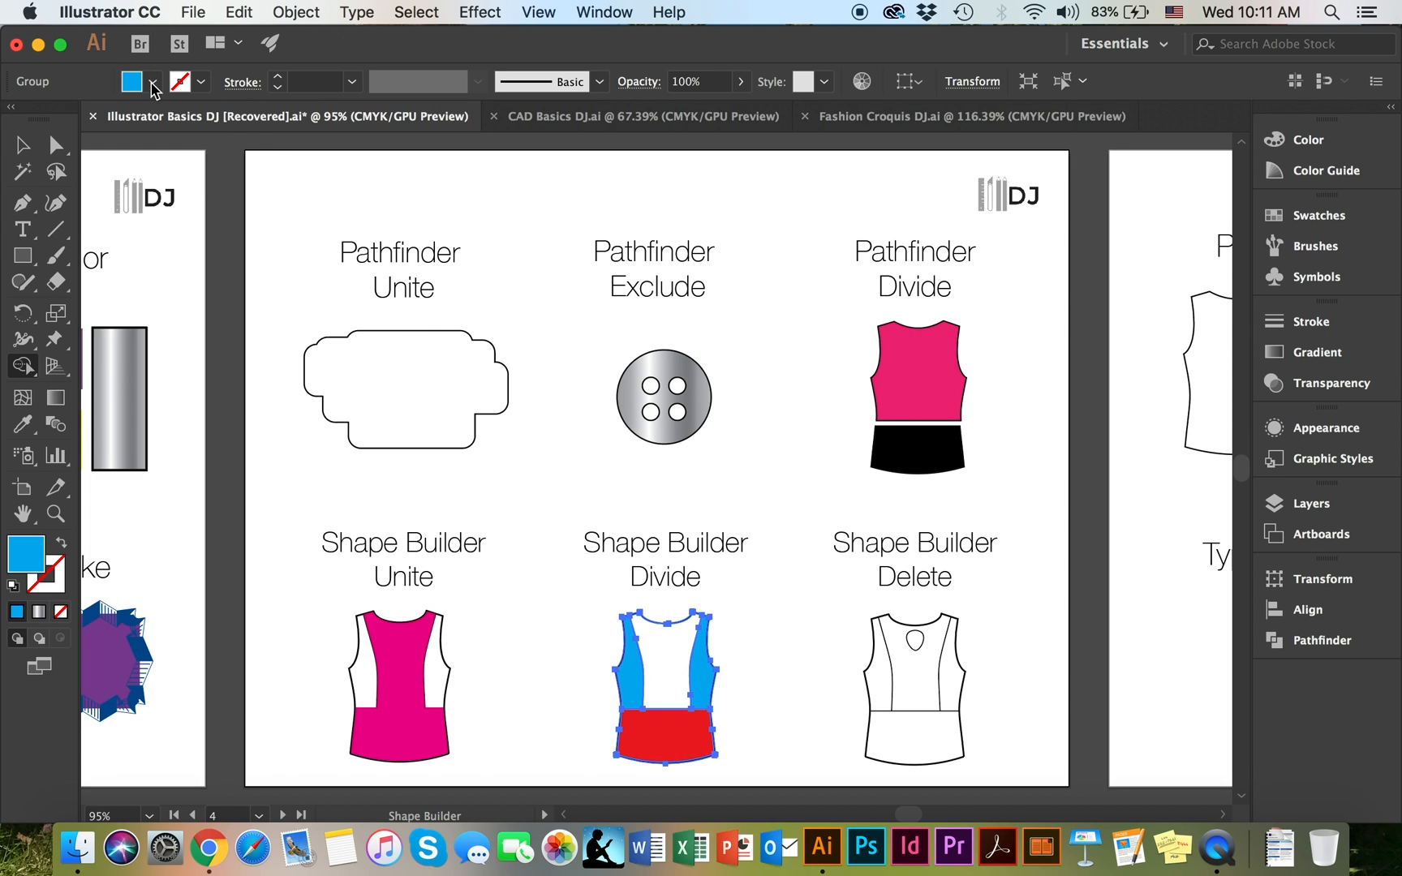
pyautogui.click(152, 81)
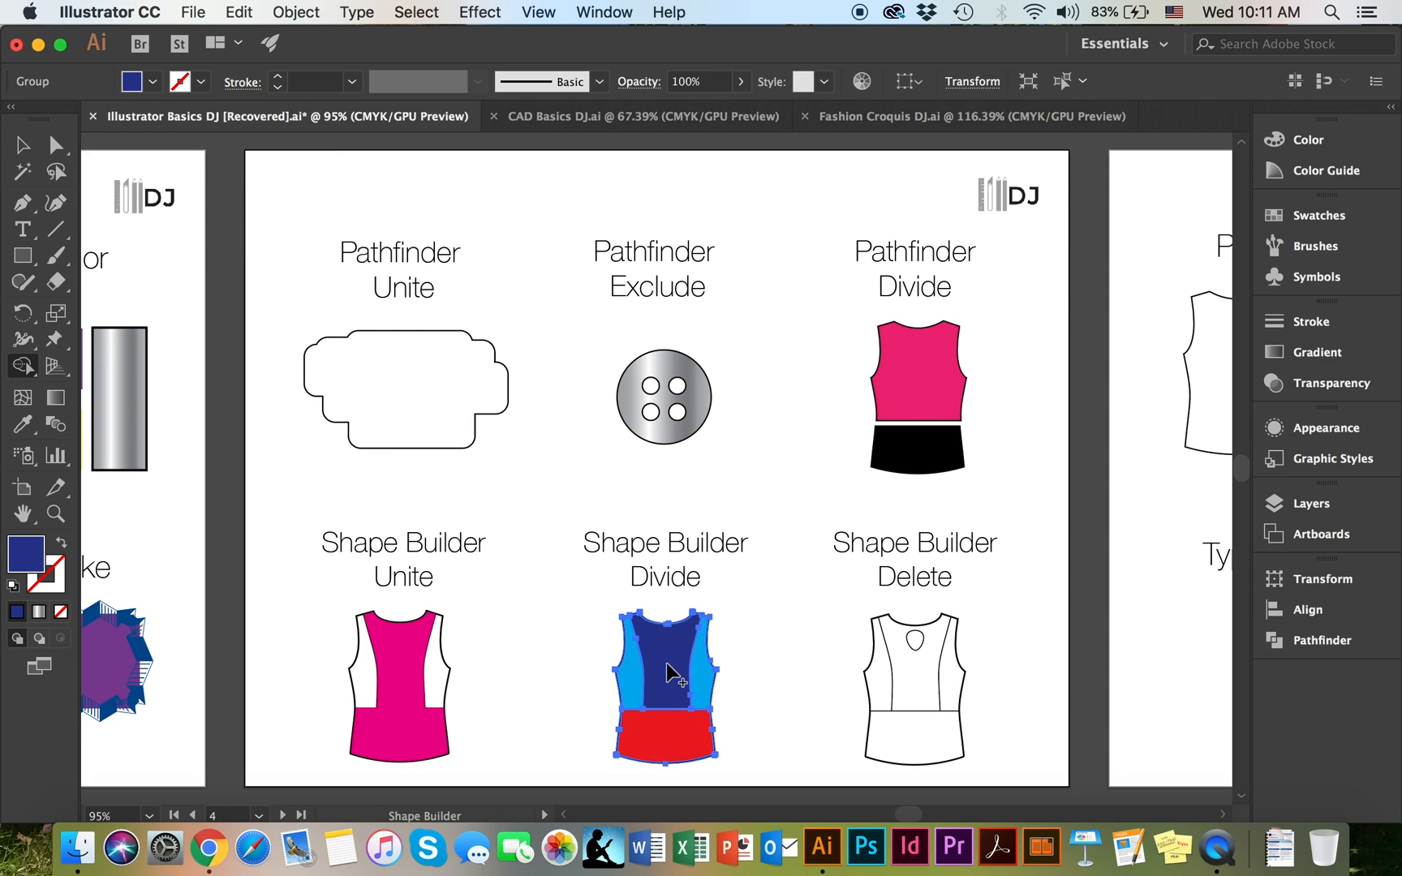
pyautogui.moveTo(750, 641)
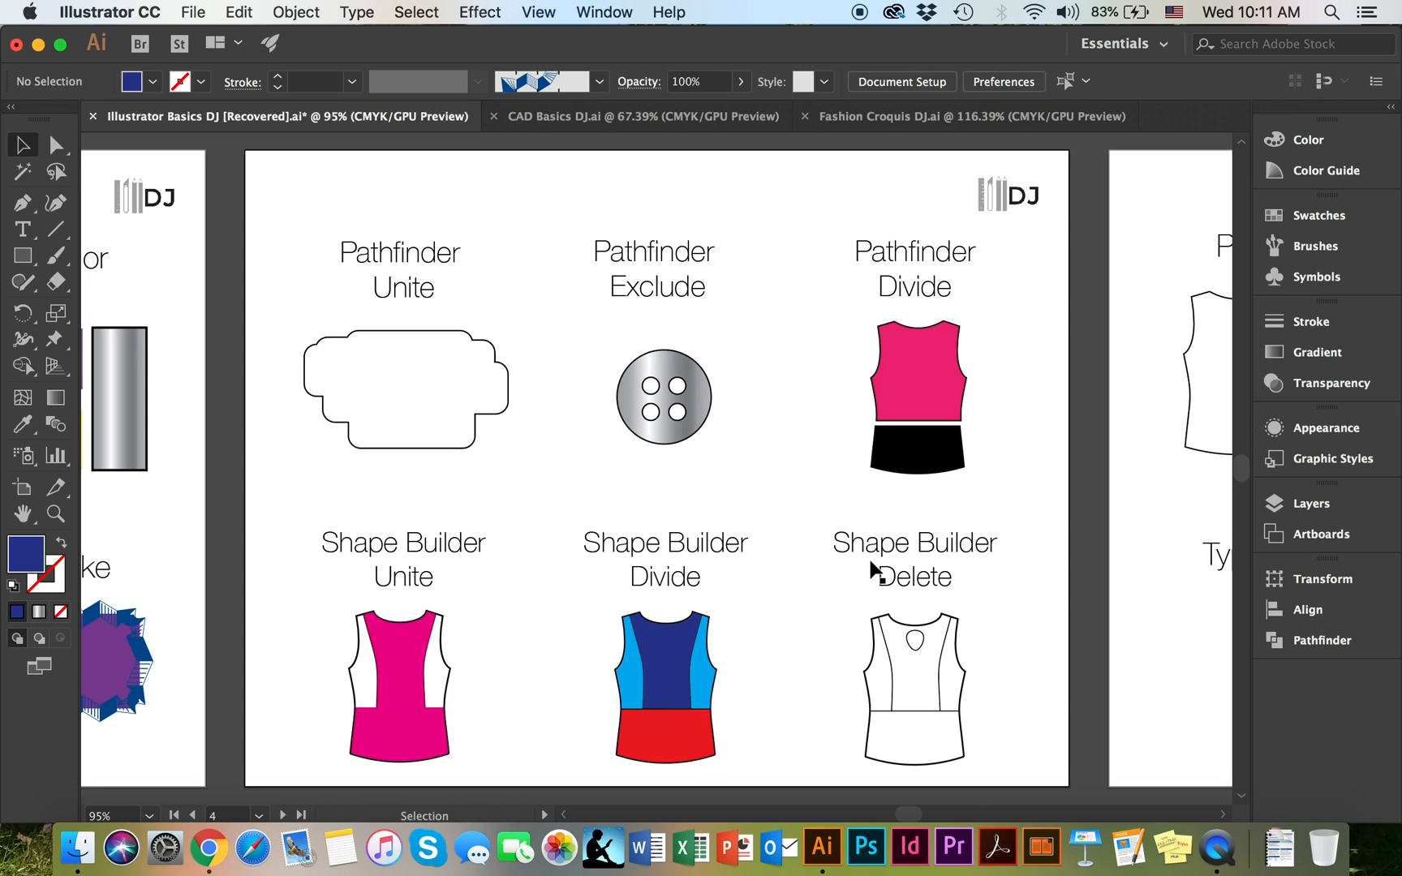
pyautogui.moveTo(900, 584)
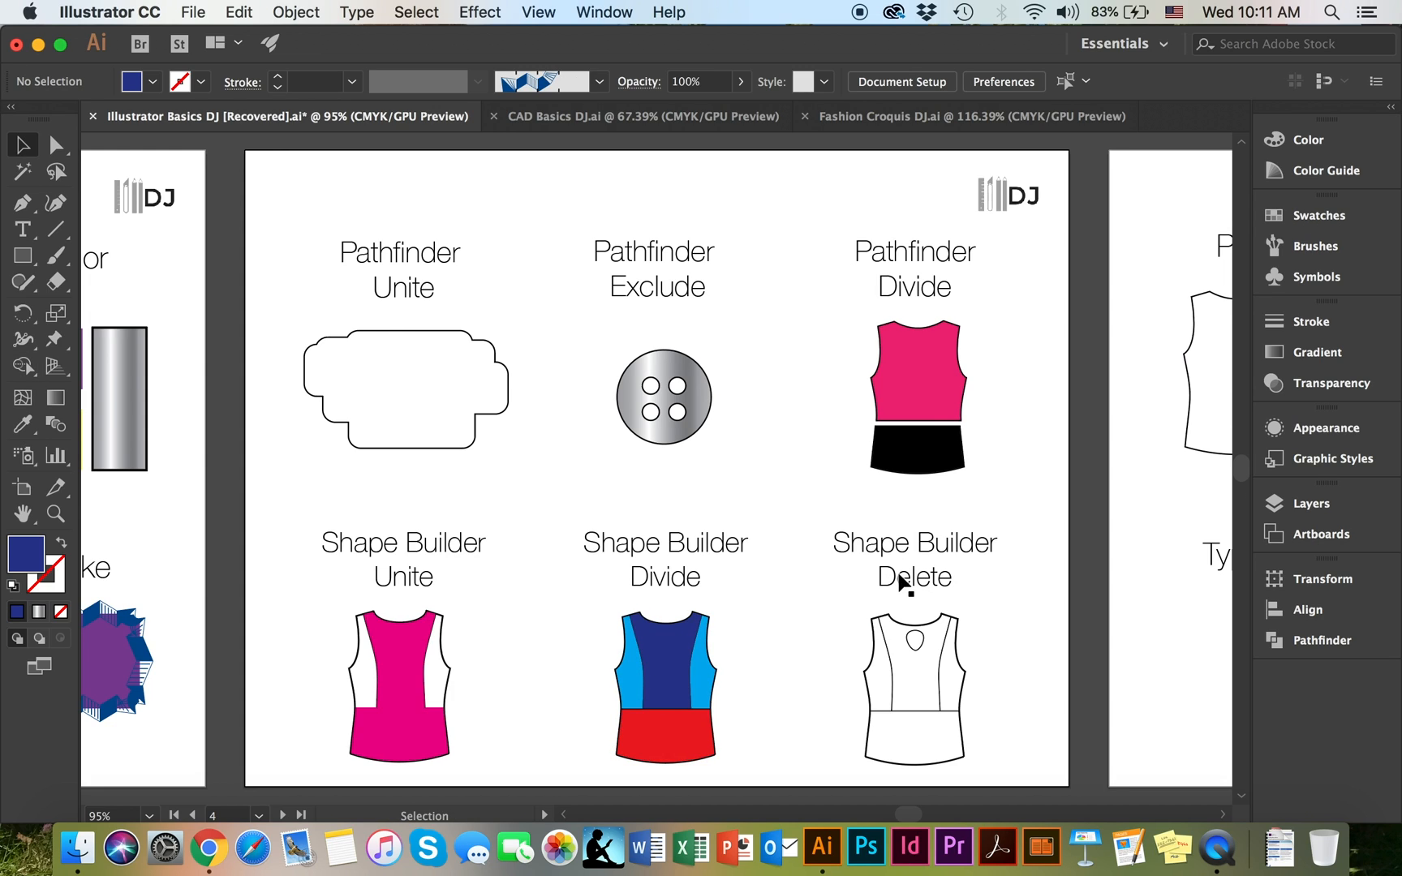
pyautogui.moveTo(929, 728)
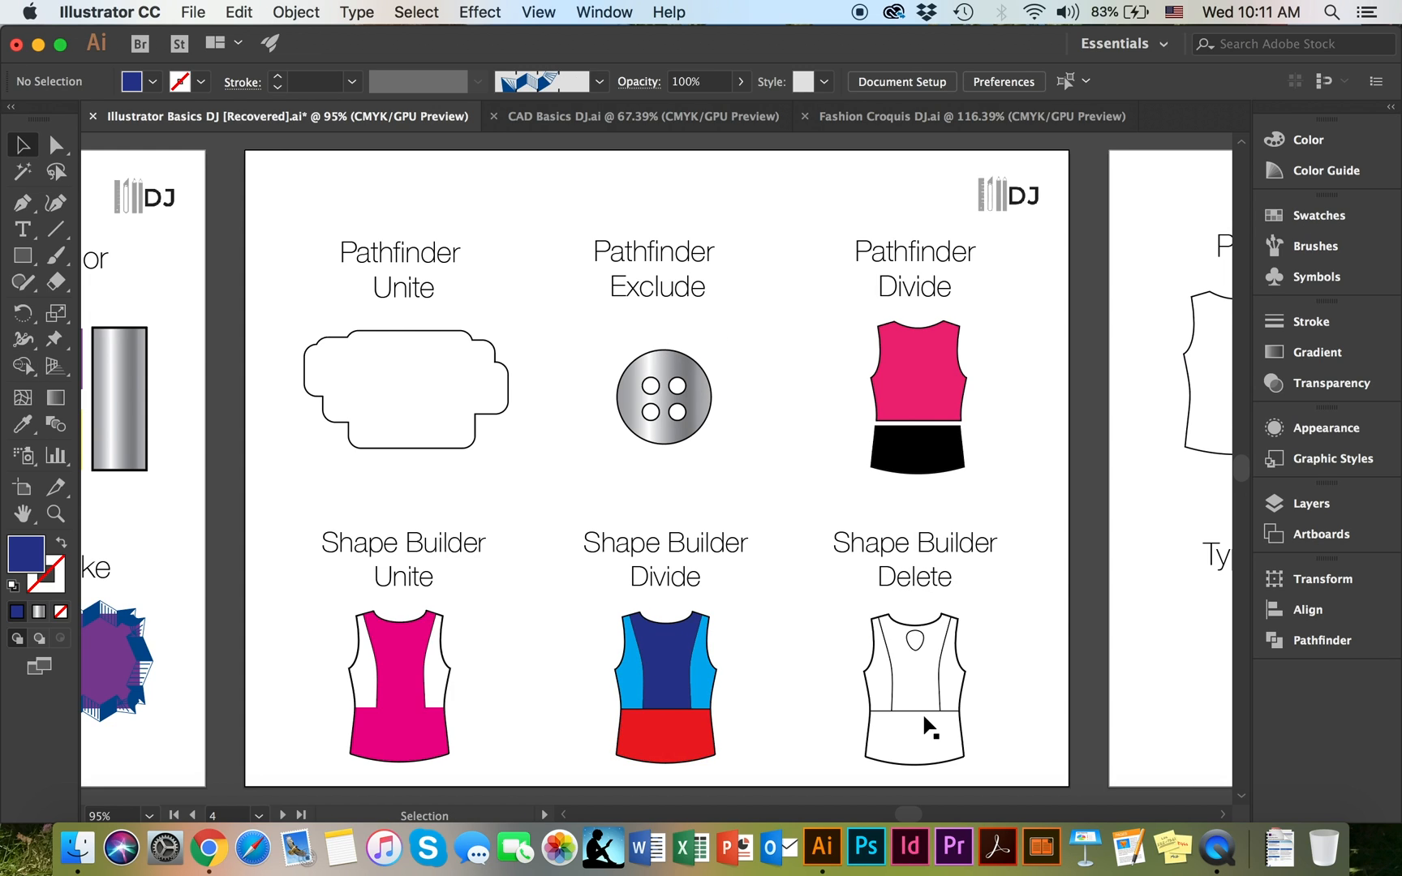
pyautogui.moveTo(930, 652)
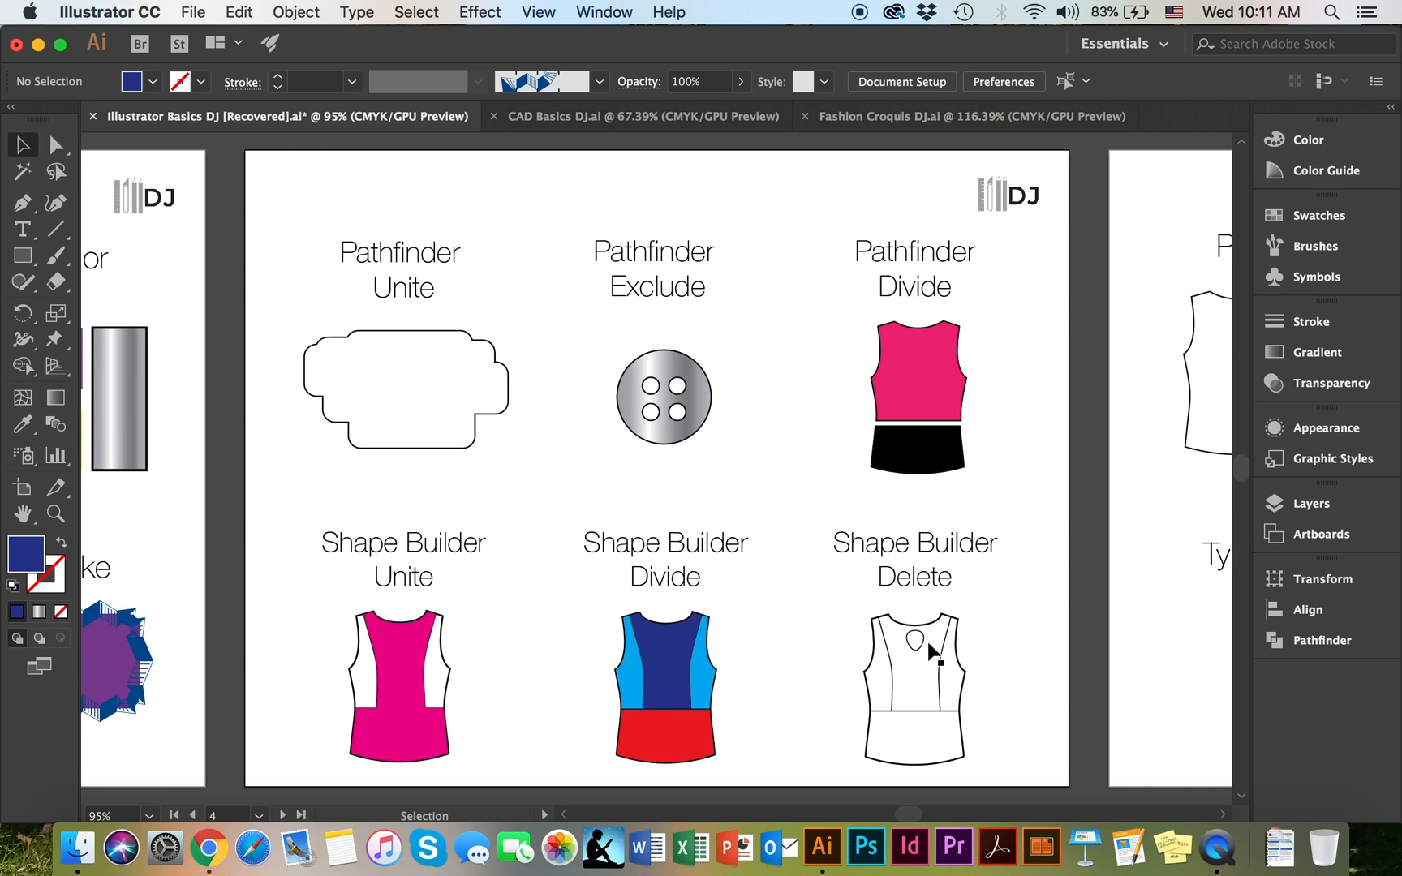
pyautogui.moveTo(941, 689)
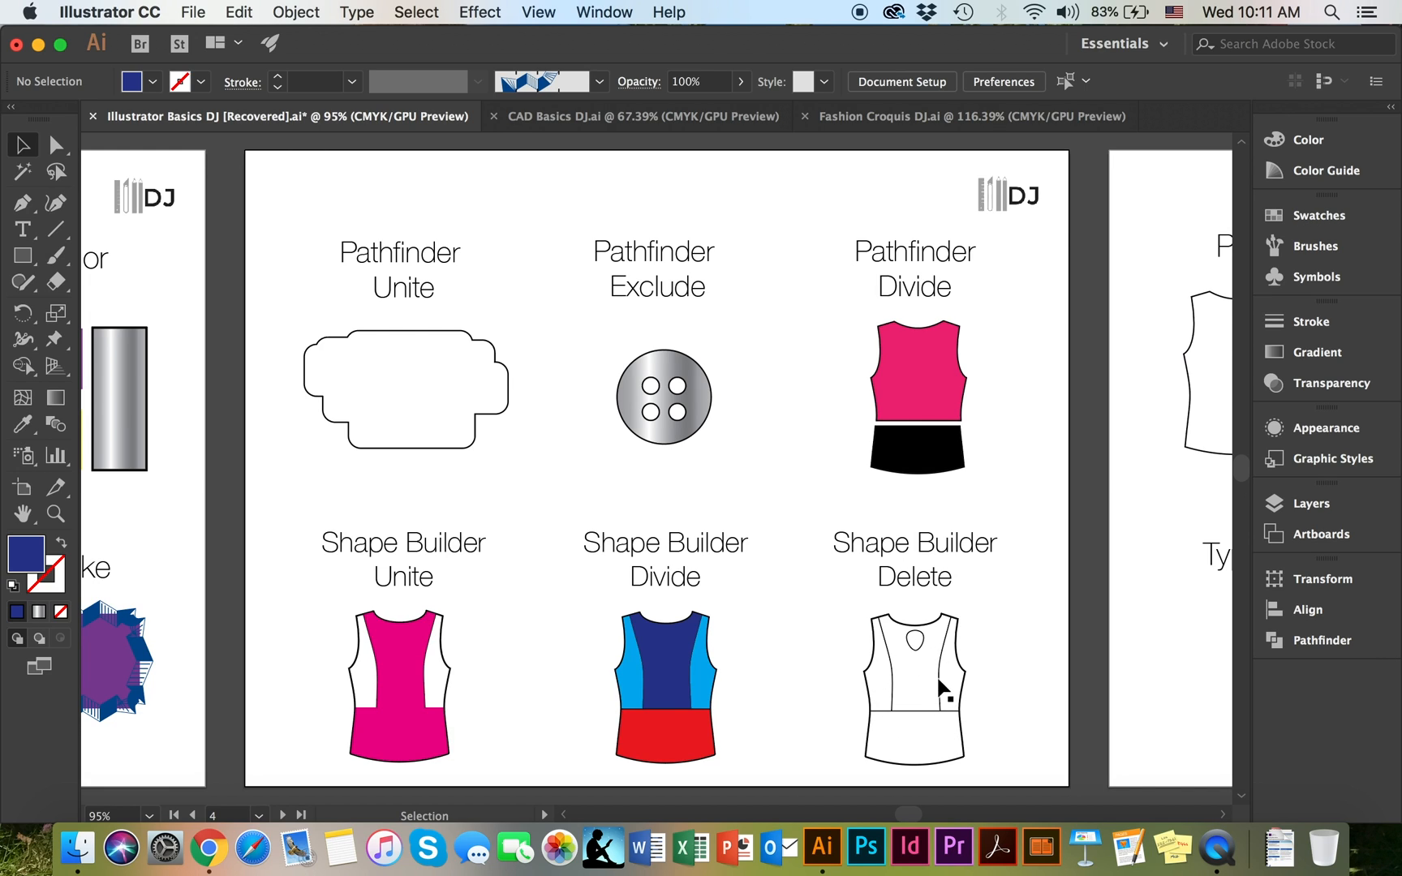
pyautogui.moveTo(940, 700)
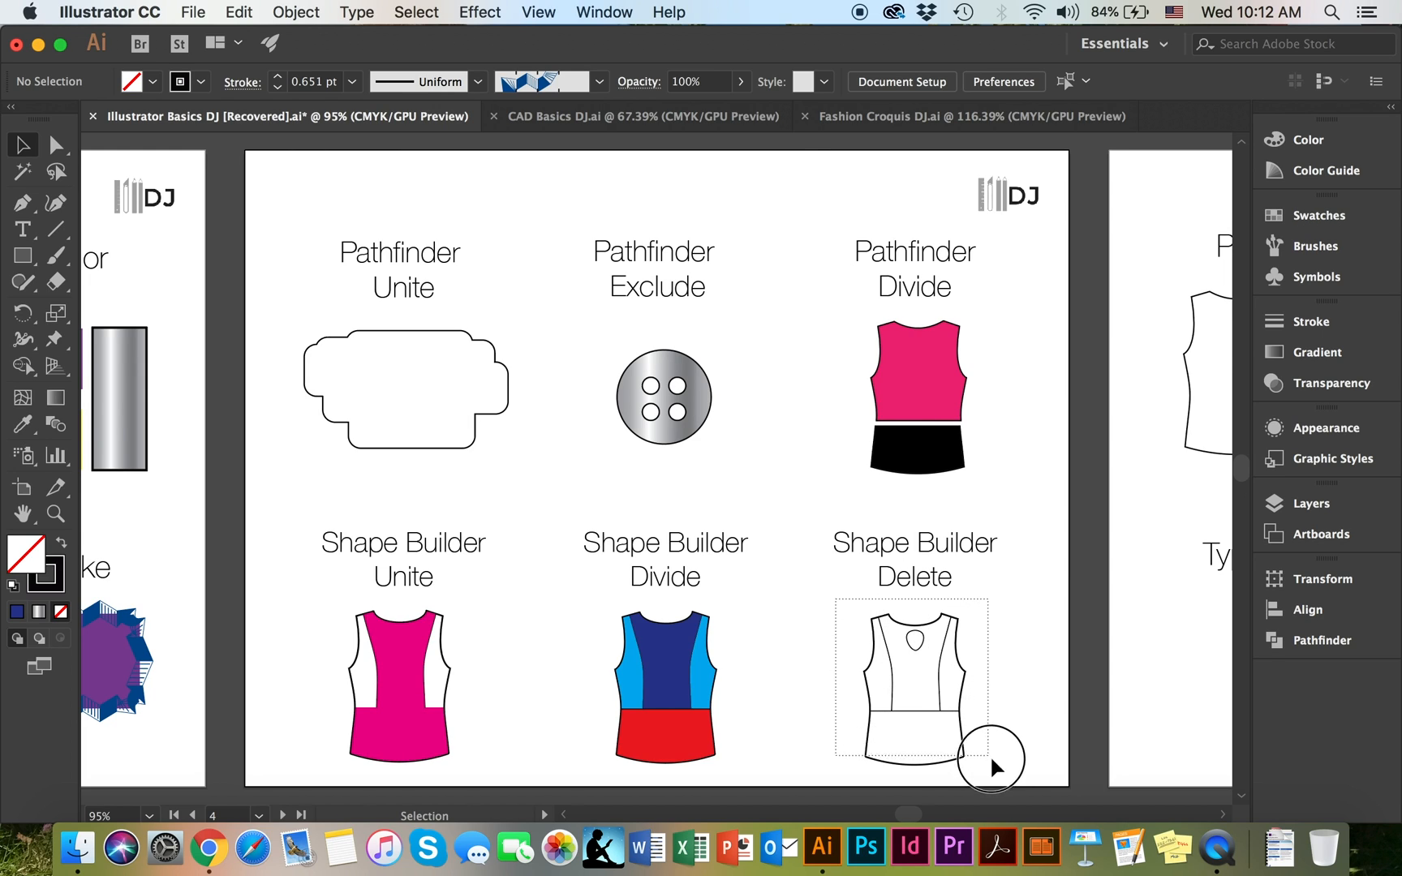
# Delete the keyhole neckline region of the Delete top with the Shape Builder tool
pyautogui.click(912, 680)
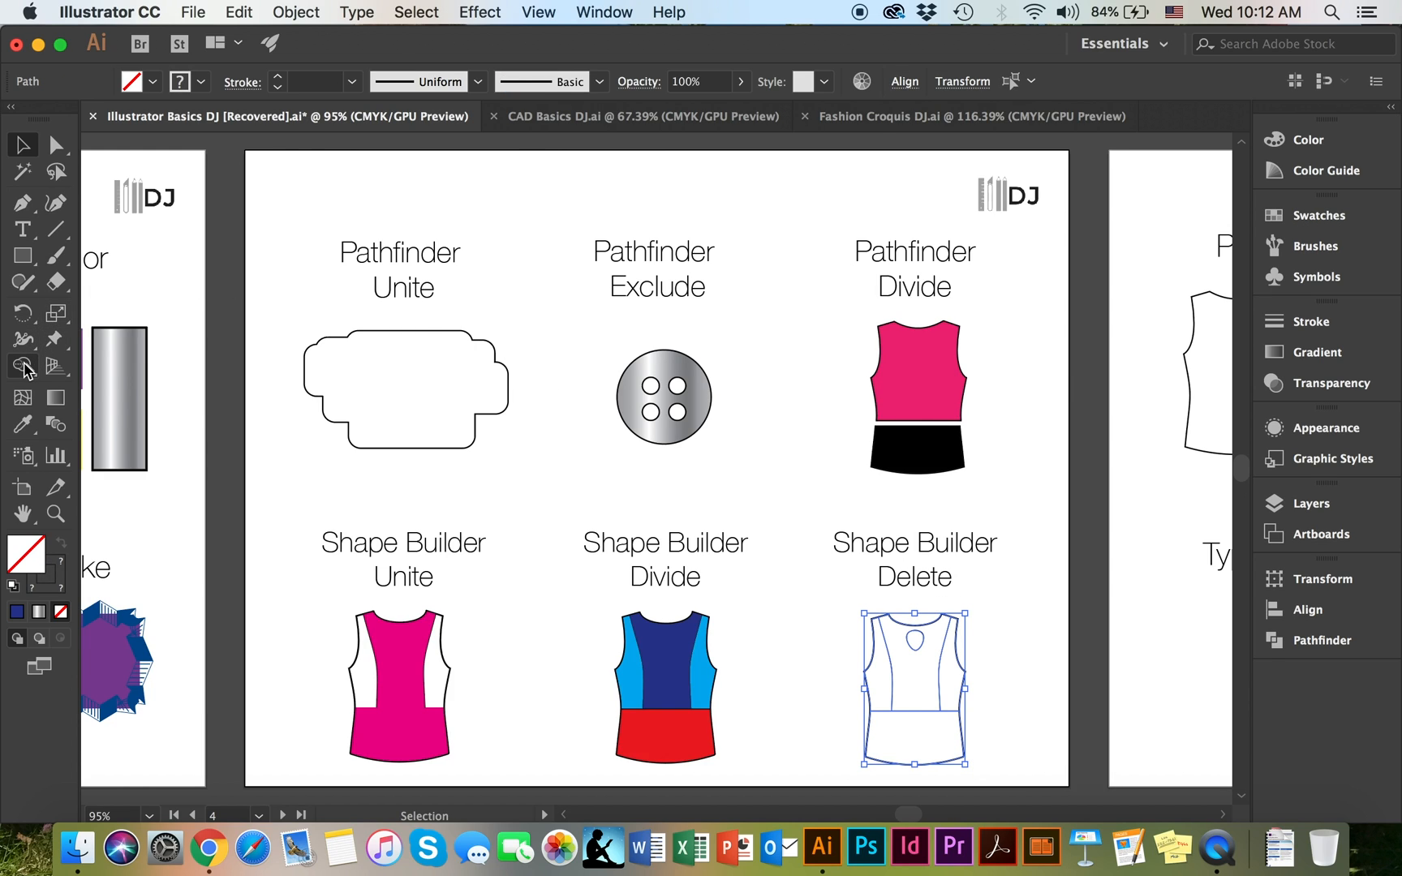
pyautogui.click(23, 366)
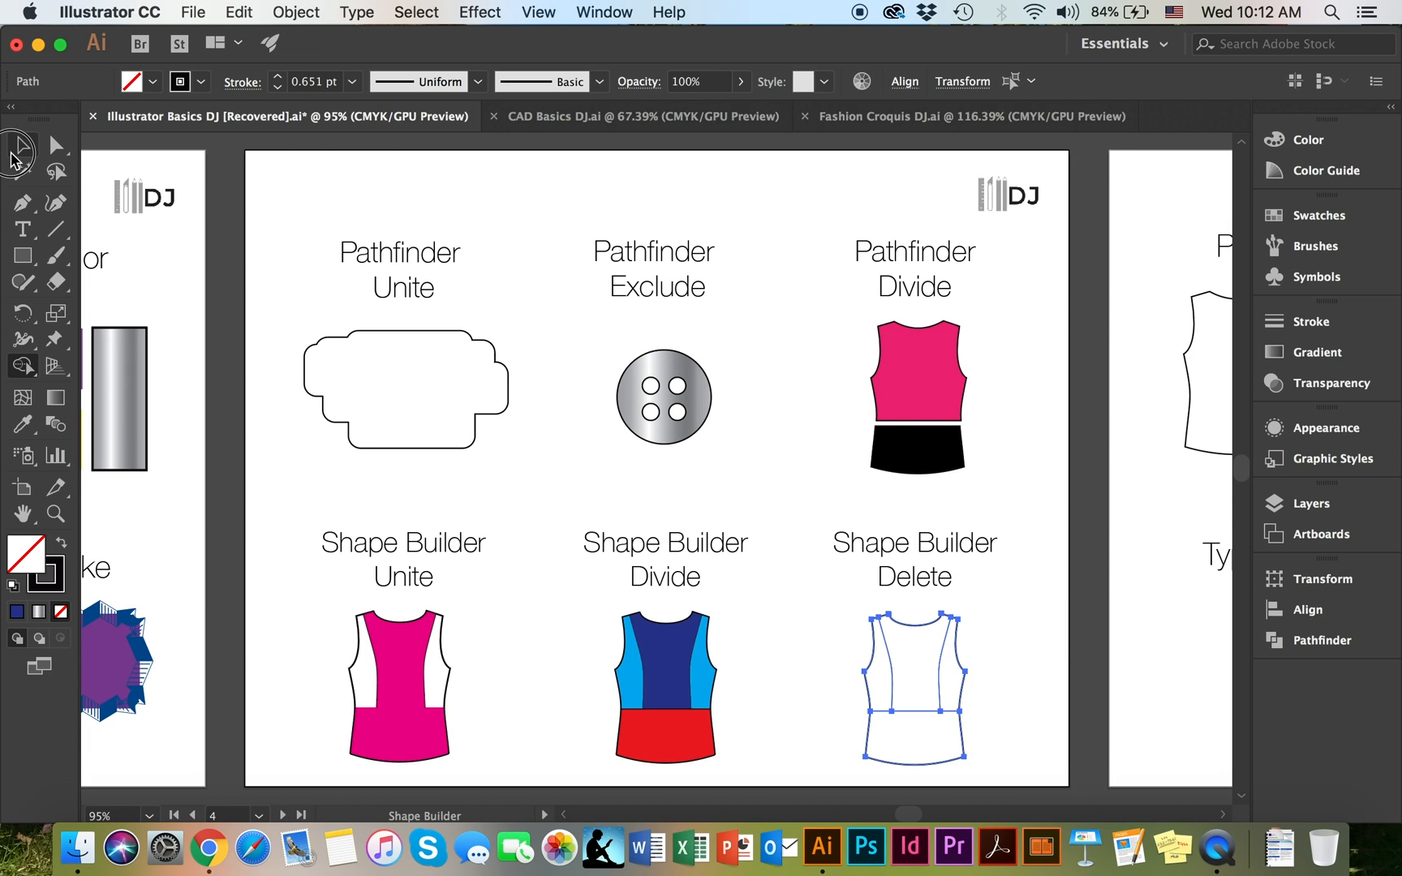
pyautogui.click(21, 144)
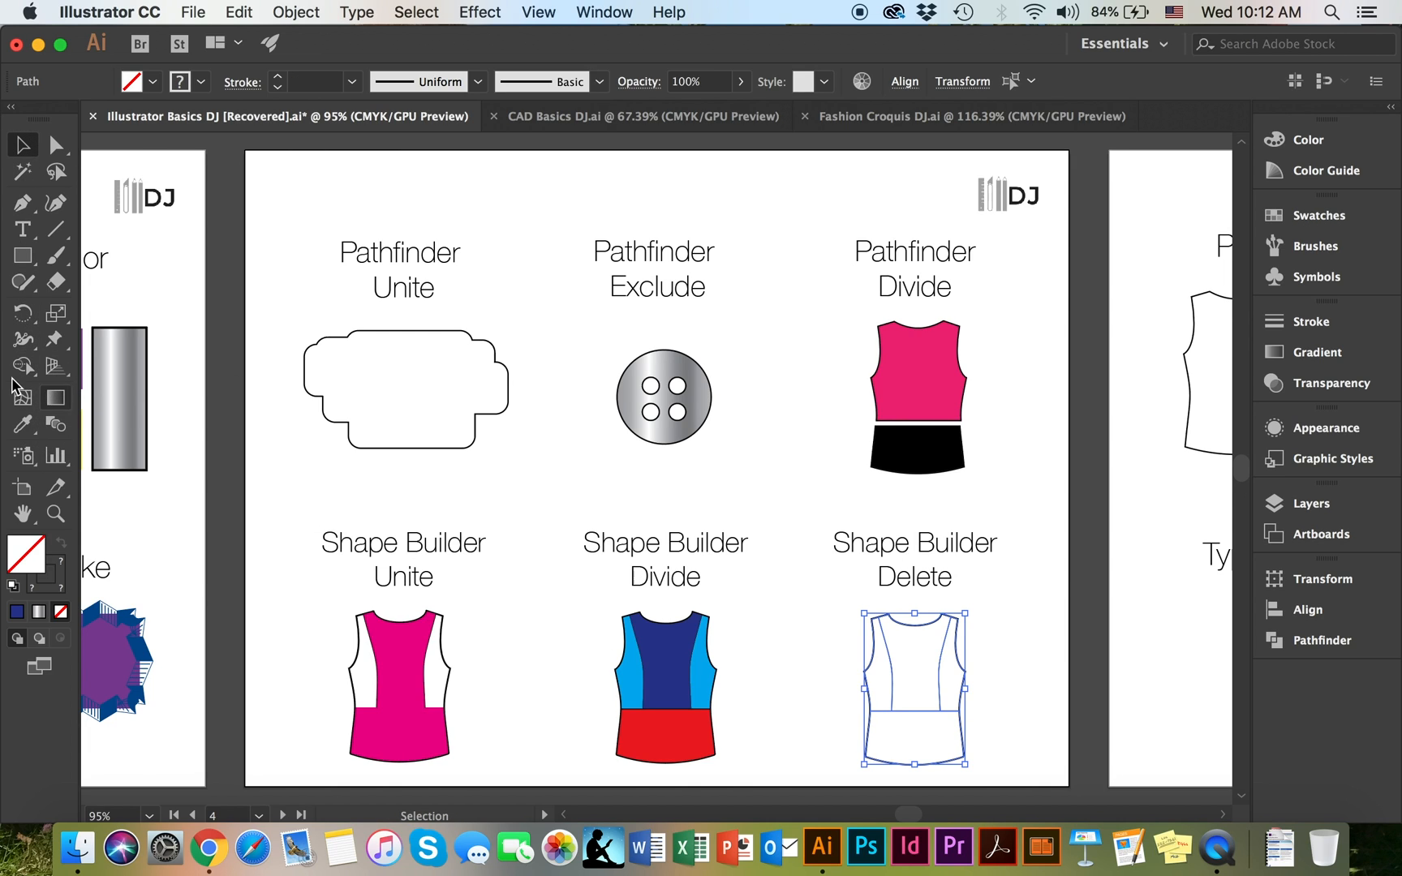
pyautogui.moveTo(21, 366)
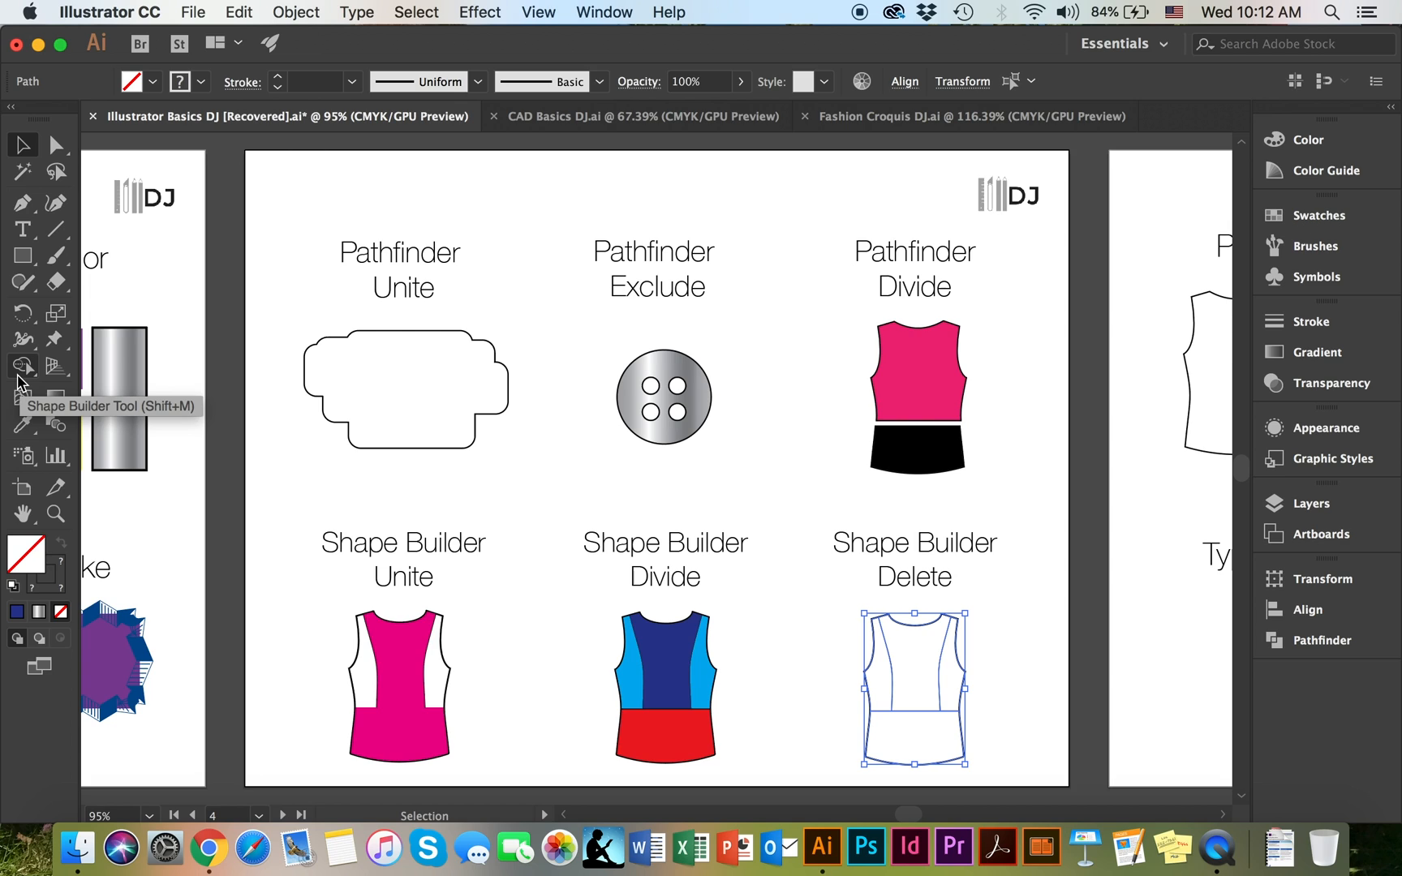
# With the Live Paint Bucket and orange C=0 M=50 Y=100 K=0, paint the Delete top orange
pyautogui.click(22, 367)
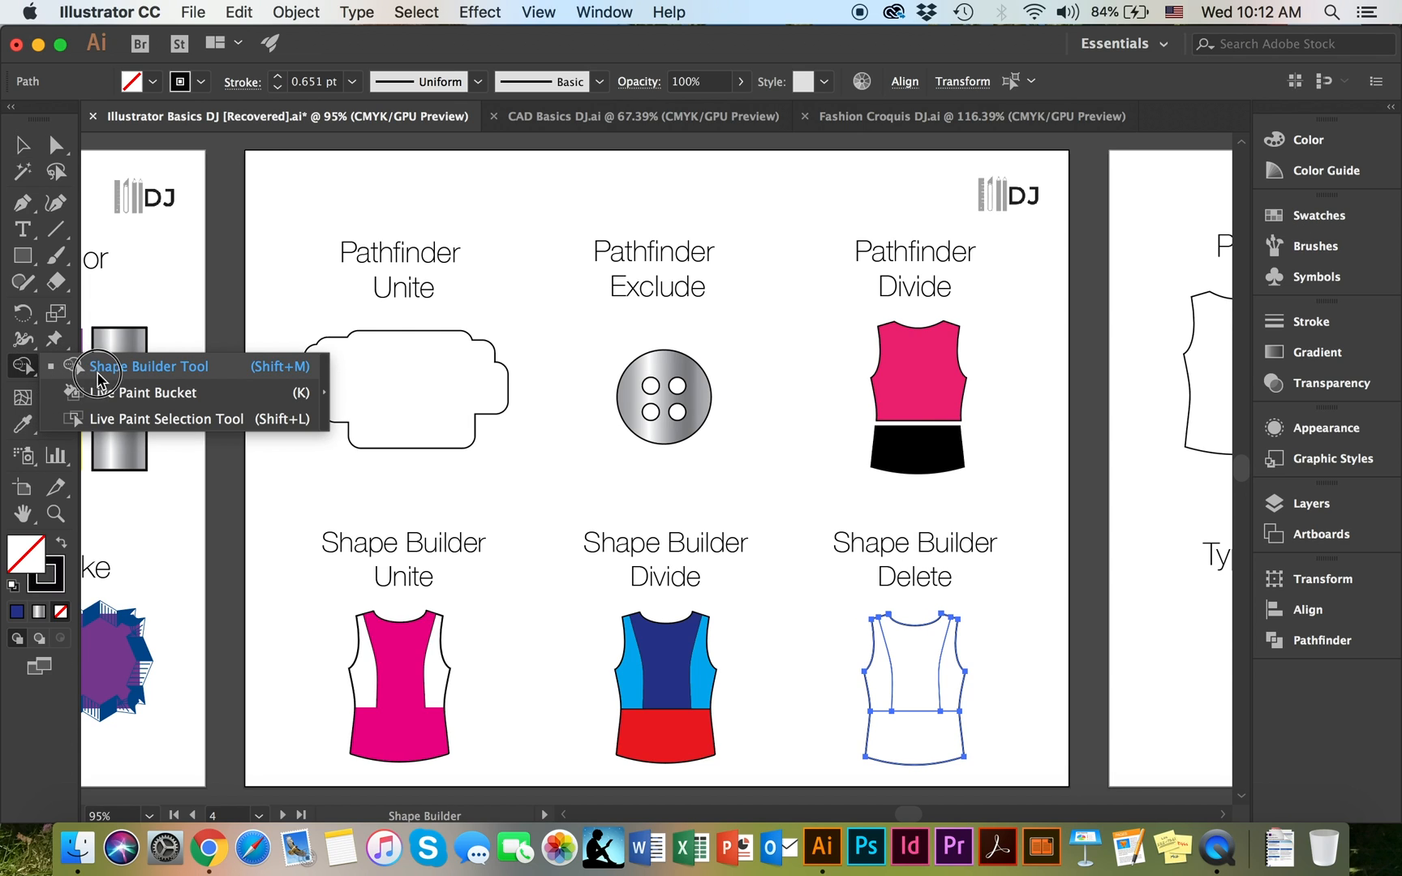
pyautogui.moveTo(273, 403)
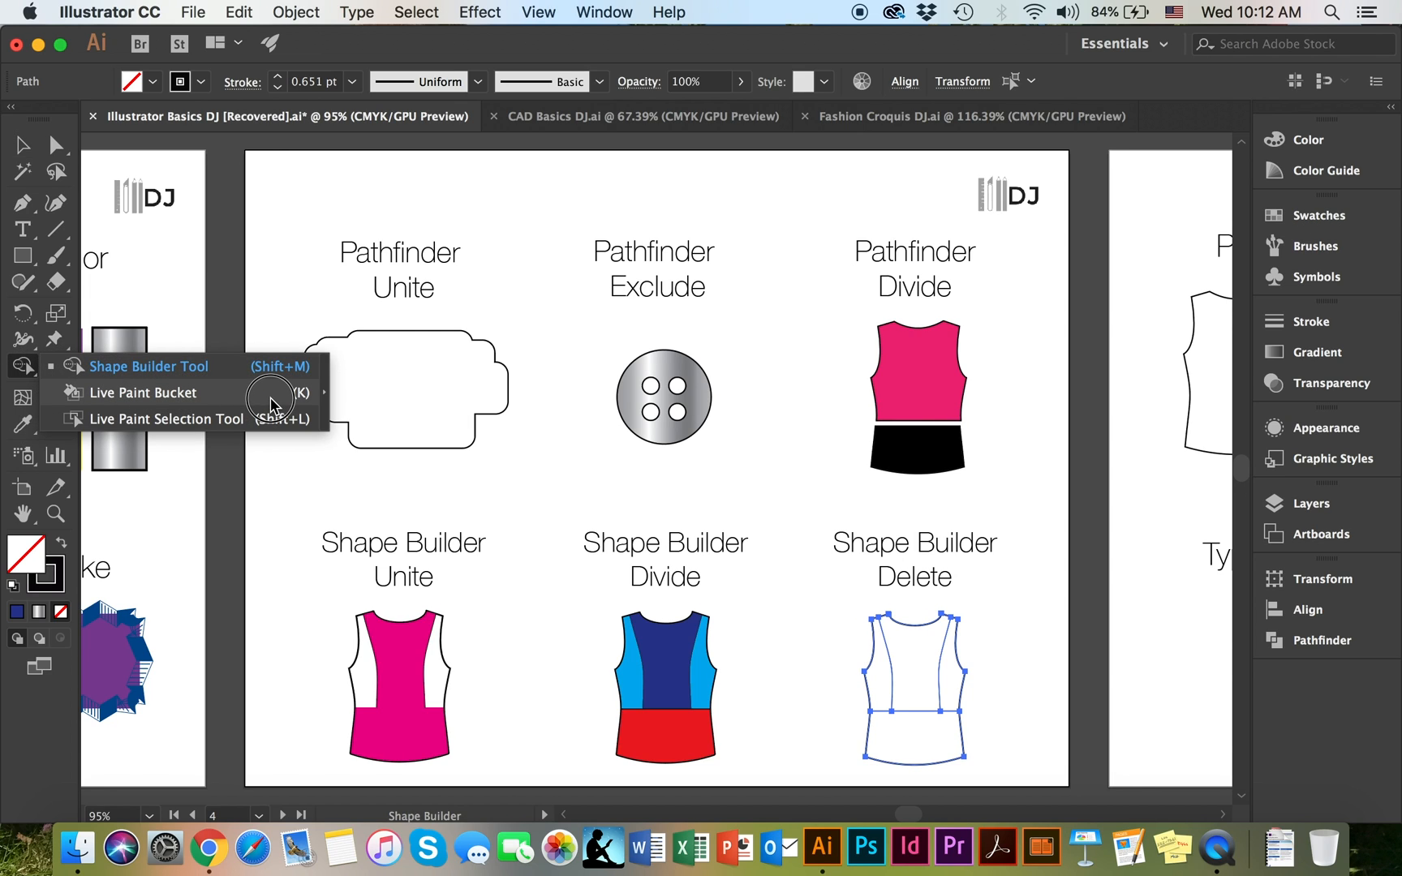
pyautogui.click(142, 393)
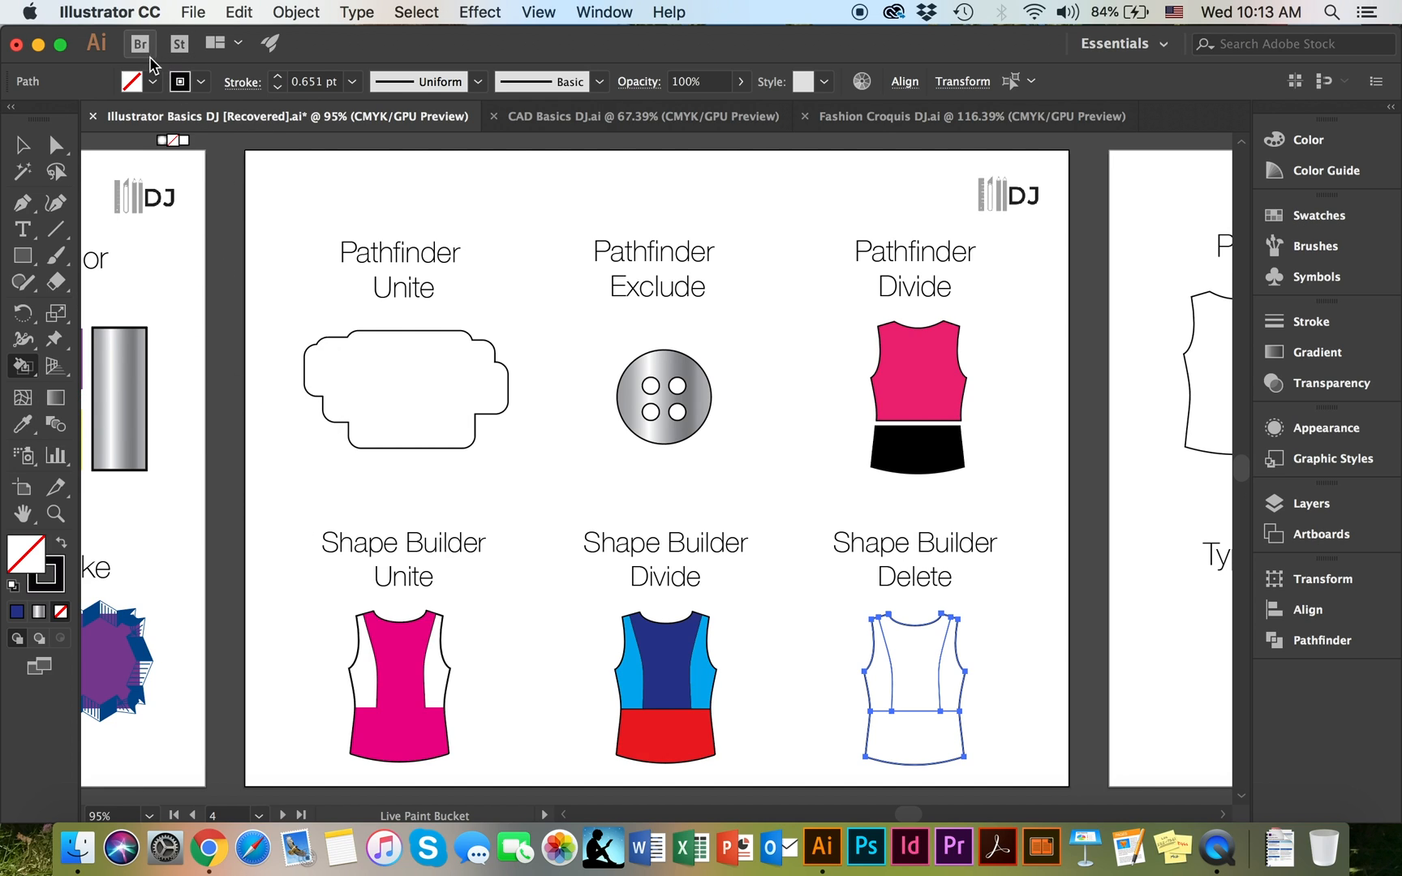
pyautogui.click(138, 43)
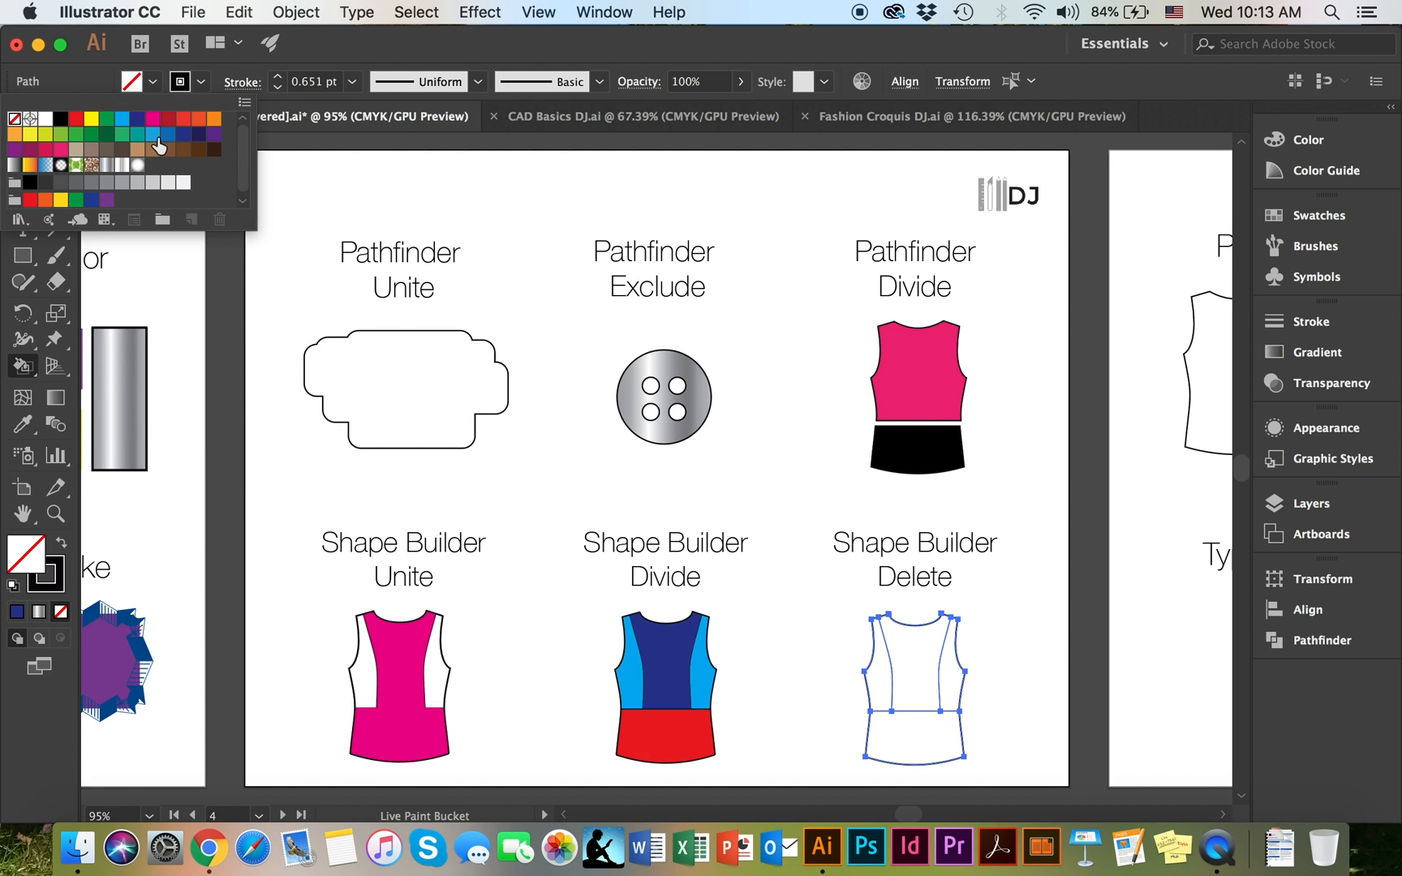
pyautogui.moveTo(214, 123)
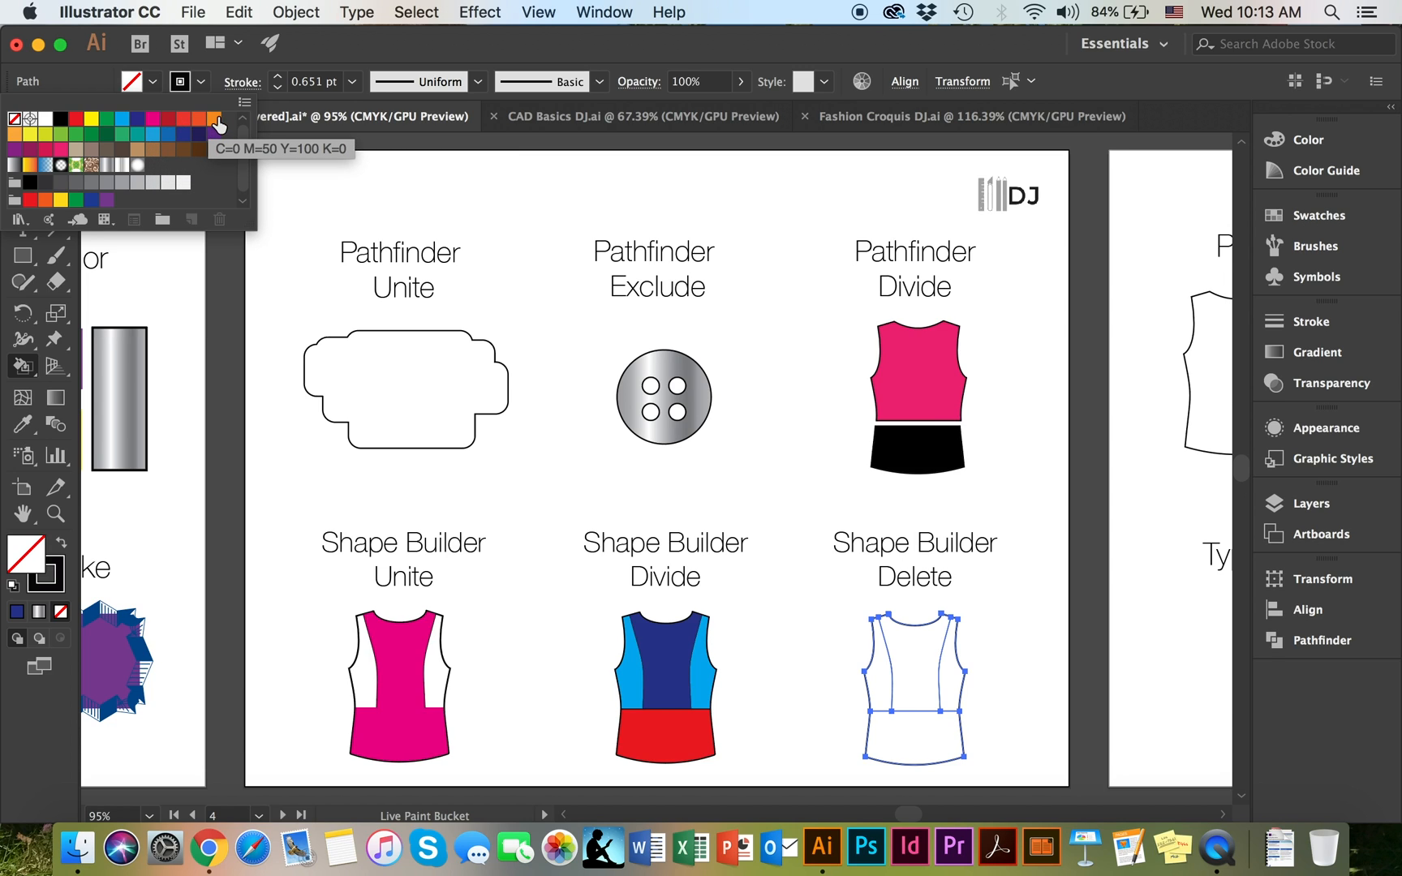
pyautogui.click(212, 117)
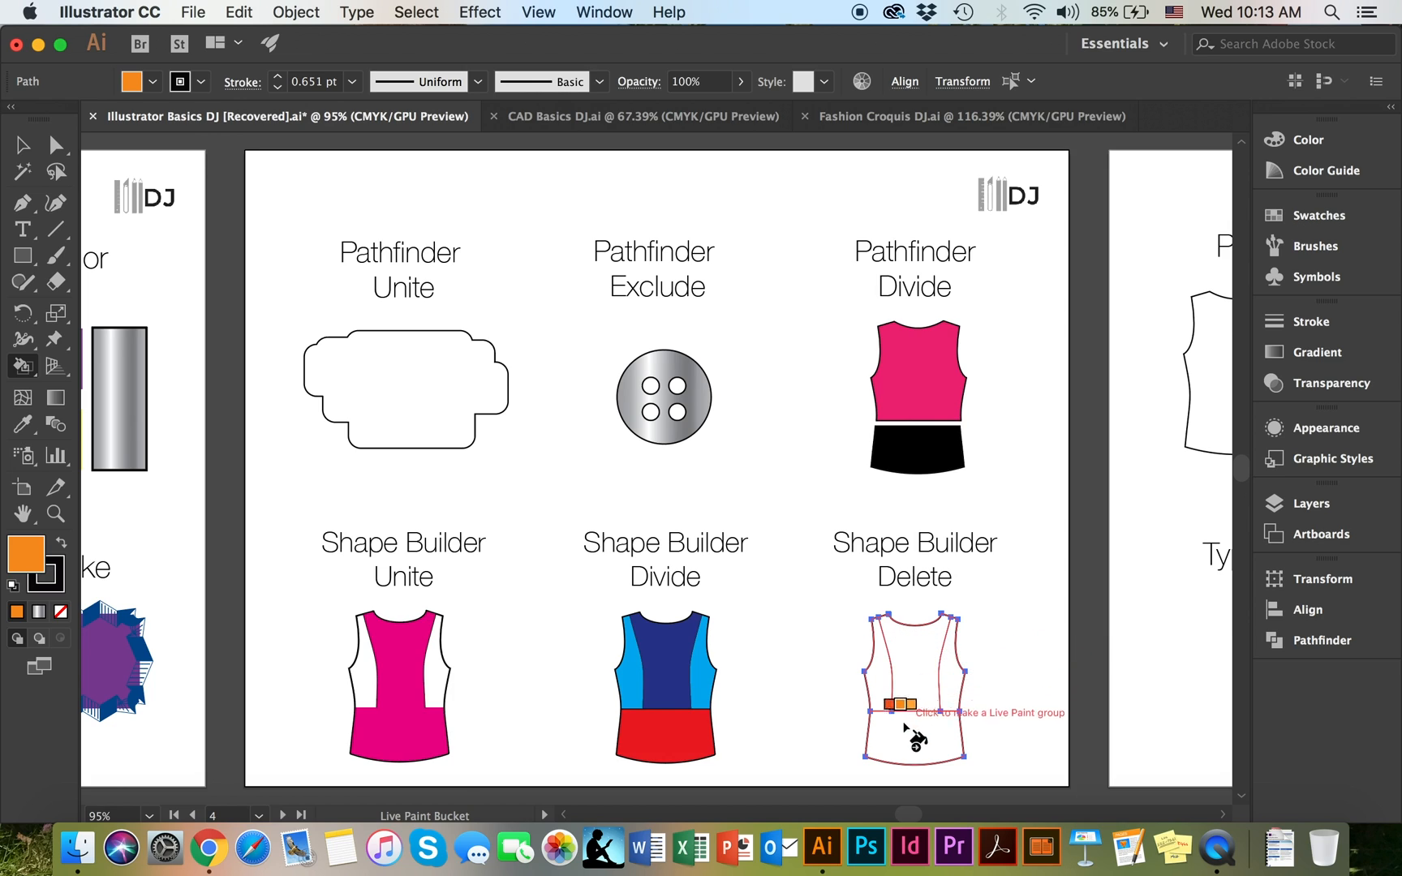
pyautogui.moveTo(920, 671)
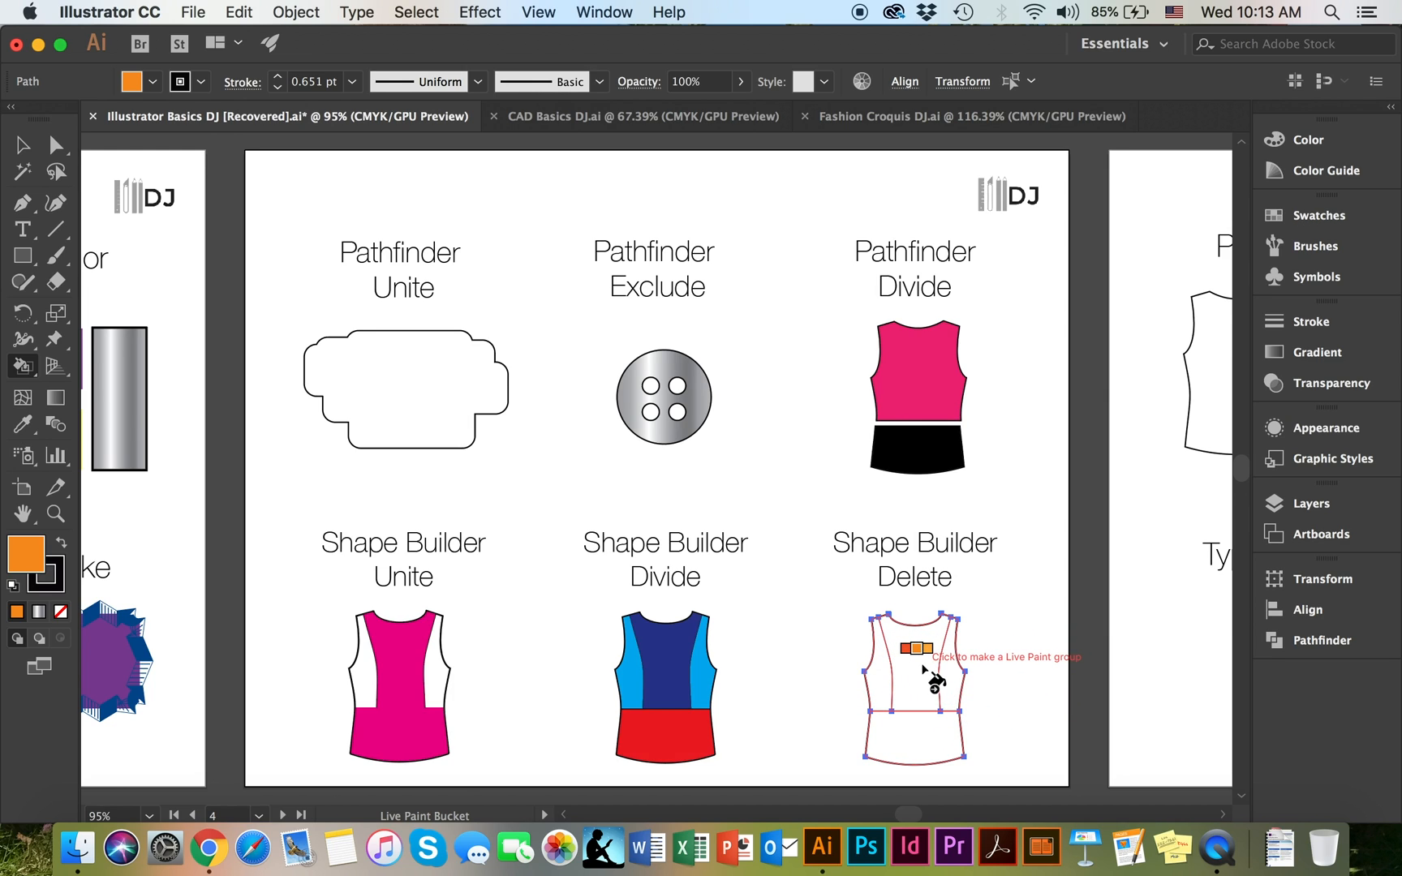
pyautogui.moveTo(910, 670)
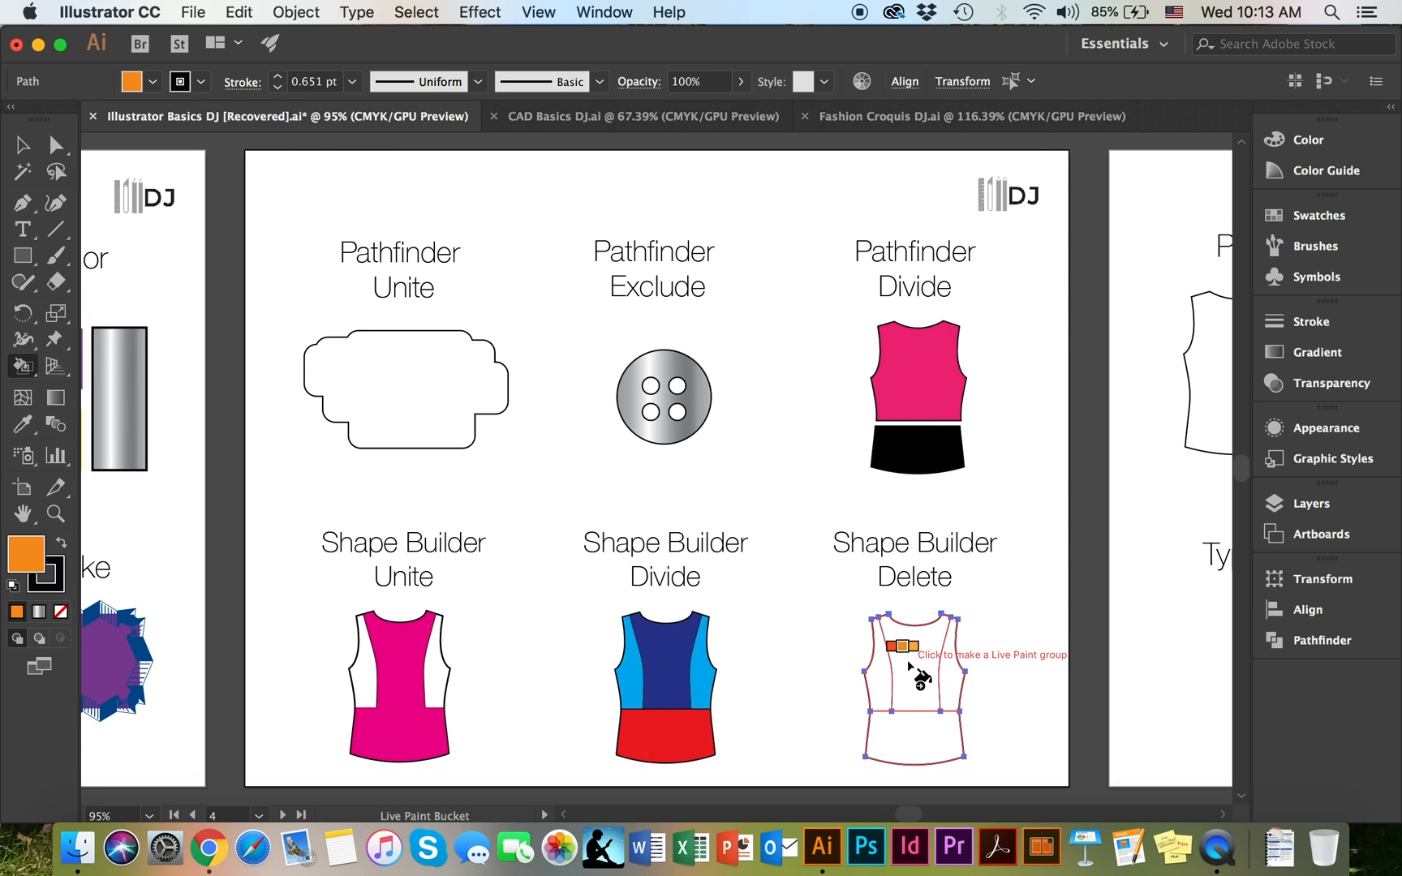
pyautogui.moveTo(918, 728)
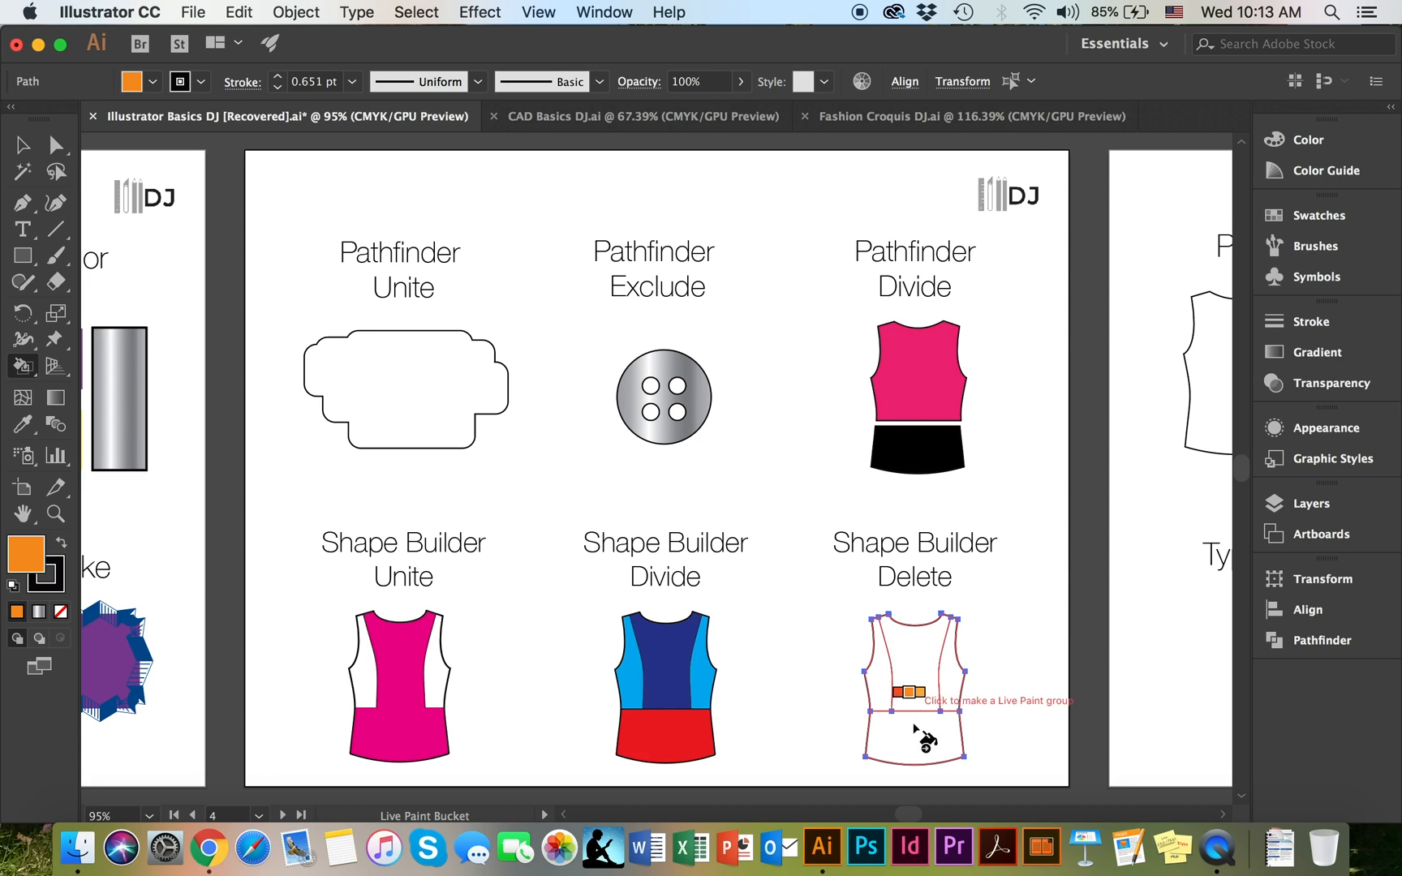
pyautogui.moveTo(913, 623)
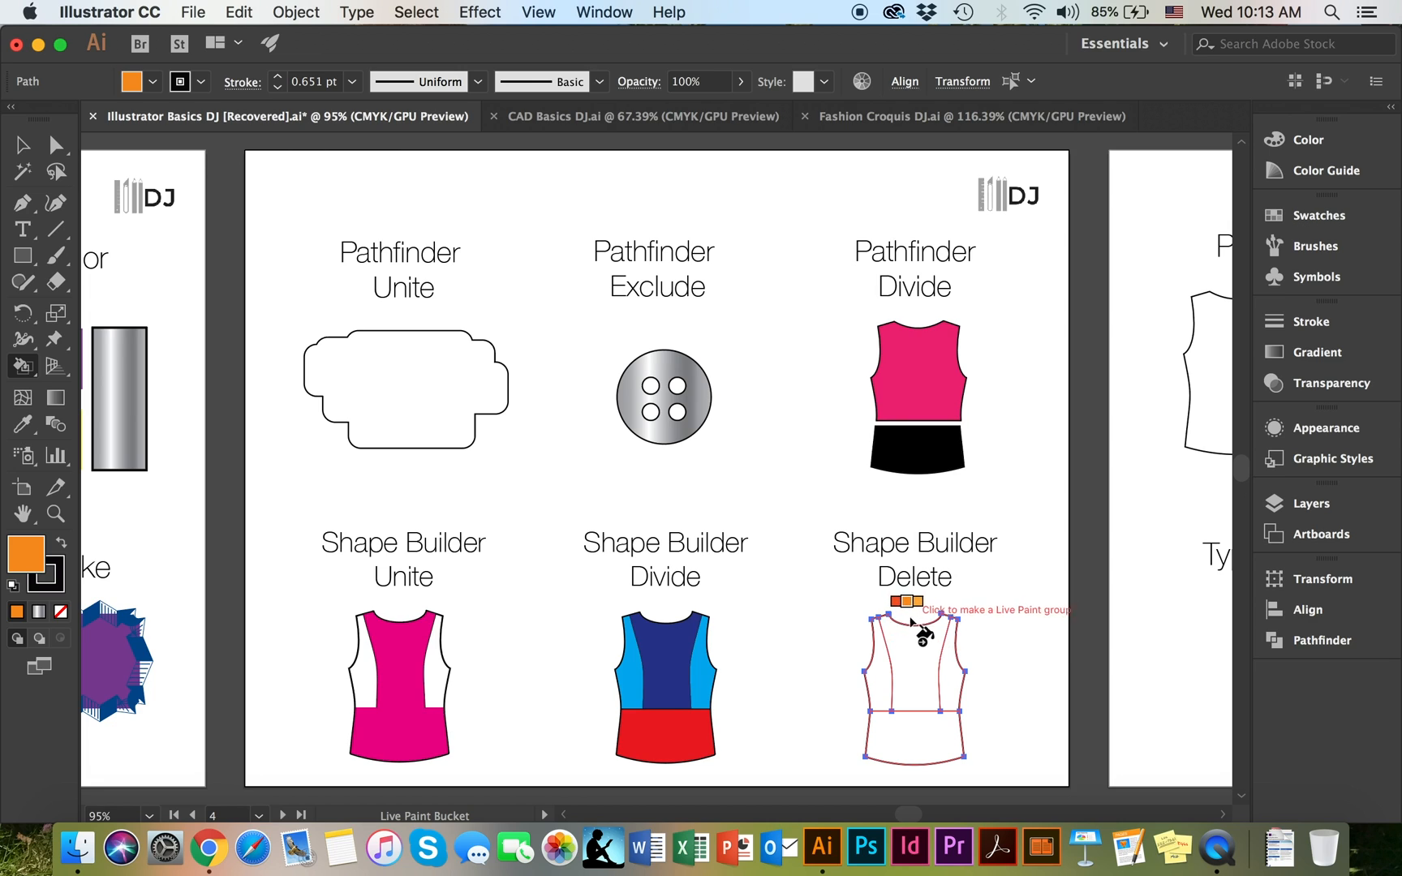
pyautogui.moveTo(923, 759)
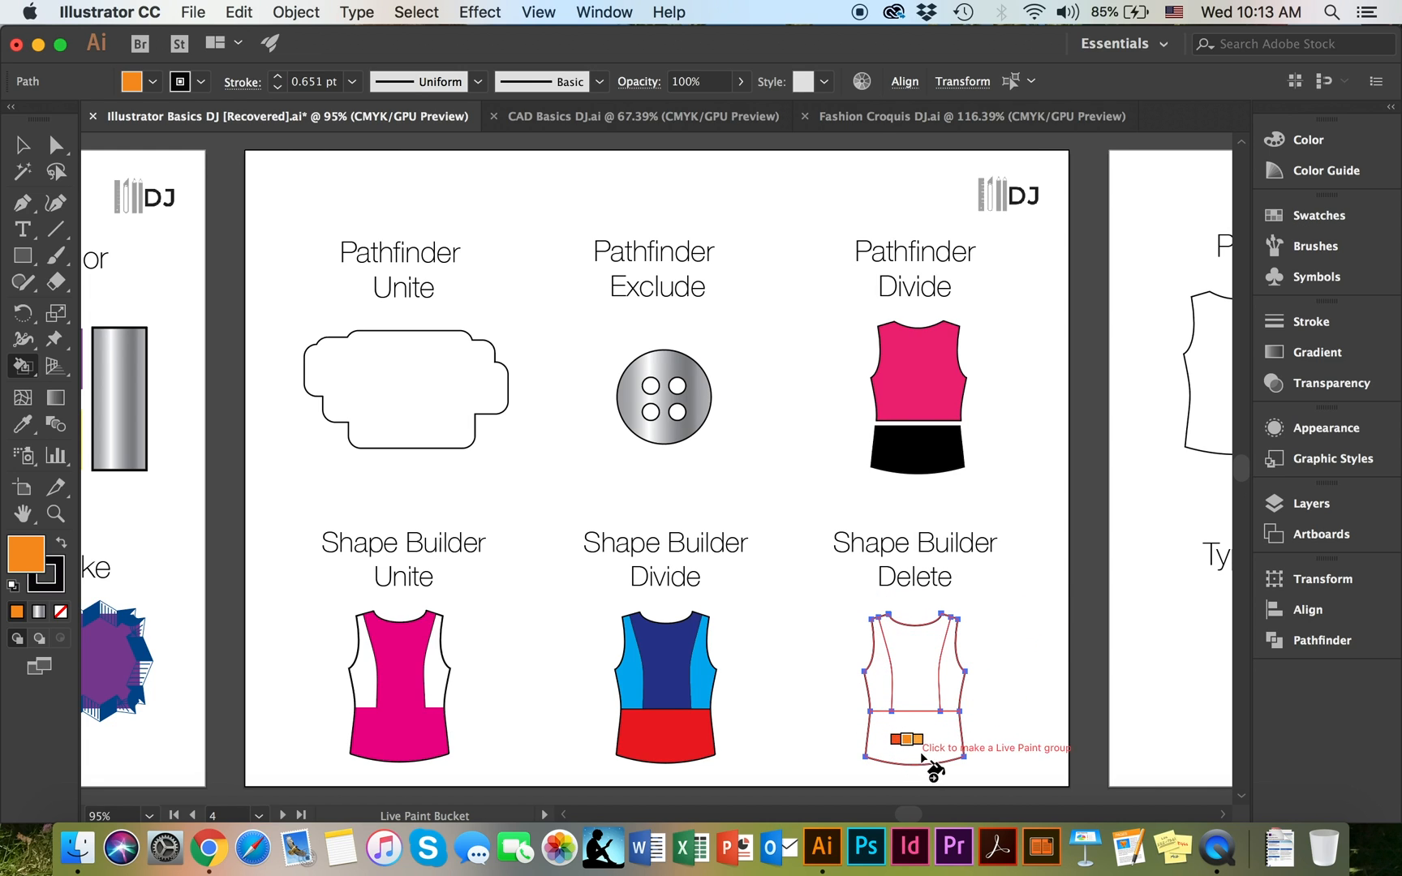
pyautogui.click(914, 689)
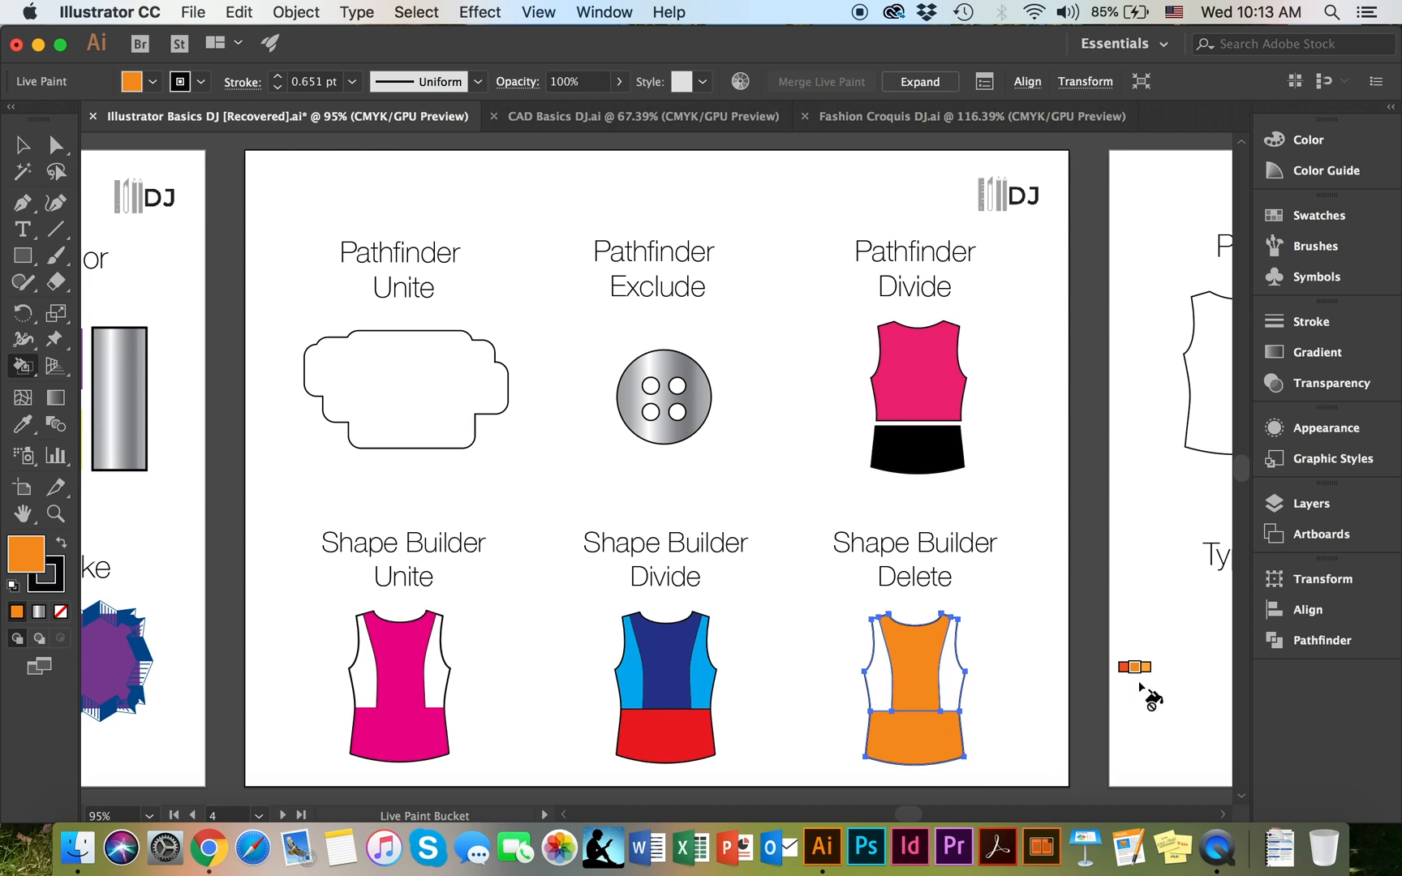
# Paint both side panels of the Delete top bright blue
pyautogui.click(403, 388)
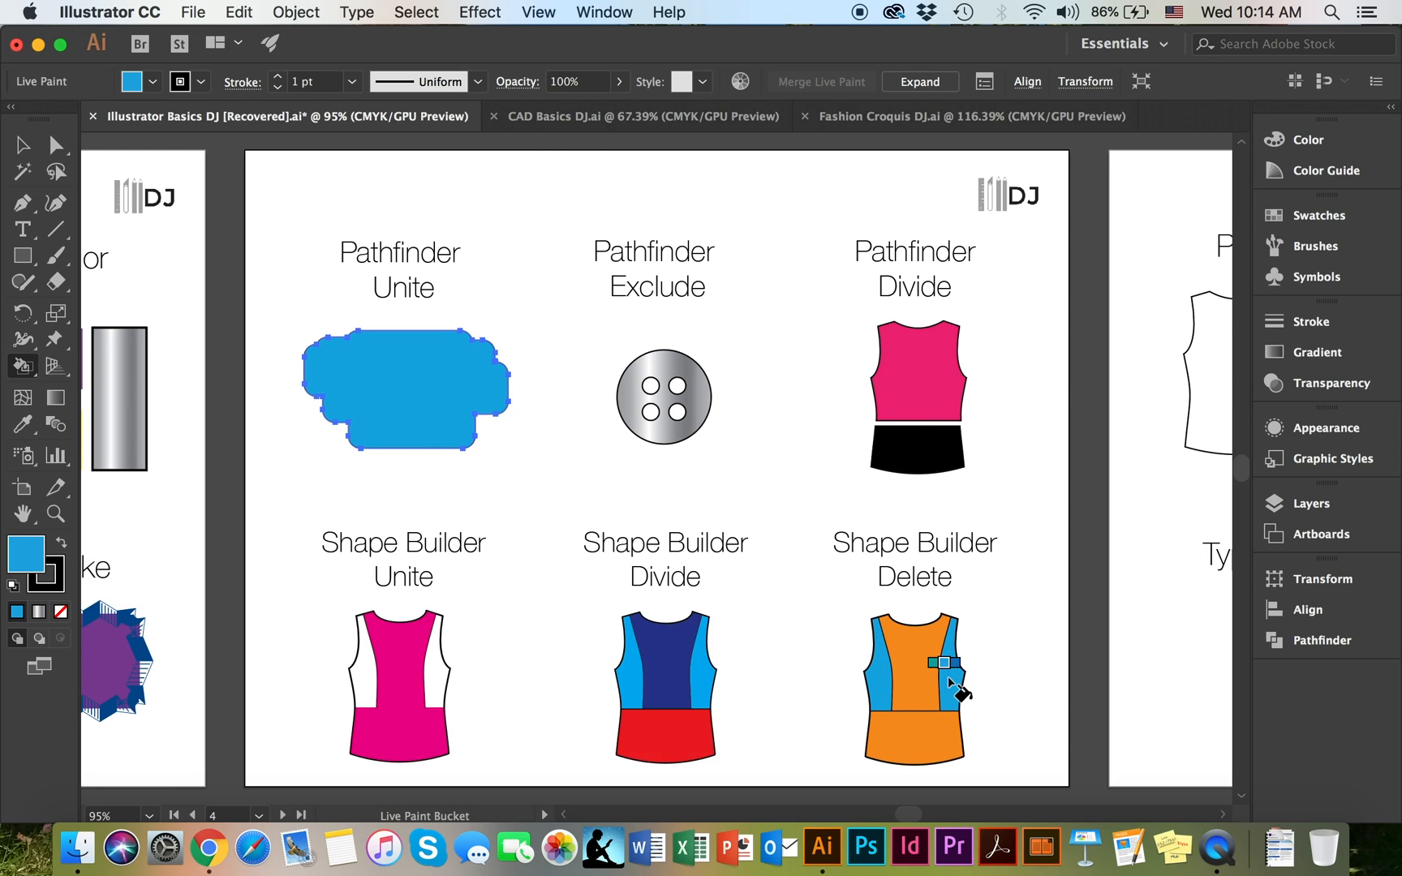
pyautogui.click(919, 82)
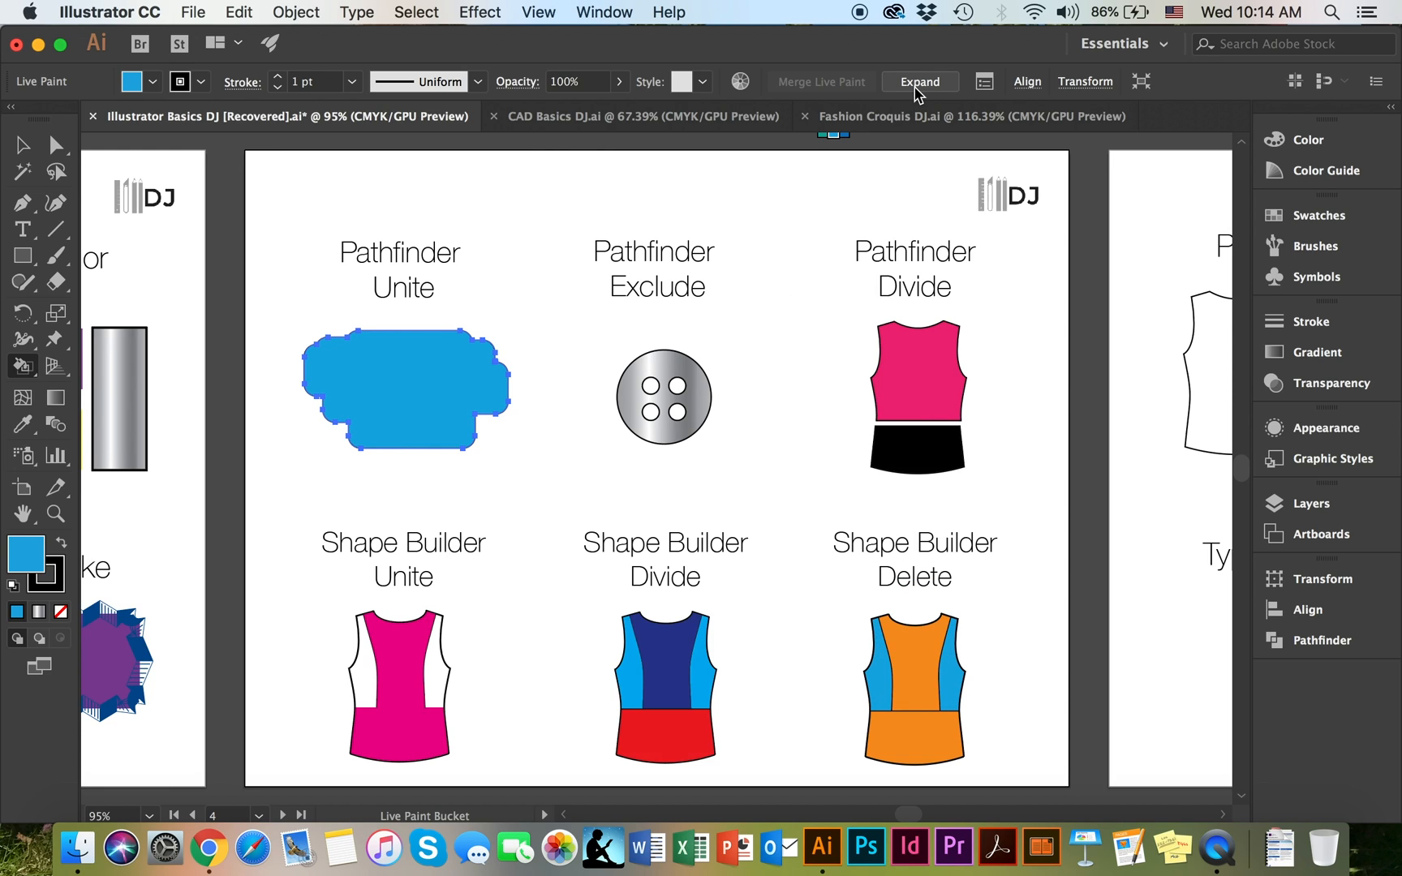
pyautogui.moveTo(920, 81)
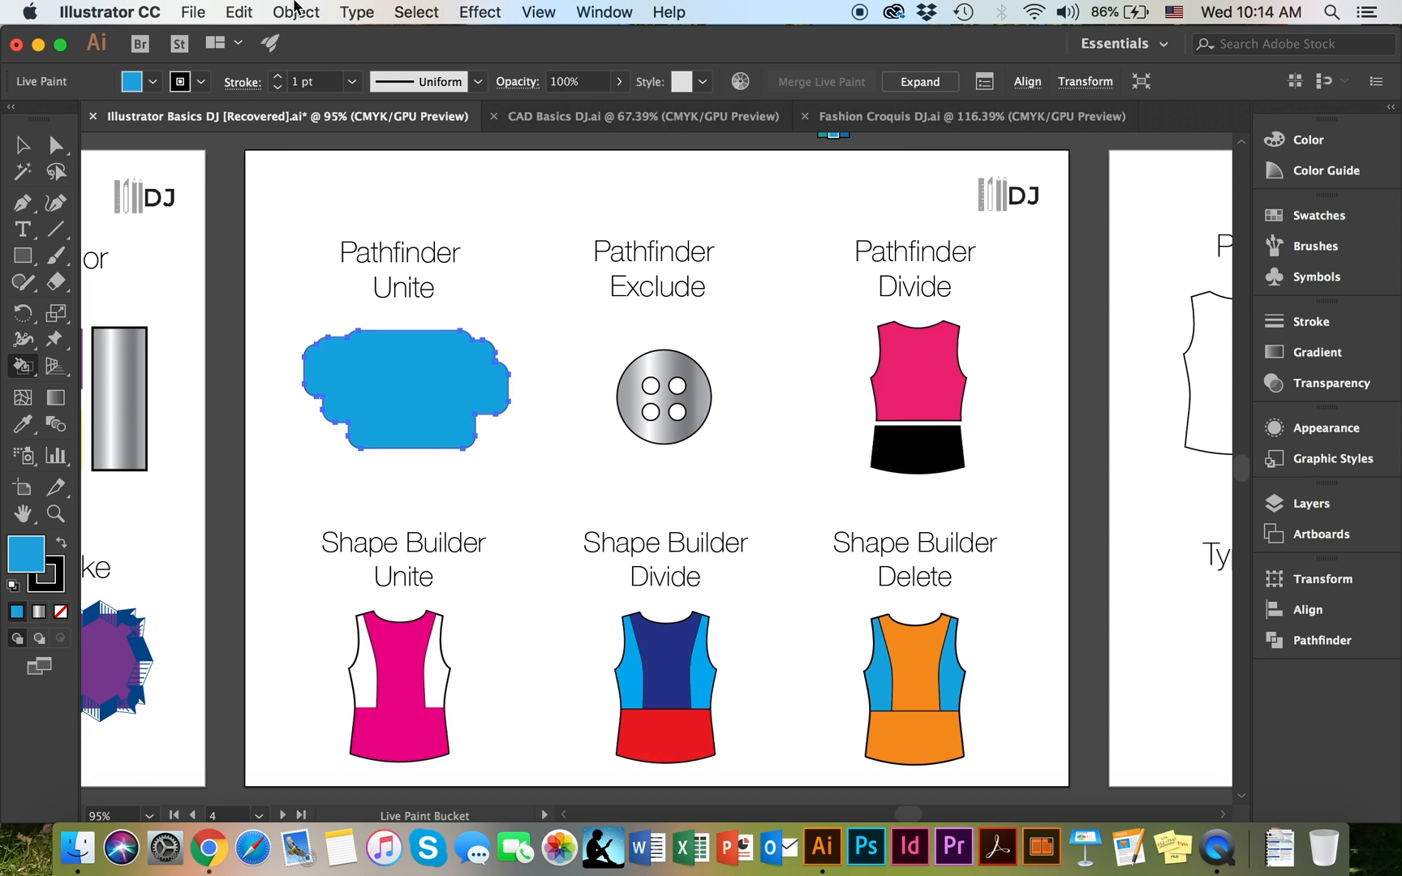
# Bring up the Object menu to find Expand for the painted Delete top
pyautogui.click(296, 11)
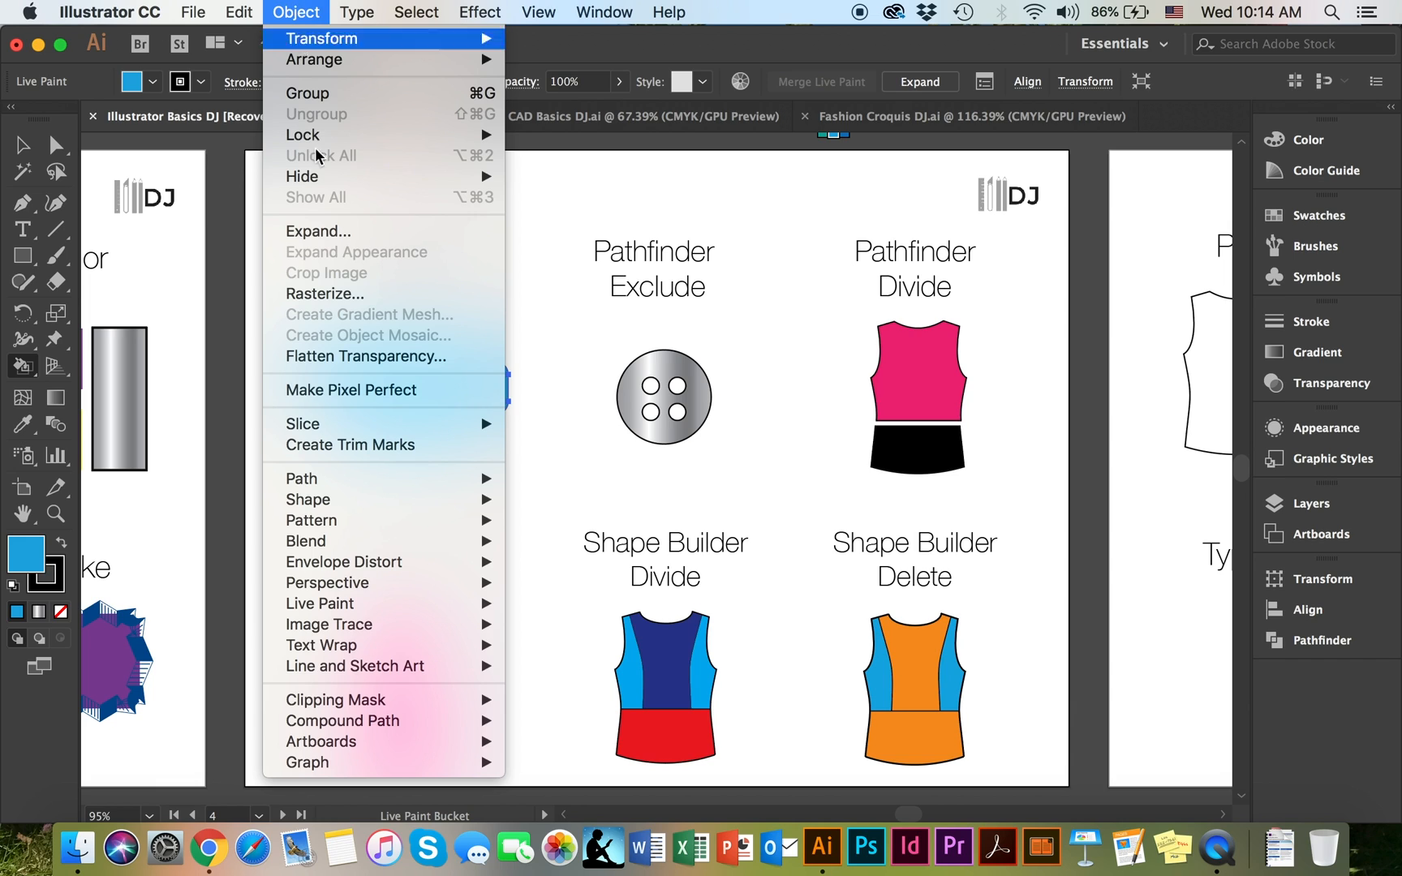
pyautogui.moveTo(339, 230)
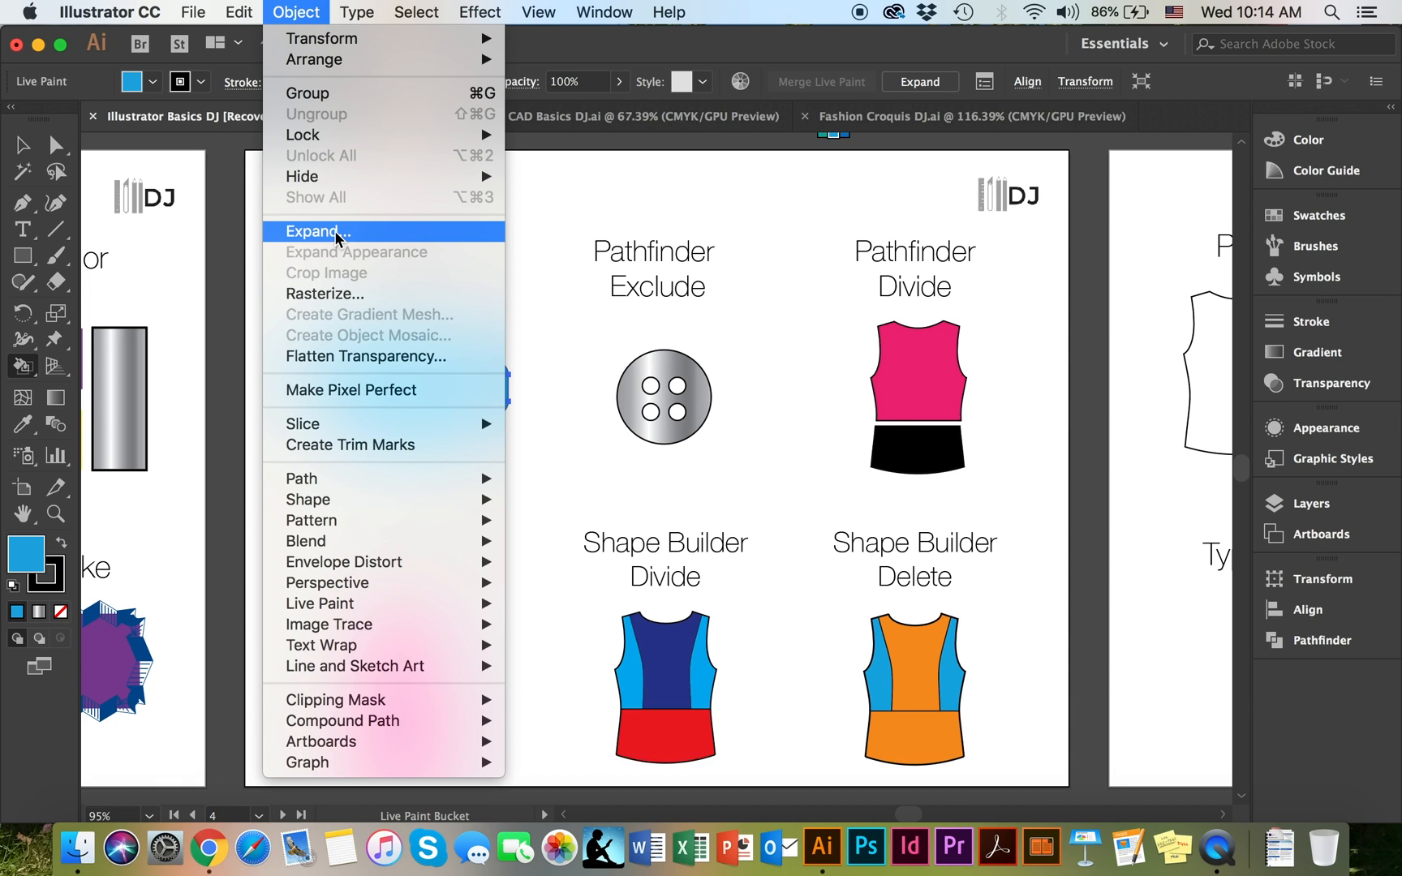
pyautogui.moveTo(995, 369)
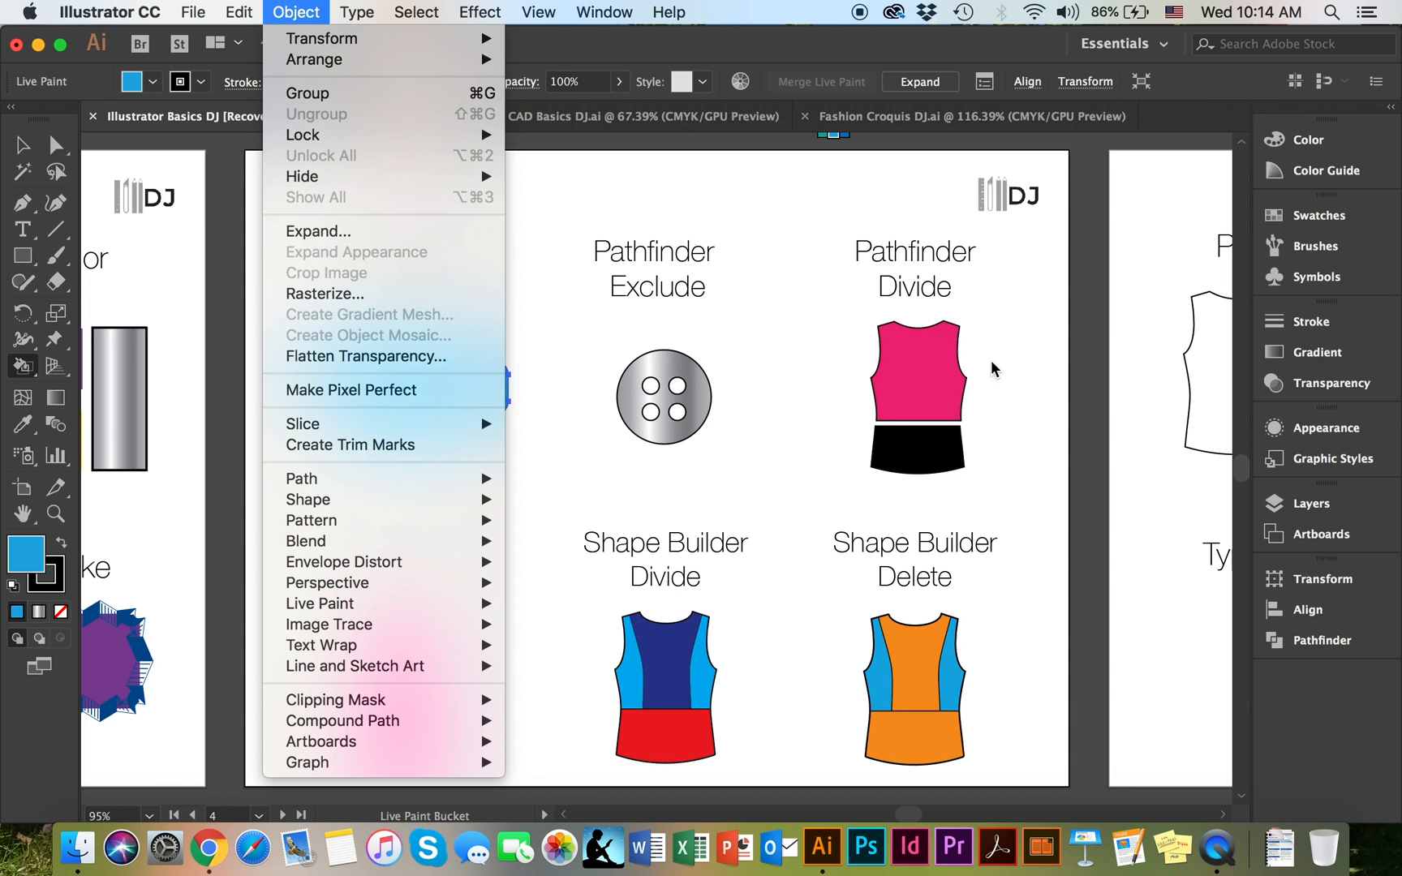